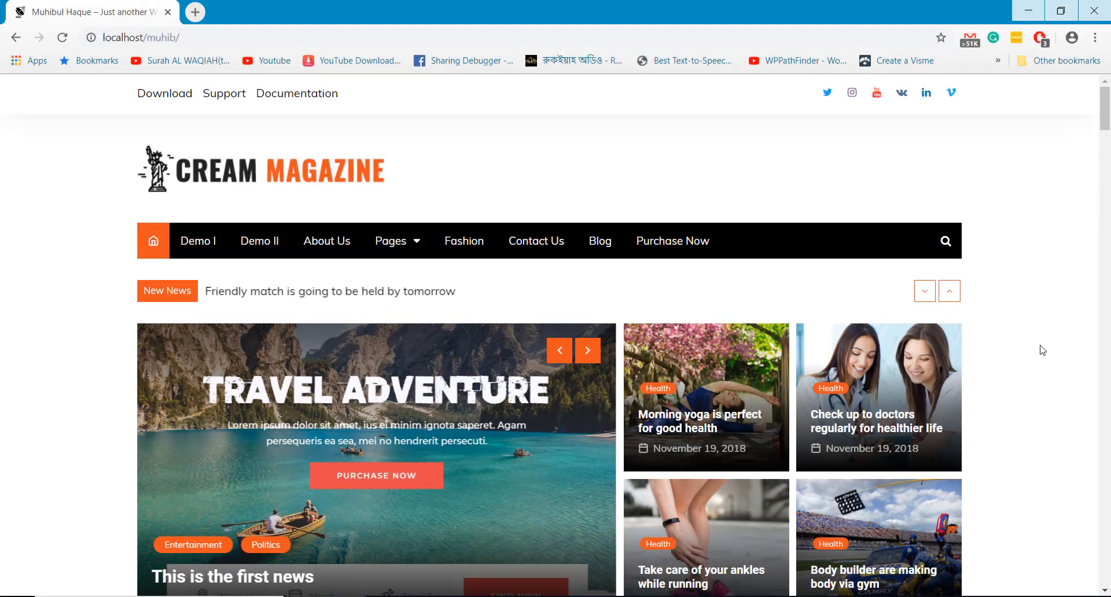
Step: Browse the Bluehost home page and start signup, reaching the shared hosting plans
scroll("down", 3)
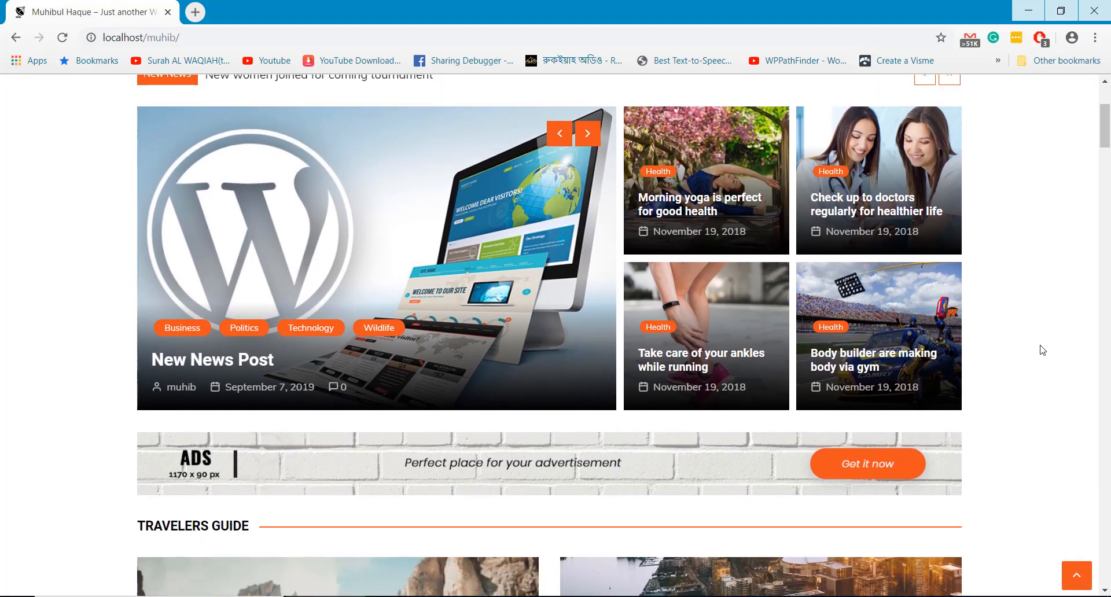
scroll("down", 3)
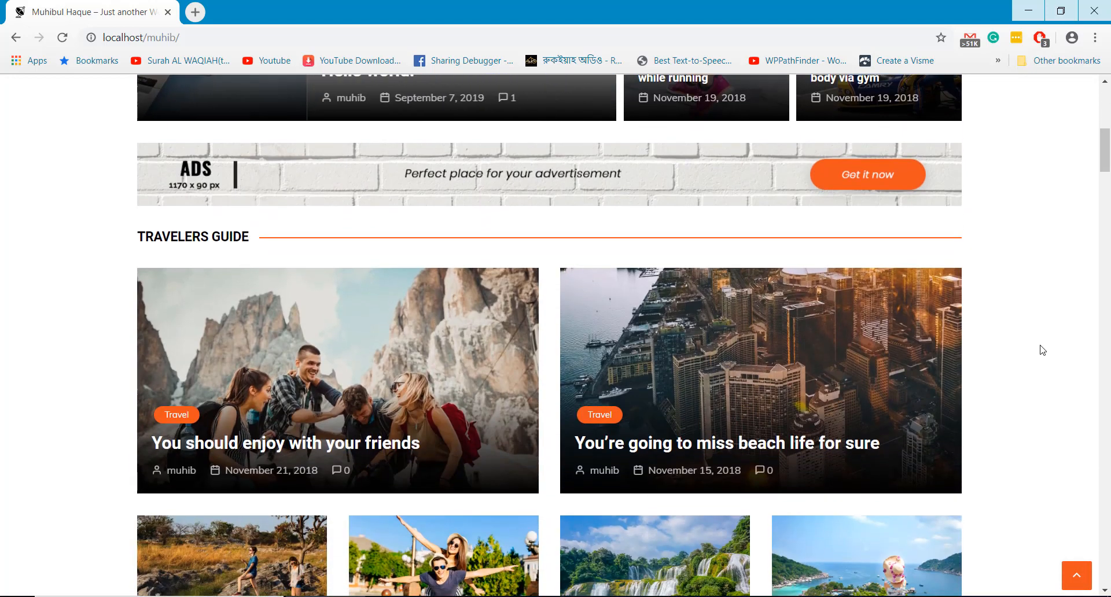
scroll("down", 3)
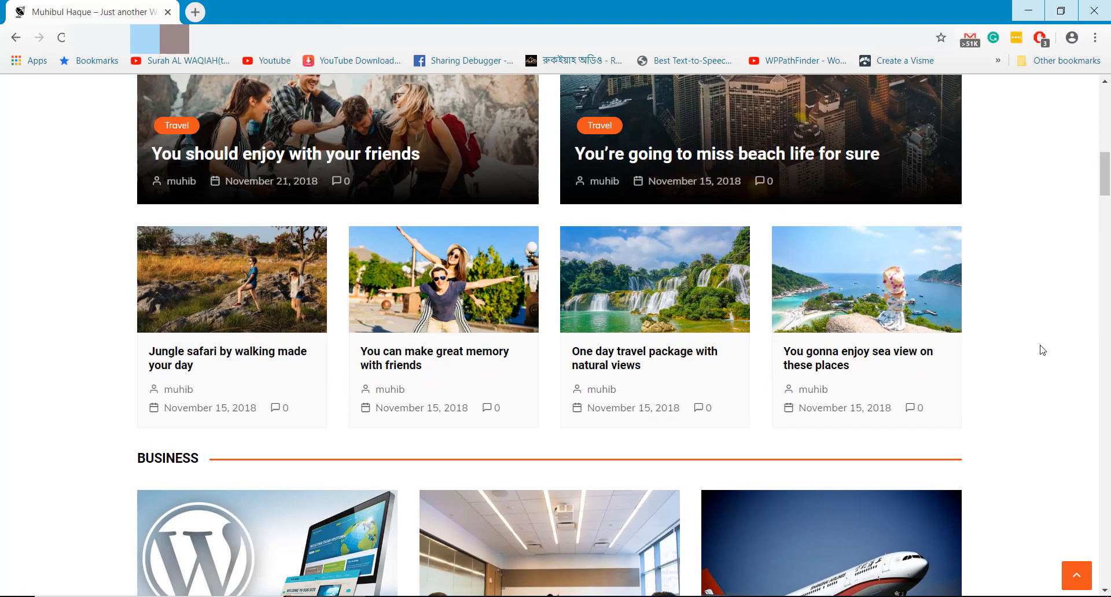
scroll("down", 3)
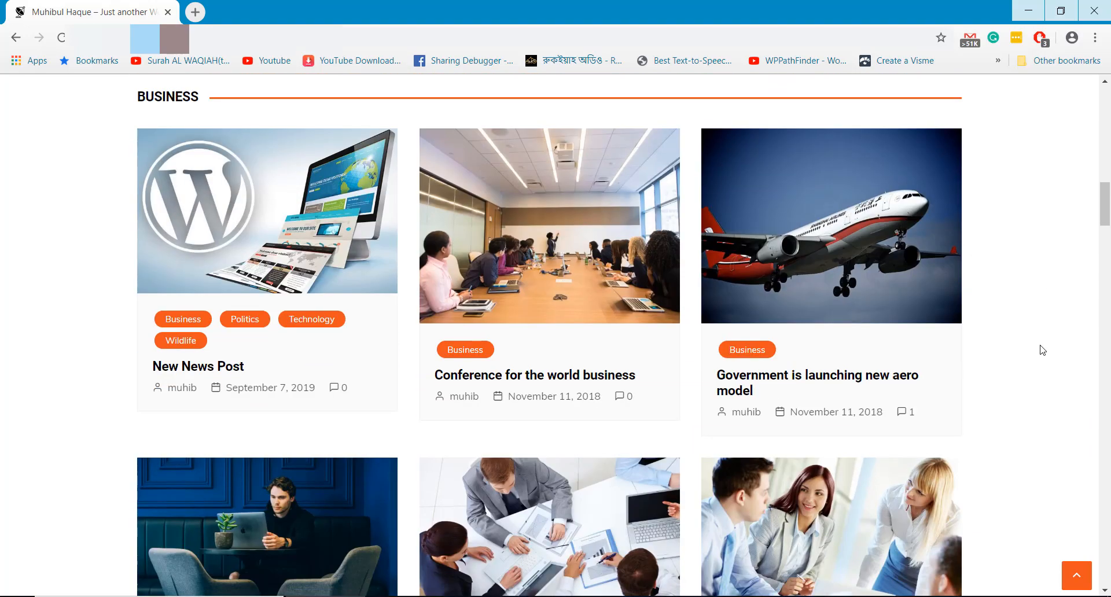
scroll("down", 3)
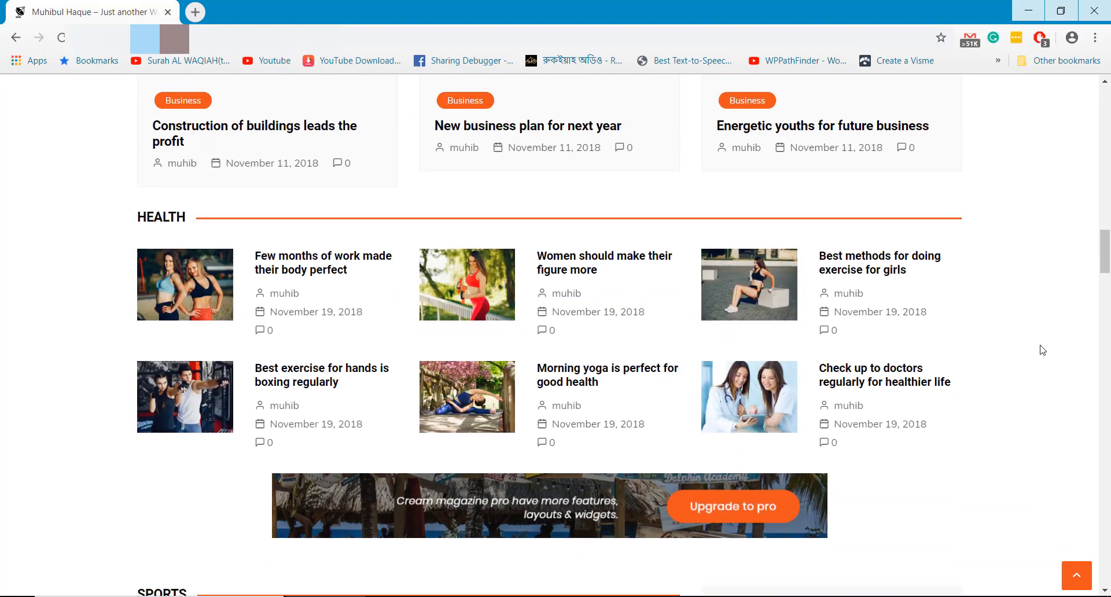
scroll("down", 3)
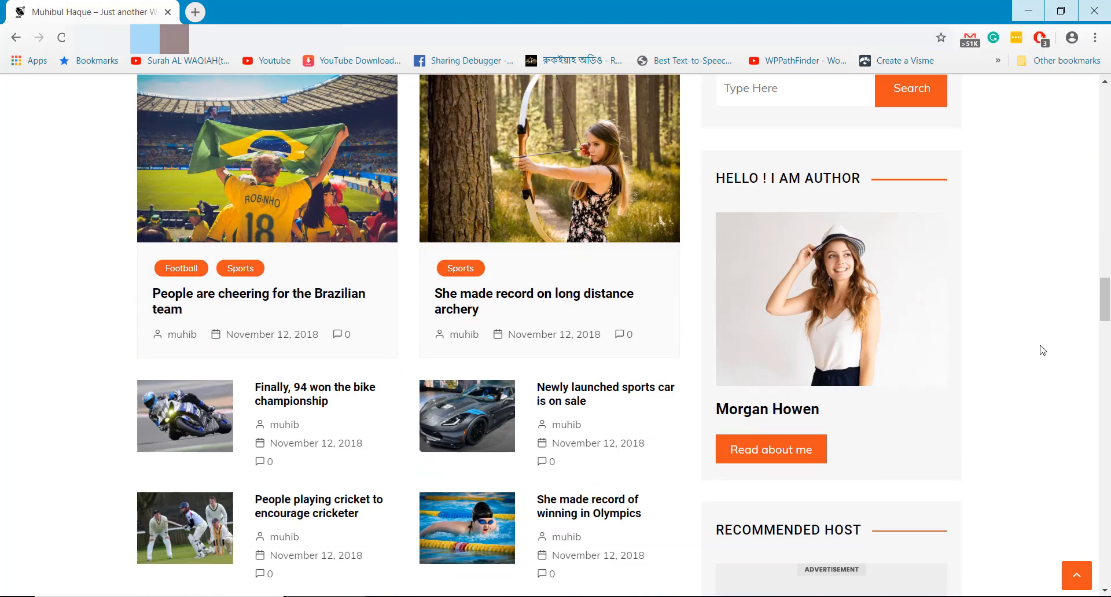
scroll("down", 3)
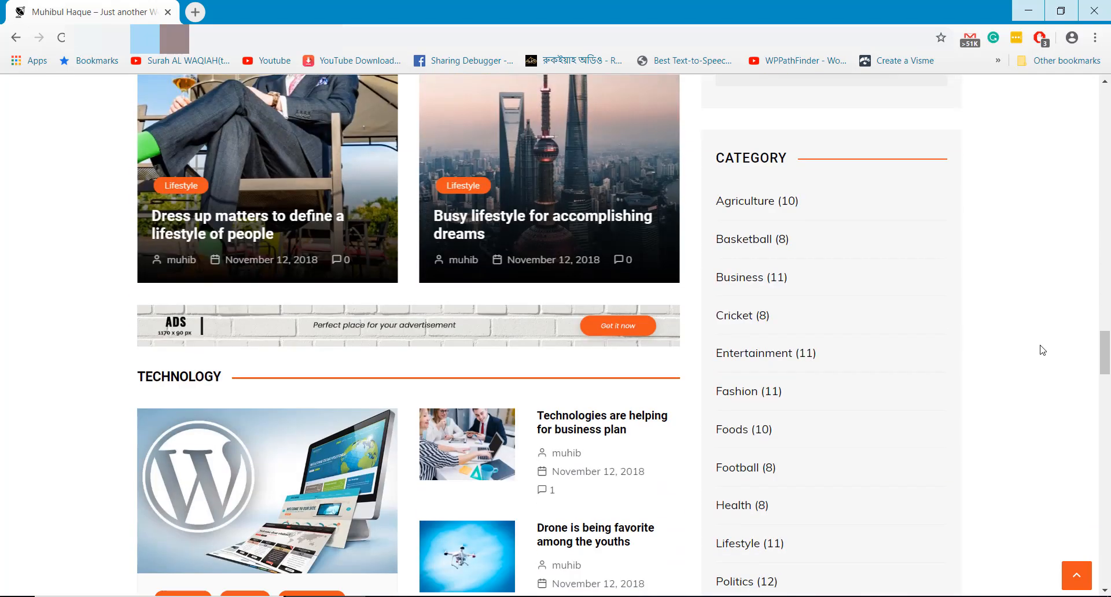
scroll("down", 3)
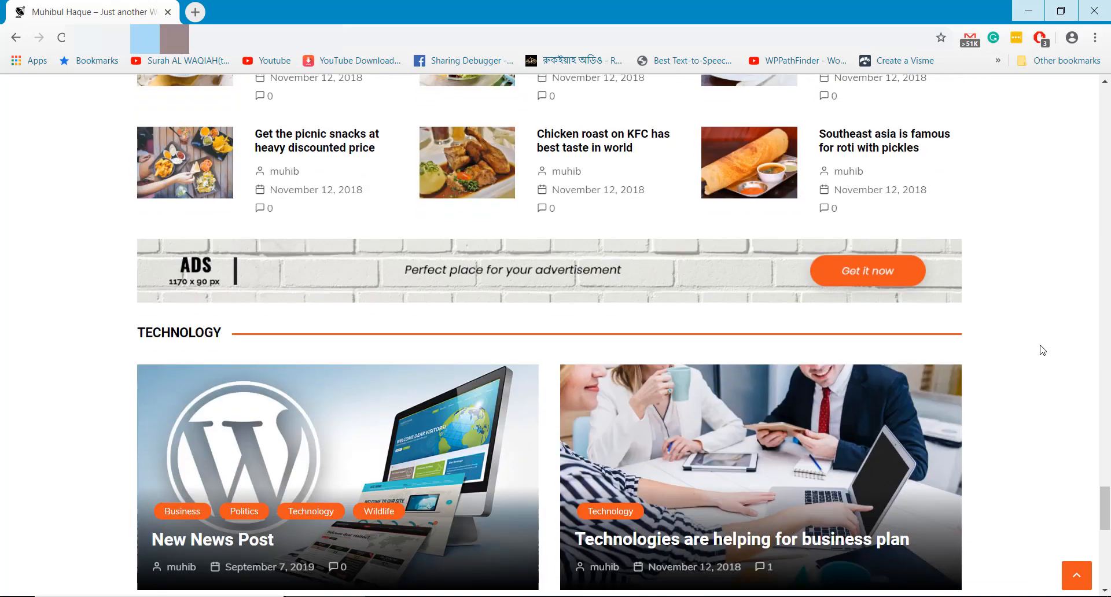
scroll("down", 3)
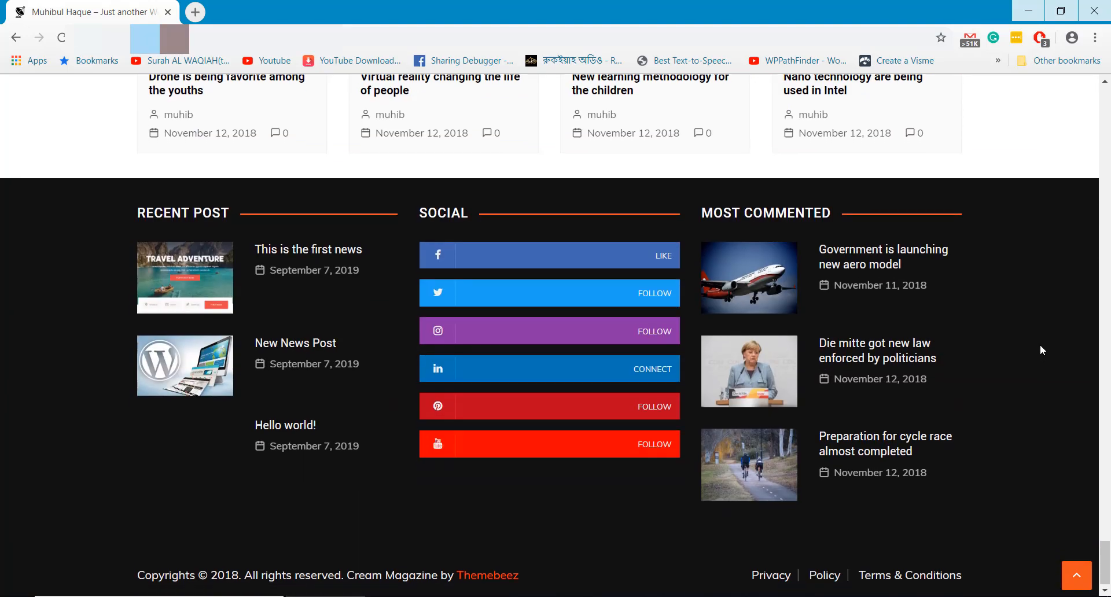
scroll("down", 3)
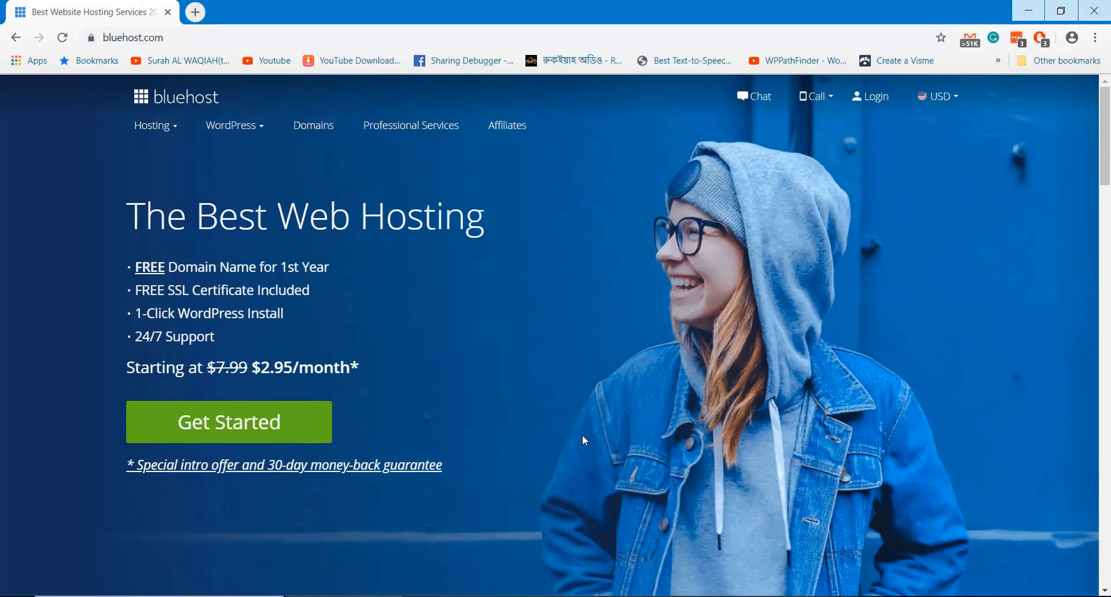
left_click(228, 421)
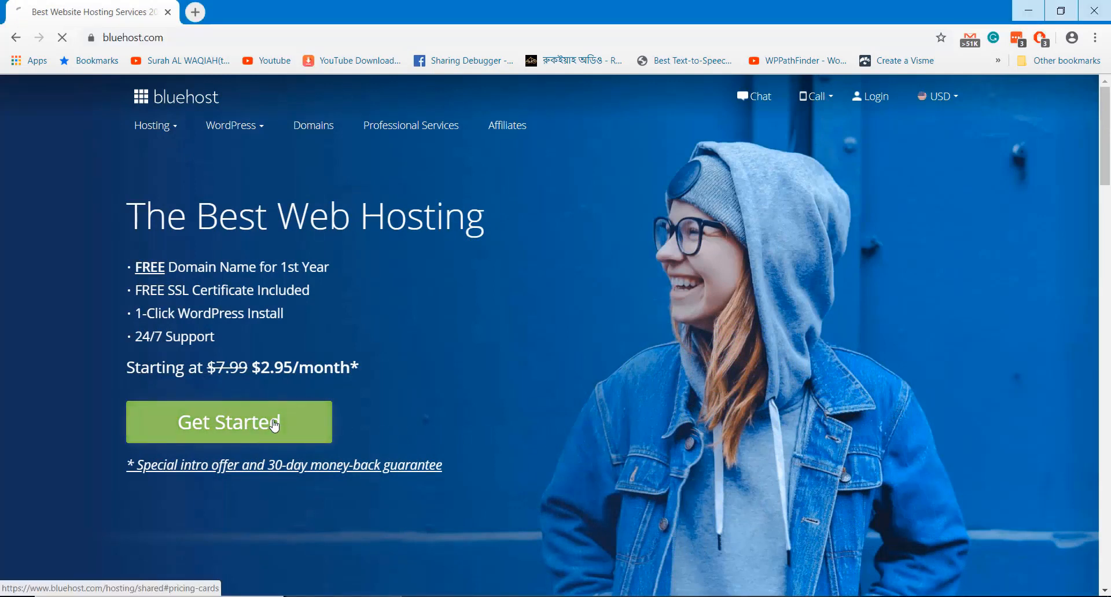
left_click(228, 421)
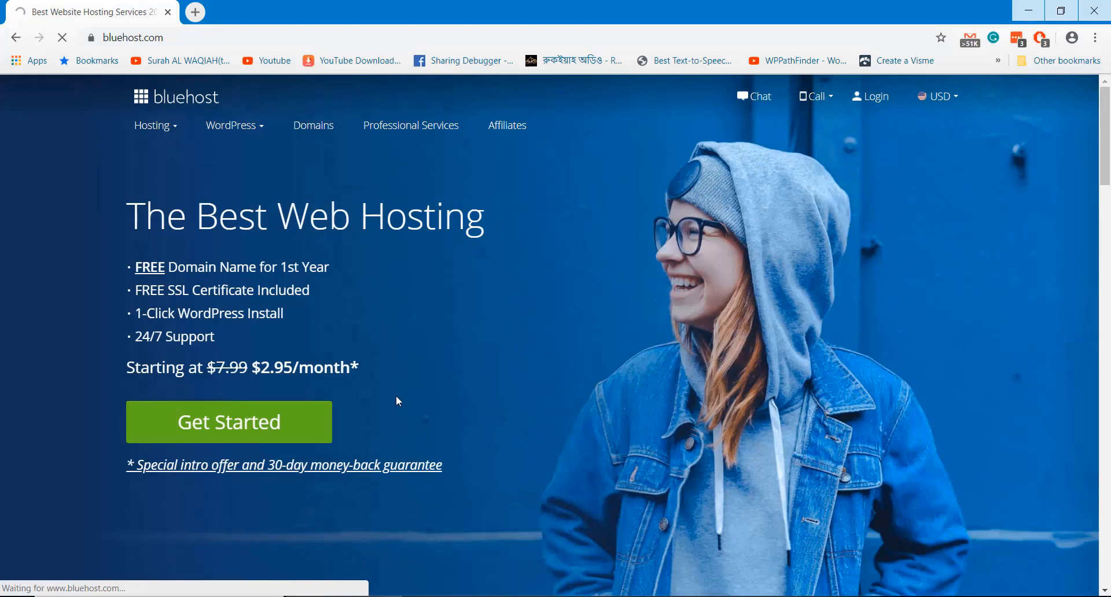
left_click(228, 421)
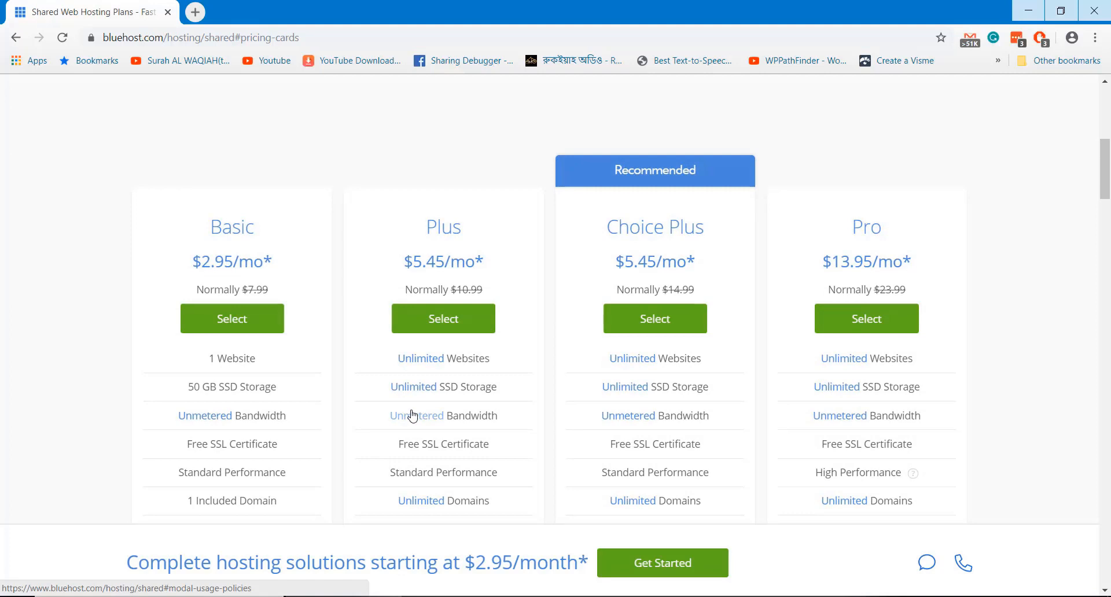
Step: Compare the Basic, Plus, Choice Plus and Pro cards and select the Basic plan
scroll("down", 3)
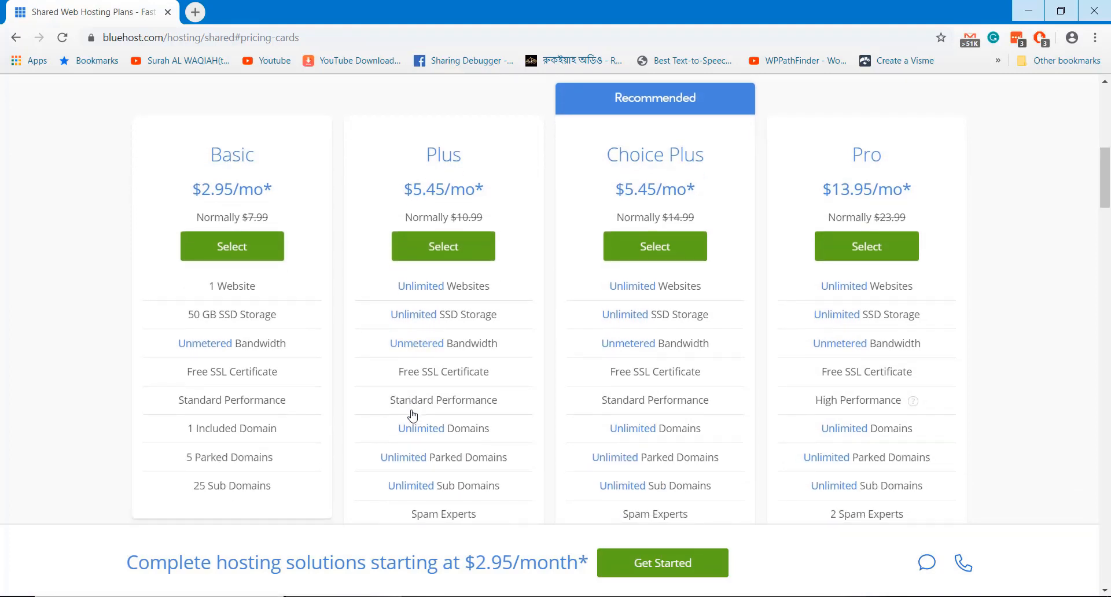
scroll("down", 3)
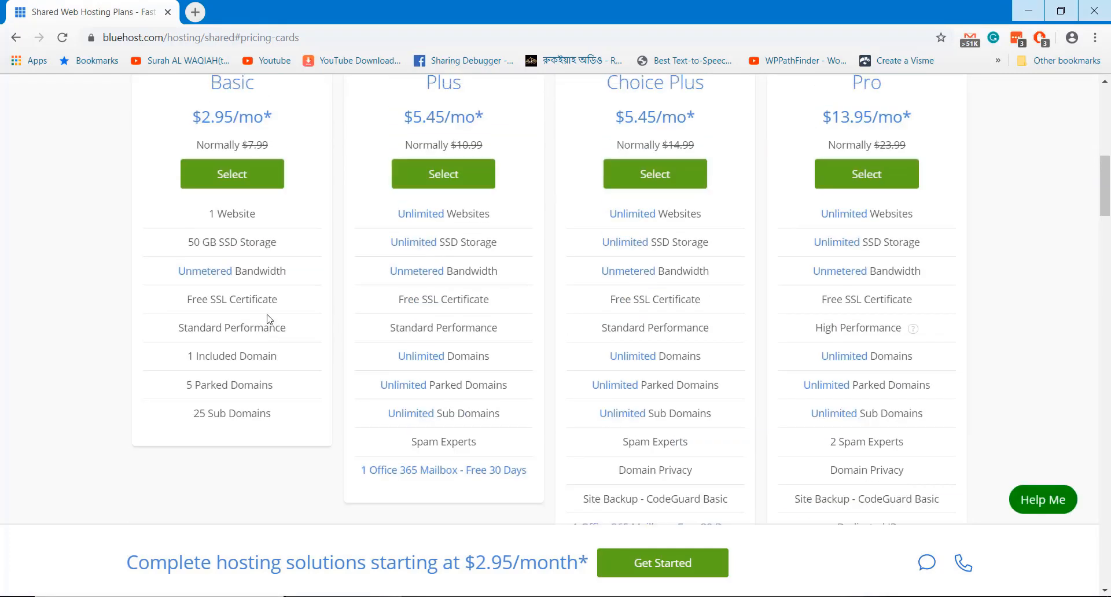
scroll("up", 3)
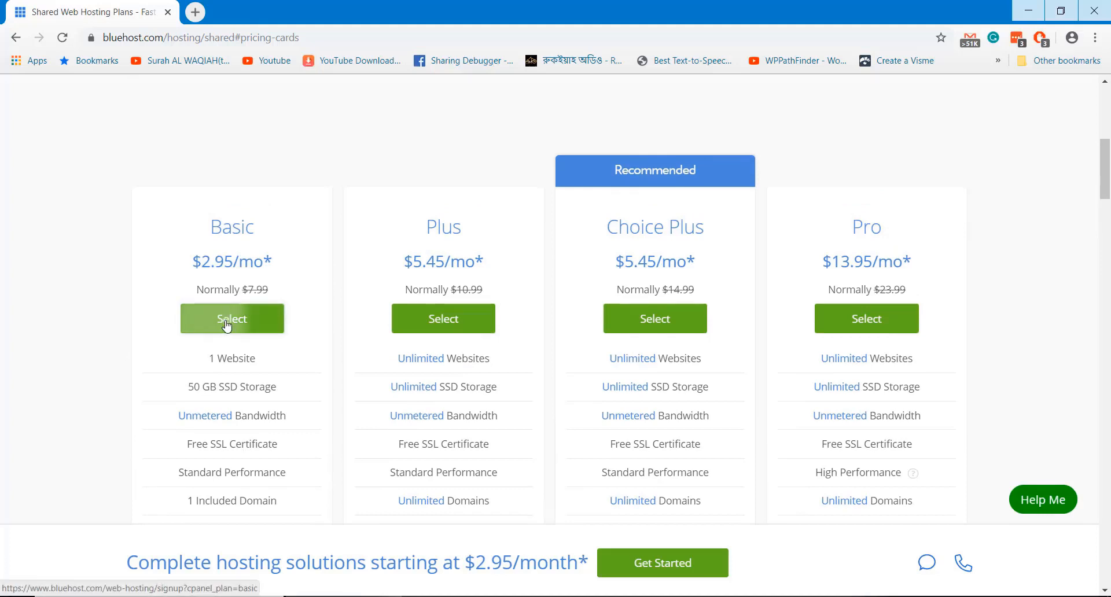
left_click(231, 318)
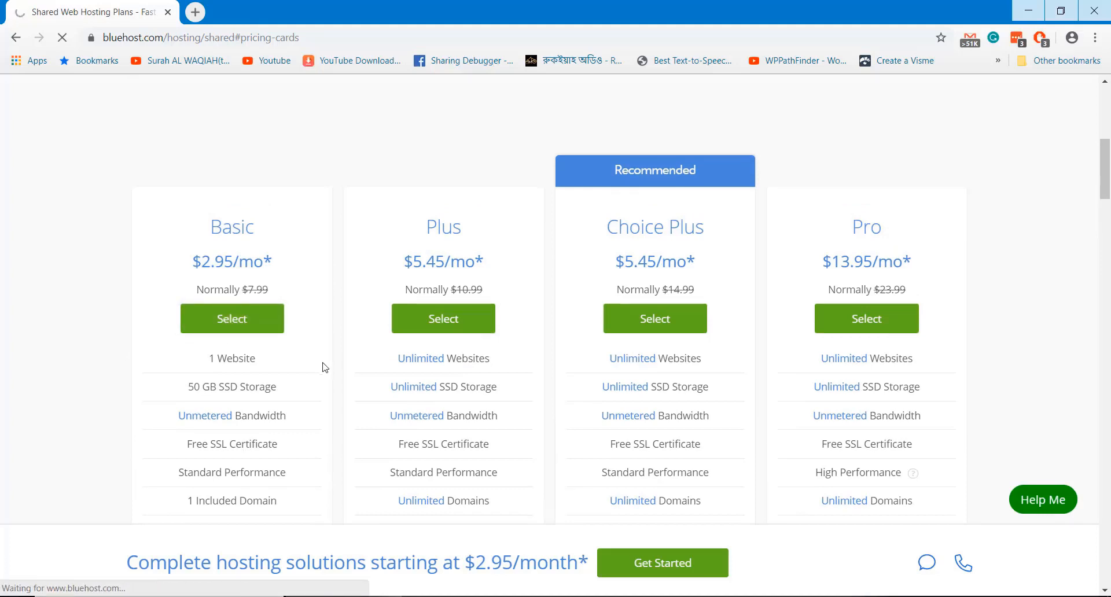
Step: Enter new domain 'muhibulhaque' with .com and proceed, confirming it is available
left_click(231, 318)
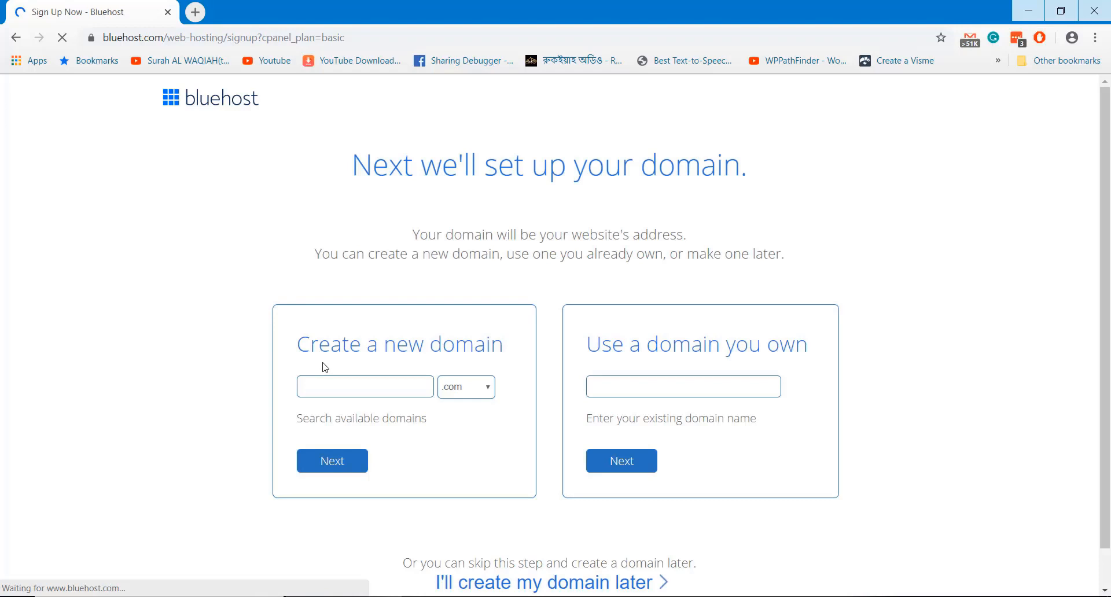
left_click(365, 386)
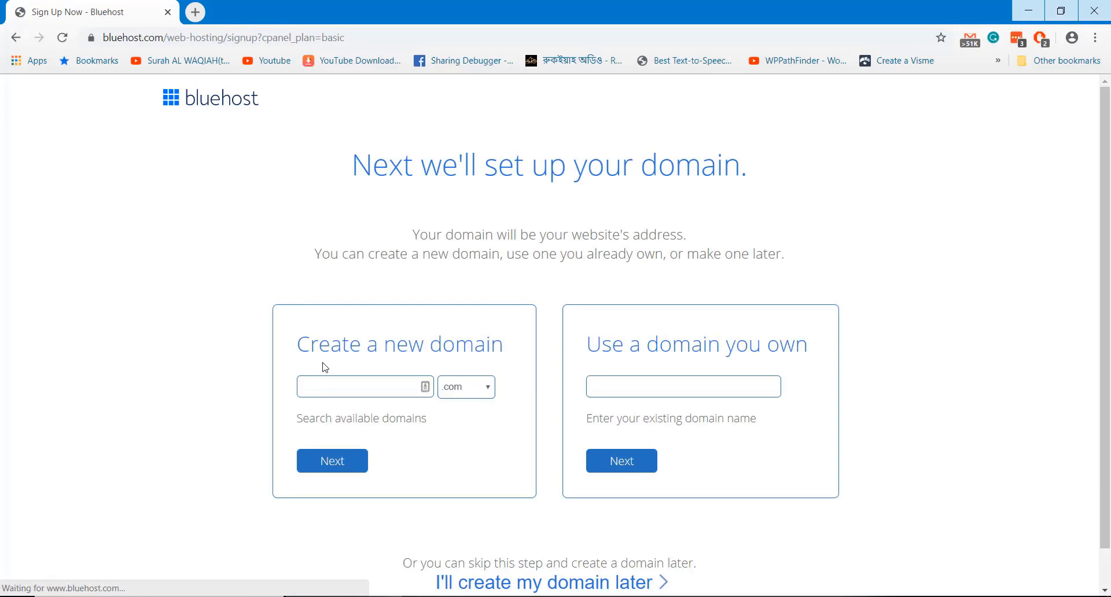
left_click(364, 387)
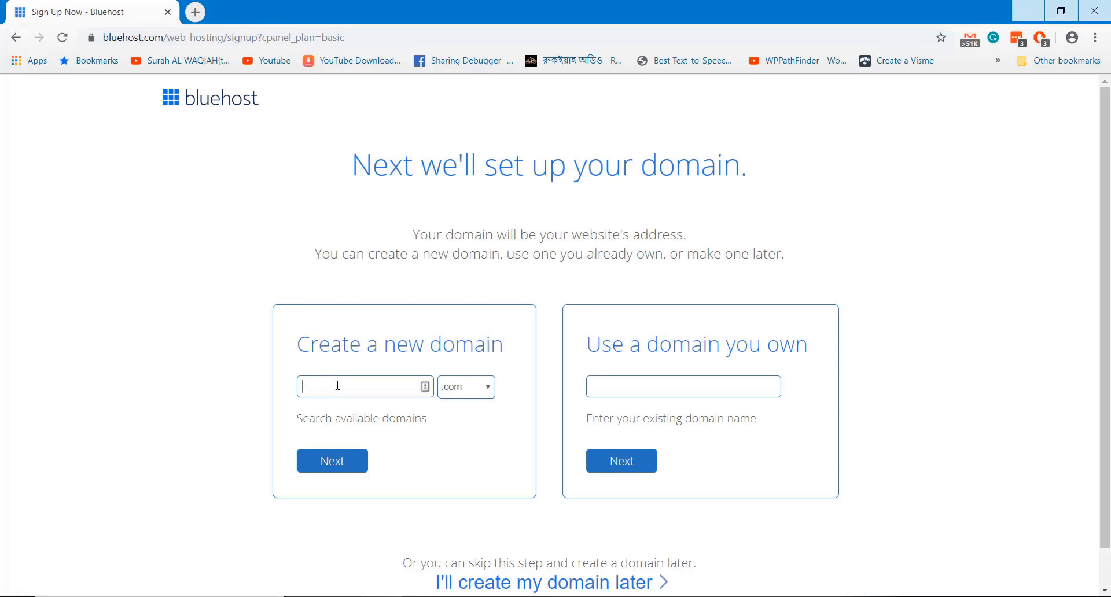
type("muhibulhaque")
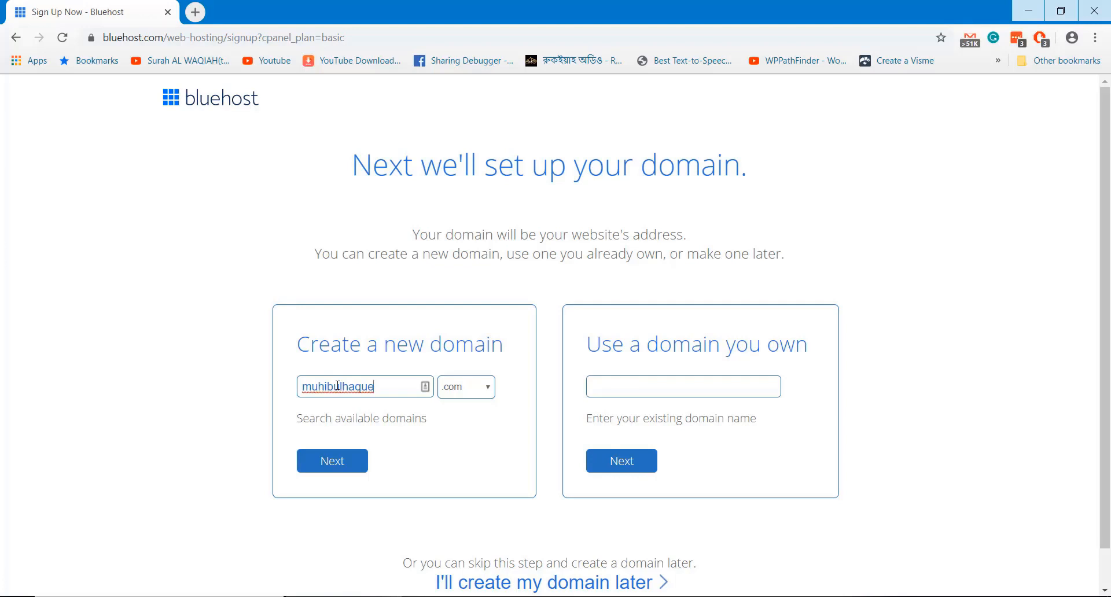
left_click(331, 460)
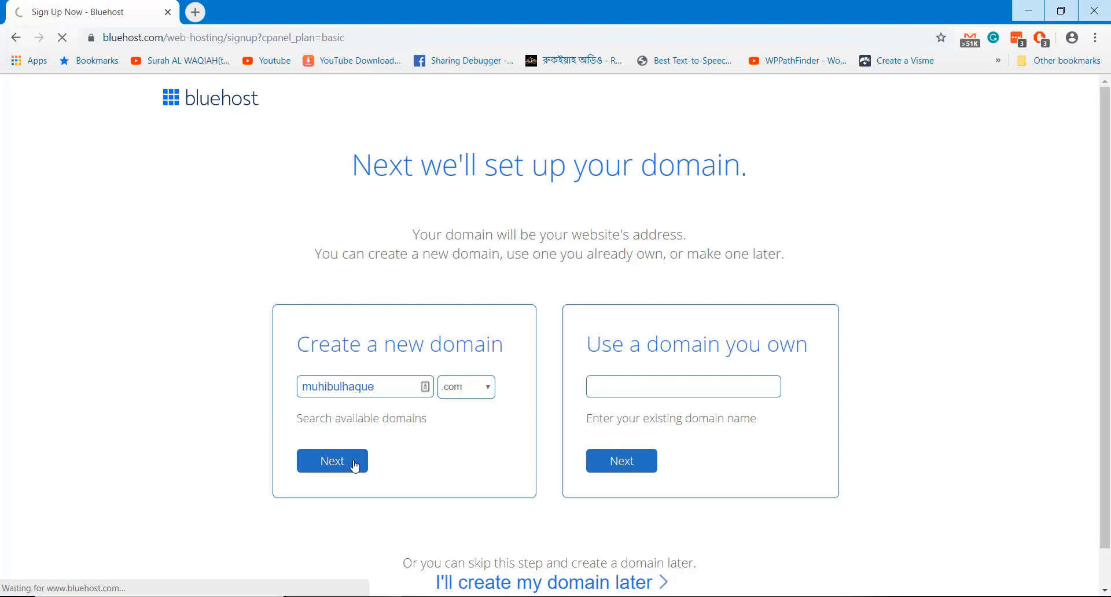
left_click(332, 460)
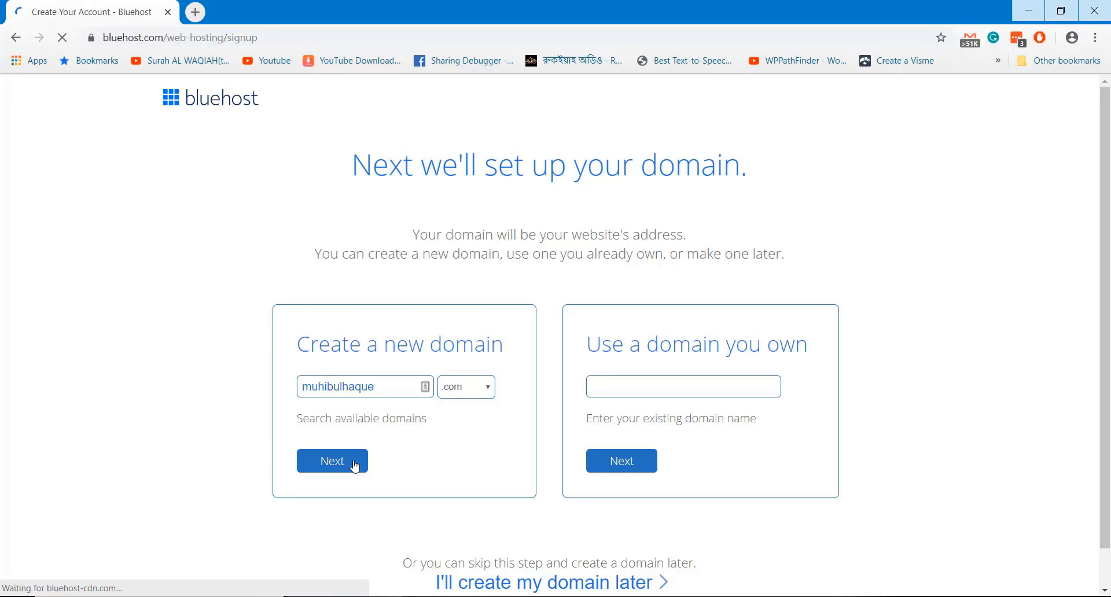
left_click(332, 461)
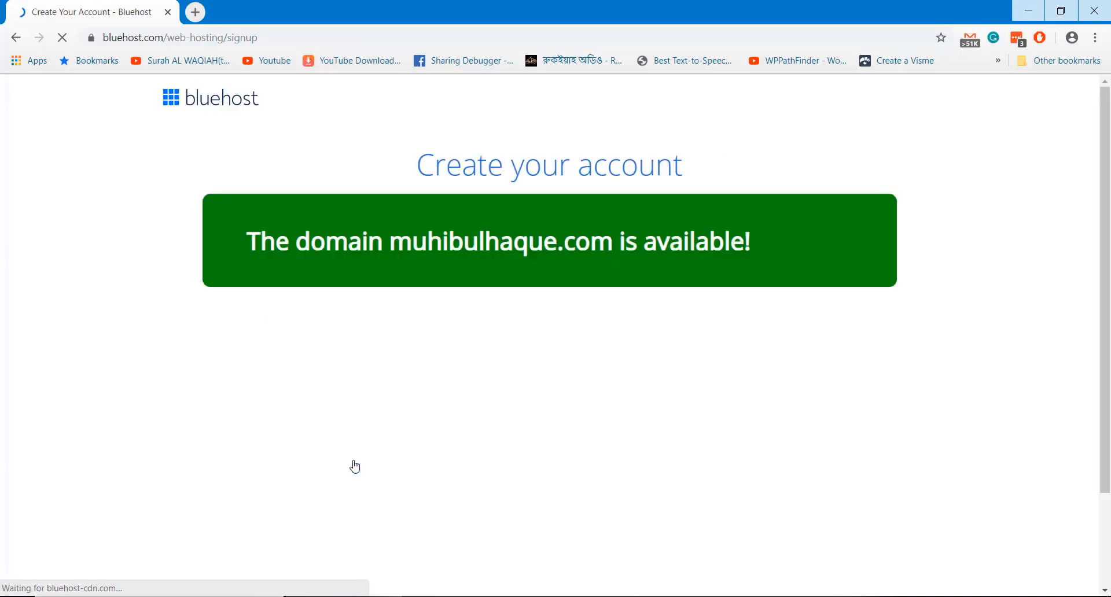
scroll("down", 3)
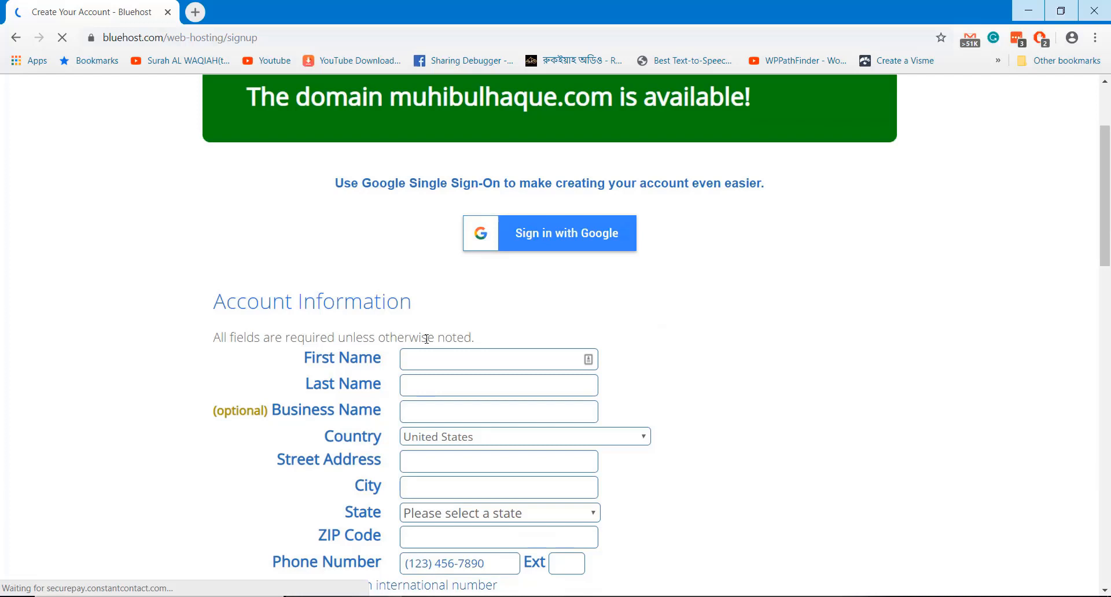
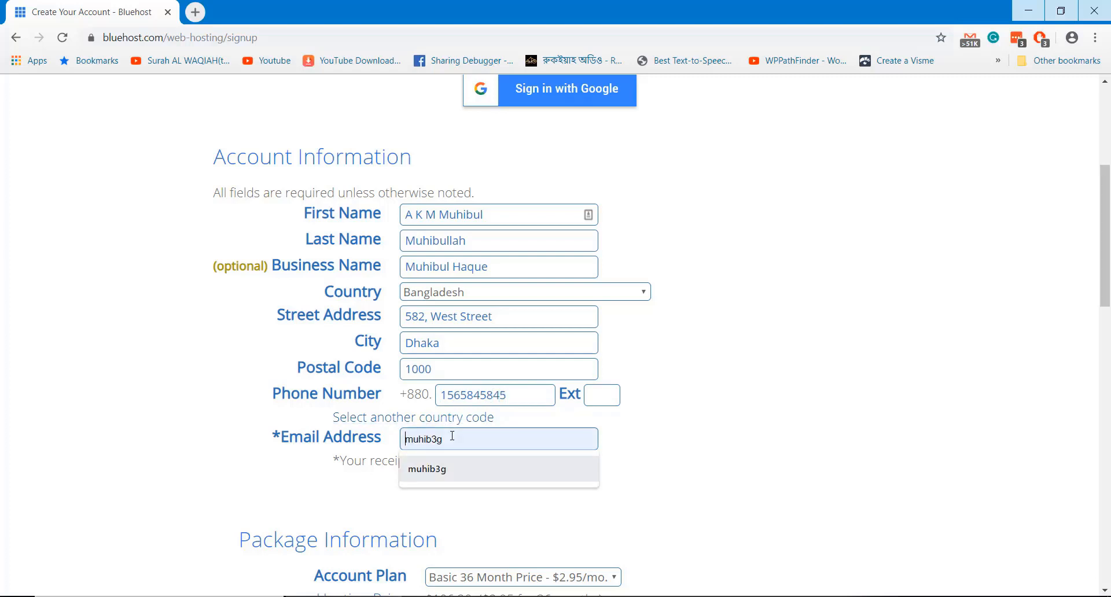
left_click(426, 468)
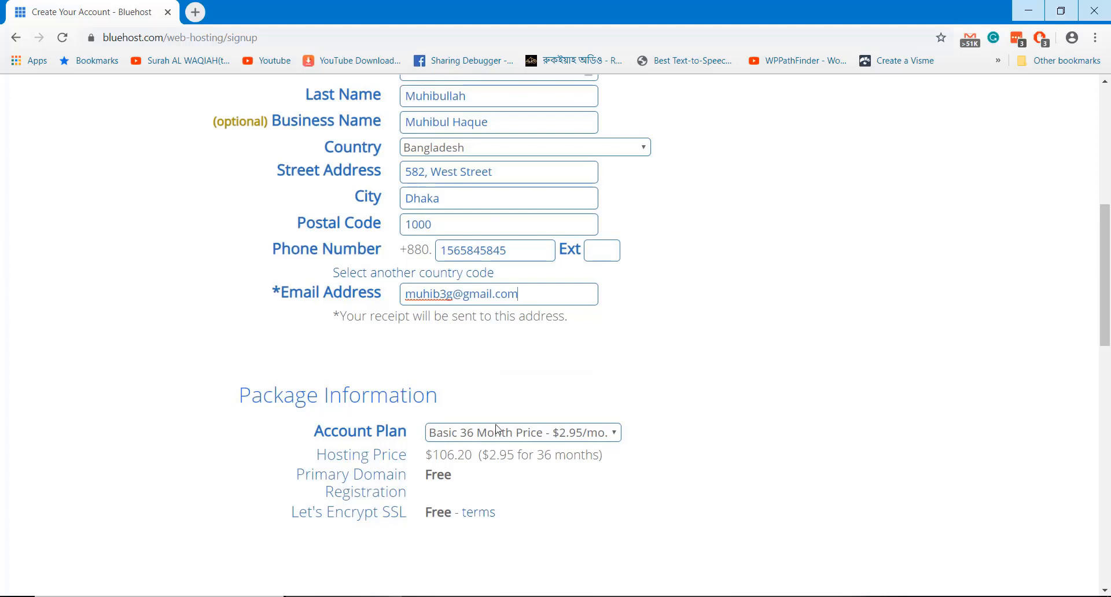
scroll("down", 3)
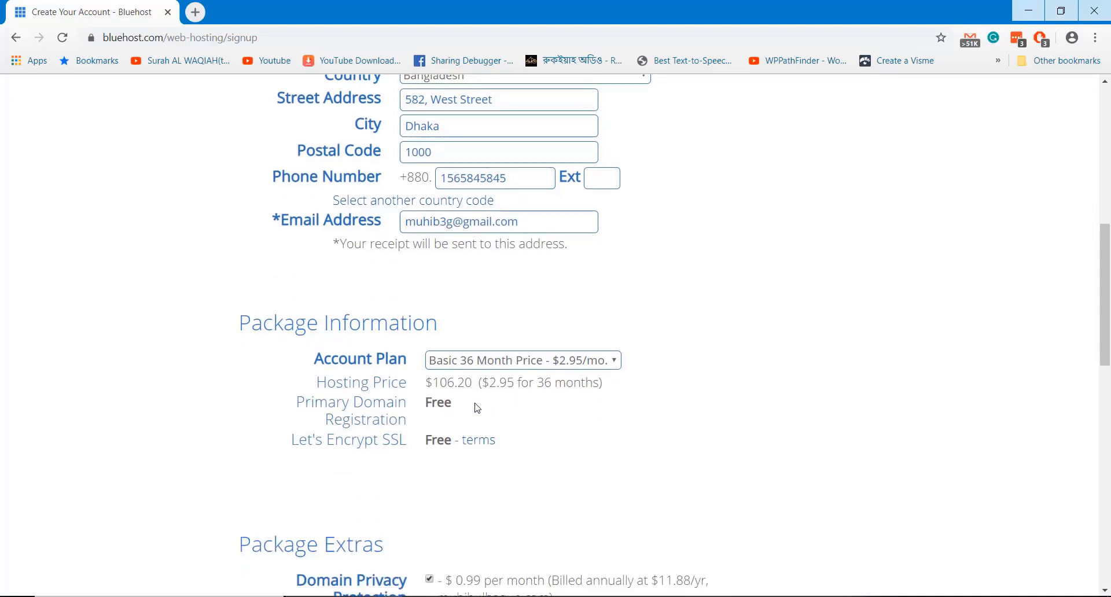
mouse_move(454, 375)
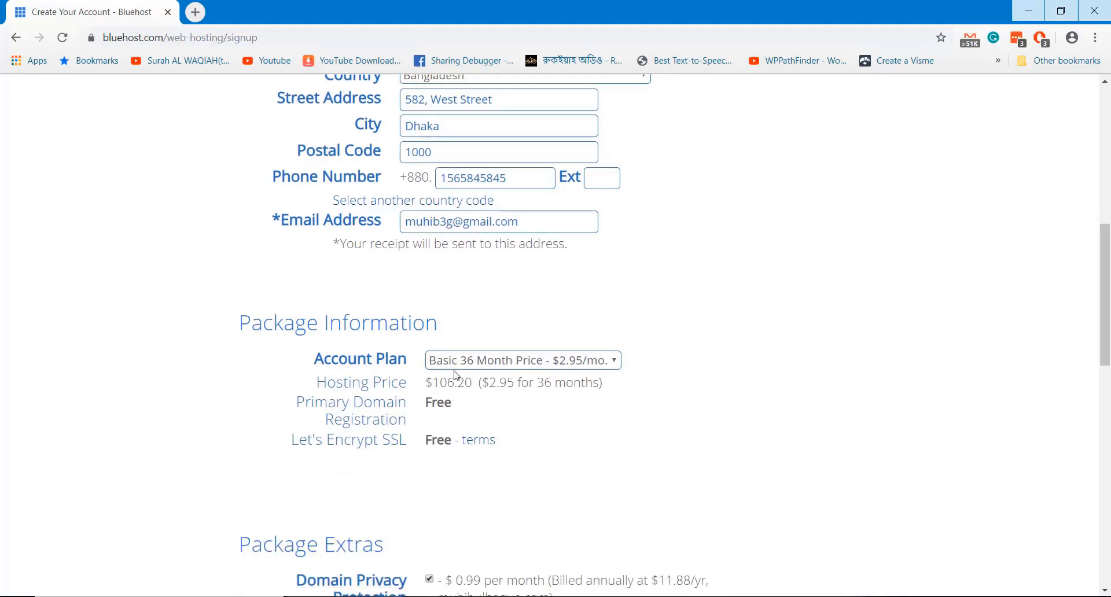
left_click(522, 360)
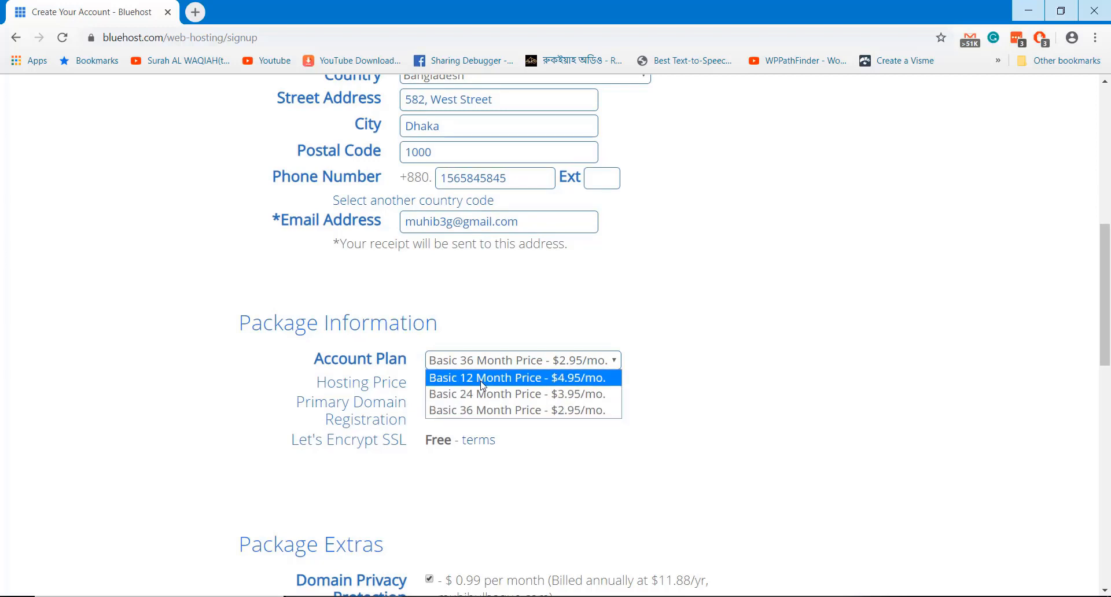
mouse_move(484, 410)
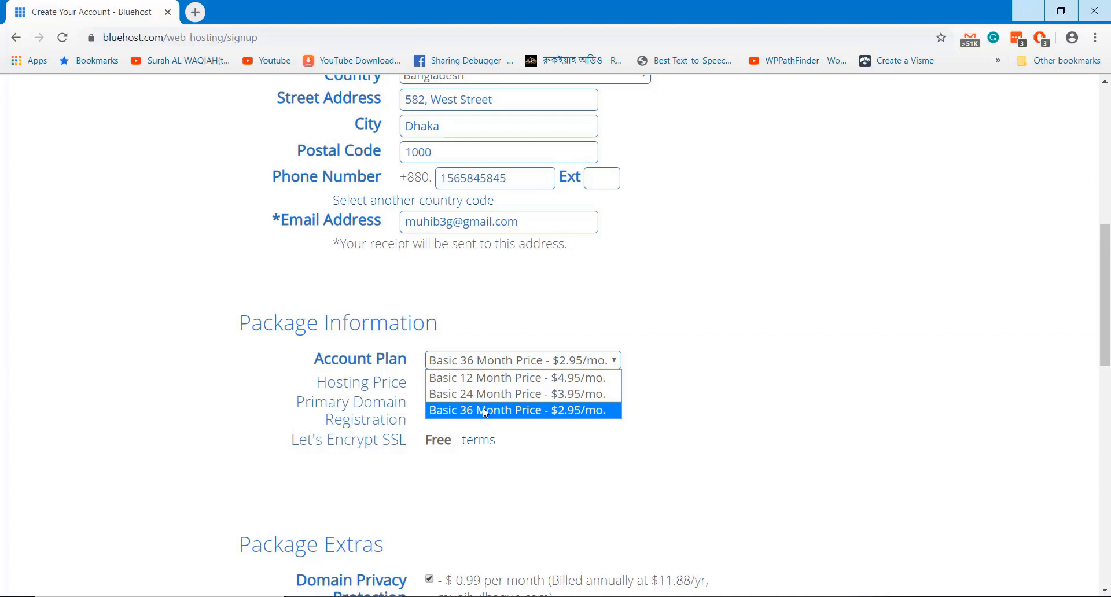
left_click(518, 377)
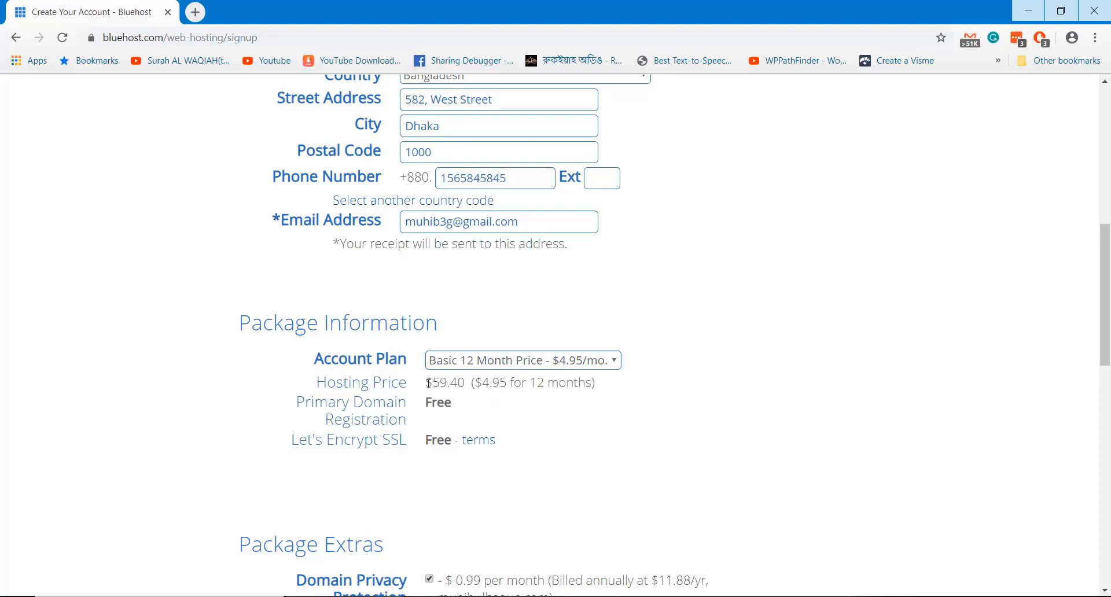
mouse_move(537, 409)
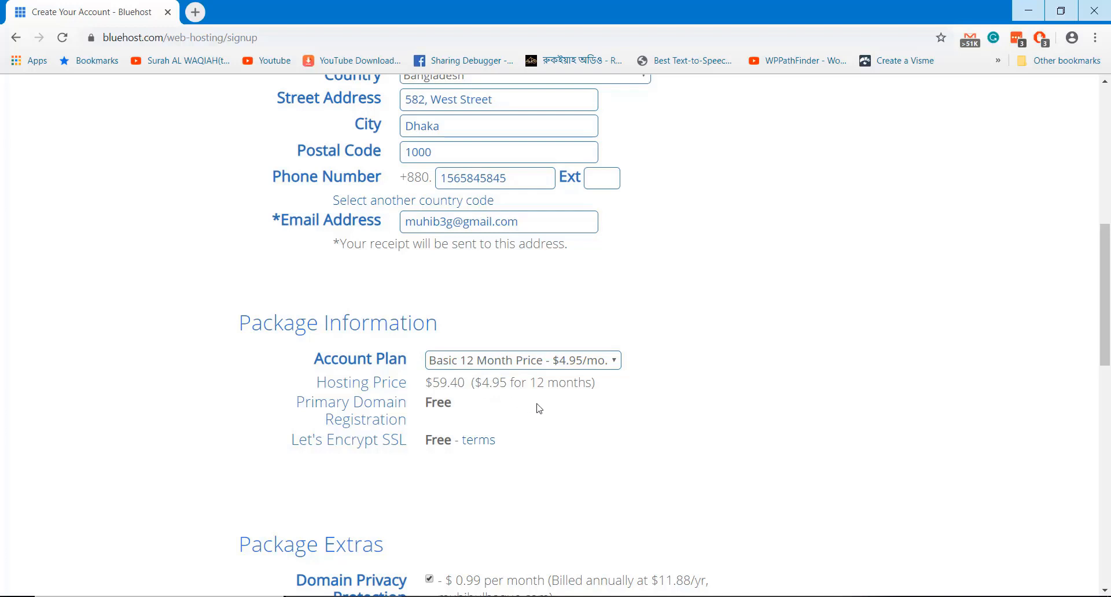
scroll("down", 3)
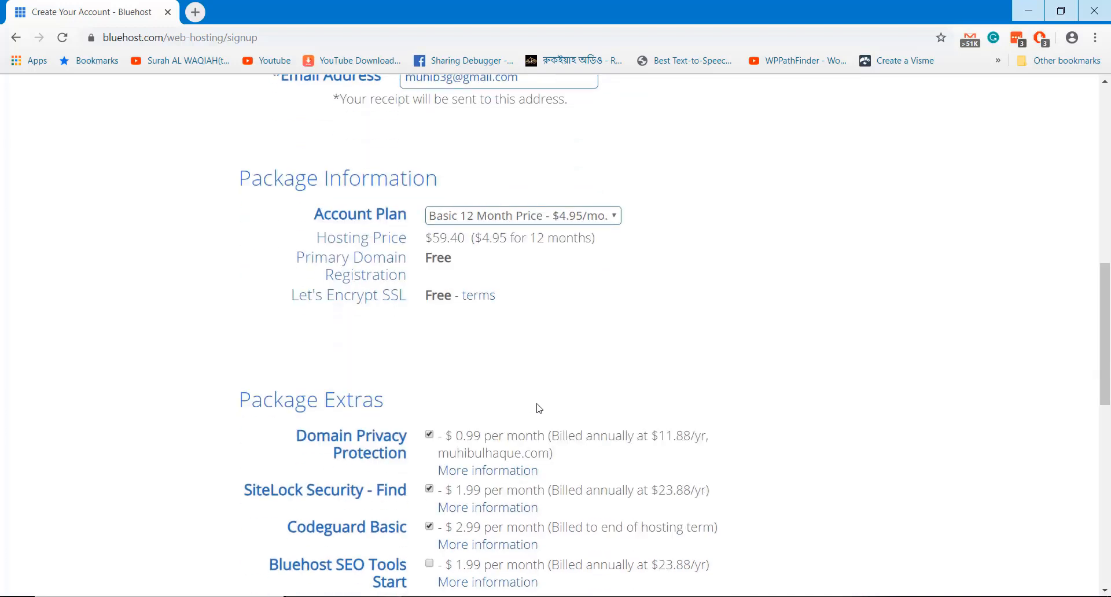
mouse_move(542, 395)
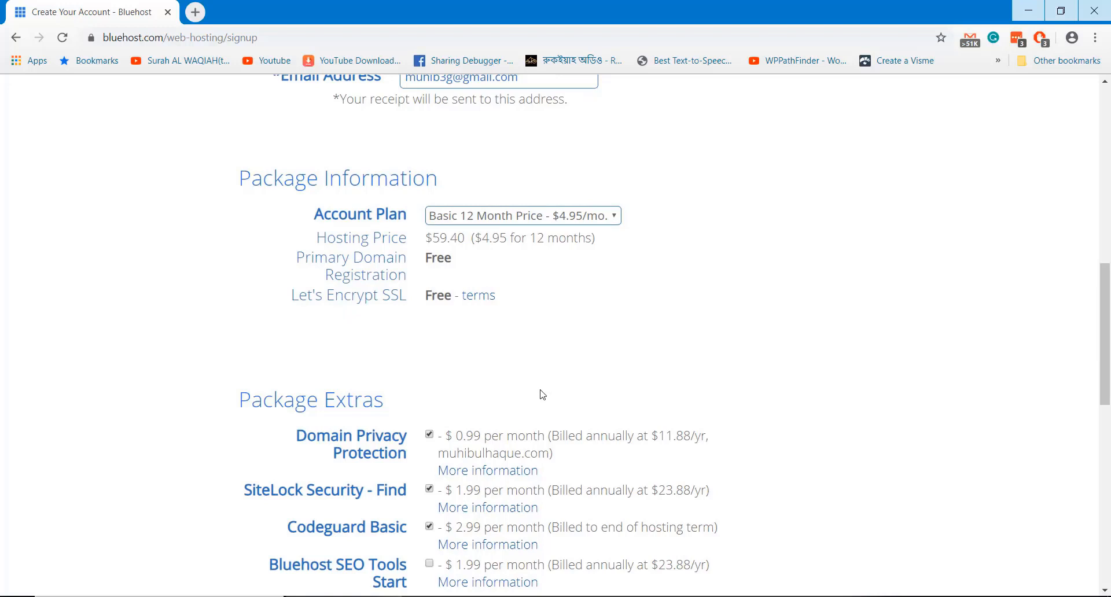
mouse_move(534, 229)
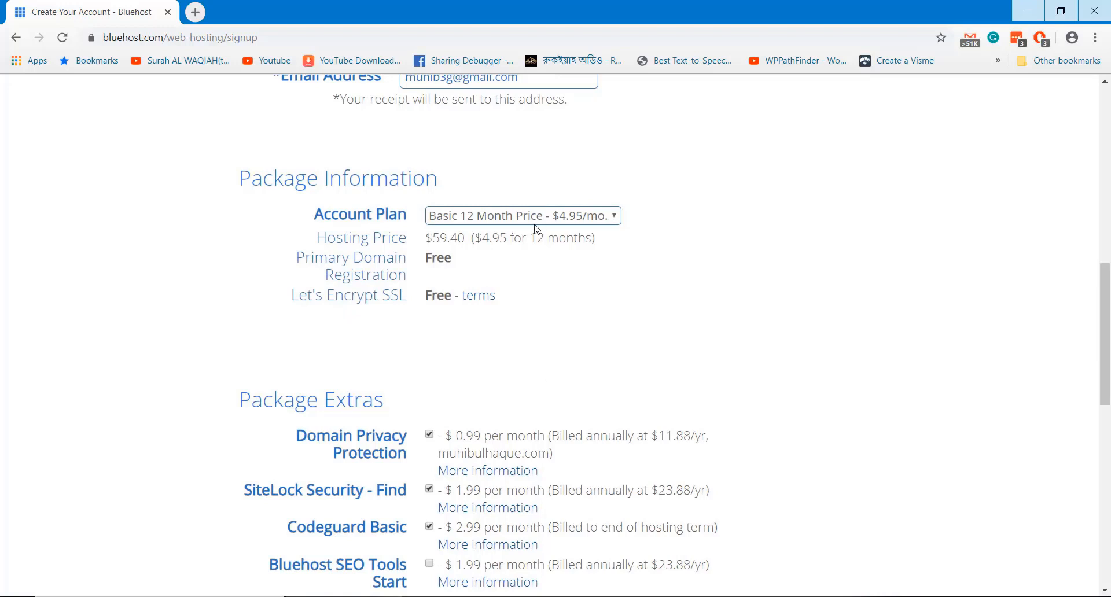
left_click(521, 216)
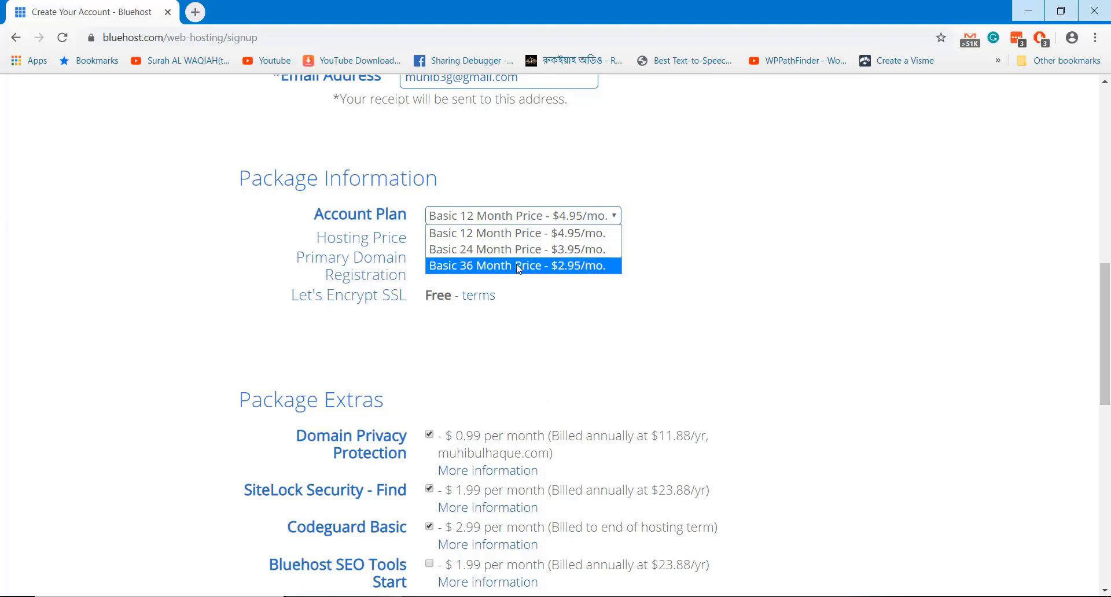
left_click(522, 266)
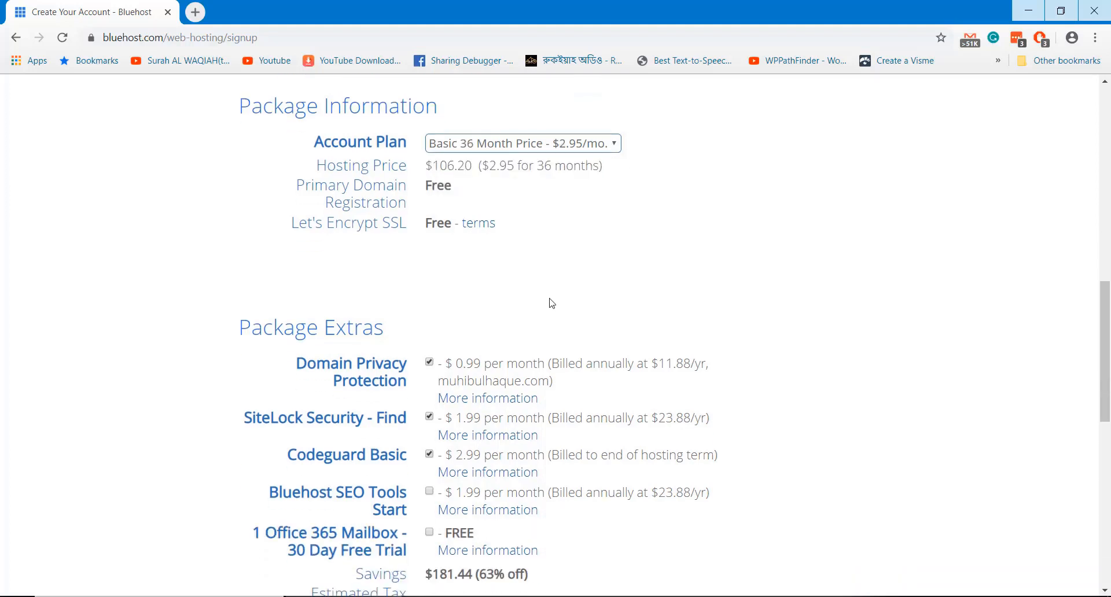
scroll("down", 3)
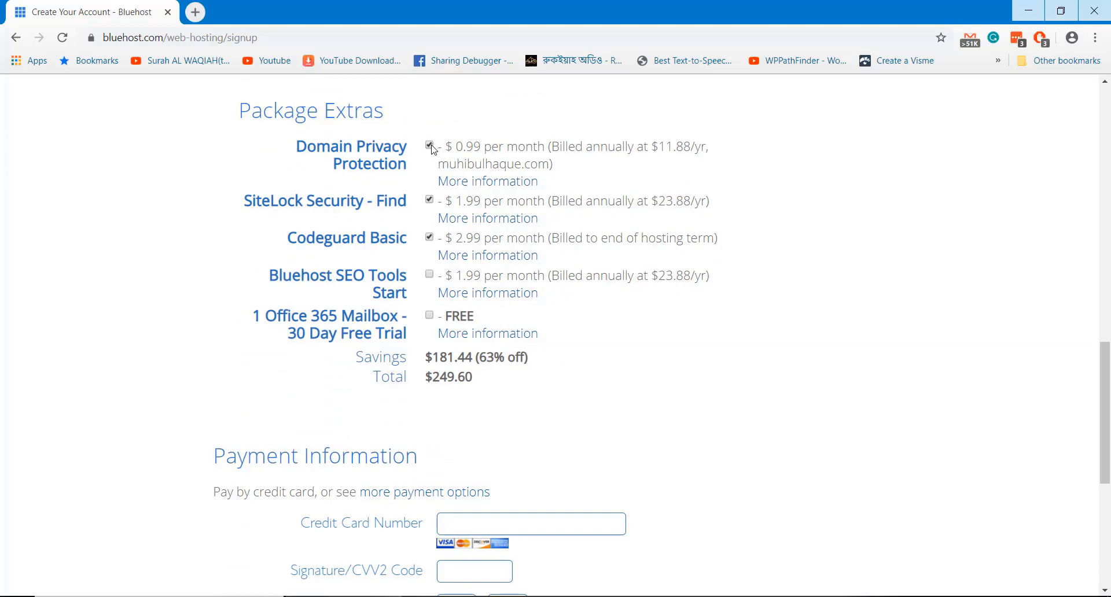
Step: Uncheck Domain Privacy, SiteLock (confirming Turn It Off) and Codeguard Basic, total $106.20
left_click(429, 147)
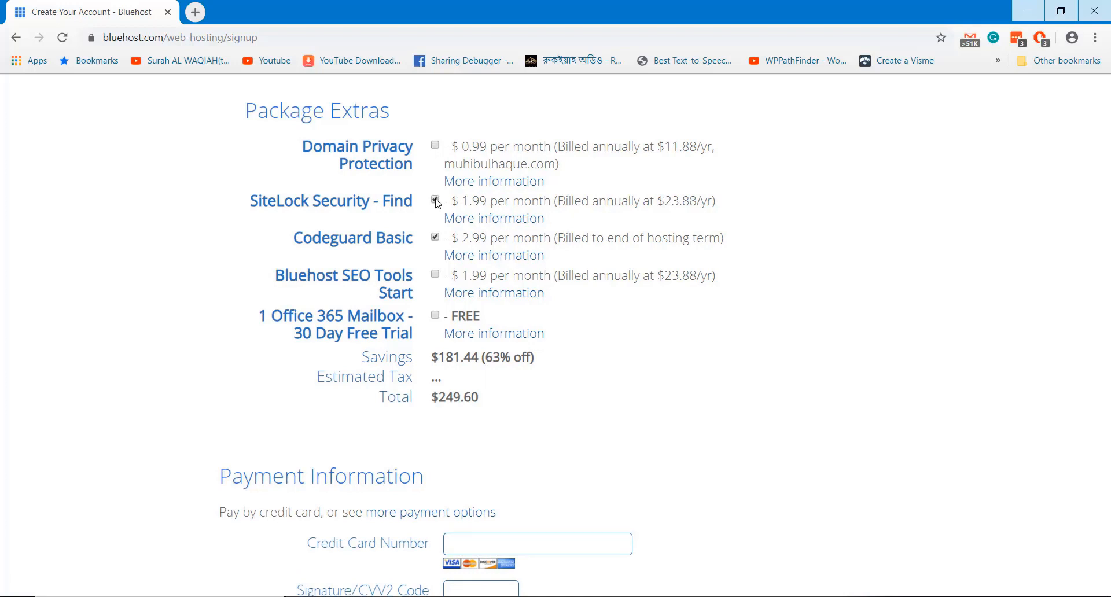
left_click(435, 144)
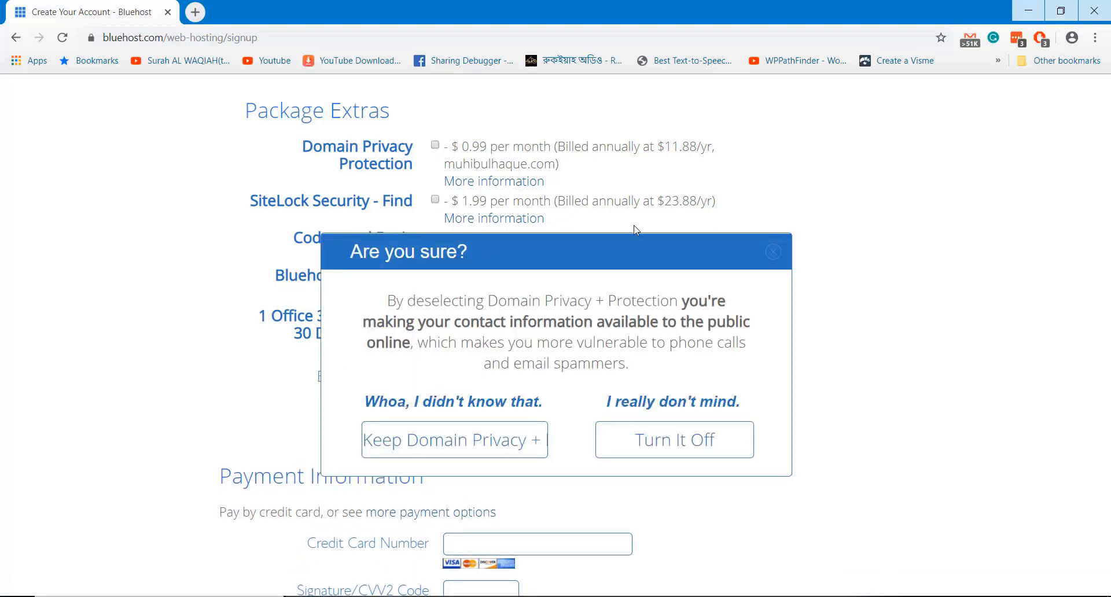
mouse_move(674, 440)
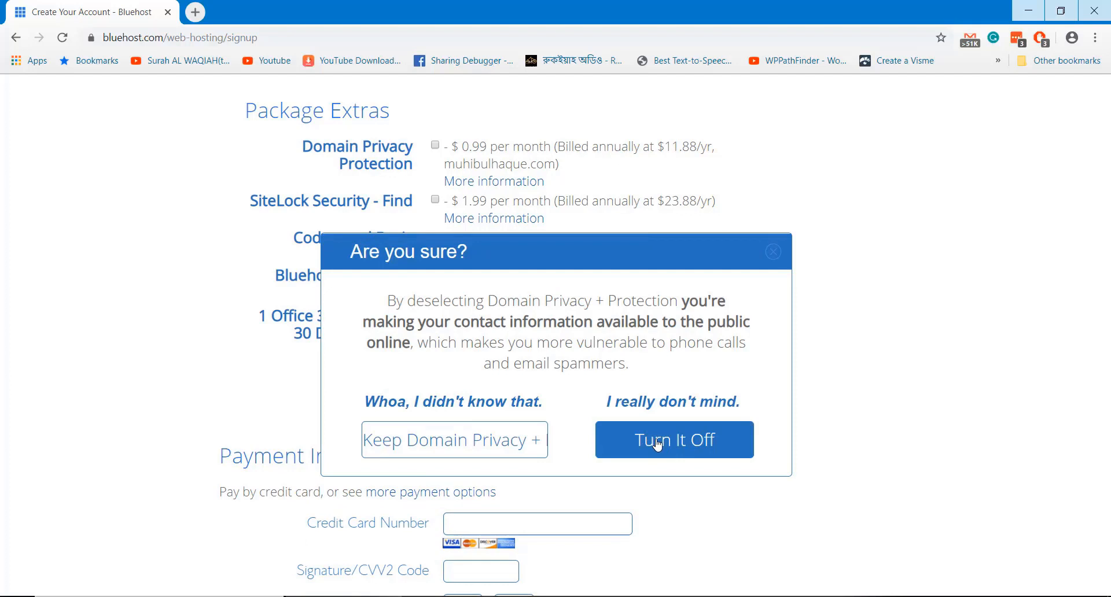
left_click(673, 439)
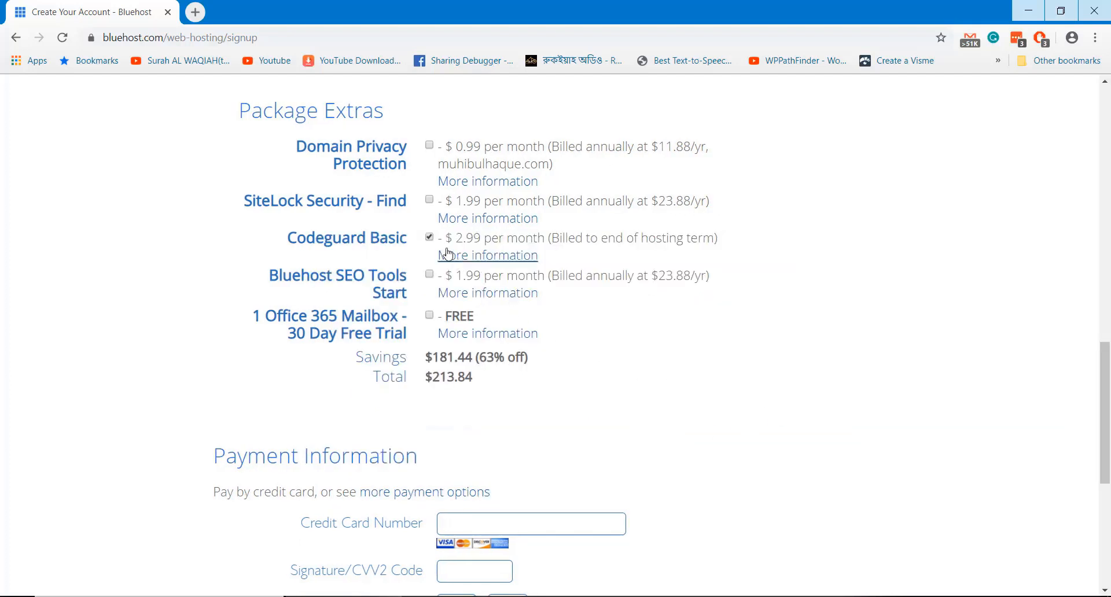
left_click(428, 236)
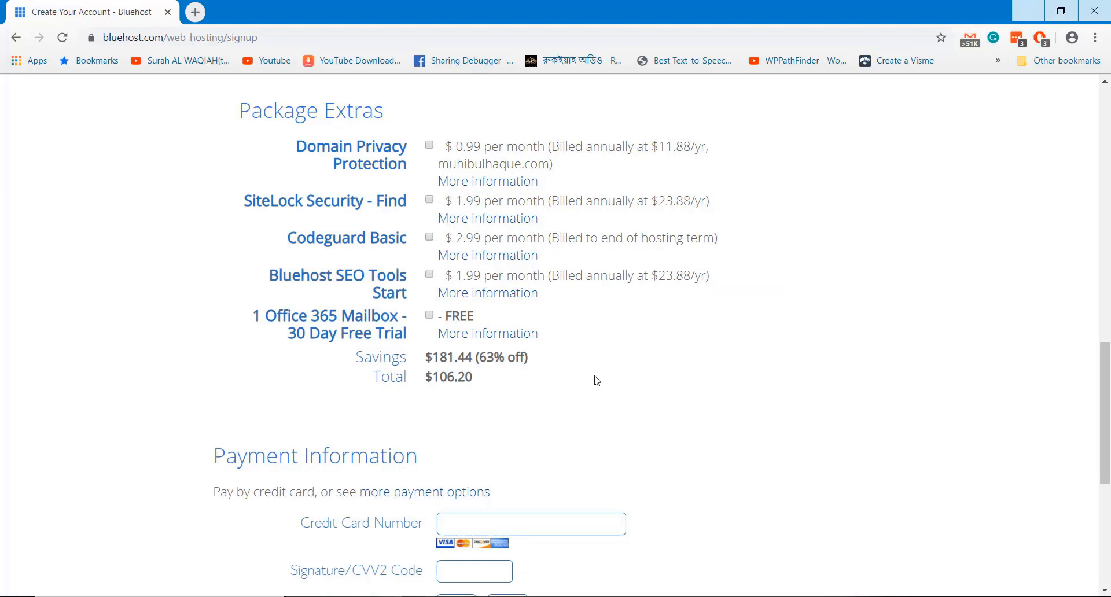
scroll("down", 3)
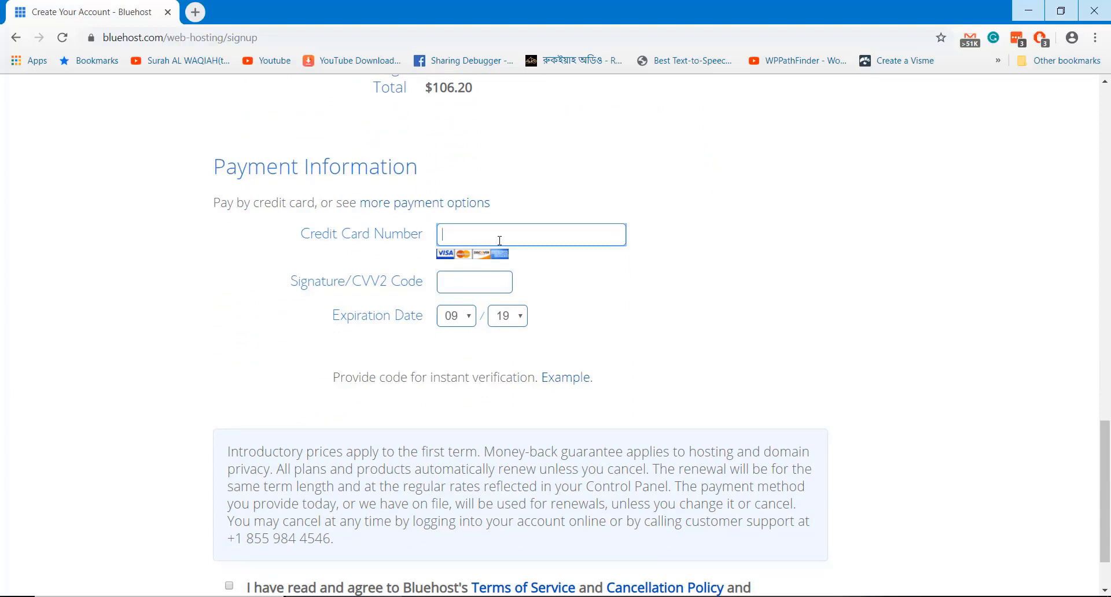
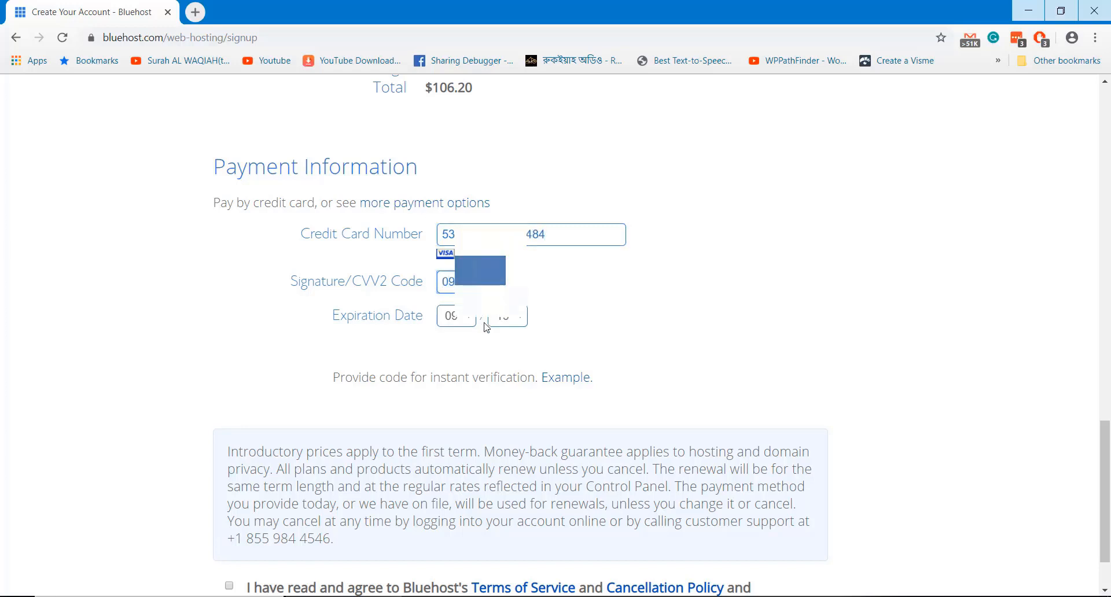
left_click(506, 317)
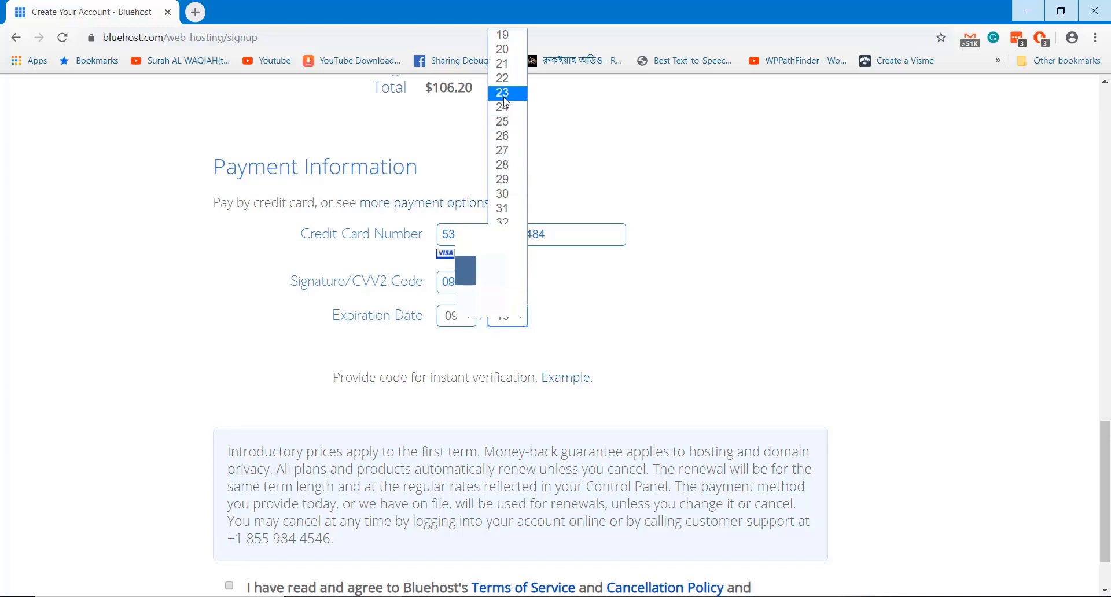
left_click(455, 314)
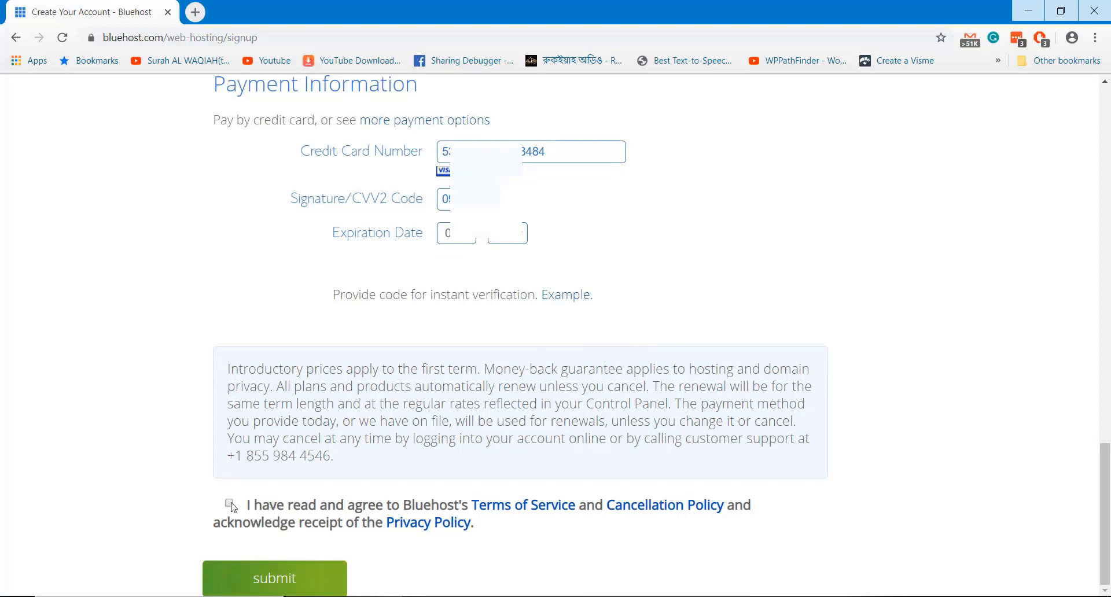
Step: Agree to the Terms of Service and submit the hosting signup
left_click(229, 504)
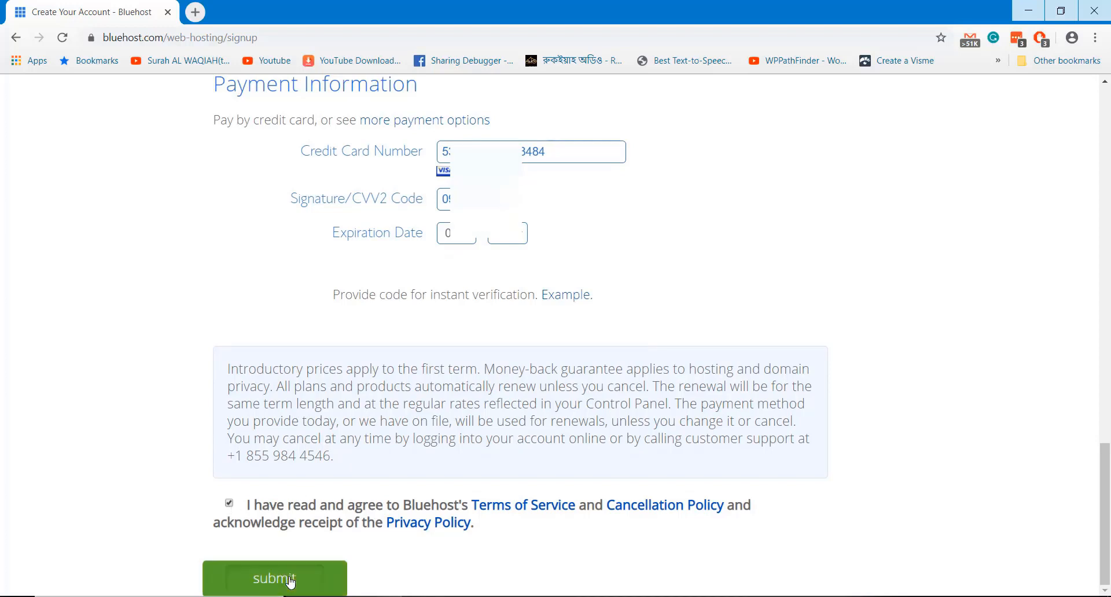
left_click(274, 578)
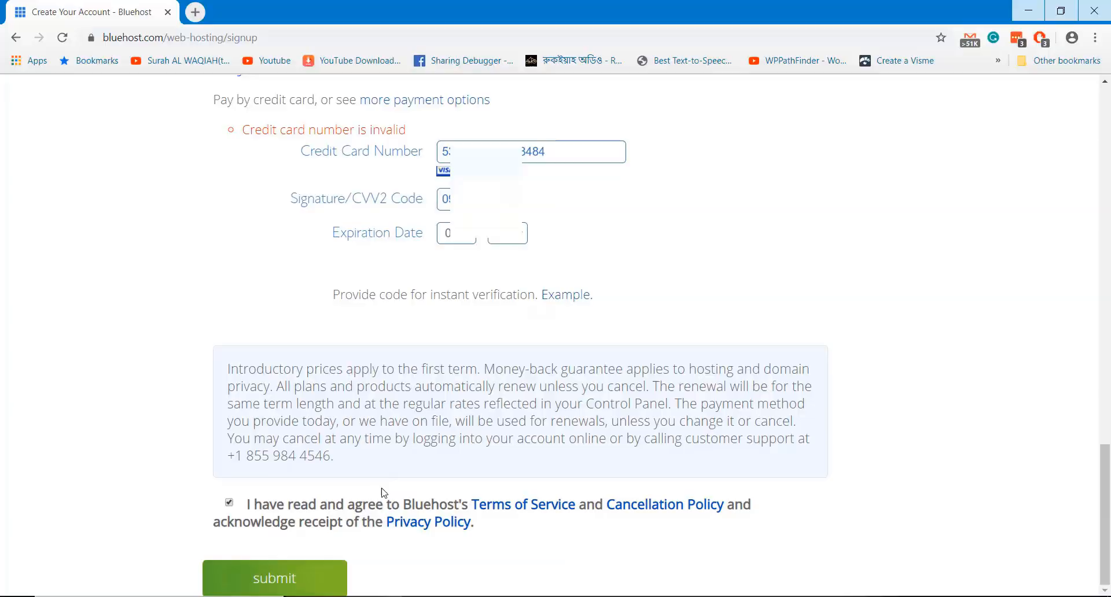
left_click(273, 578)
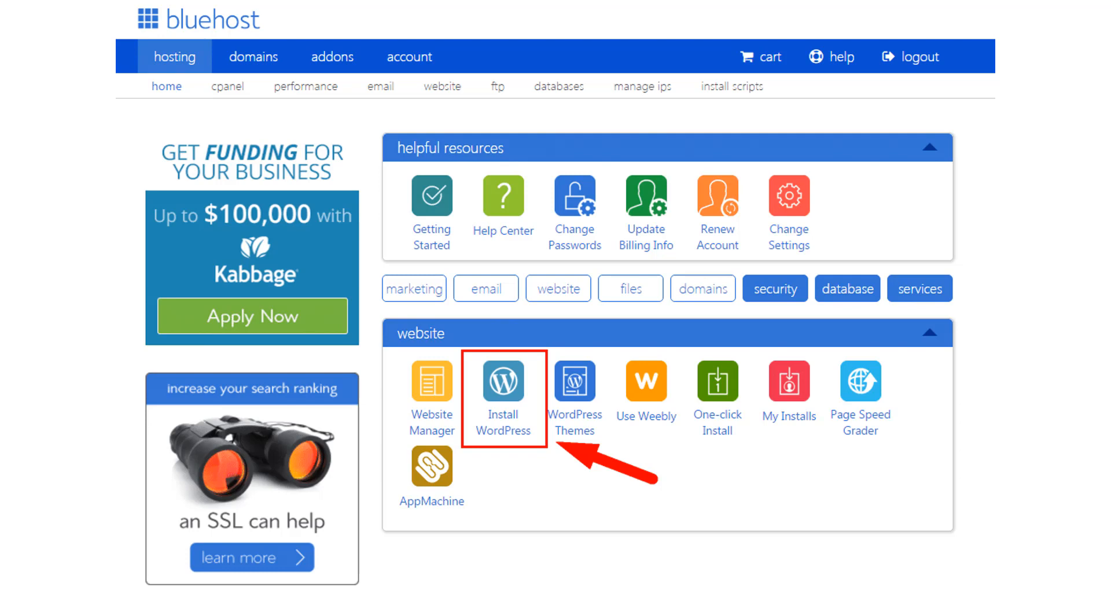
Step: Start Install WordPress from the hosting dashboard's website panel
left_click(501, 393)
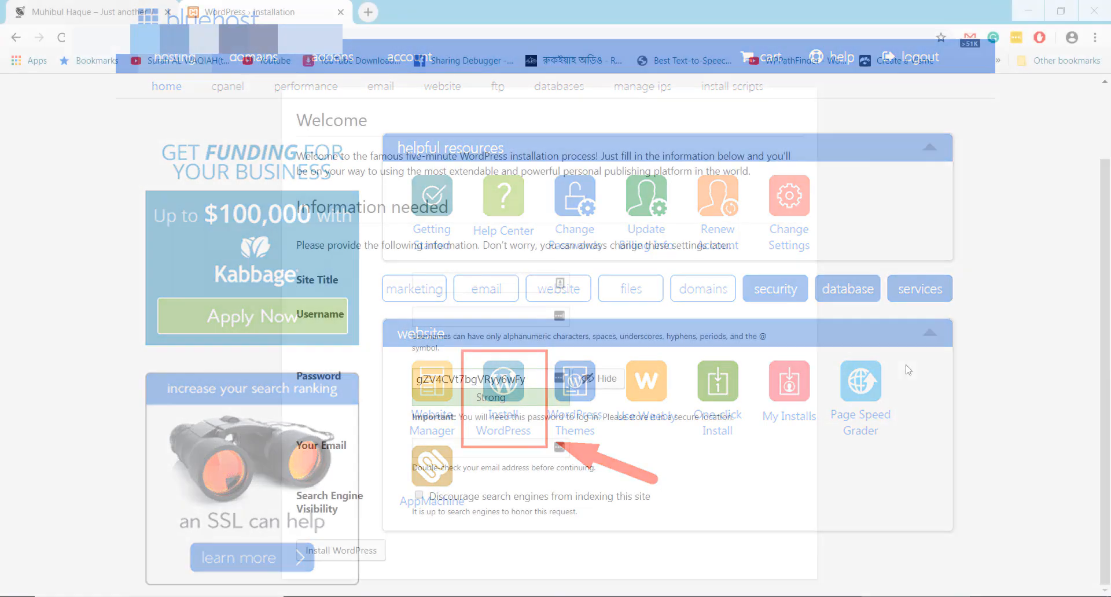
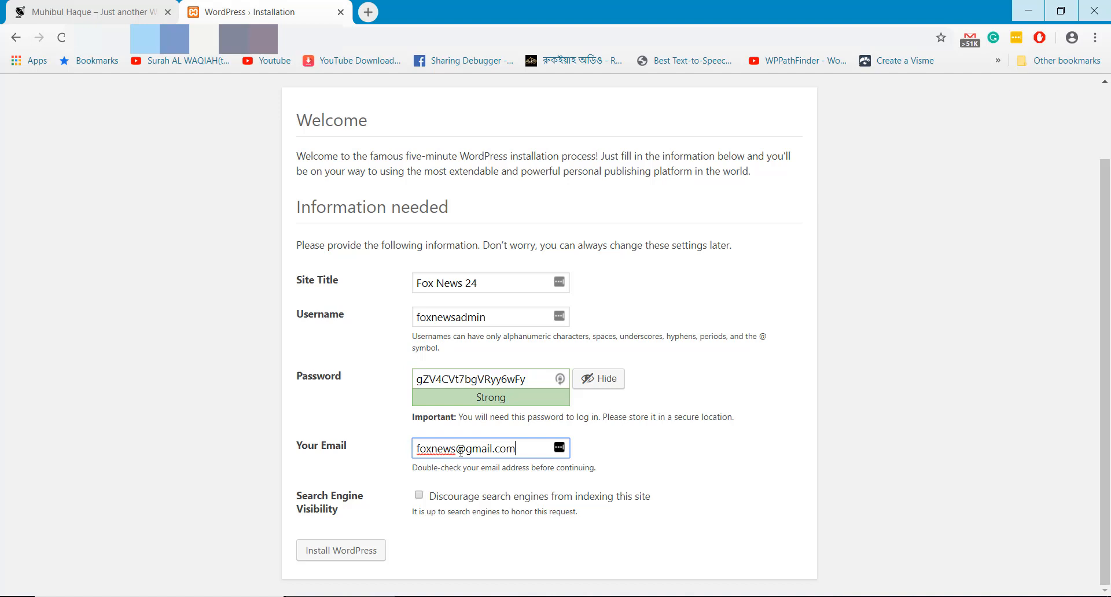
left_click(340, 550)
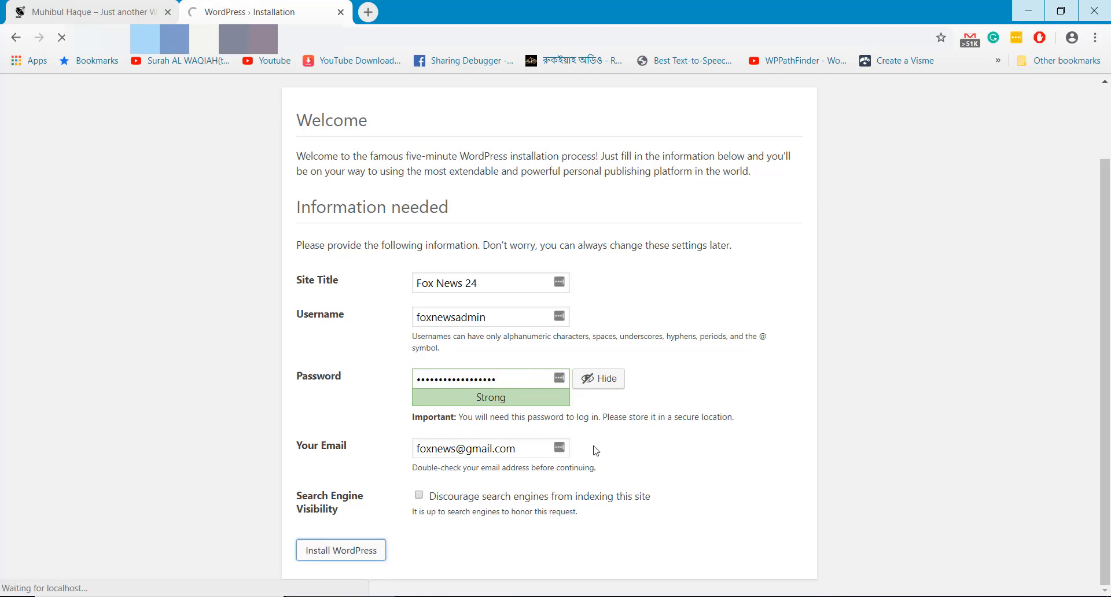
left_click(341, 549)
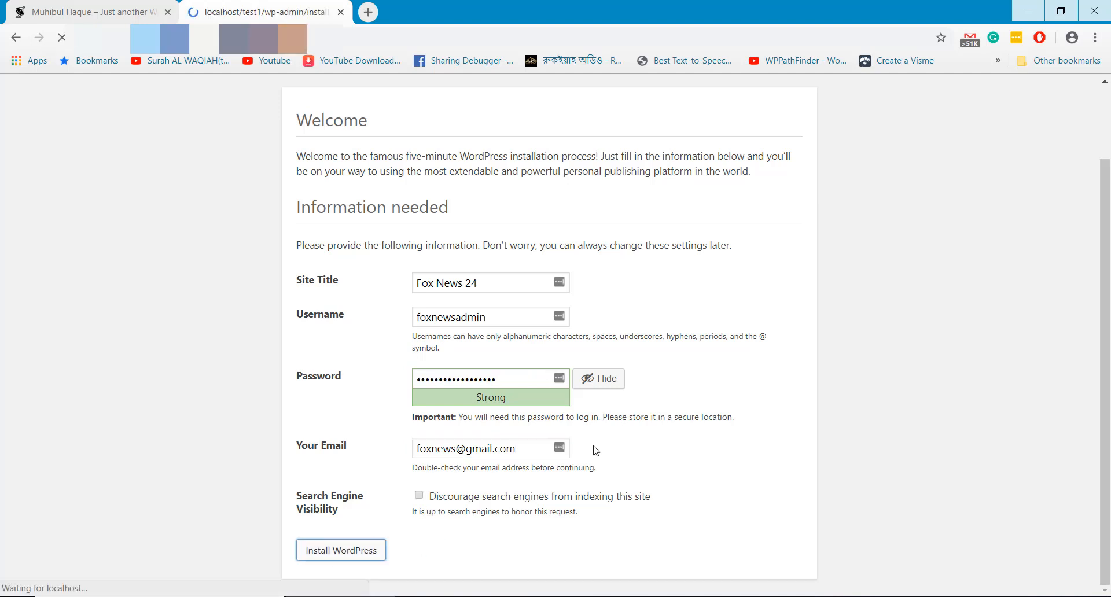
Step: Go from the success page to the login form and sign in with the admin credentials
left_click(340, 550)
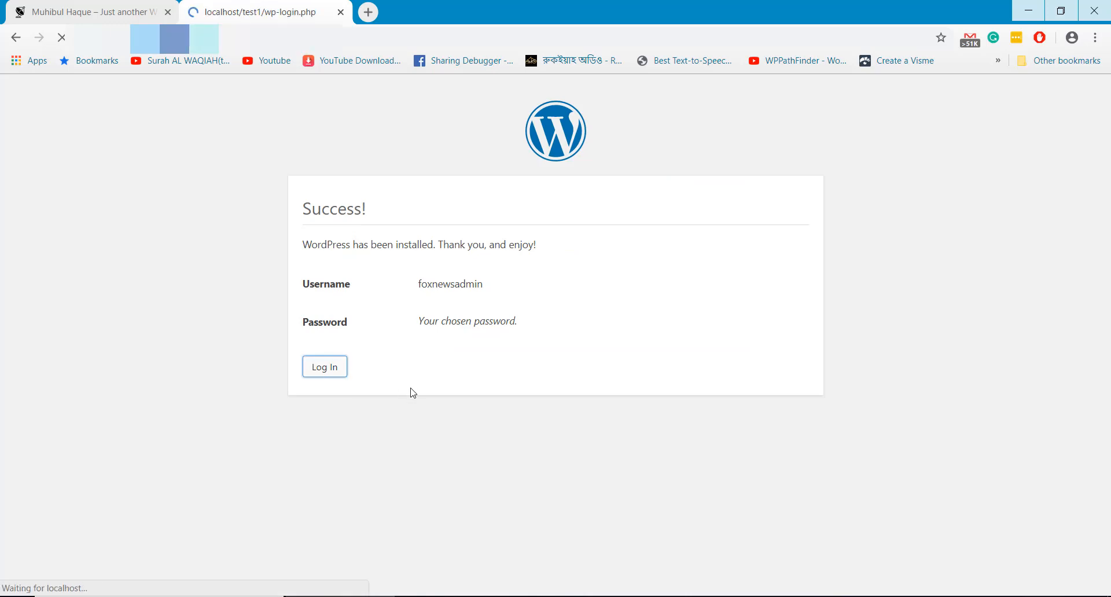
left_click(324, 365)
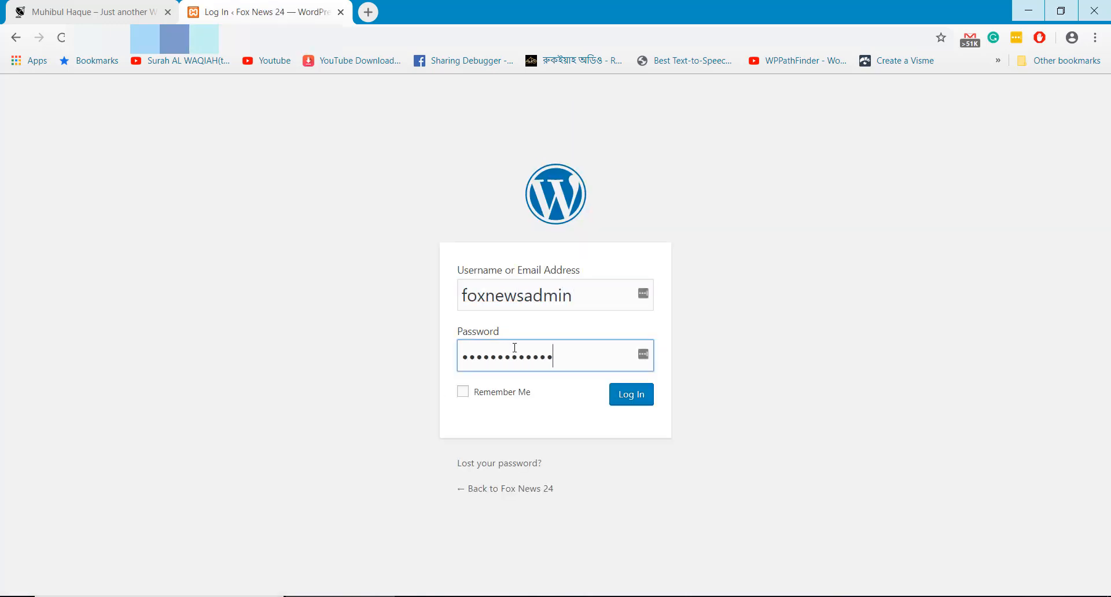
left_click(629, 395)
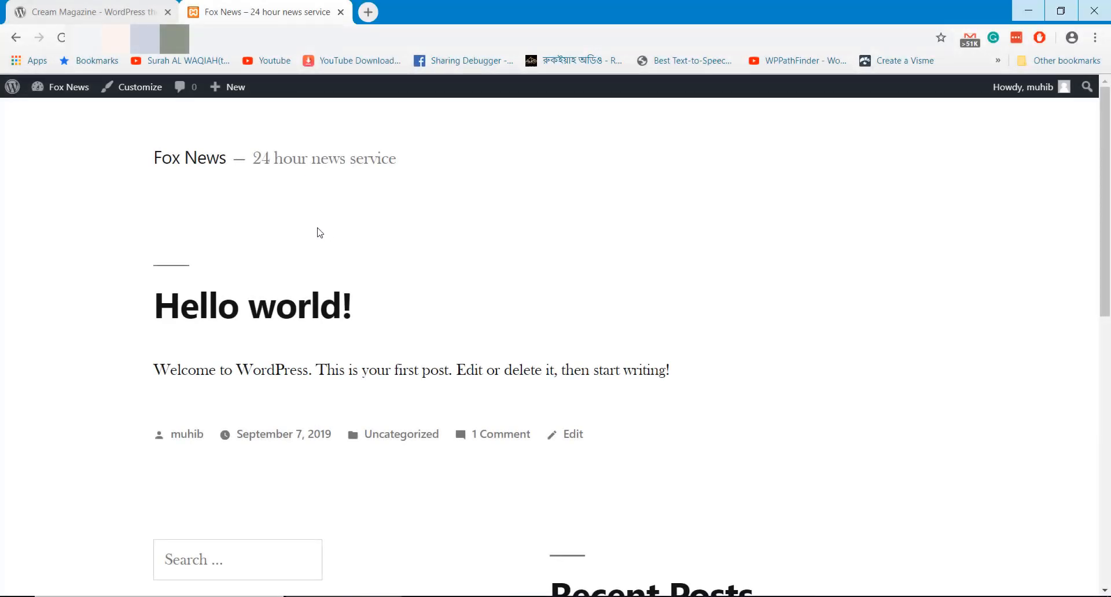
Step: Scroll the Fox News front page down to the footer widgets and back to the Hello world post
scroll("down", 3)
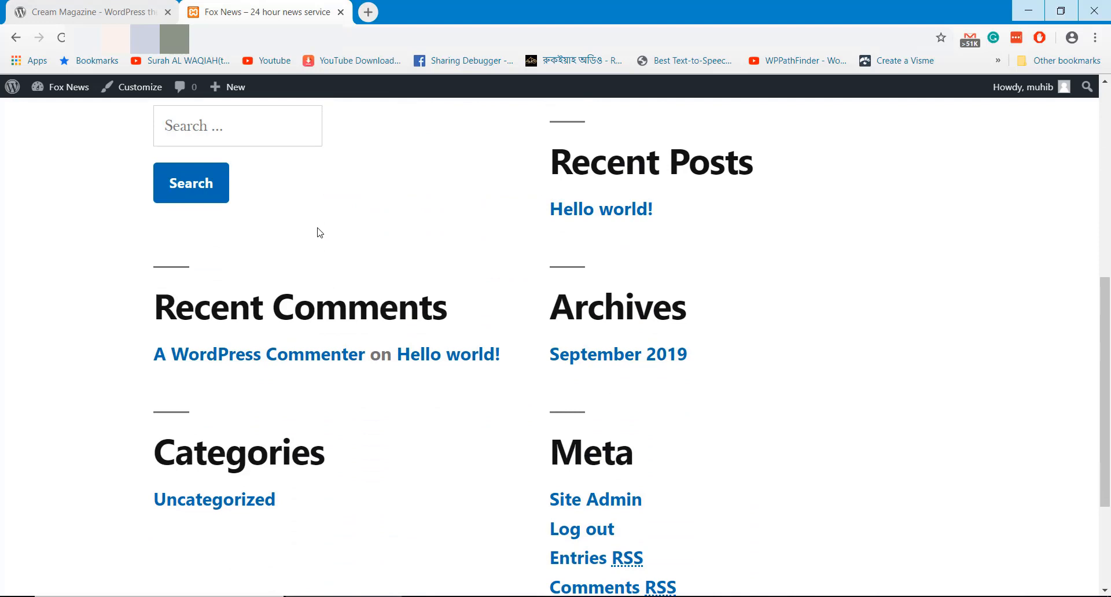
scroll("down", 3)
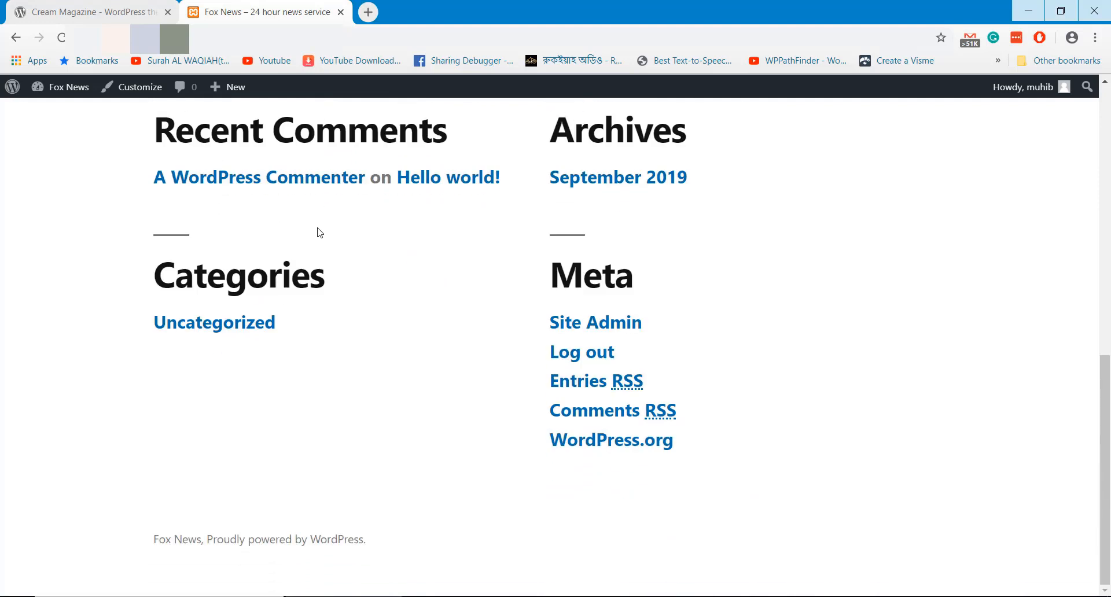
scroll("up", 3)
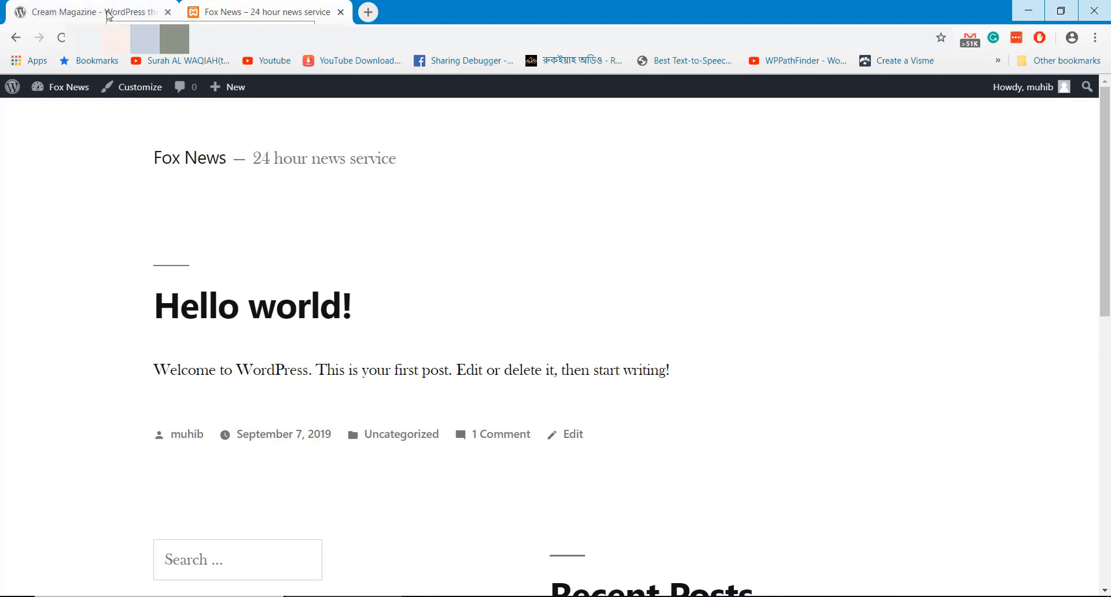
Step: Download the Cream Magazine theme zip from its WordPress.org page and return to the Fox News tab
left_click(92, 12)
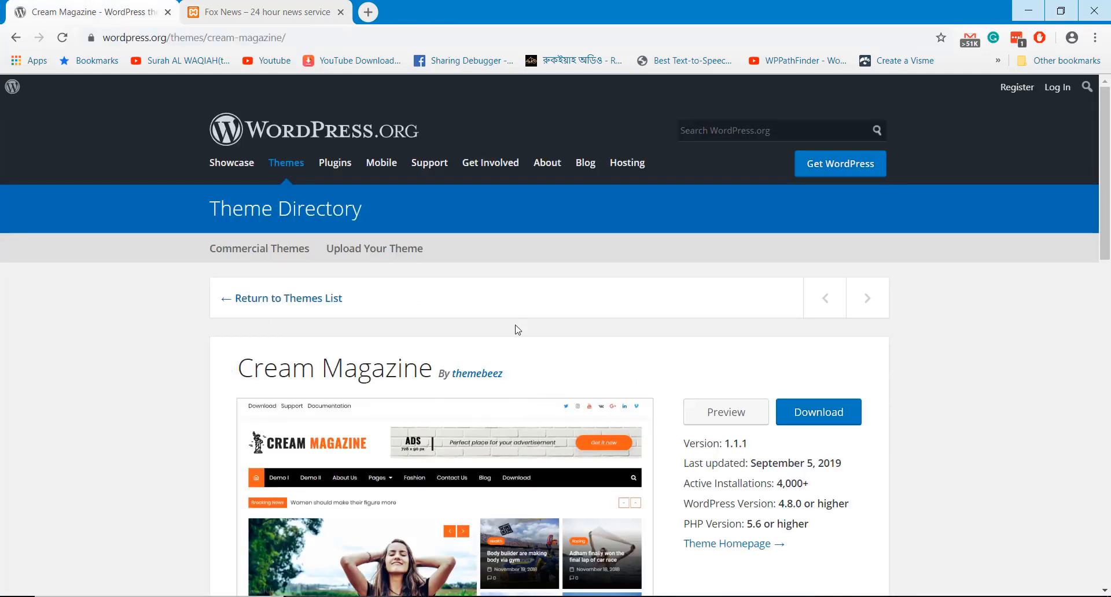
scroll("down", 3)
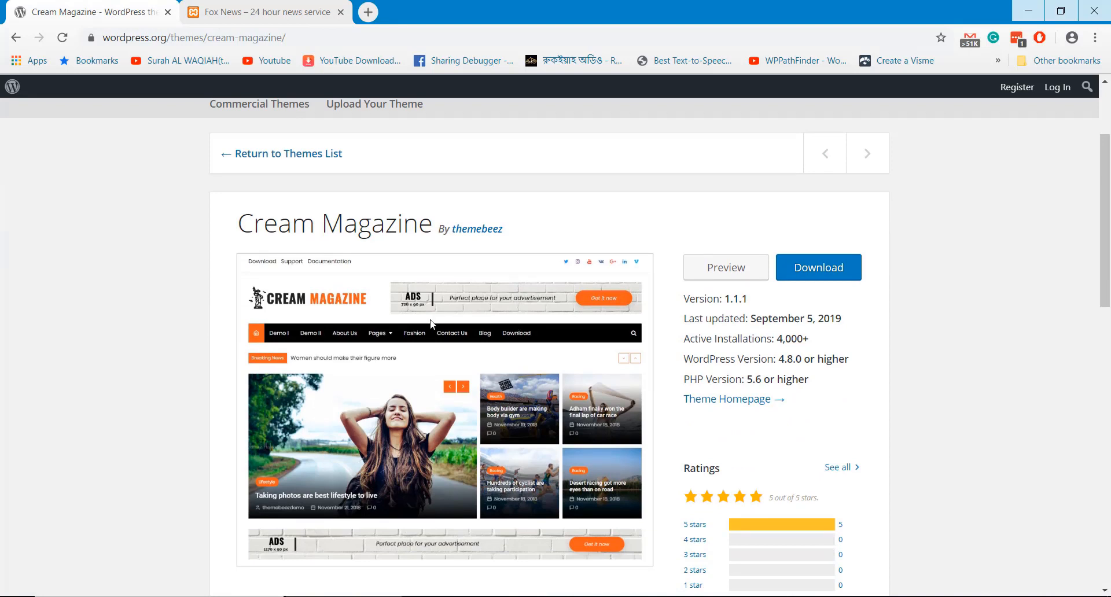
scroll("down", 3)
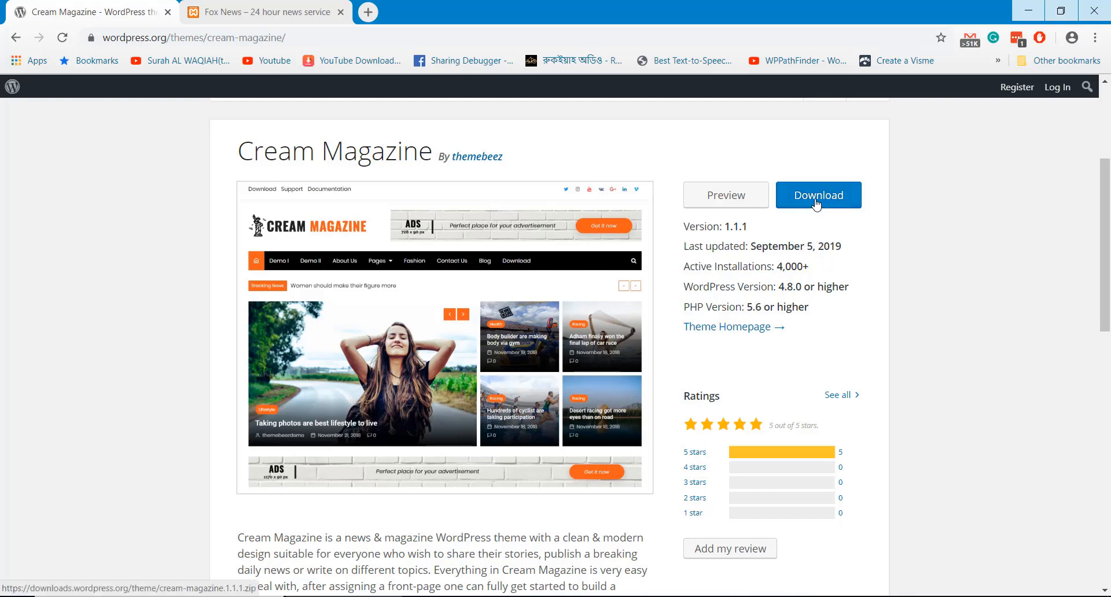
left_click(818, 194)
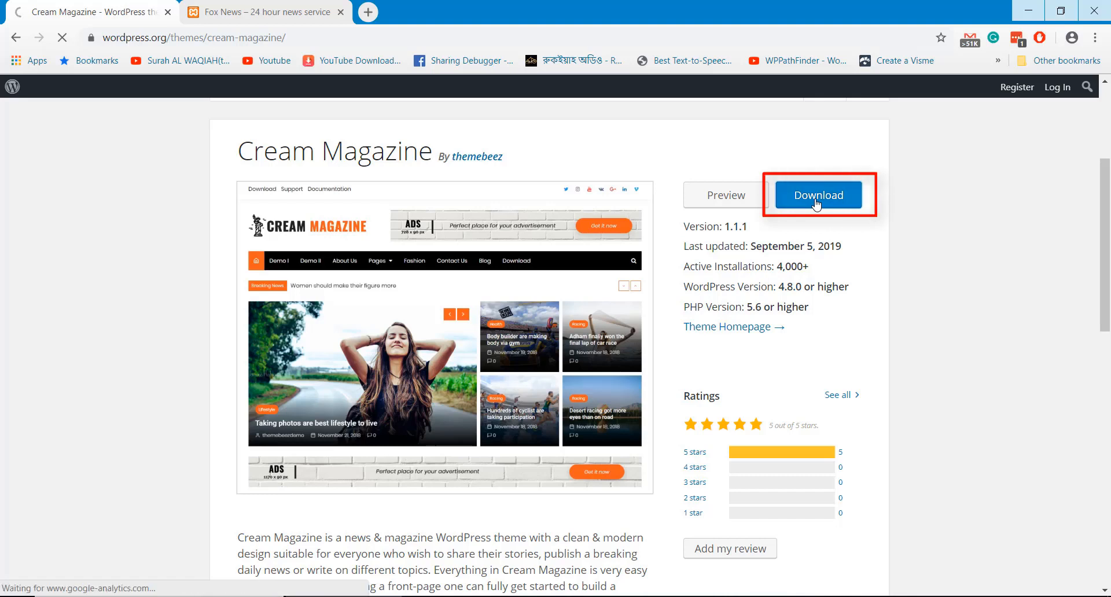
left_click(818, 194)
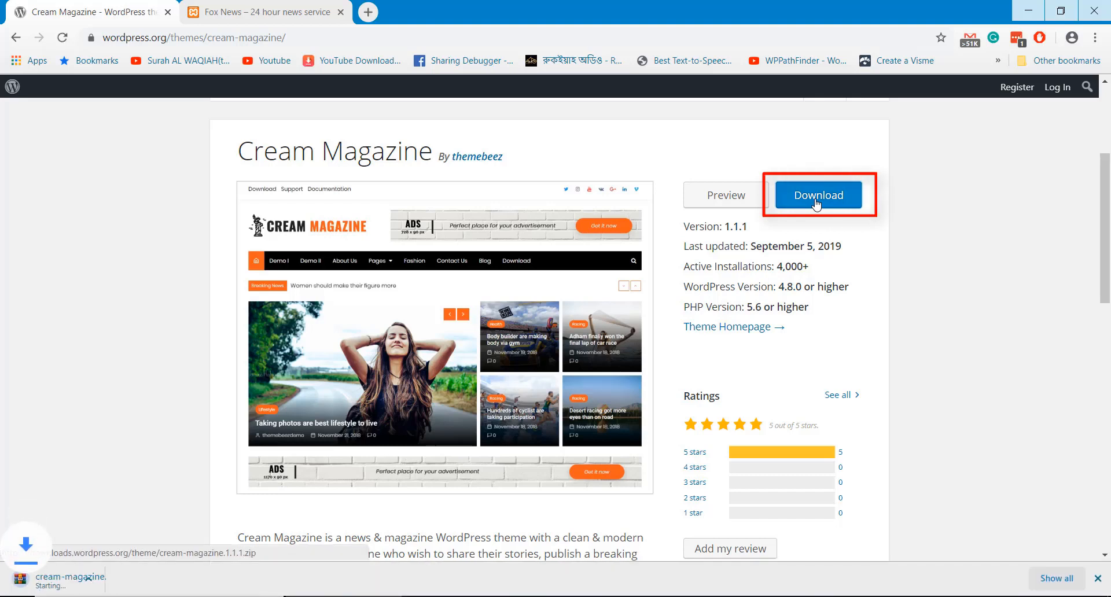
left_click(817, 195)
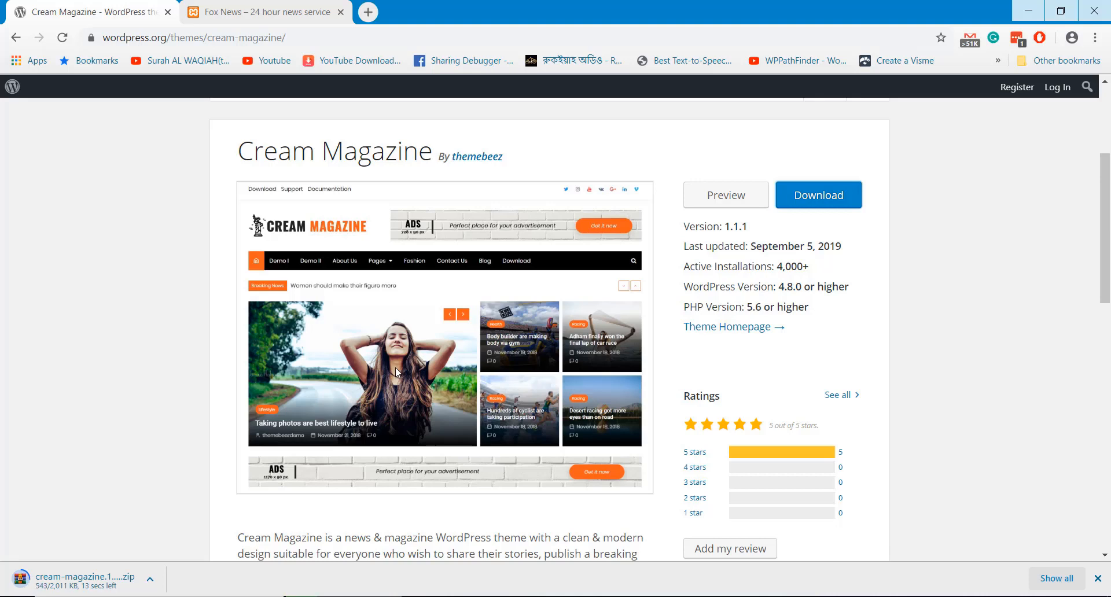
mouse_move(409, 354)
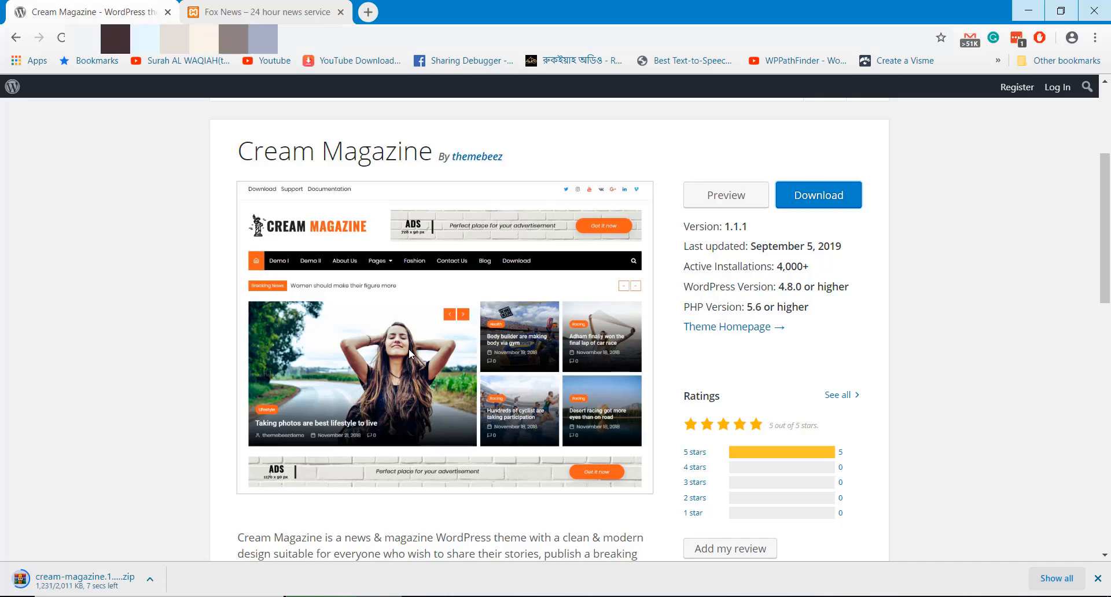
left_click(266, 12)
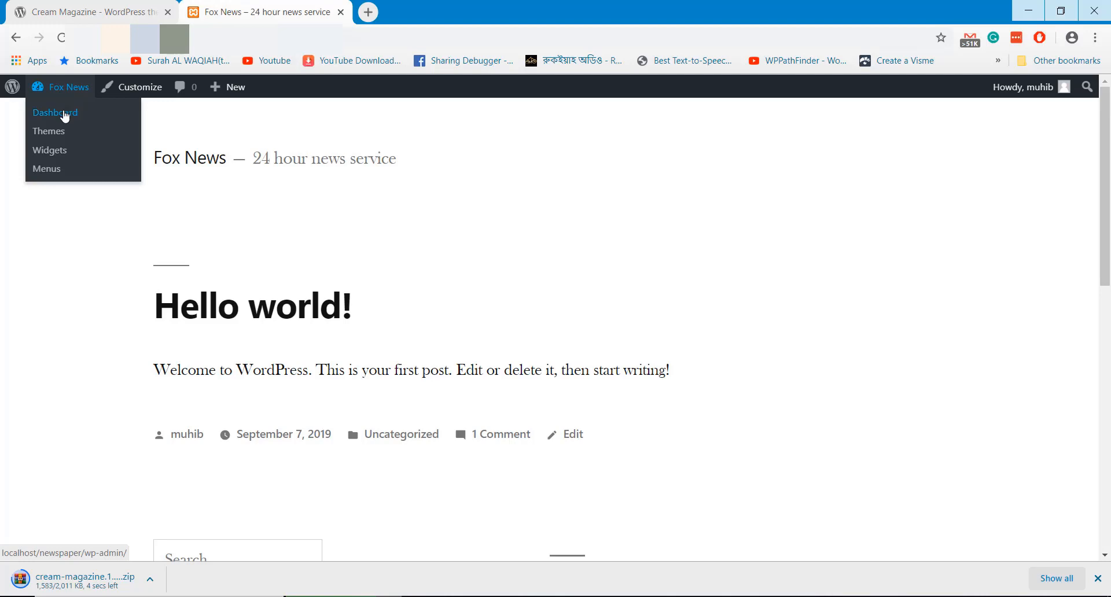
Step: From the dashboard go to Appearance > Themes > Add New > Upload Theme
left_click(54, 112)
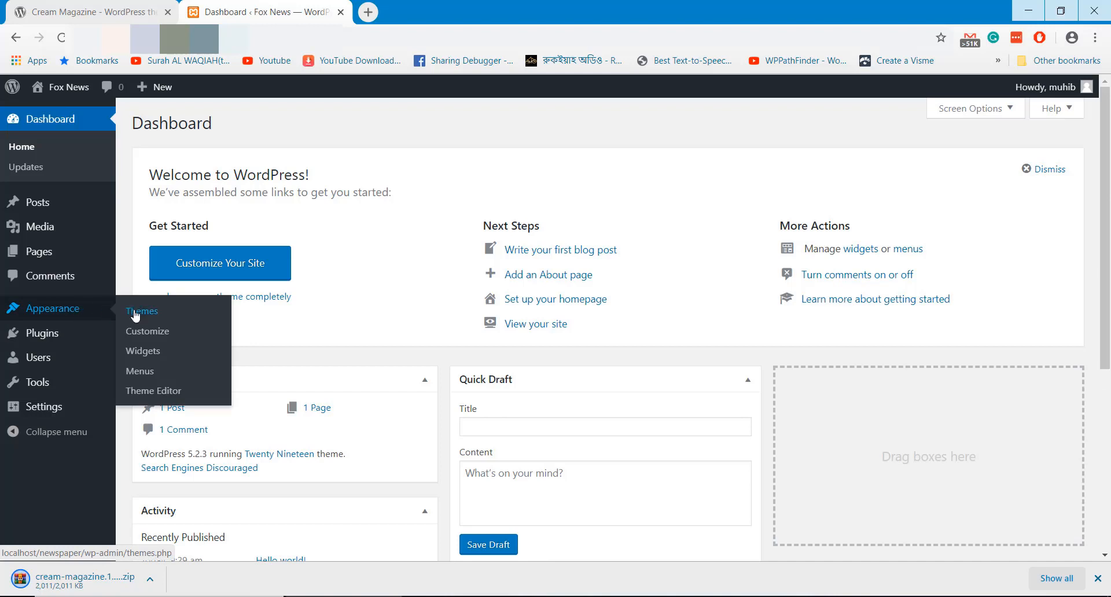
left_click(141, 311)
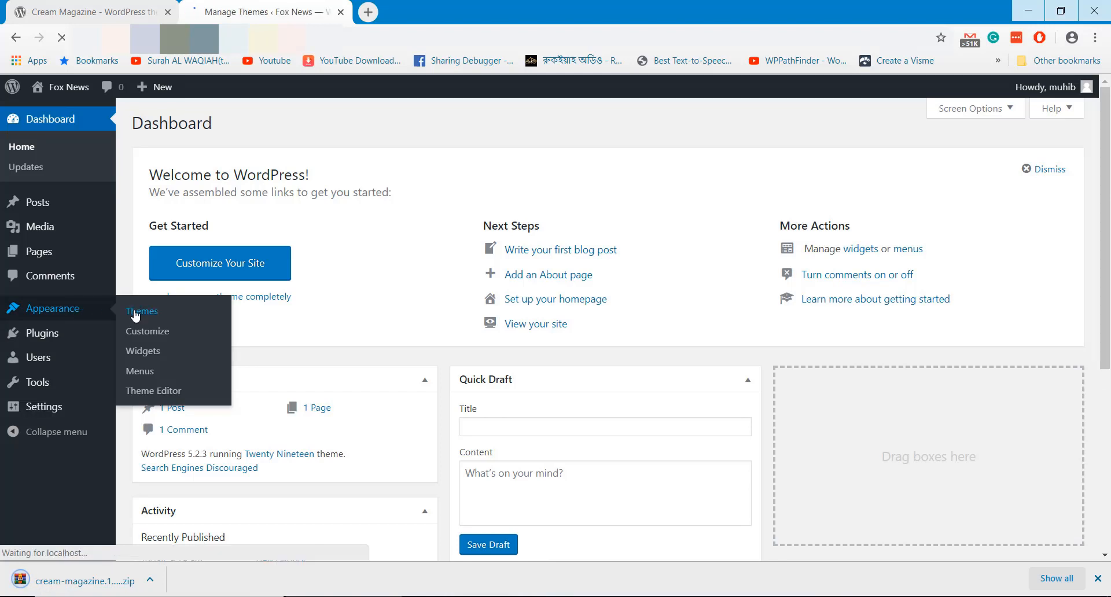
left_click(141, 312)
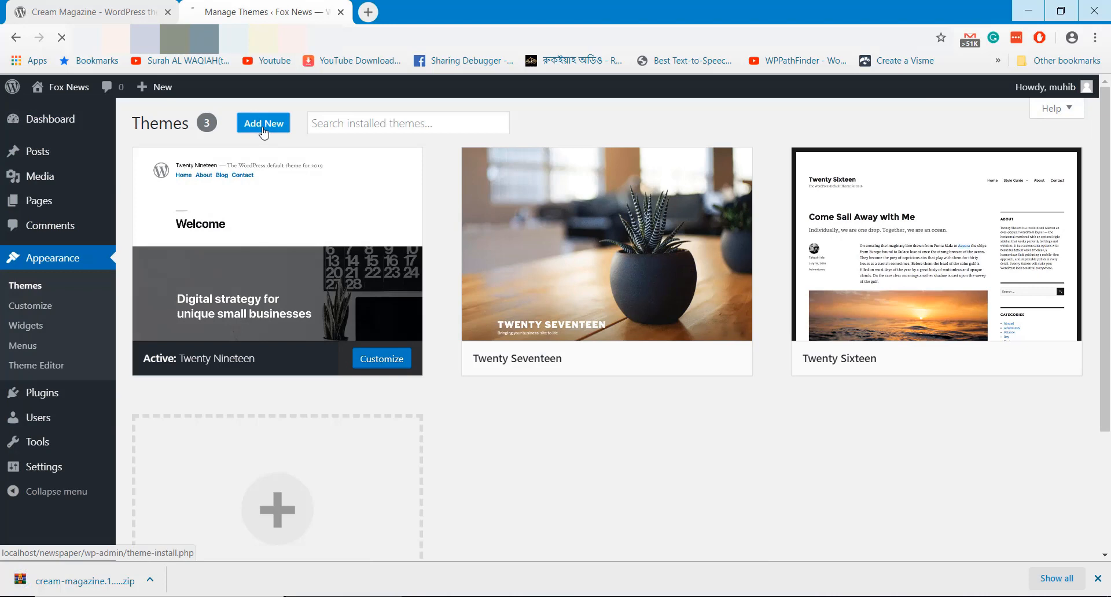
left_click(262, 123)
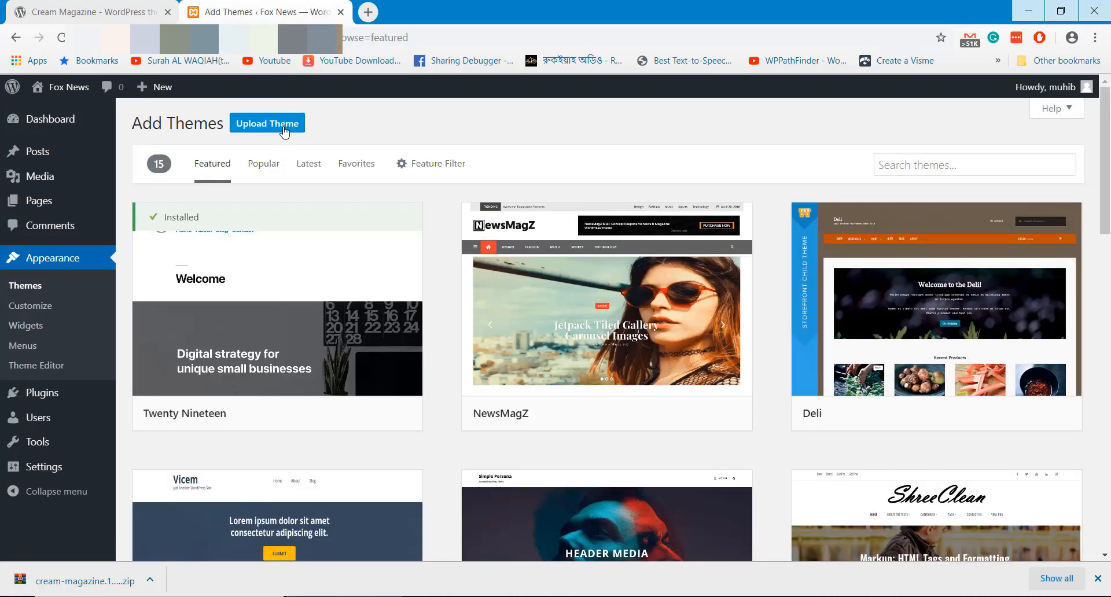
left_click(267, 124)
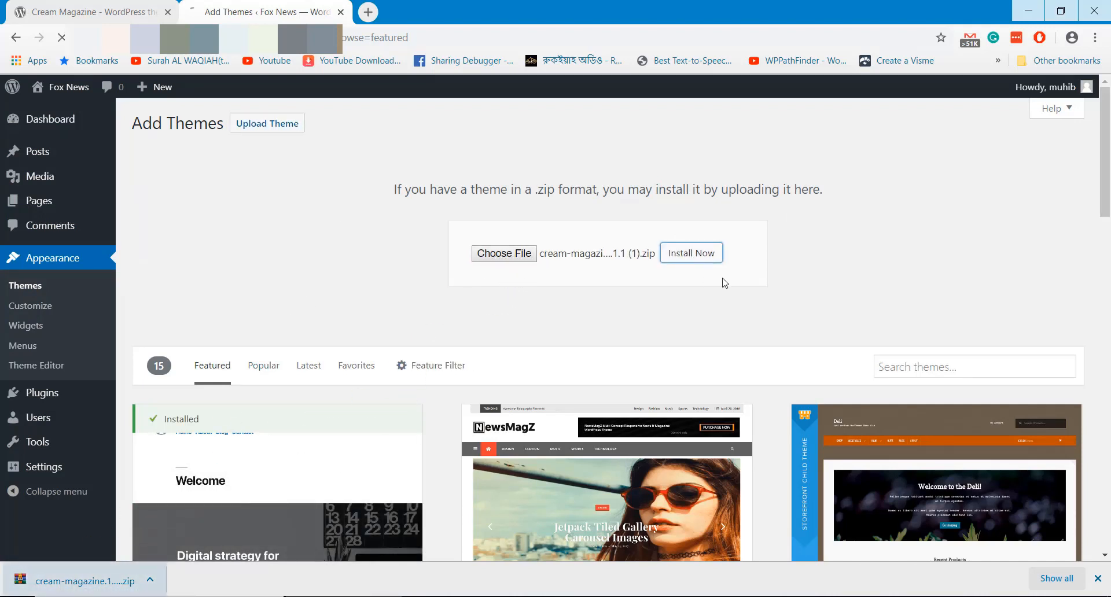
Step: Install Cream Magazine from the zip and activate it as the site's theme
left_click(689, 254)
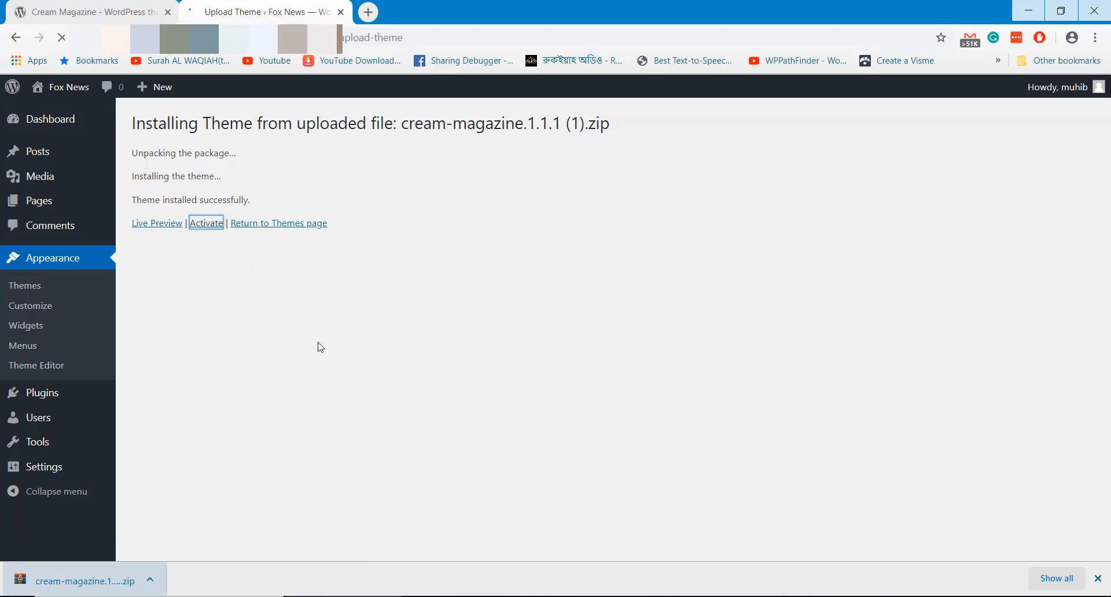
left_click(206, 223)
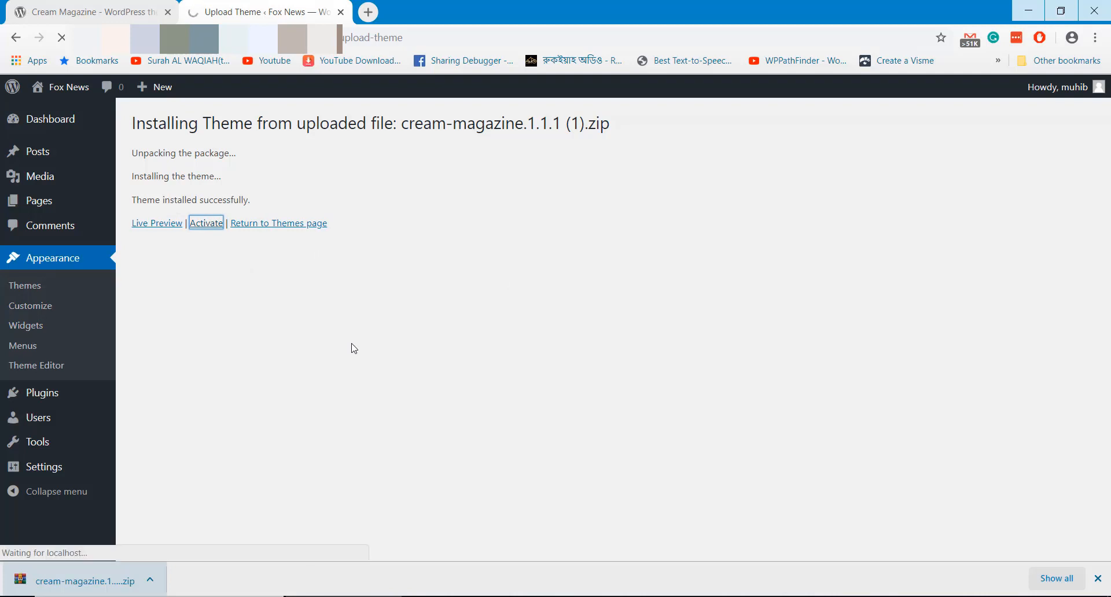
left_click(206, 222)
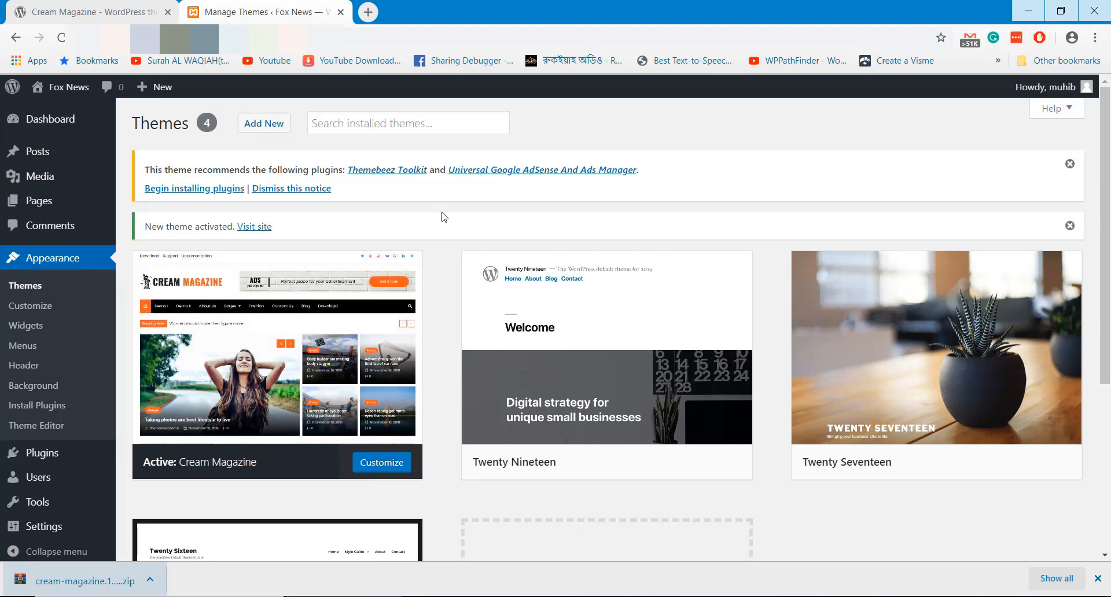
mouse_move(193, 188)
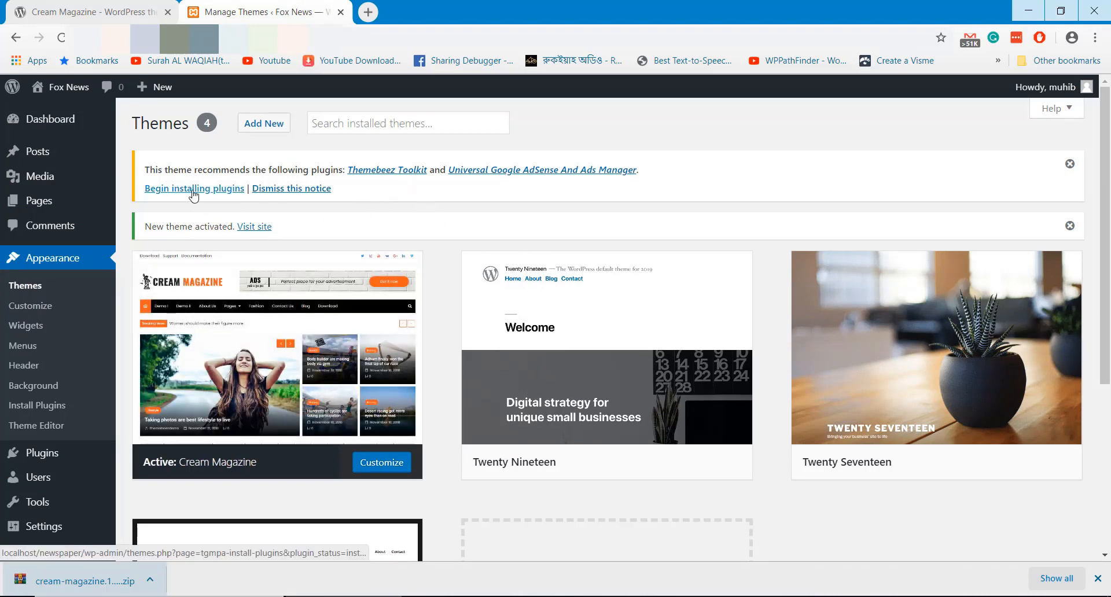
Step: Bulk-install the Themebeez Toolkit and Universal Google AdSense And Ads Manager plugins
left_click(193, 189)
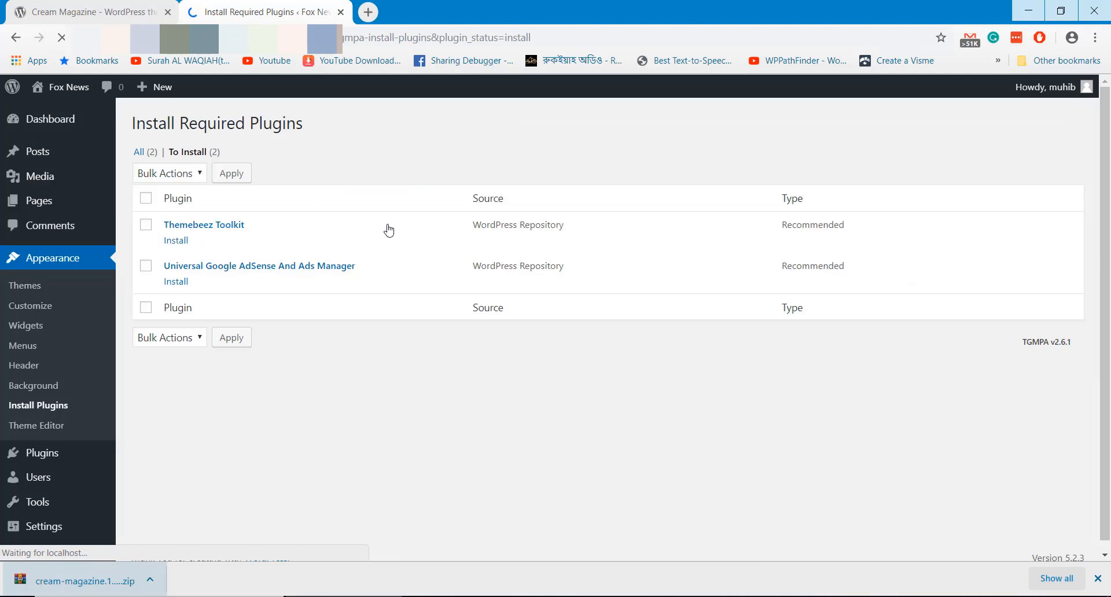
left_click(146, 198)
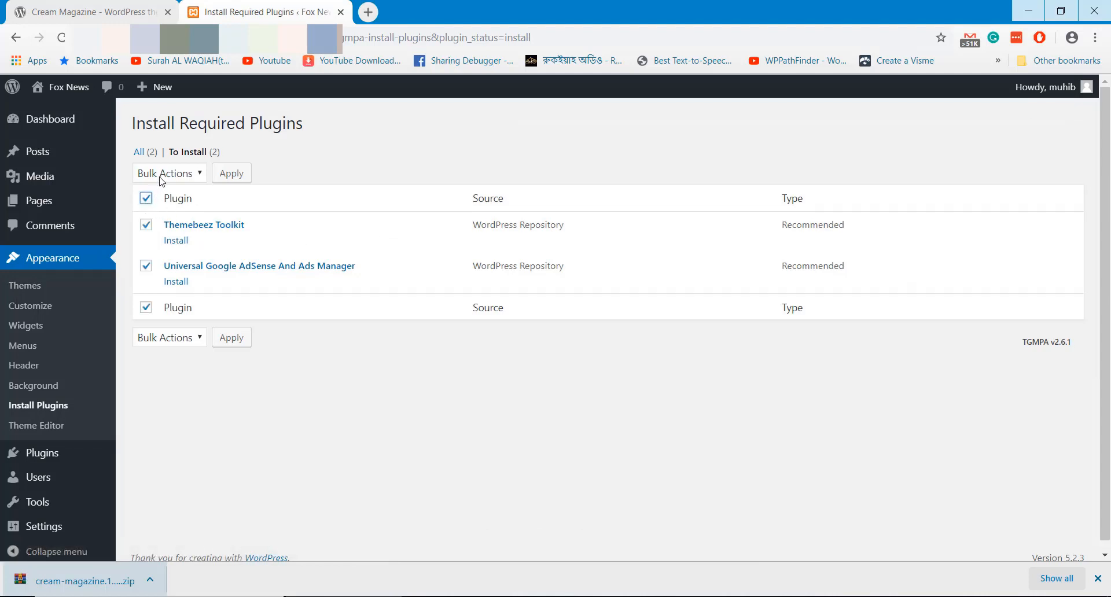
left_click(169, 173)
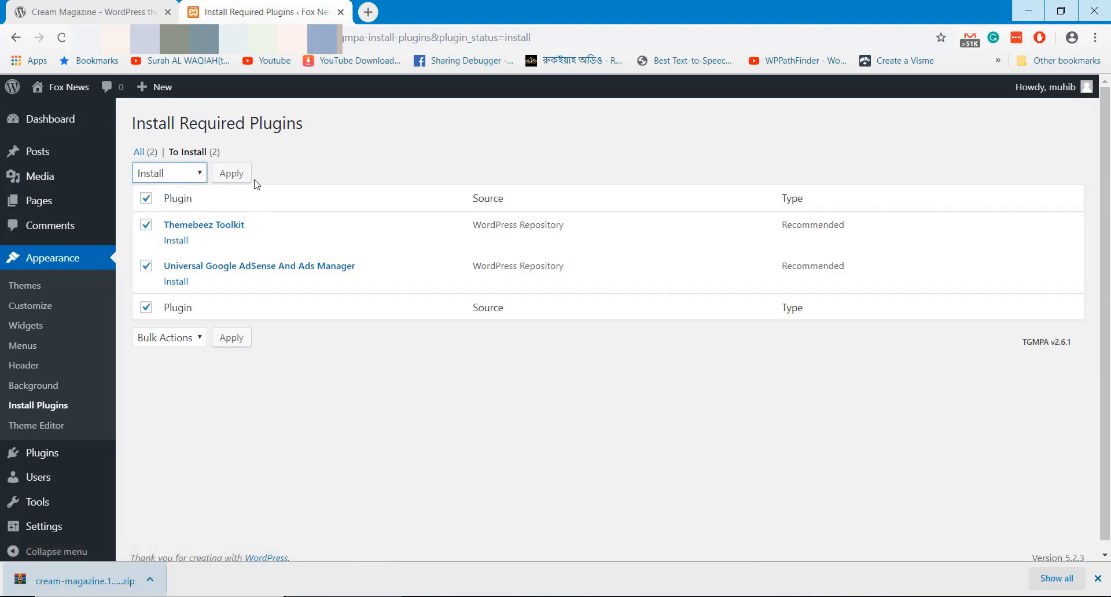
left_click(232, 173)
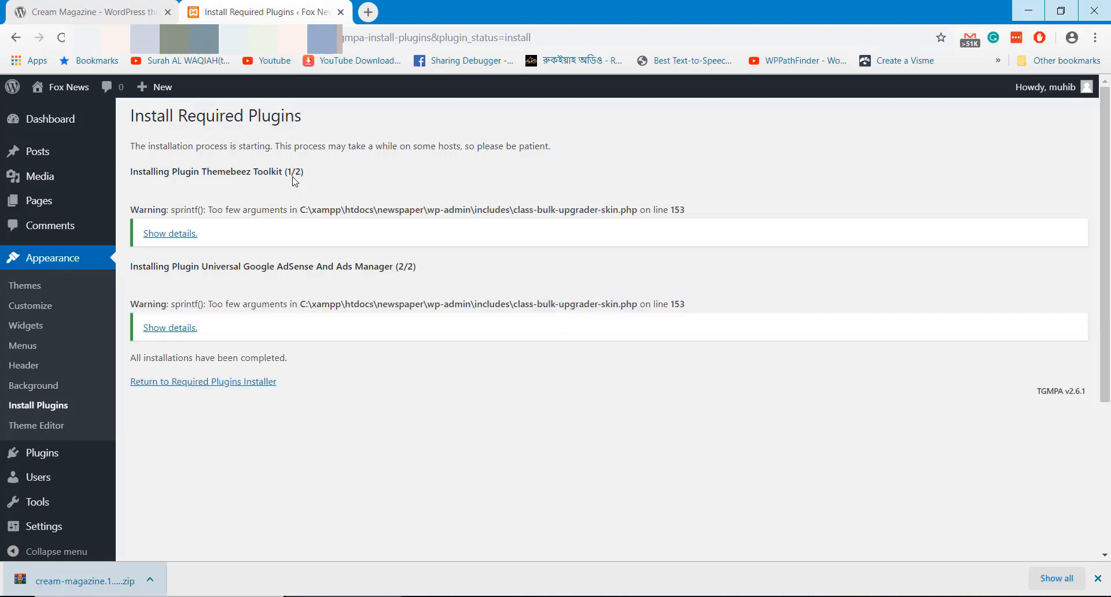
mouse_move(273, 413)
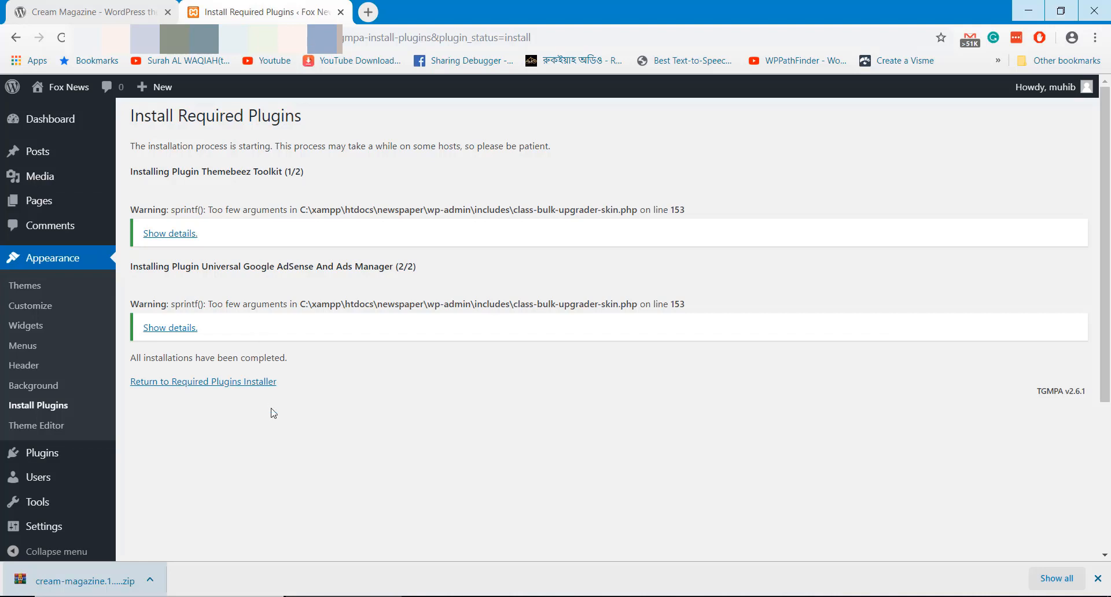
Step: Return to the Required Plugins Installer and select all listed plugins
left_click(203, 381)
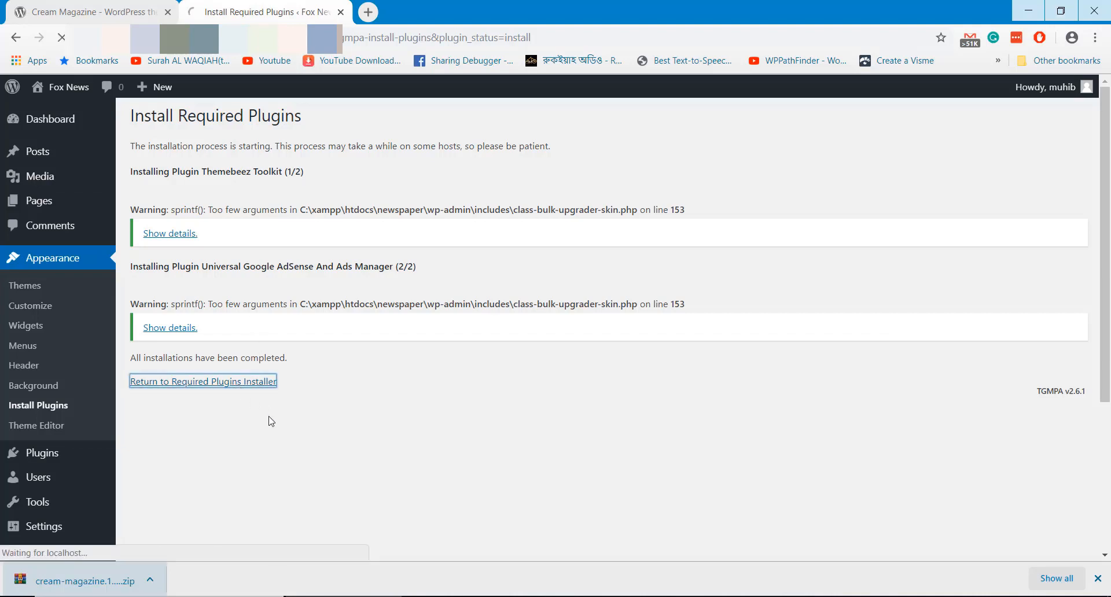
left_click(203, 381)
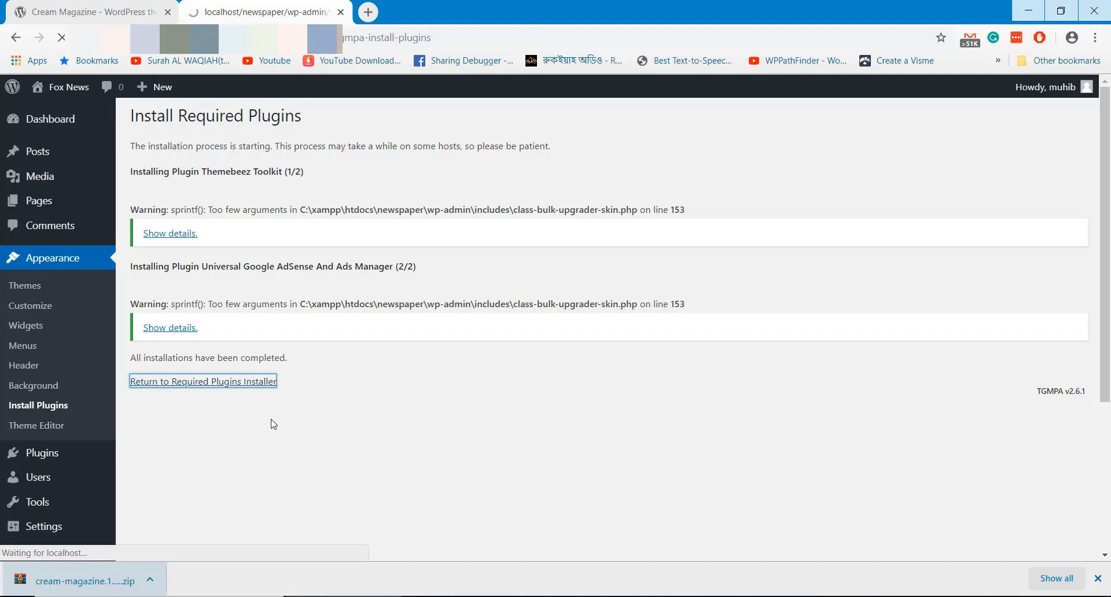
left_click(202, 381)
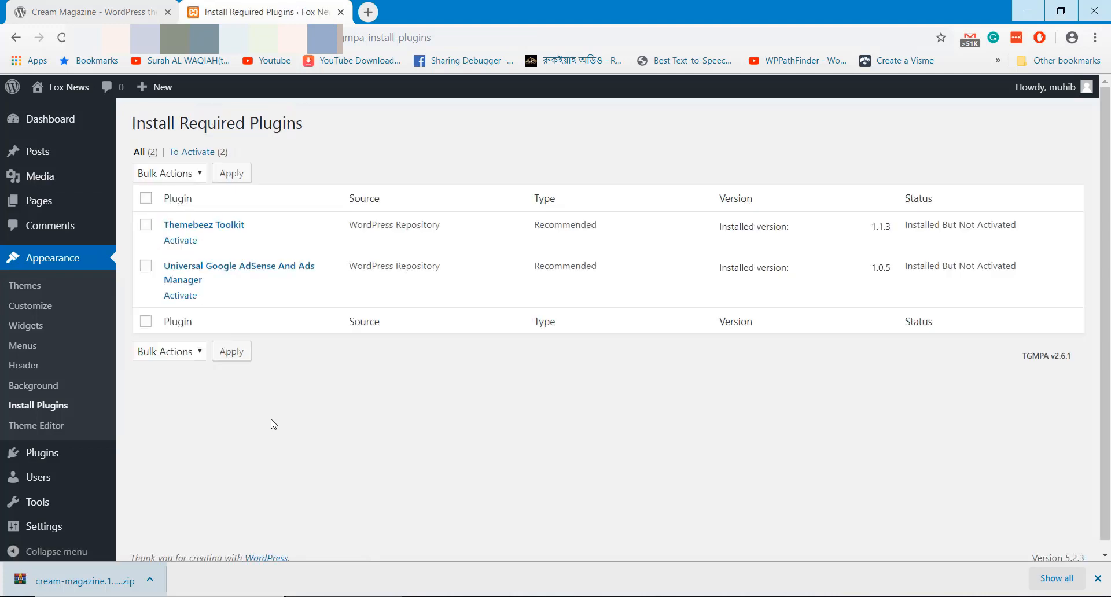
Step: Bulk-activate Themebeez Toolkit and Universal Google AdSense And Ads Manager
left_click(169, 173)
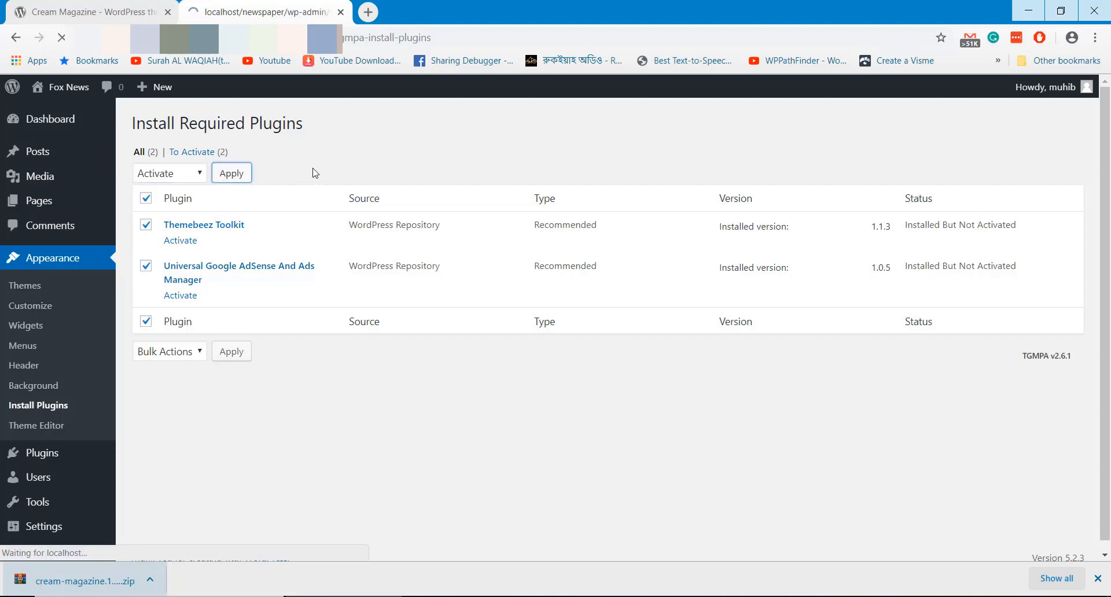
left_click(231, 173)
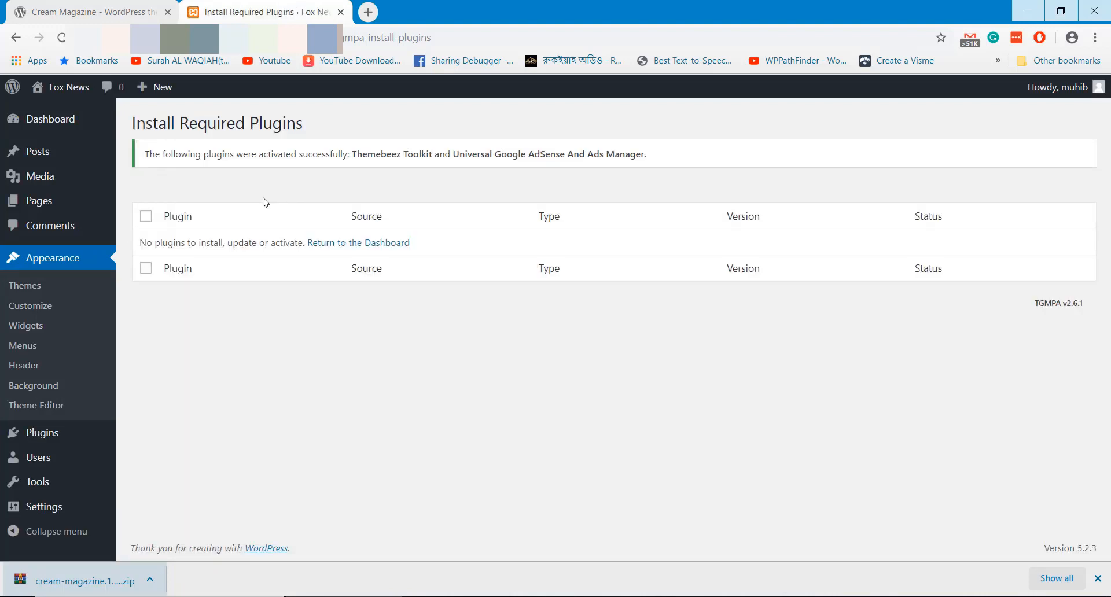
mouse_move(68, 87)
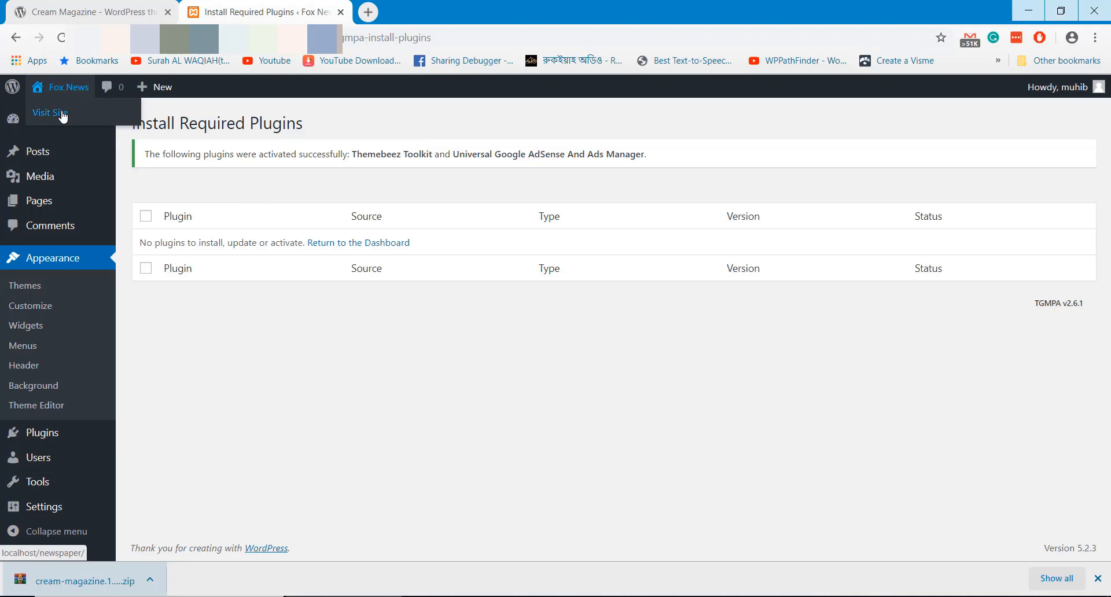
Step: View the Fox News front page in a new tab, then return to the admin plugins page
left_click(50, 113)
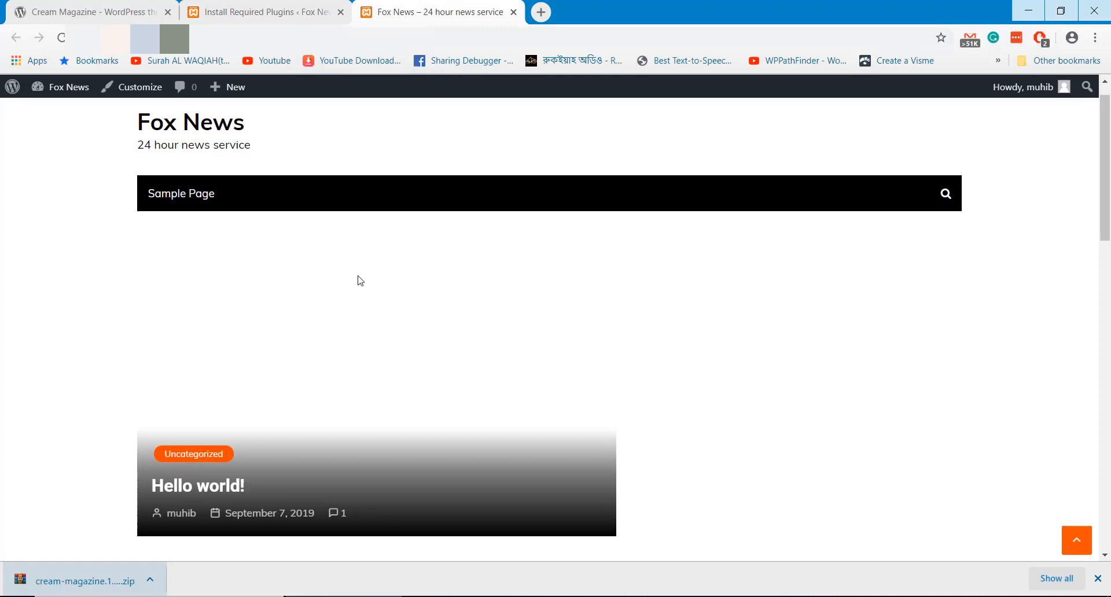
scroll("down", 3)
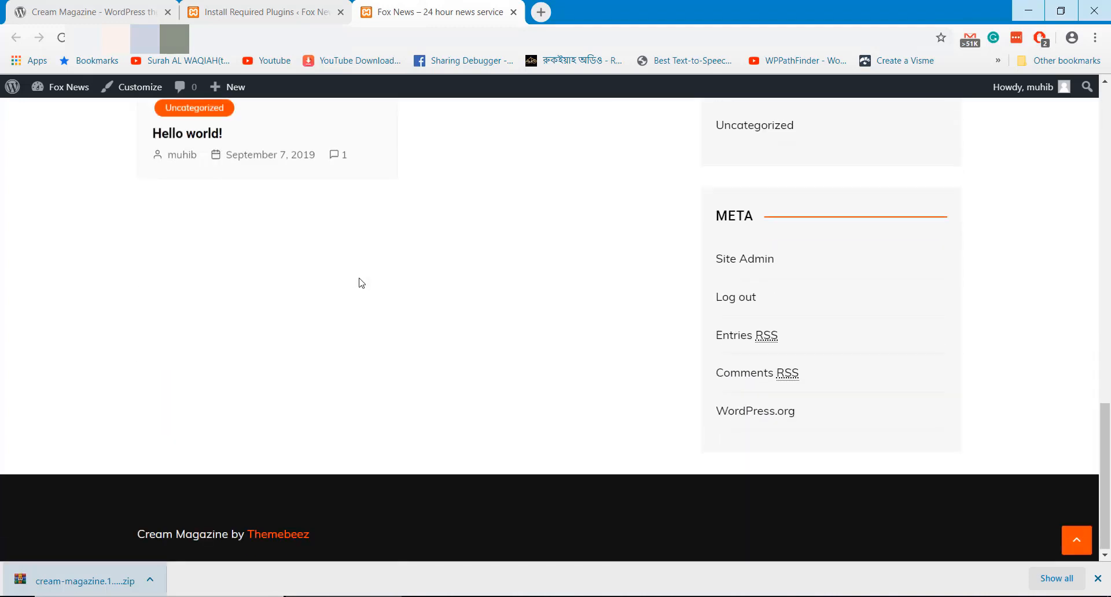
scroll("up", 3)
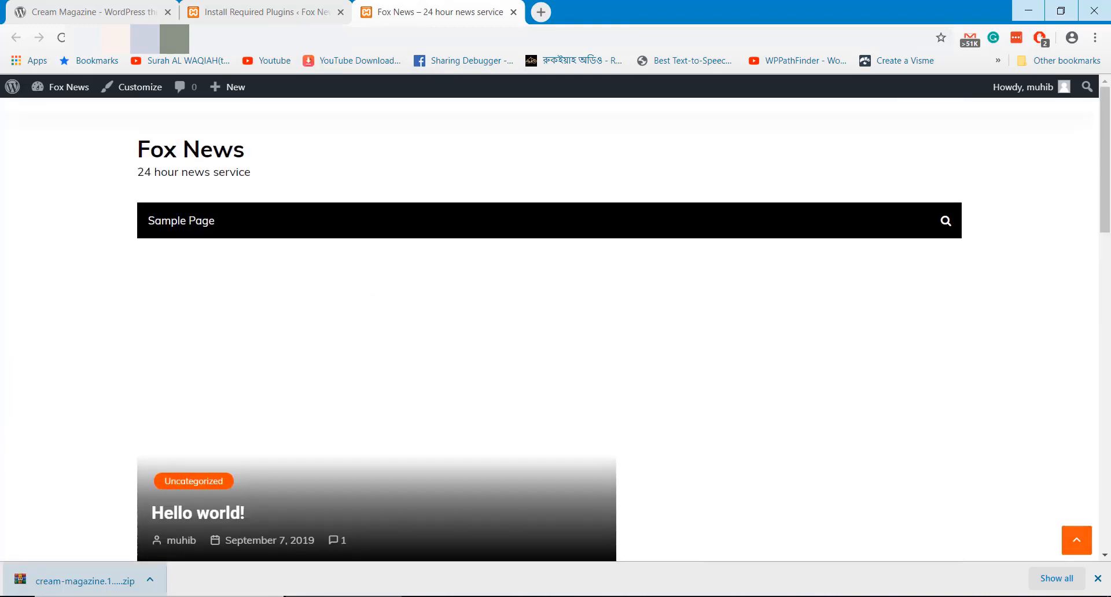
left_click(263, 12)
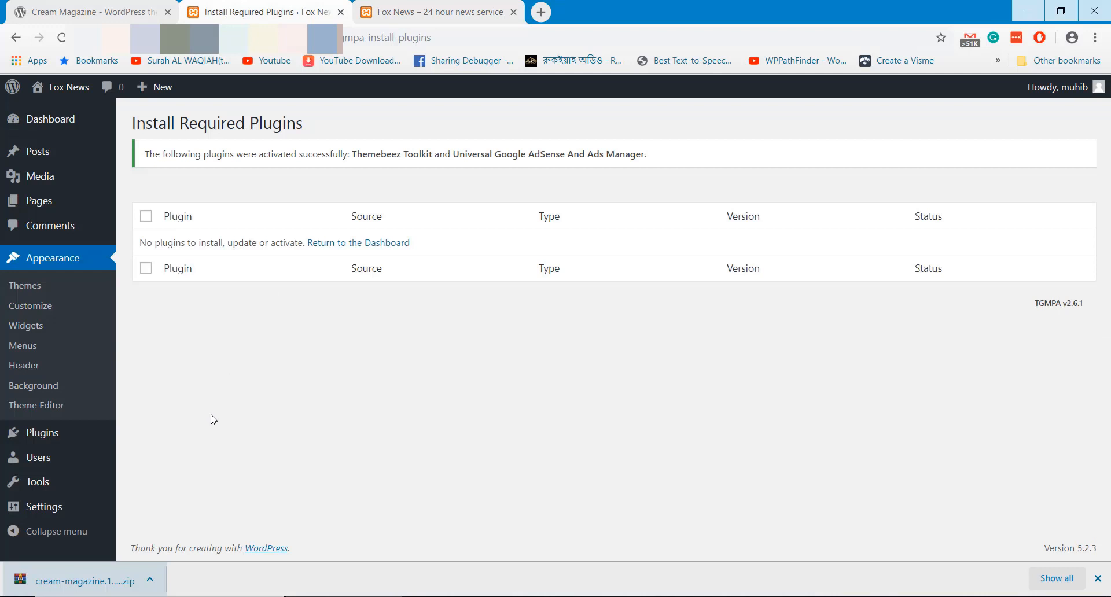
mouse_move(104, 286)
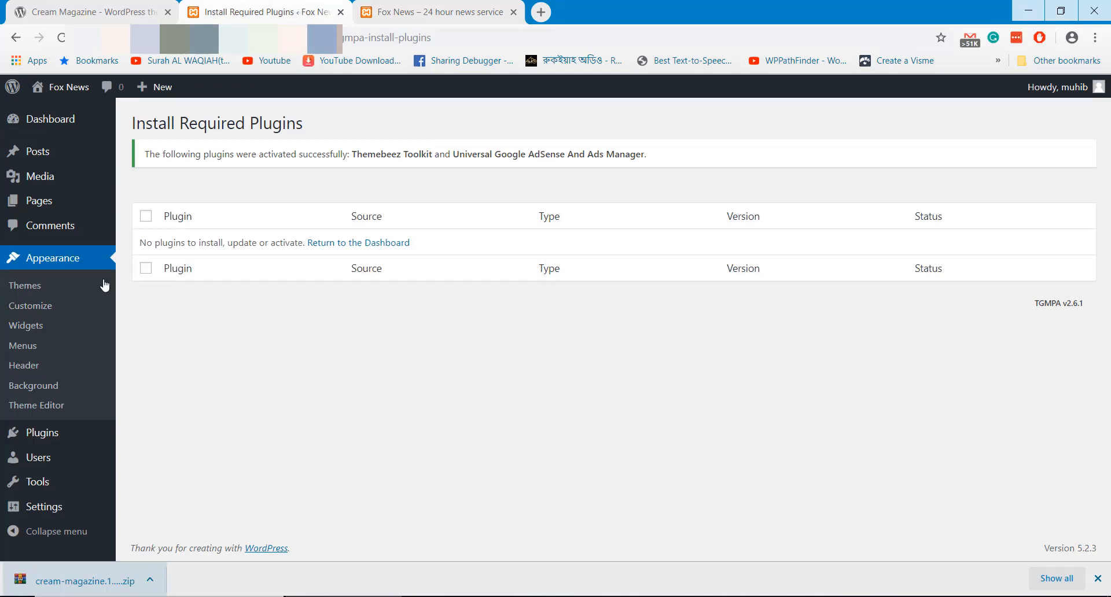
mouse_move(77, 427)
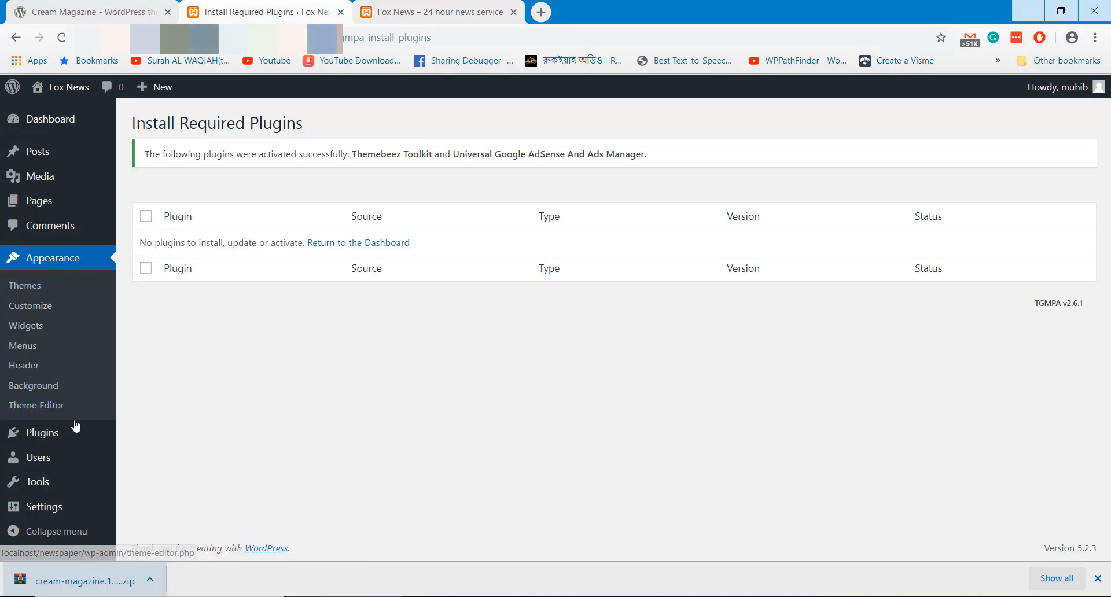
mouse_move(50, 62)
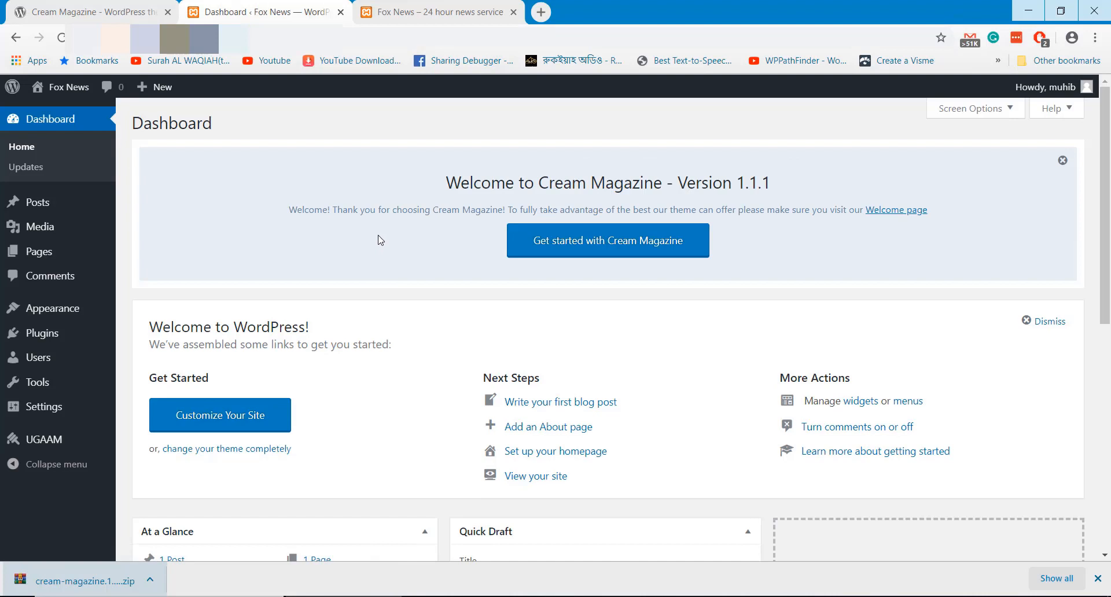
mouse_move(888, 192)
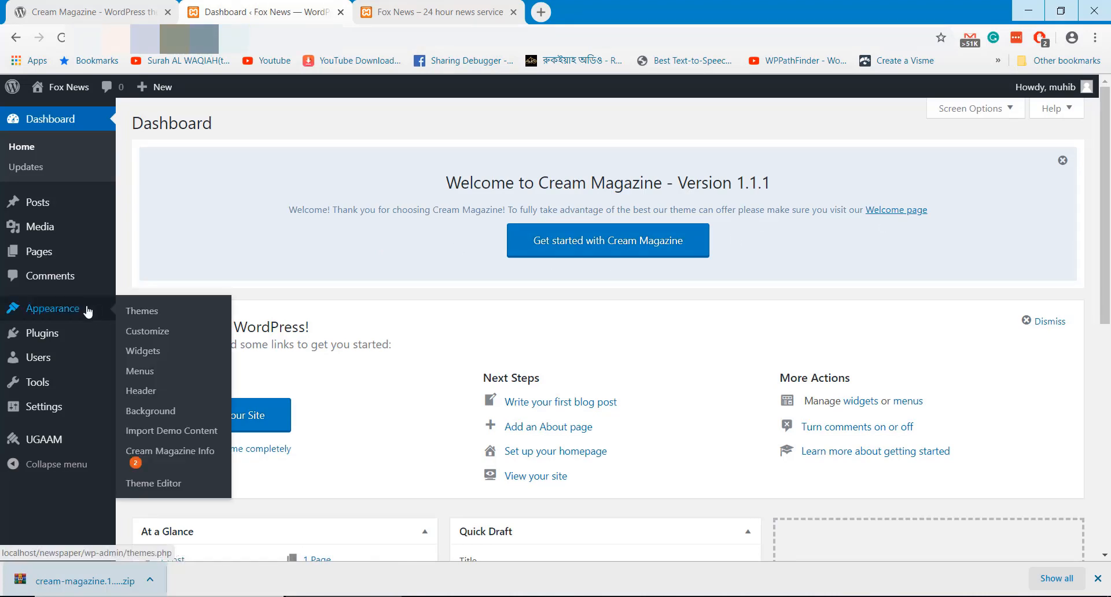
mouse_move(141, 390)
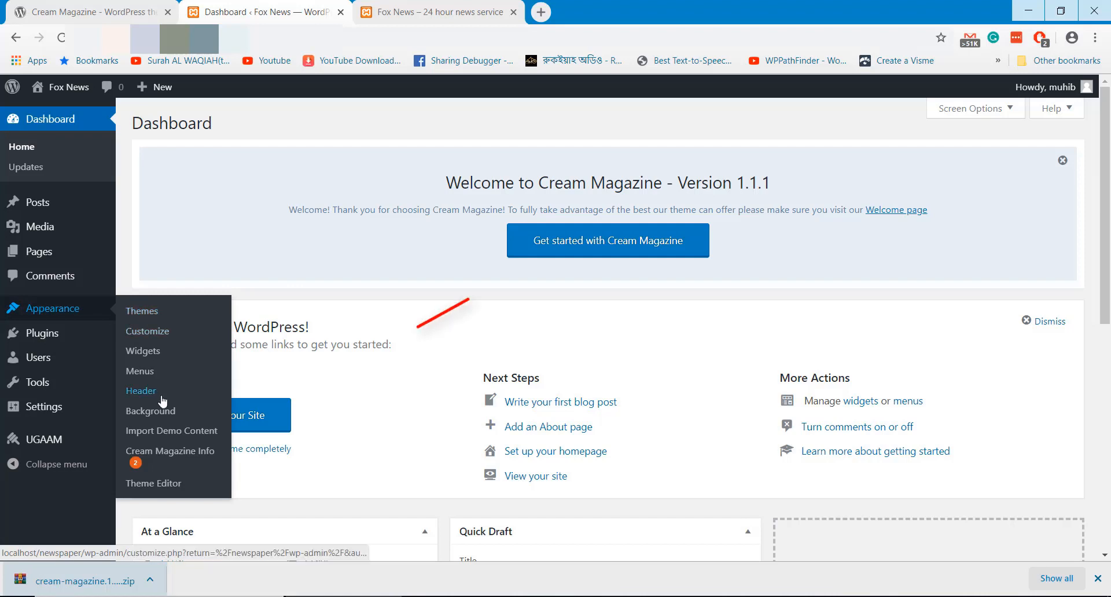
mouse_move(170, 430)
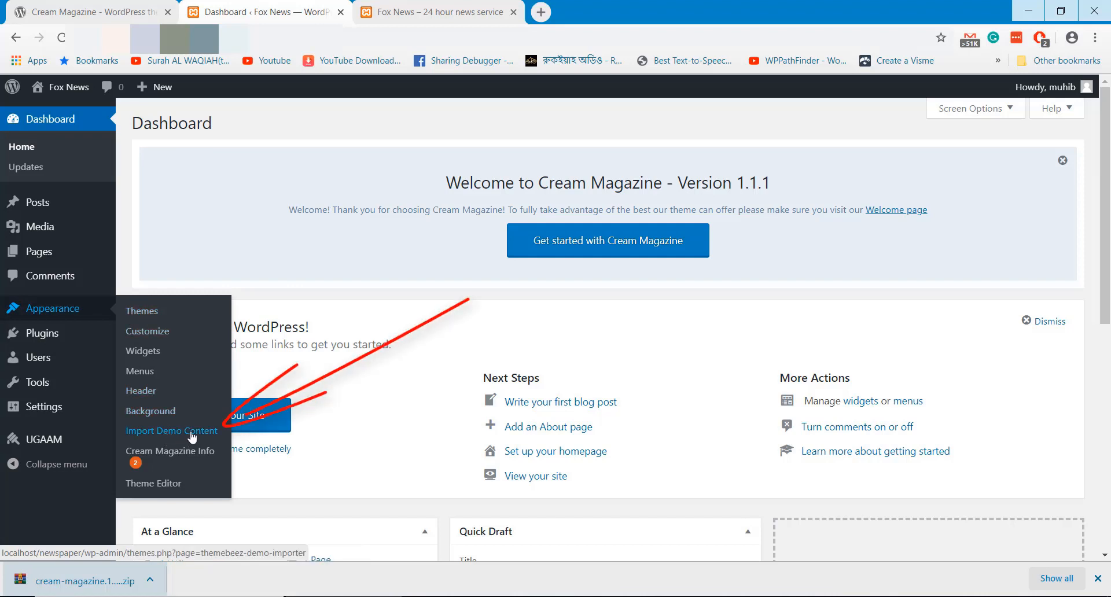
Step: Go to Appearance > Import Demo Content and bring Demo One and Demo Two into view
left_click(171, 430)
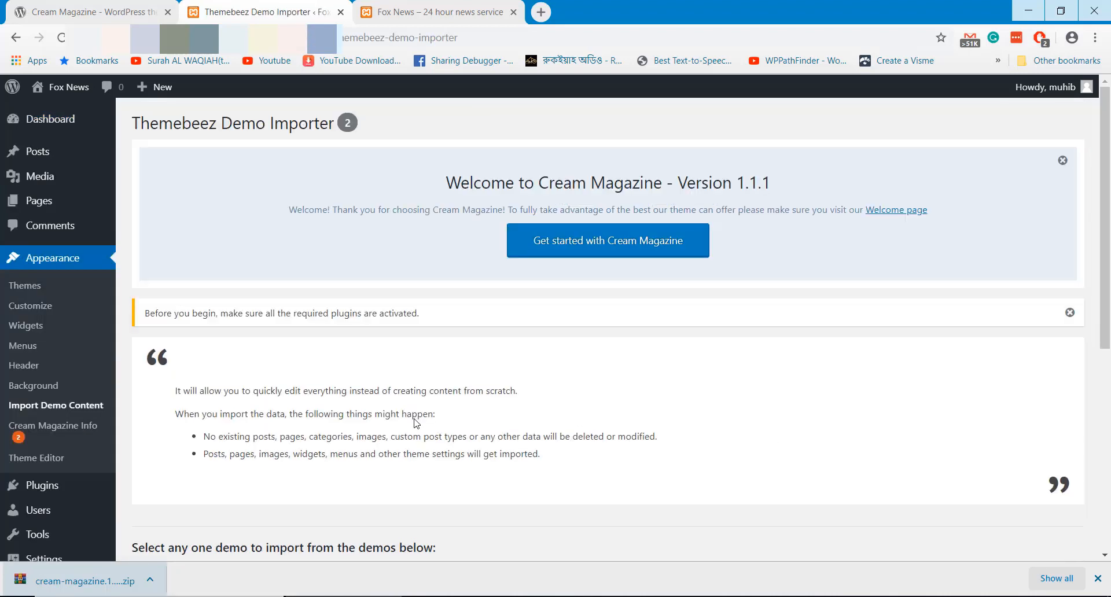
scroll("down", 3)
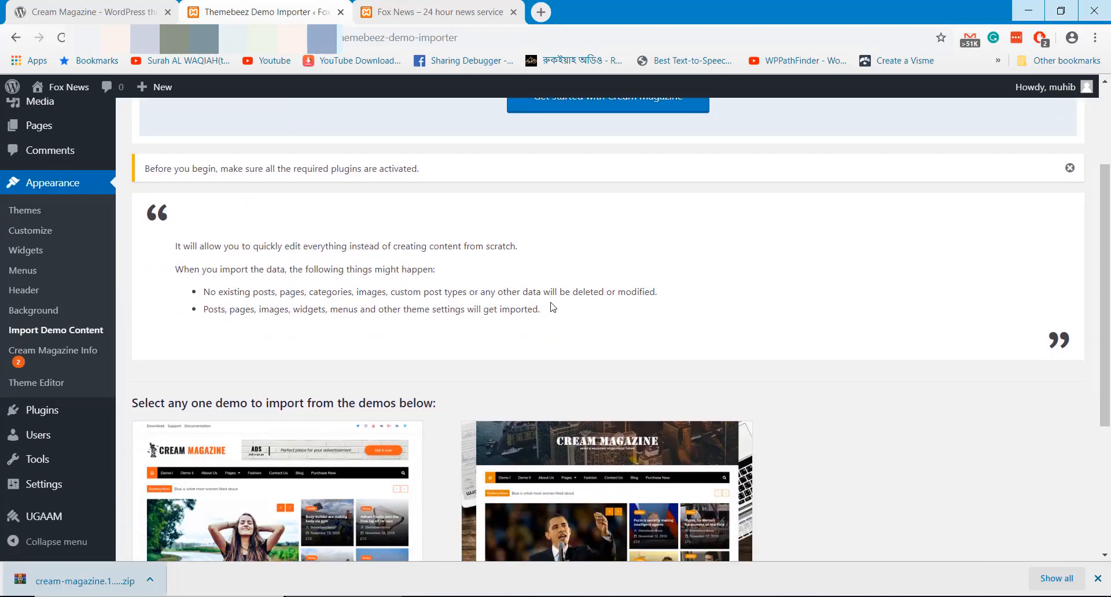
scroll("down", 3)
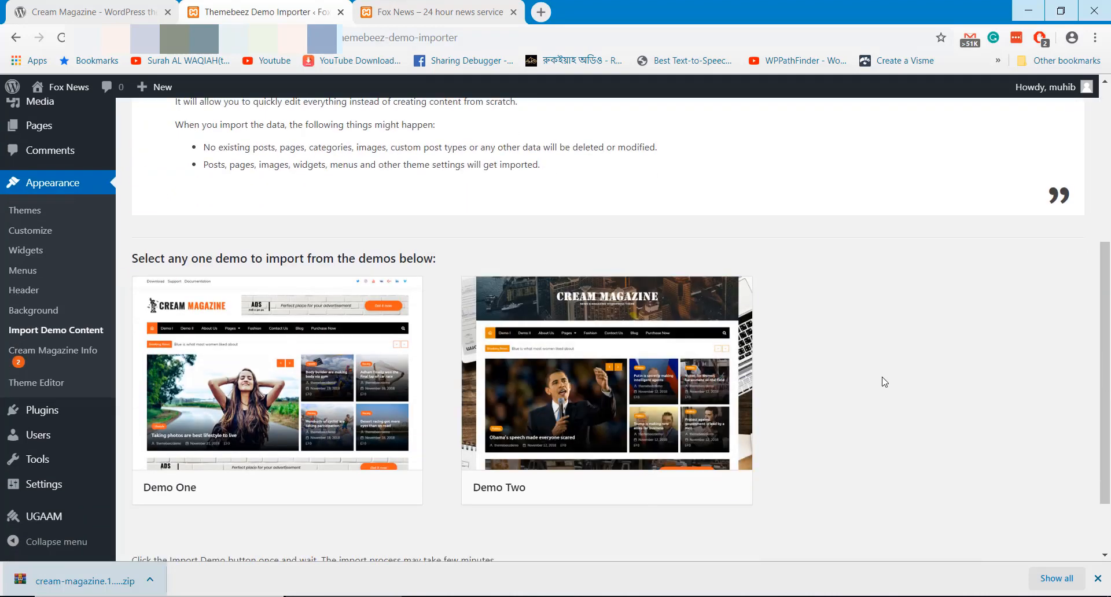
scroll("down", 3)
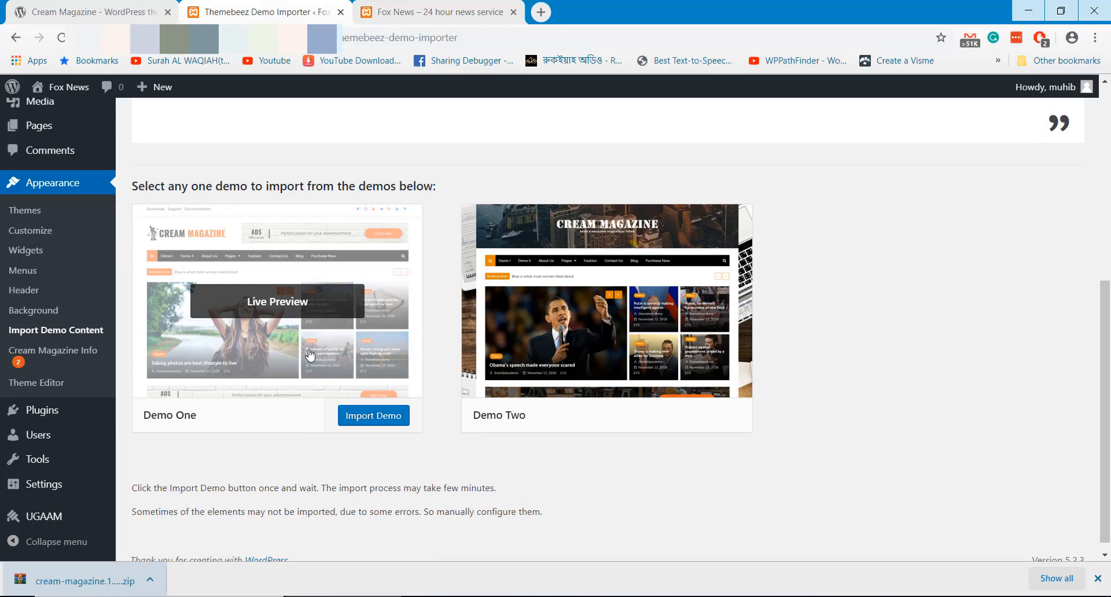
mouse_move(373, 415)
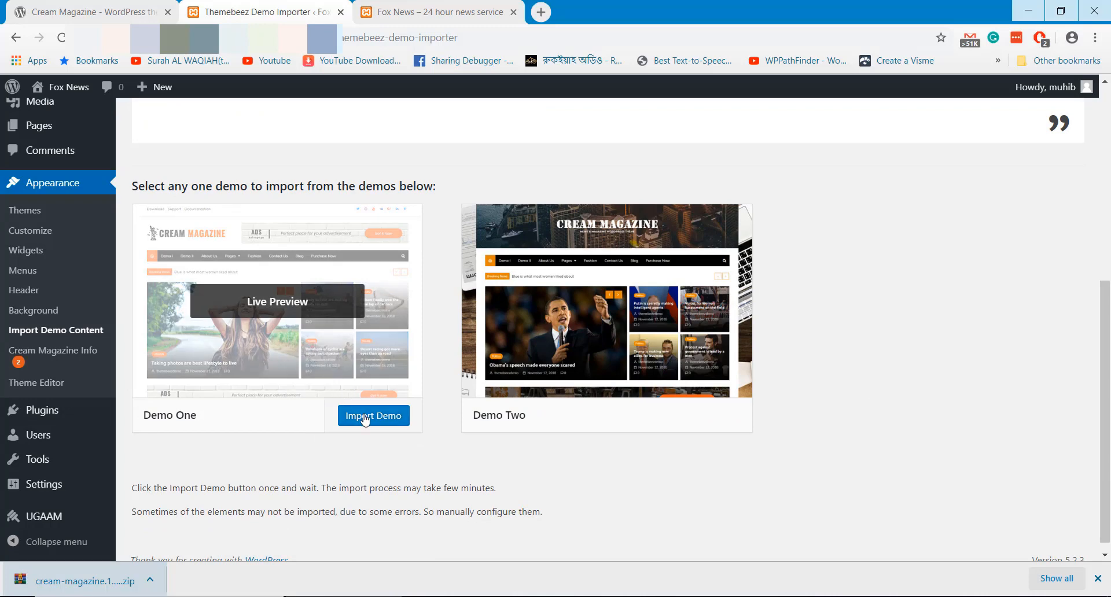
Step: Import Demo One and view the resulting Cream Magazine front page in its tab
left_click(373, 415)
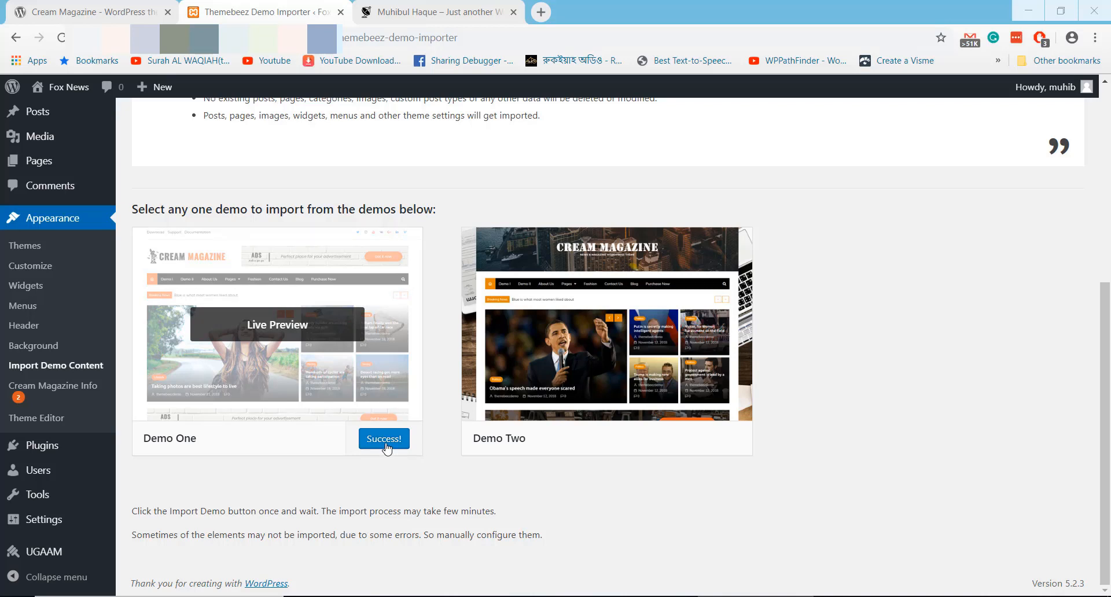
mouse_move(66, 106)
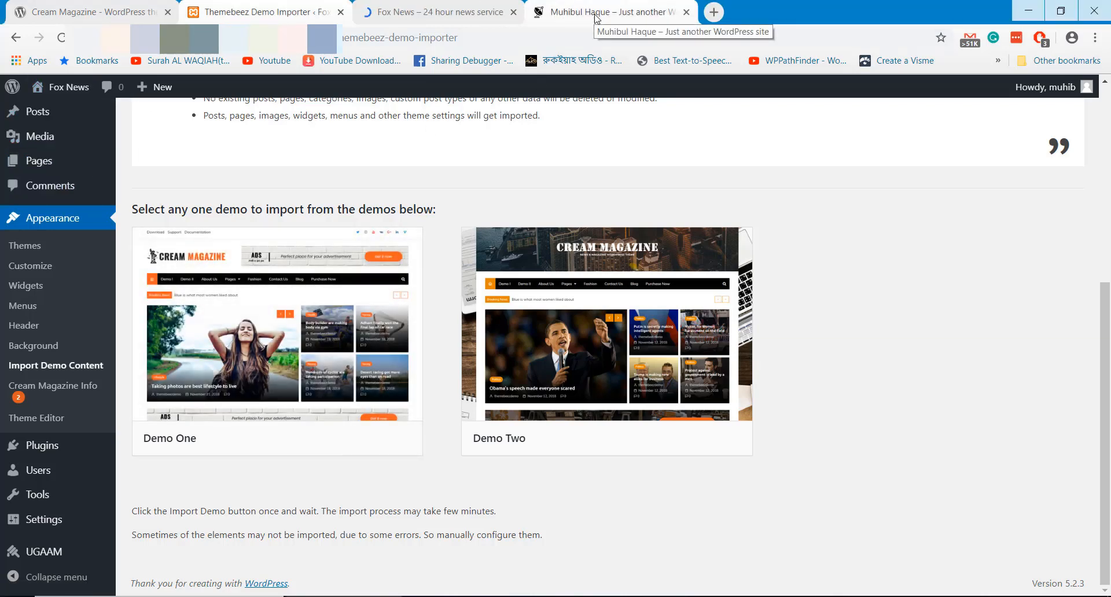
left_click(610, 11)
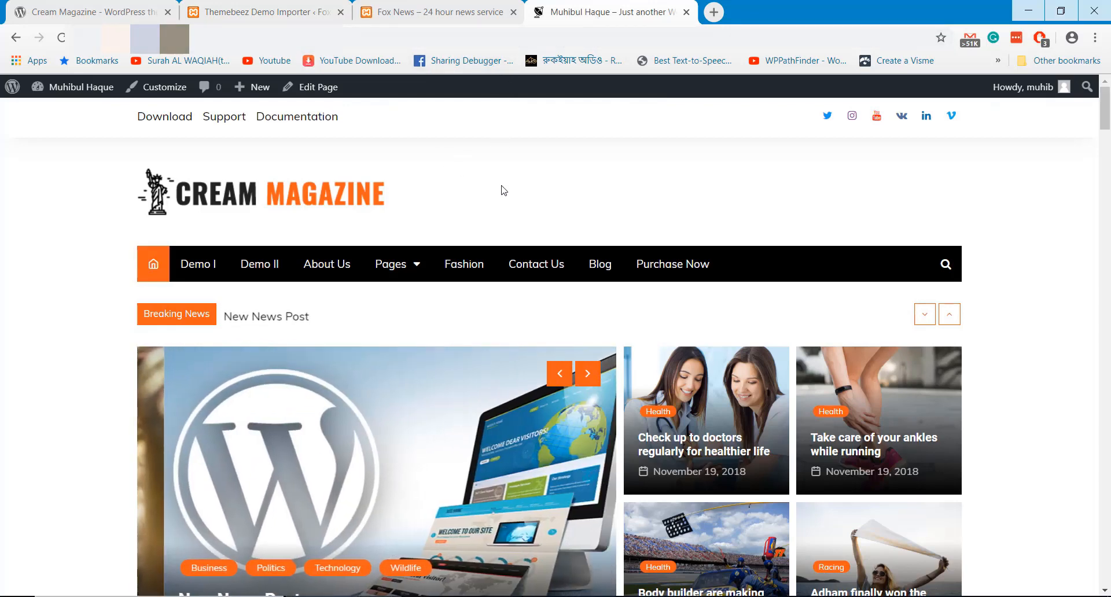
scroll("down", 3)
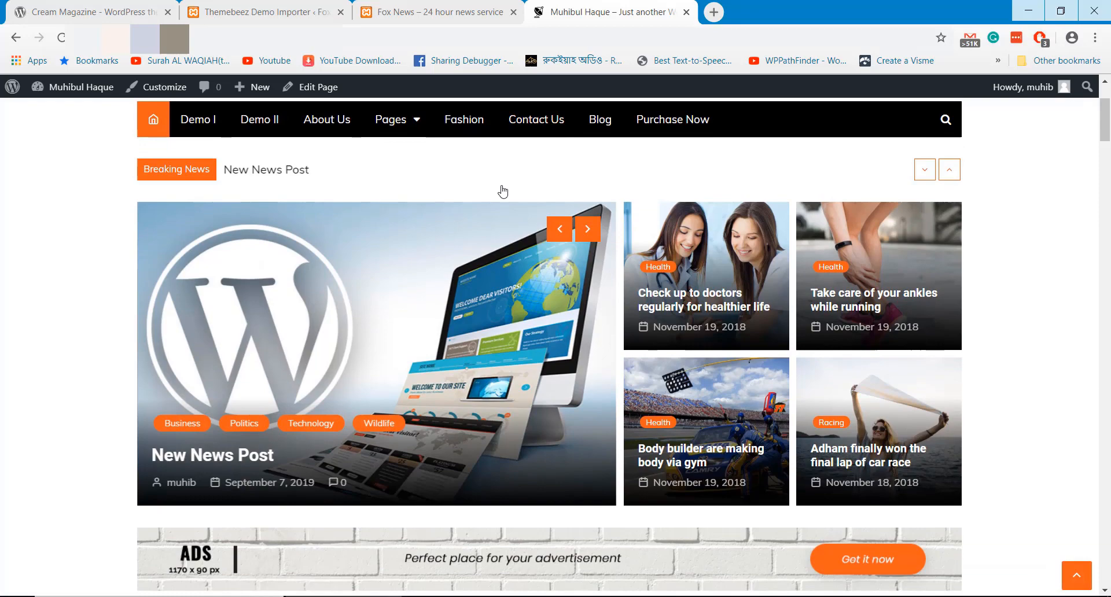
scroll("down", 3)
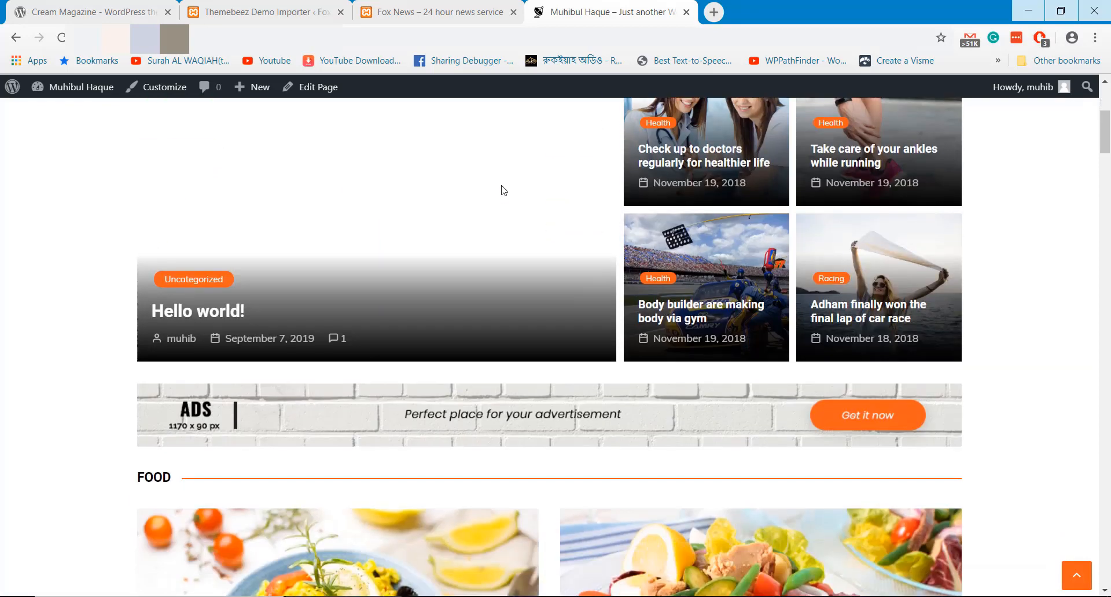
scroll("down", 3)
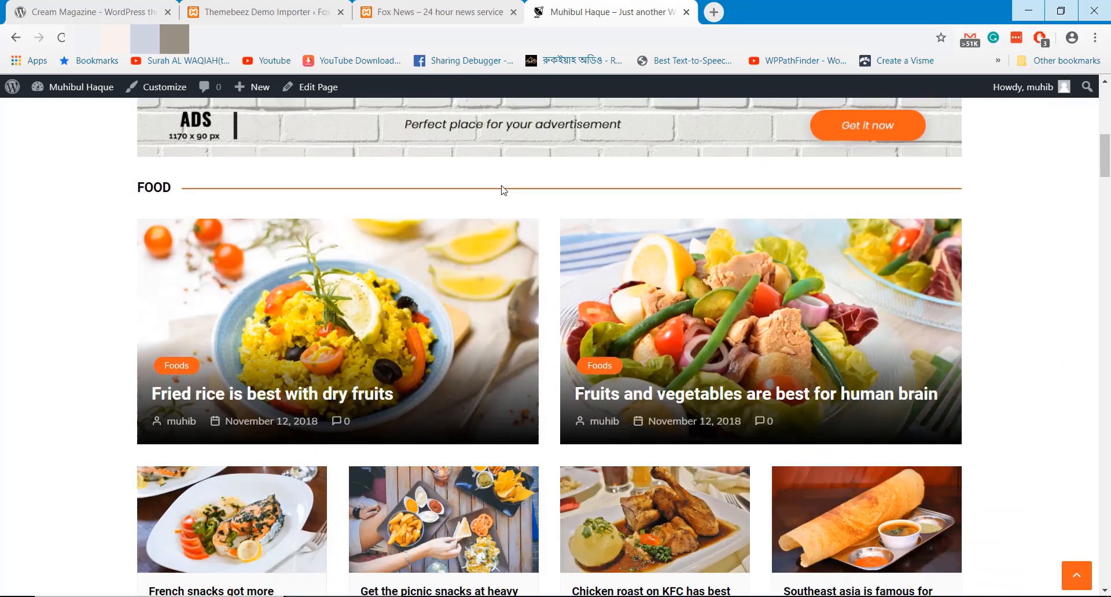
scroll("down", 3)
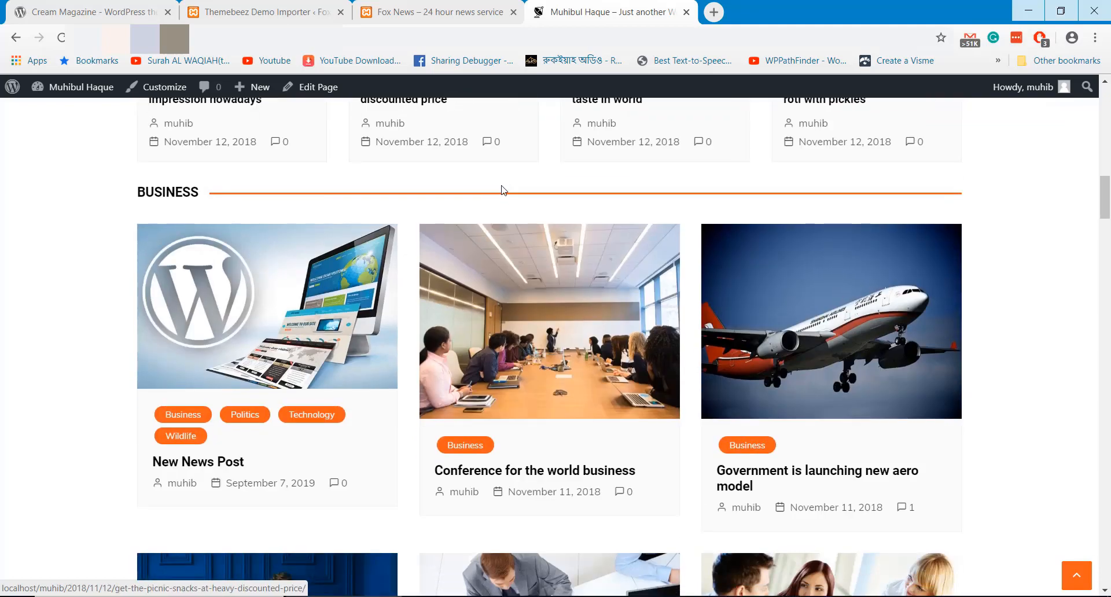
scroll("down", 3)
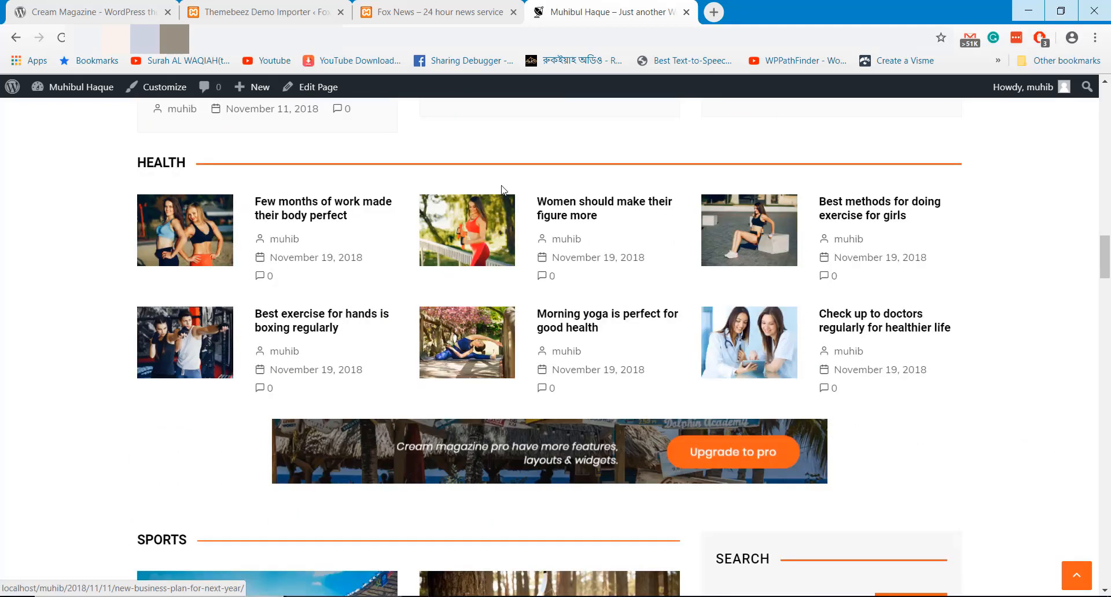
scroll("down", 3)
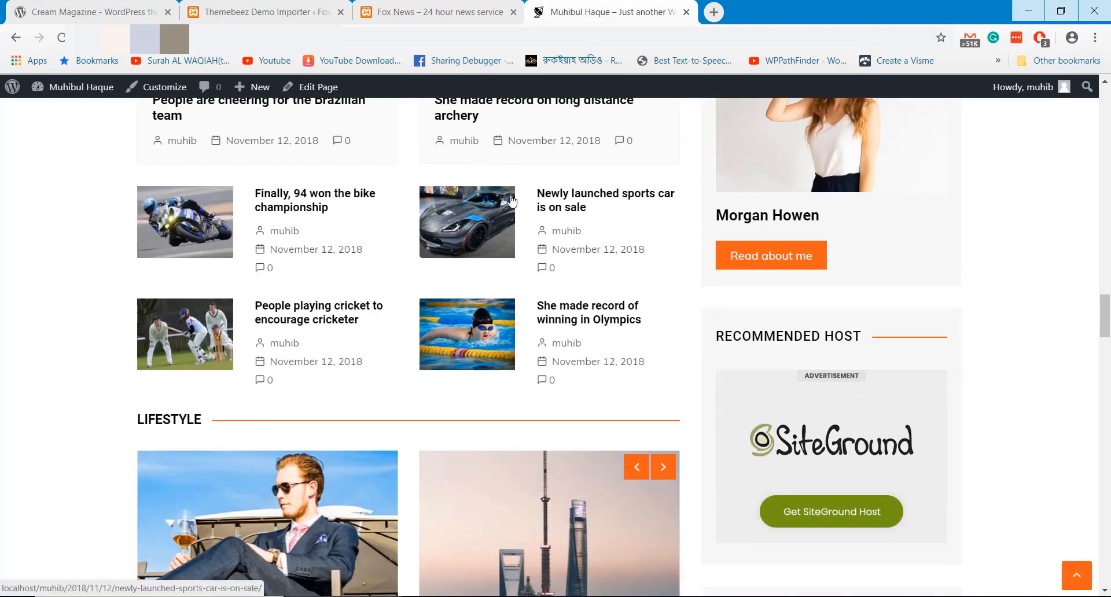
scroll("down", 3)
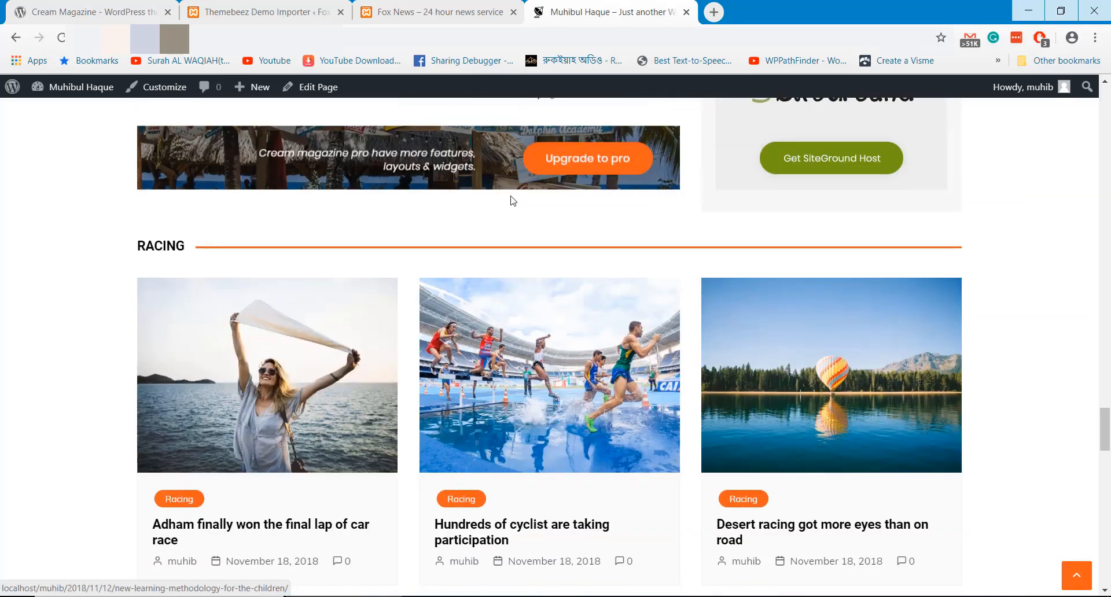
scroll("down", 3)
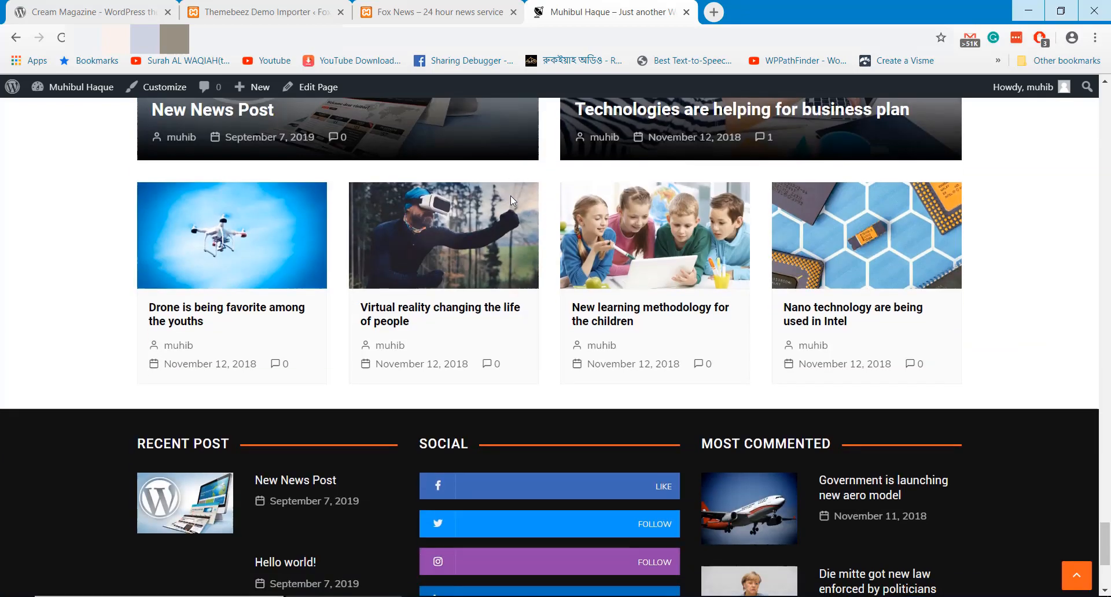
scroll("down", 3)
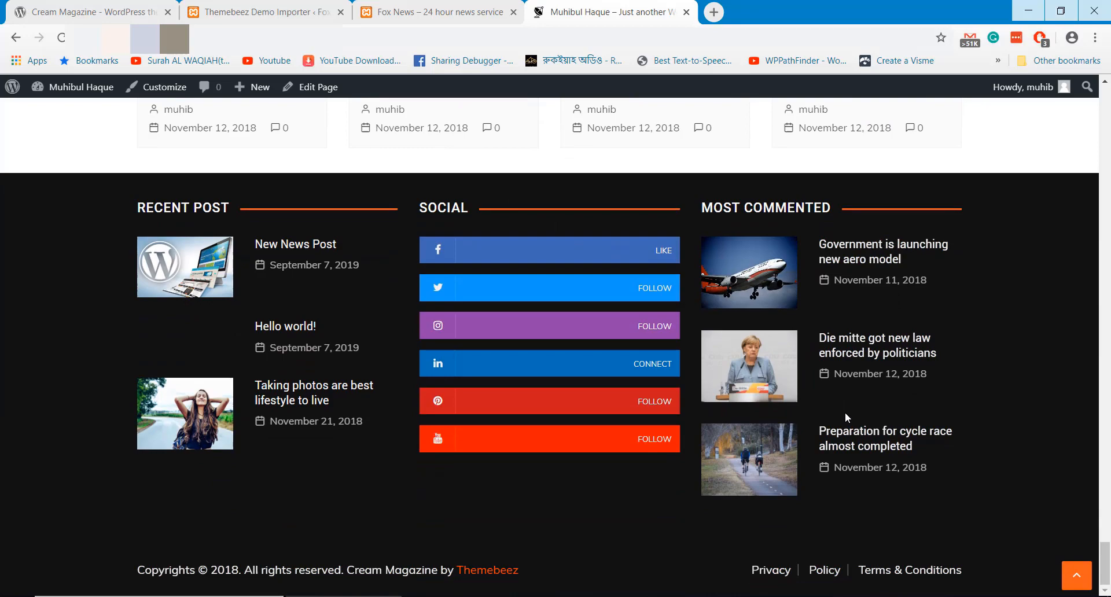
scroll("up", 3)
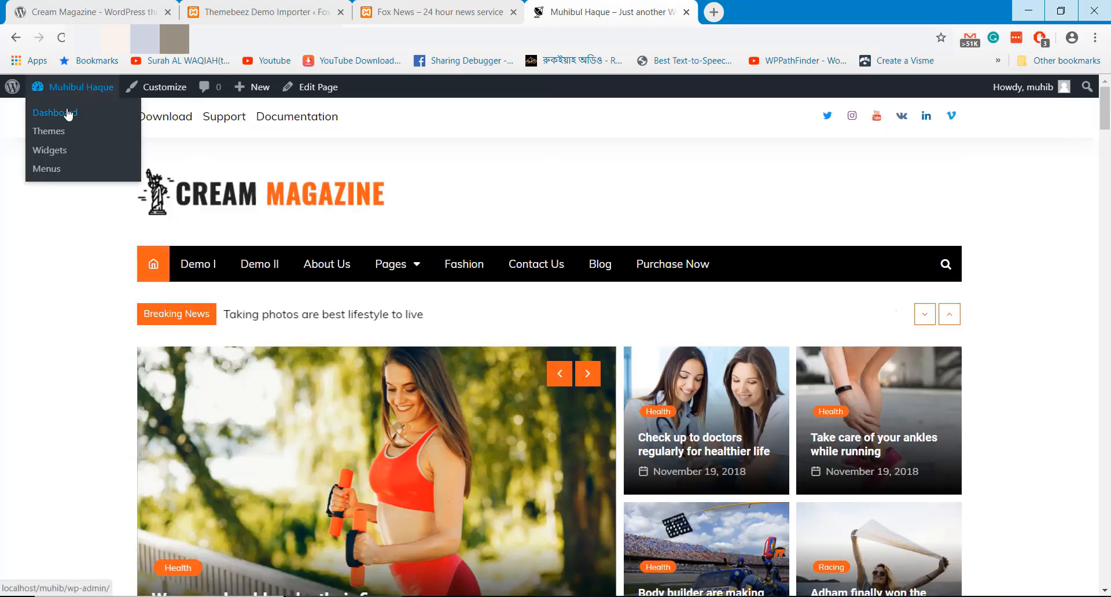
Step: From the Dashboard, start a new post via Posts > Add New with the title field ready
left_click(53, 112)
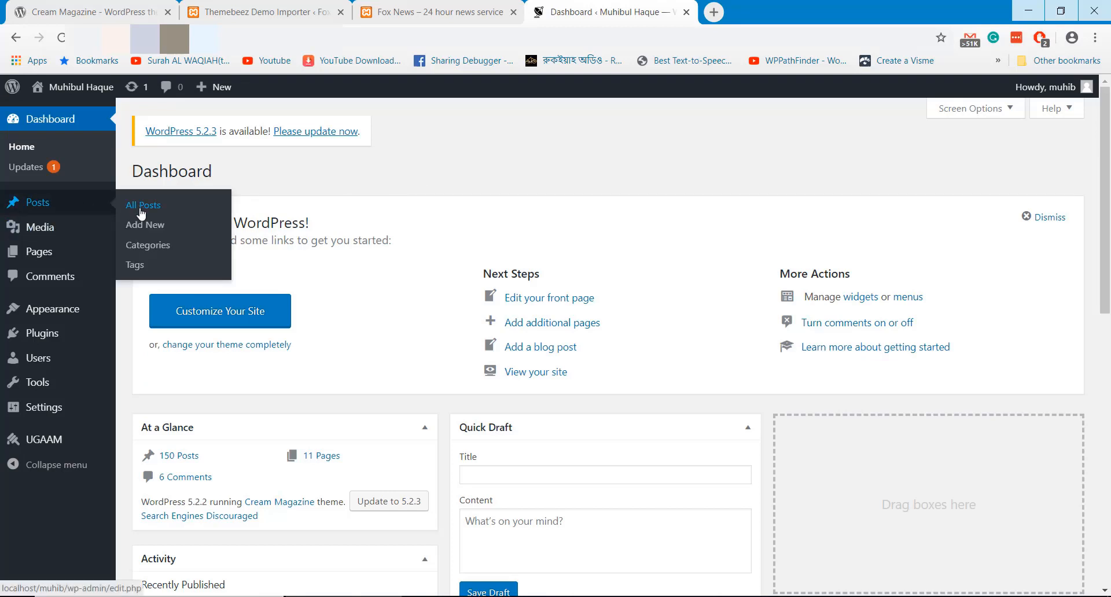
left_click(143, 206)
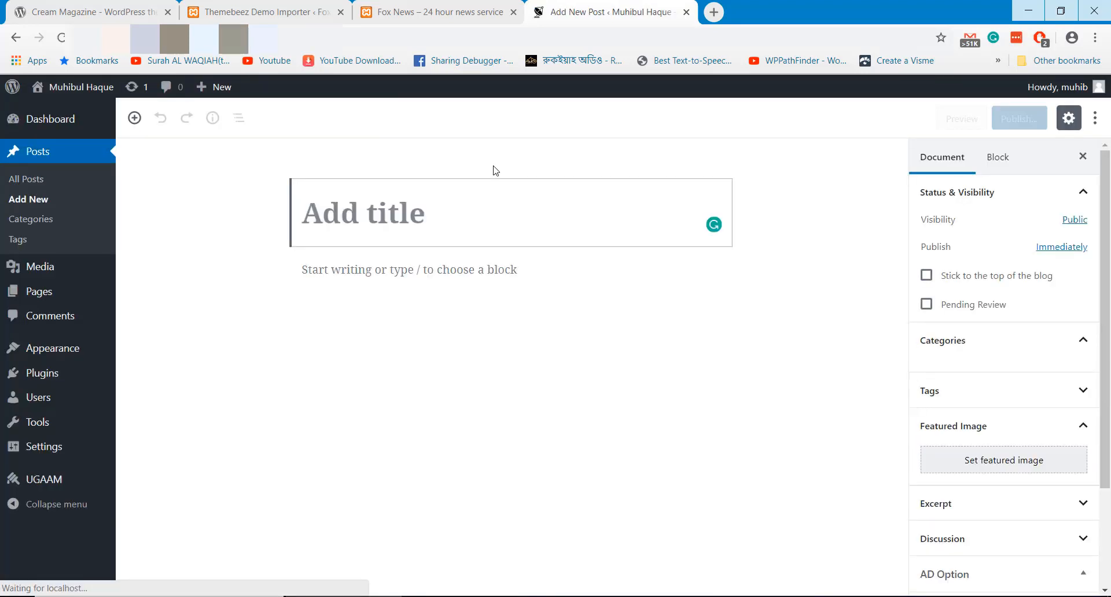
left_click(942, 340)
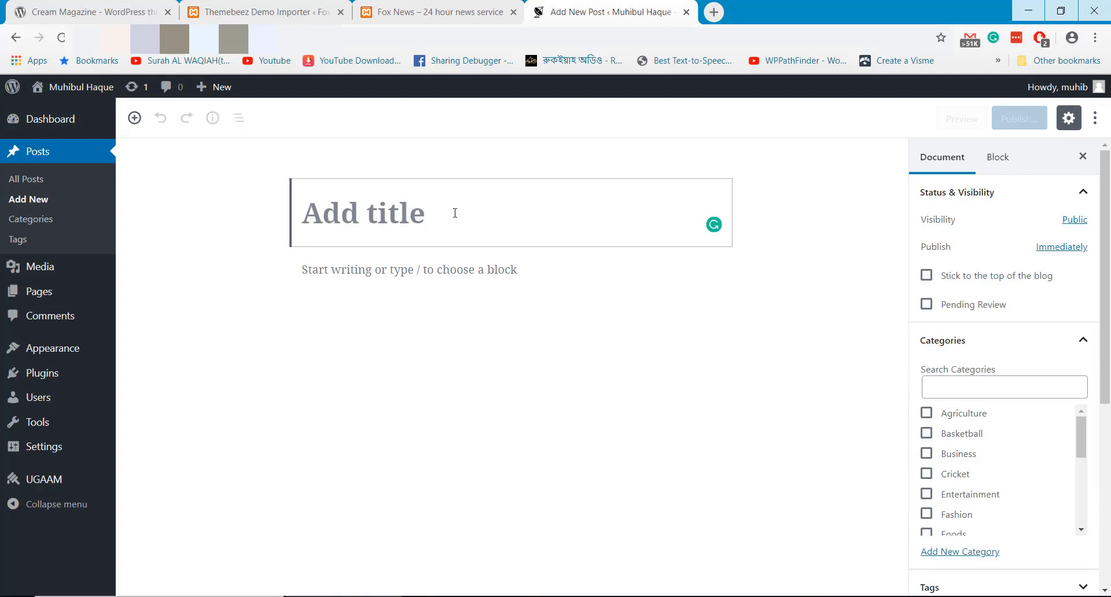
mouse_move(957, 349)
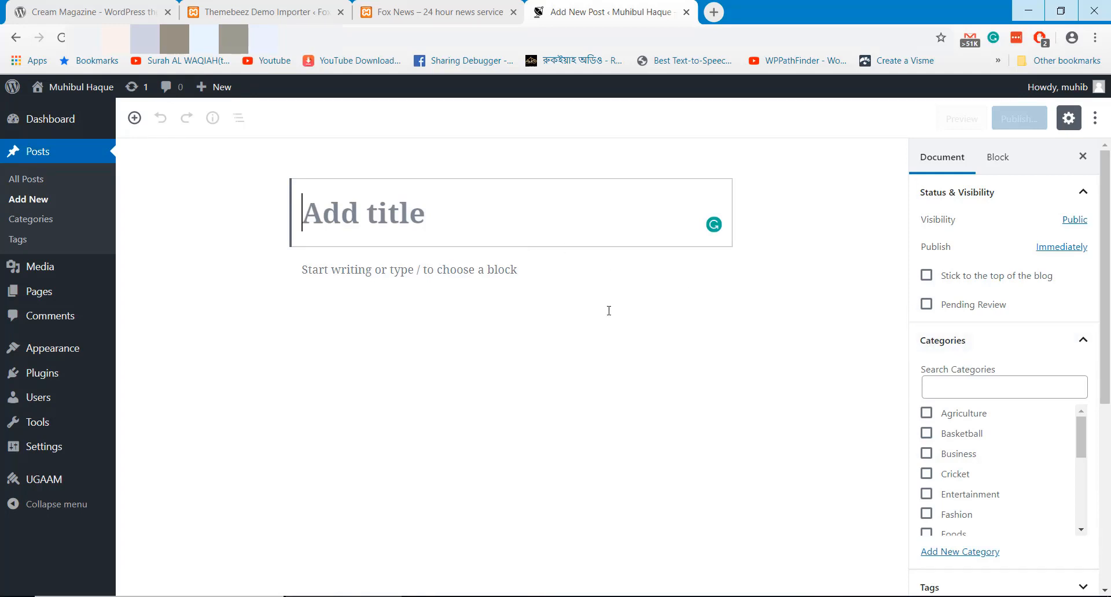
mouse_move(38, 397)
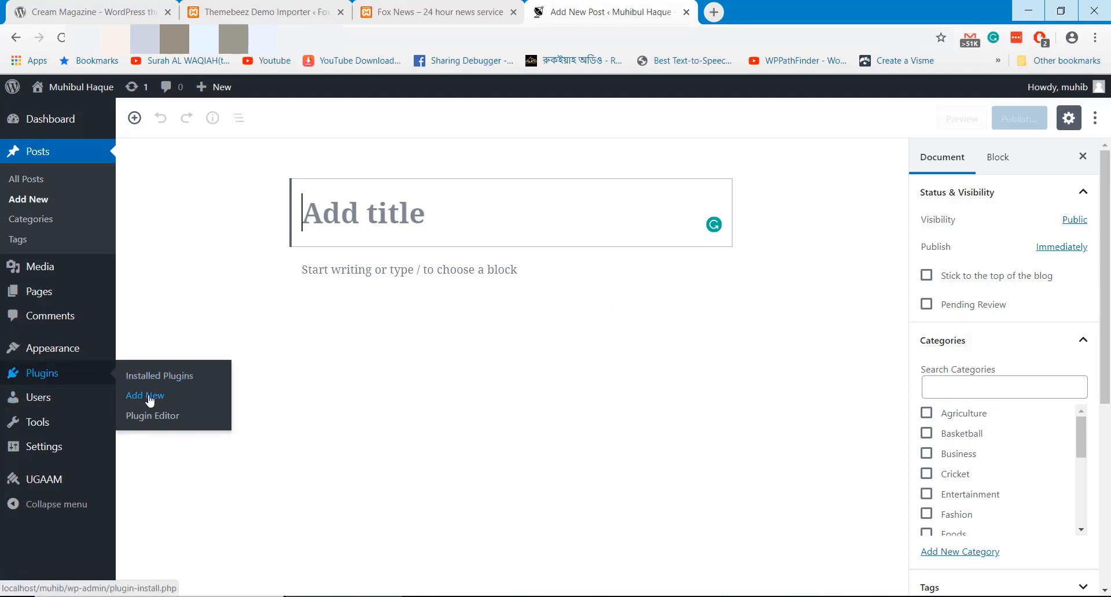
Step: Search the plugin directory for 'classic editor' from Plugins > Add New
left_click(144, 395)
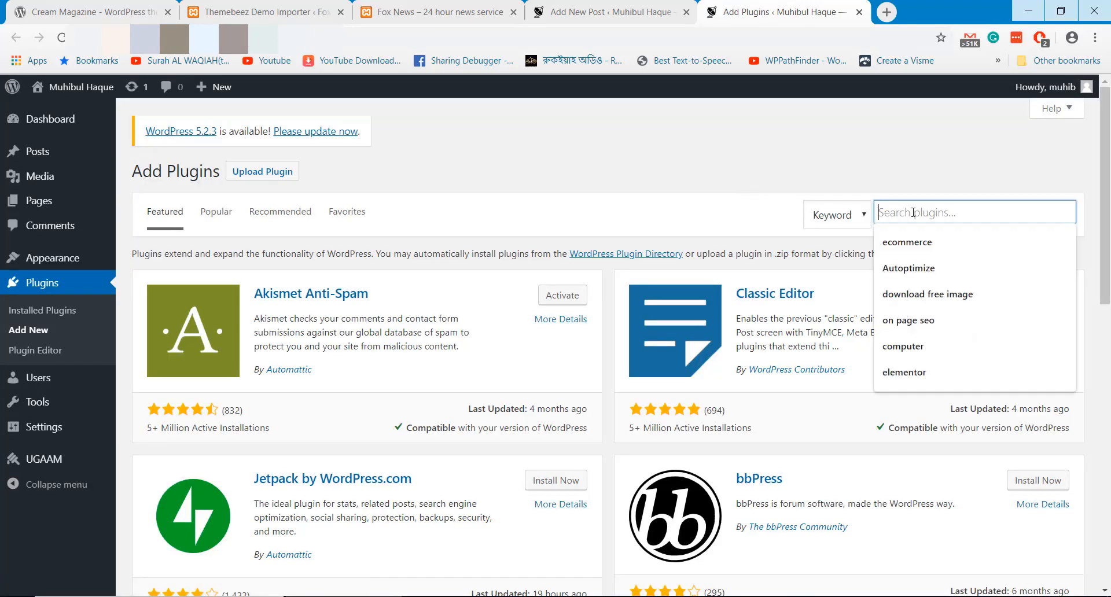
type("classic")
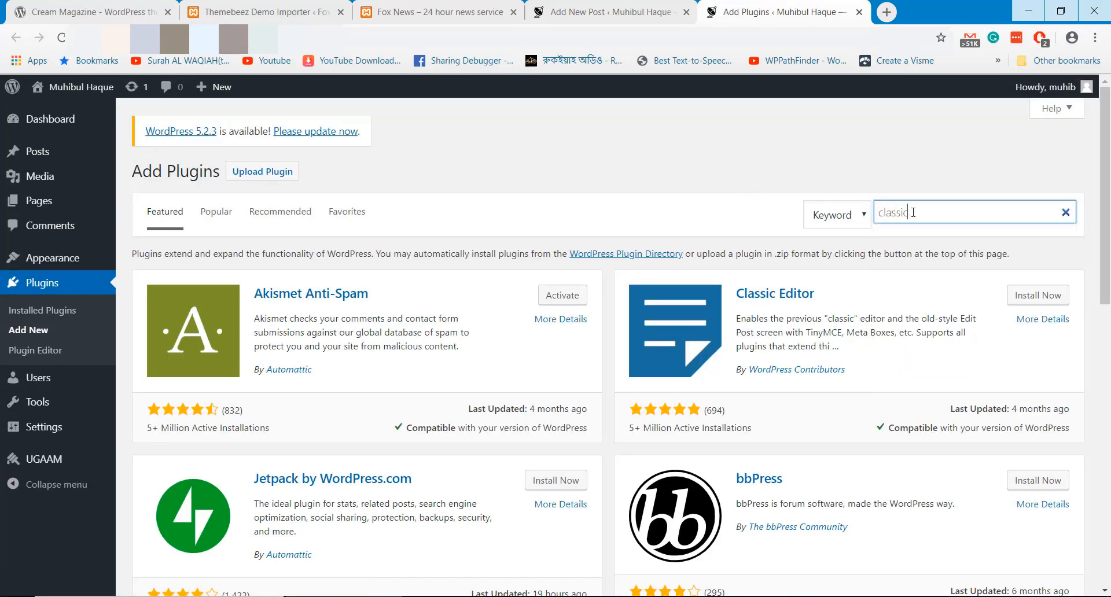
type("editor")
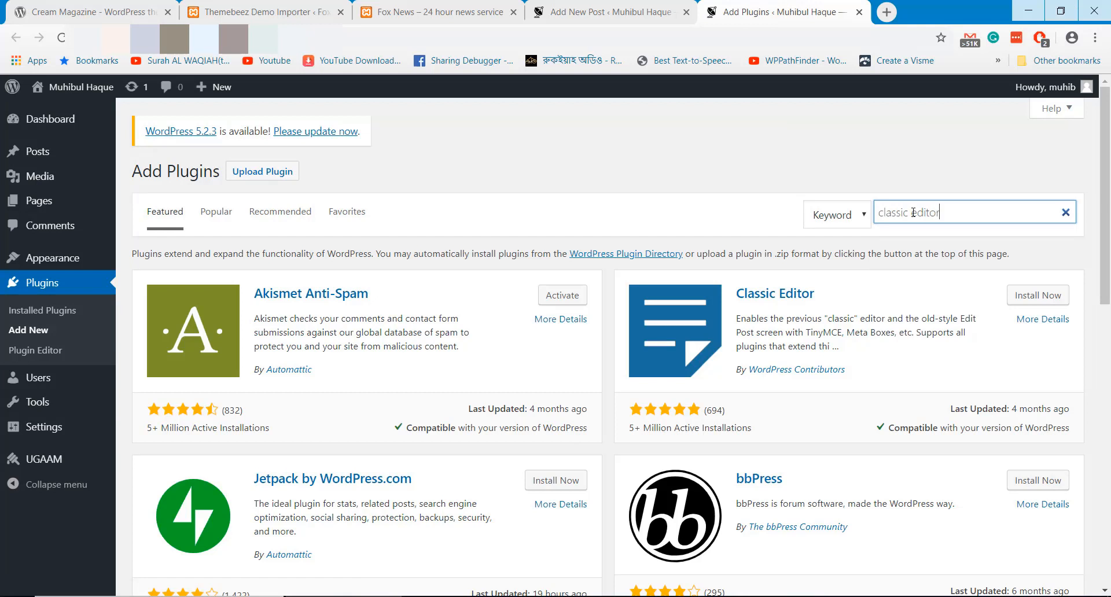
key("Return")
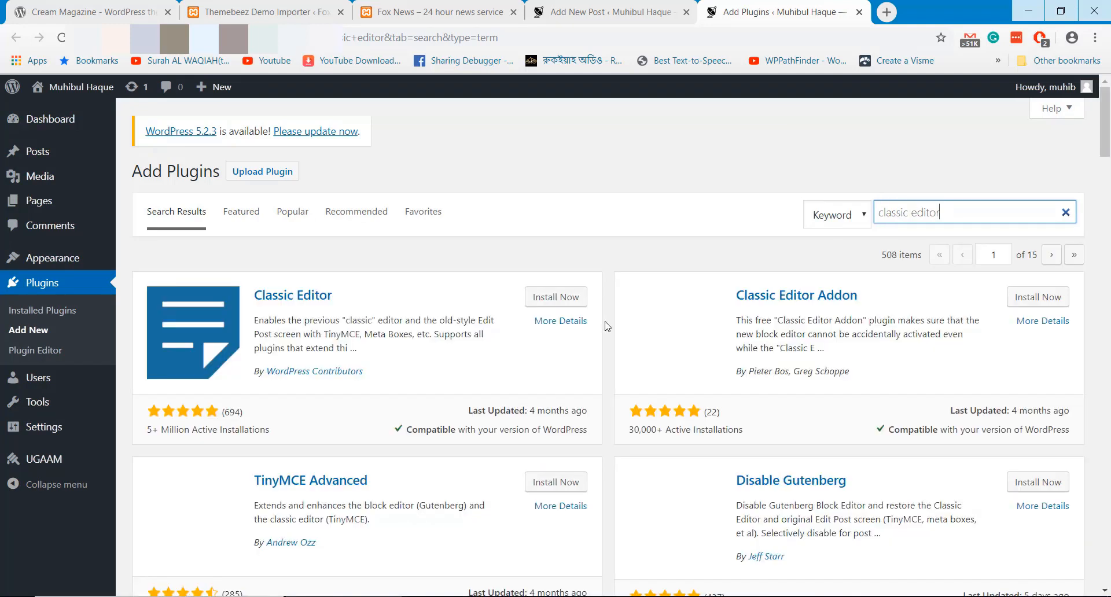
Step: Install and activate Classic Editor, then return to the Add New Post tab
left_click(555, 296)
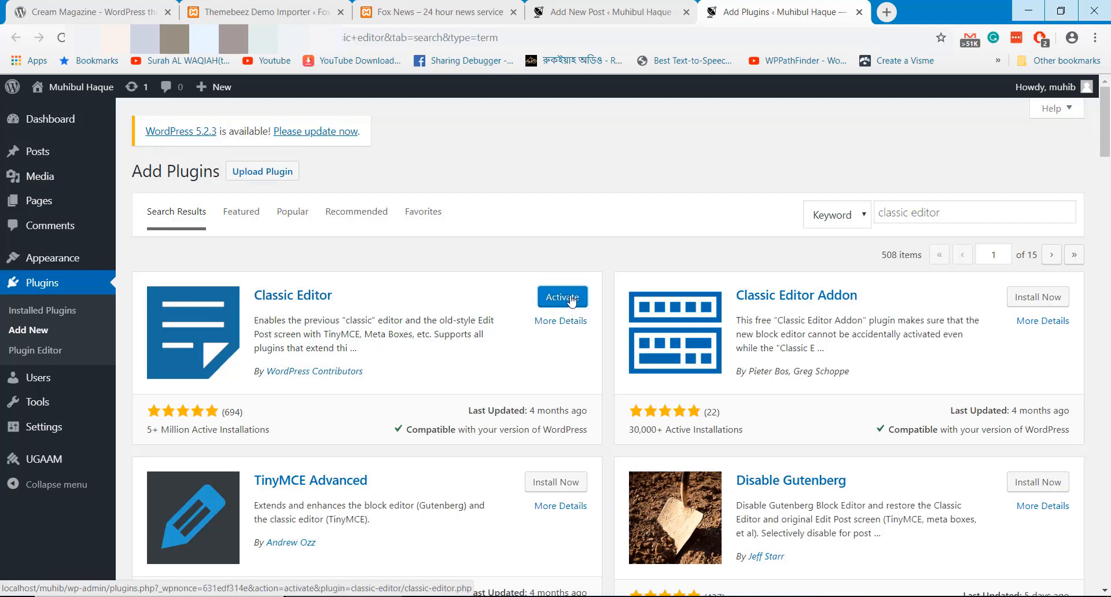
left_click(562, 296)
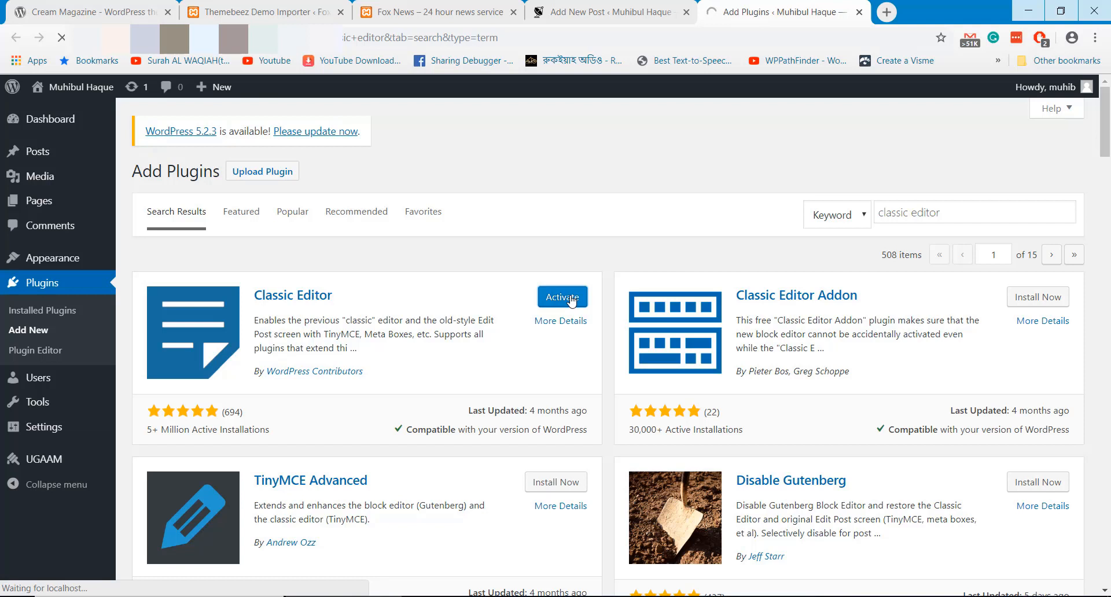
left_click(562, 296)
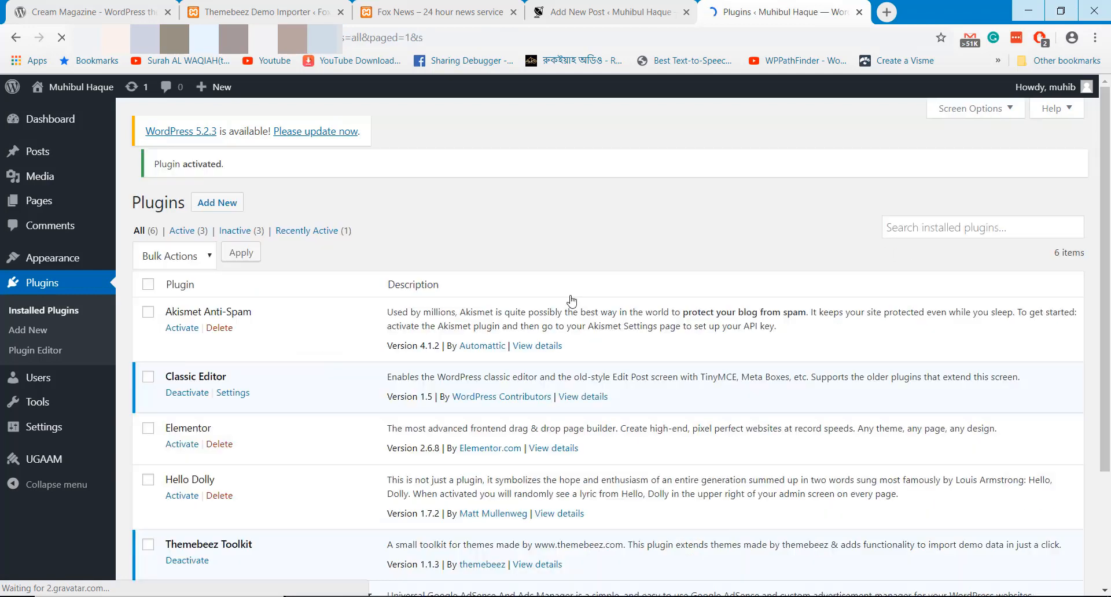
left_click(610, 12)
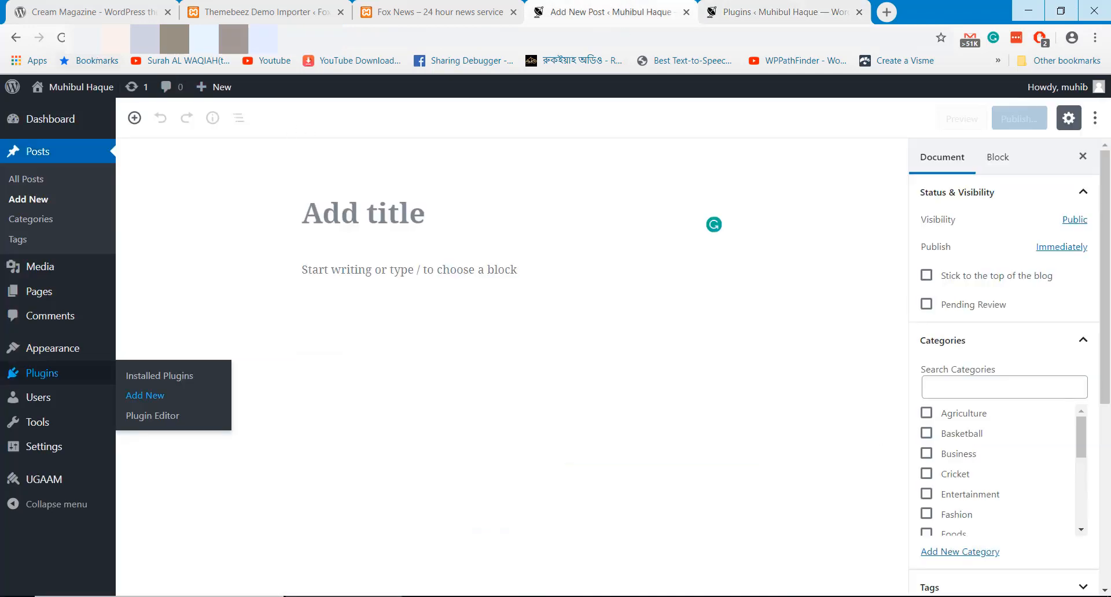
Step: Reload into the classic editor and write 'This is the first news' with body text
left_click(144, 395)
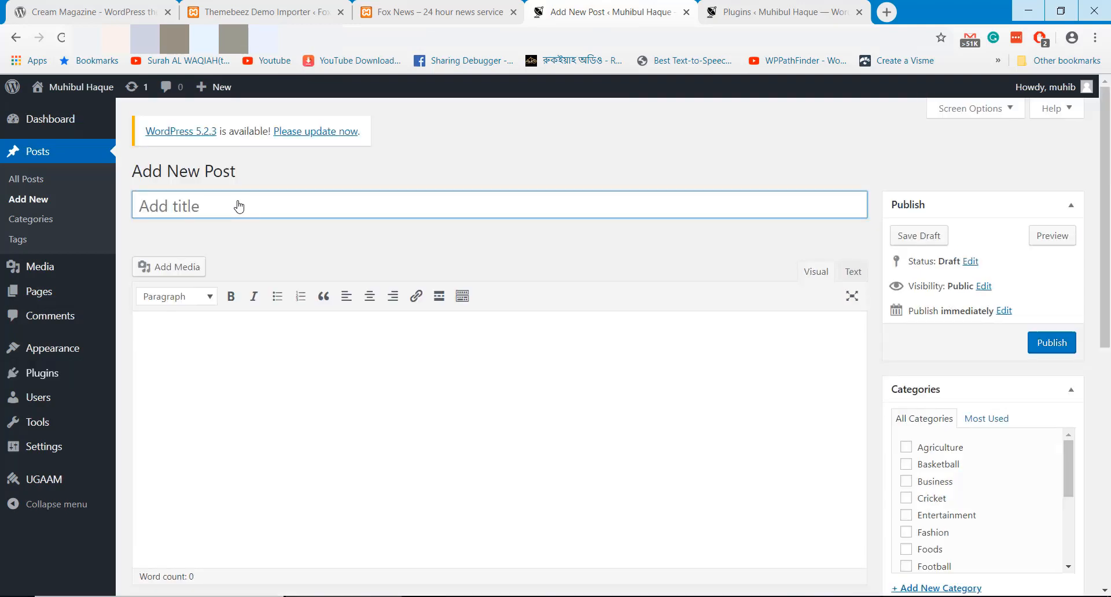
mouse_move(267, 210)
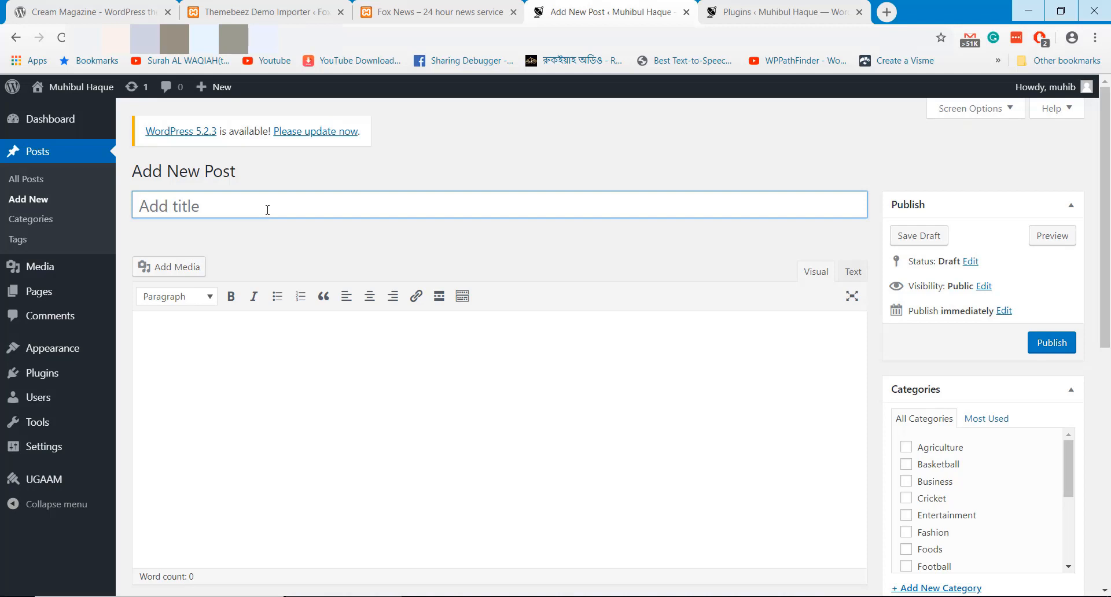
type("This")
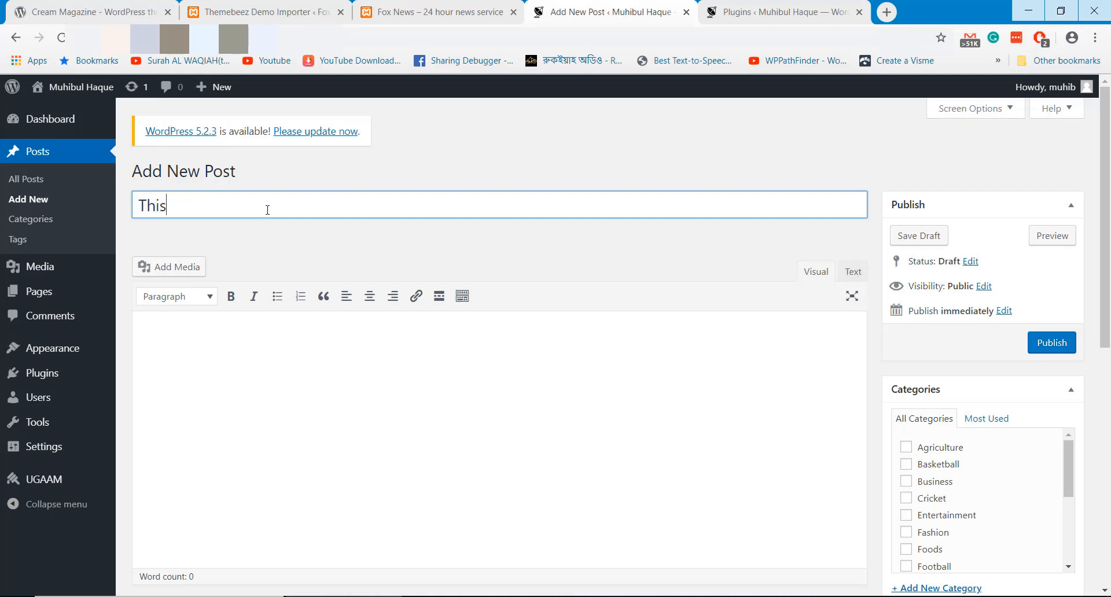
type("is the first news")
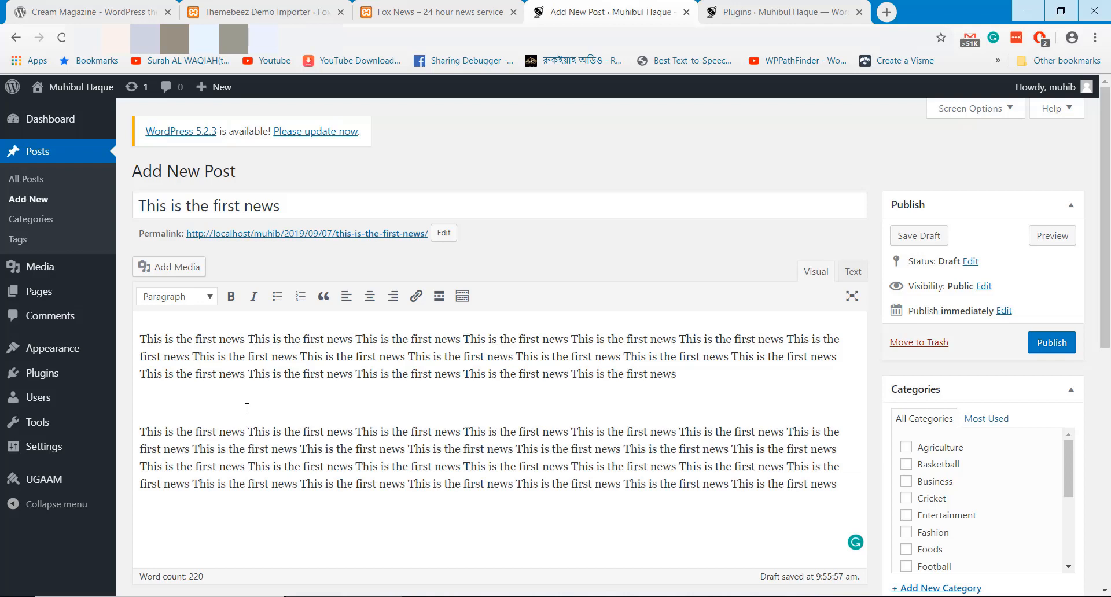
scroll("down", 3)
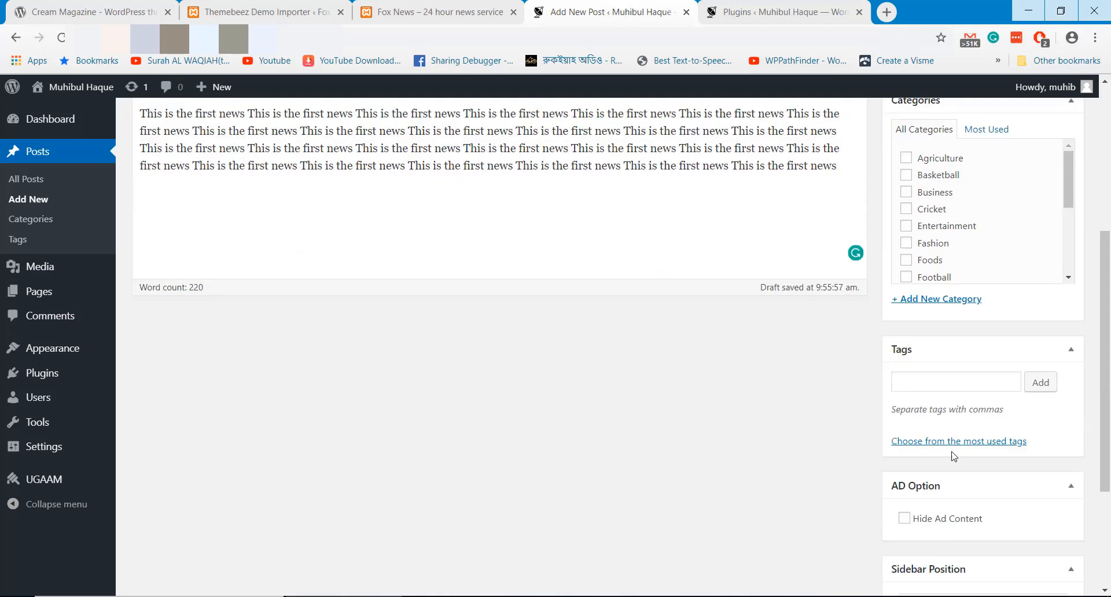
scroll("down", 3)
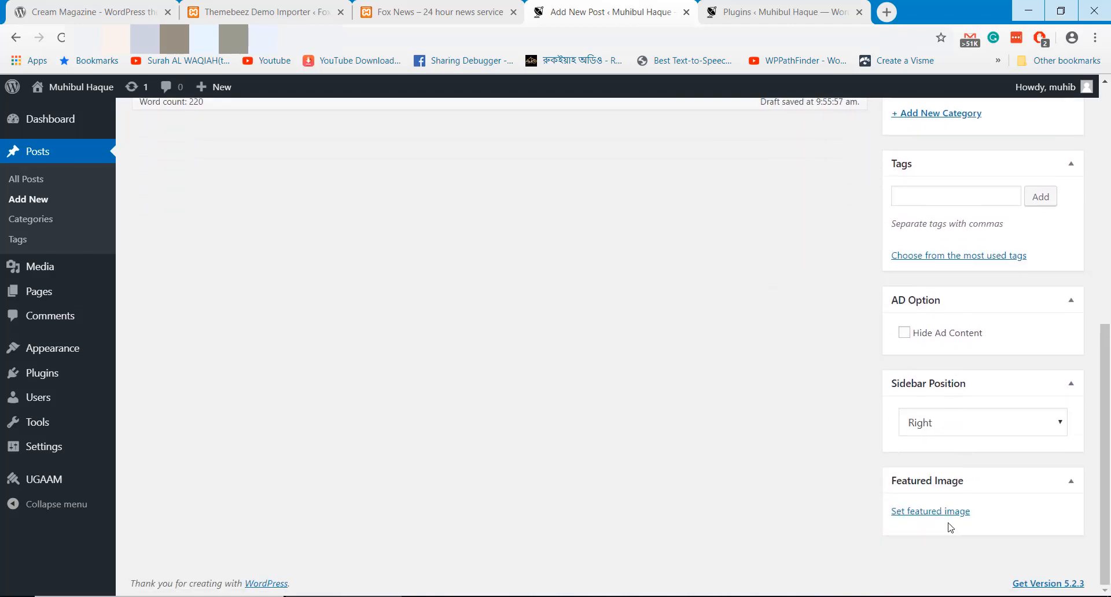
left_click(930, 510)
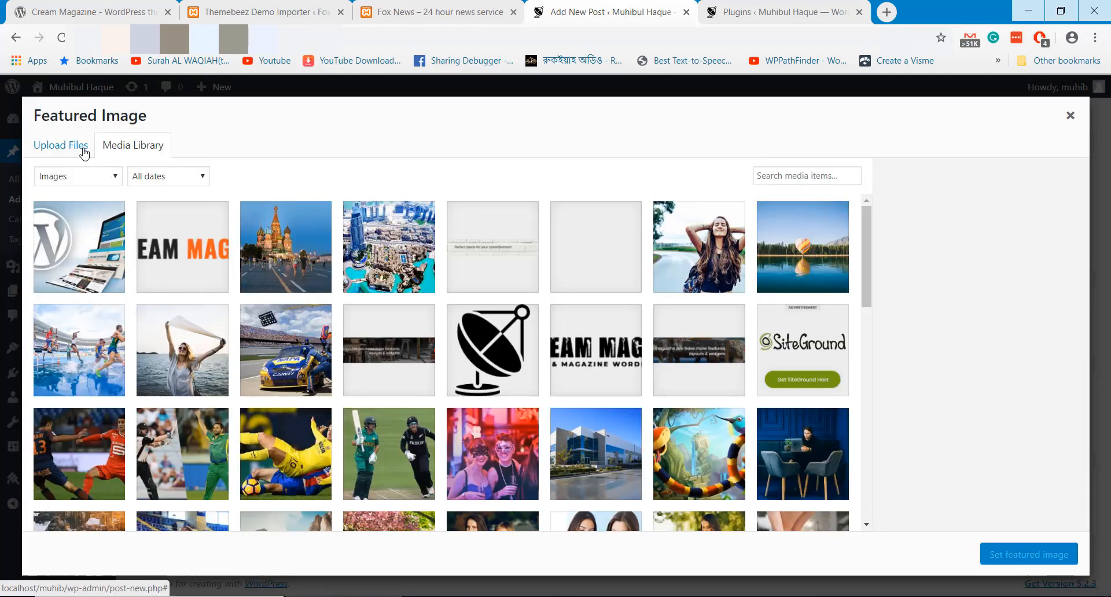
Step: Upload Travel screenshot.png from the travel folder and set it as the featured image
left_click(61, 144)
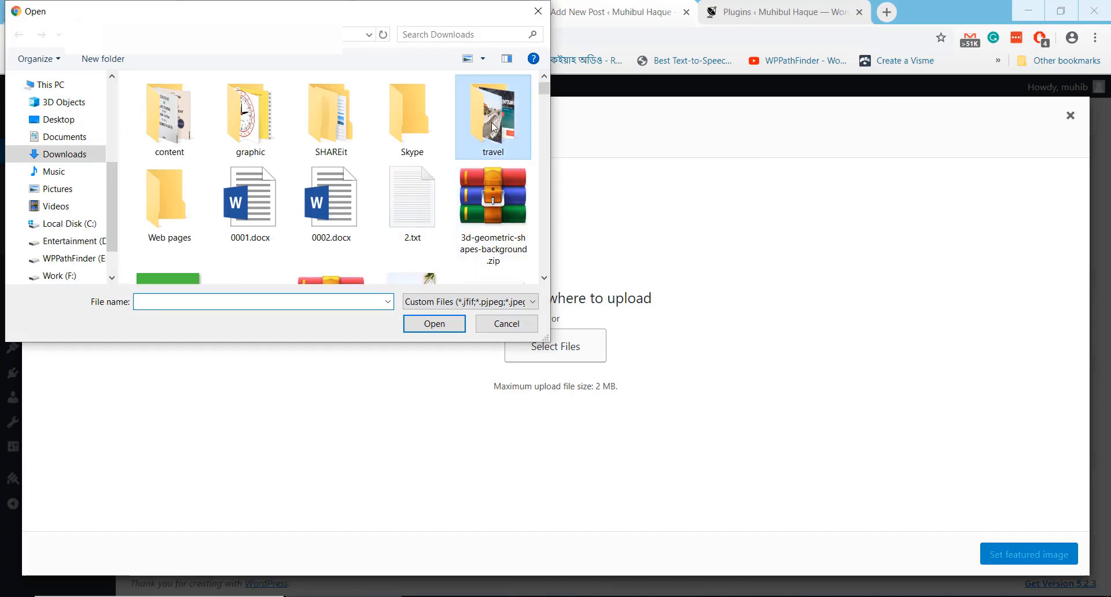
double_click(493, 117)
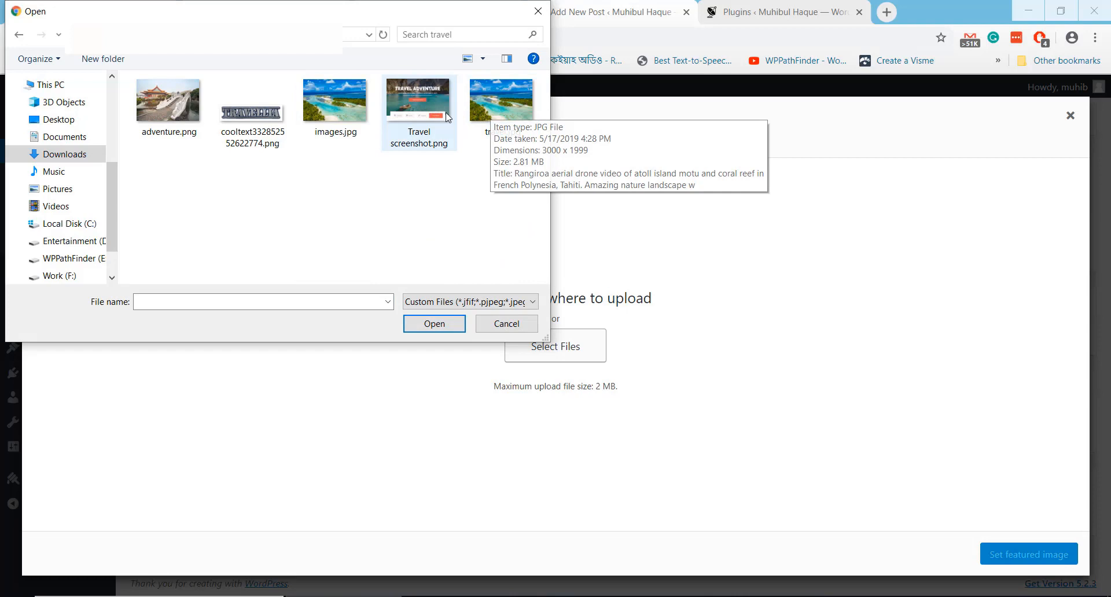
left_click(506, 324)
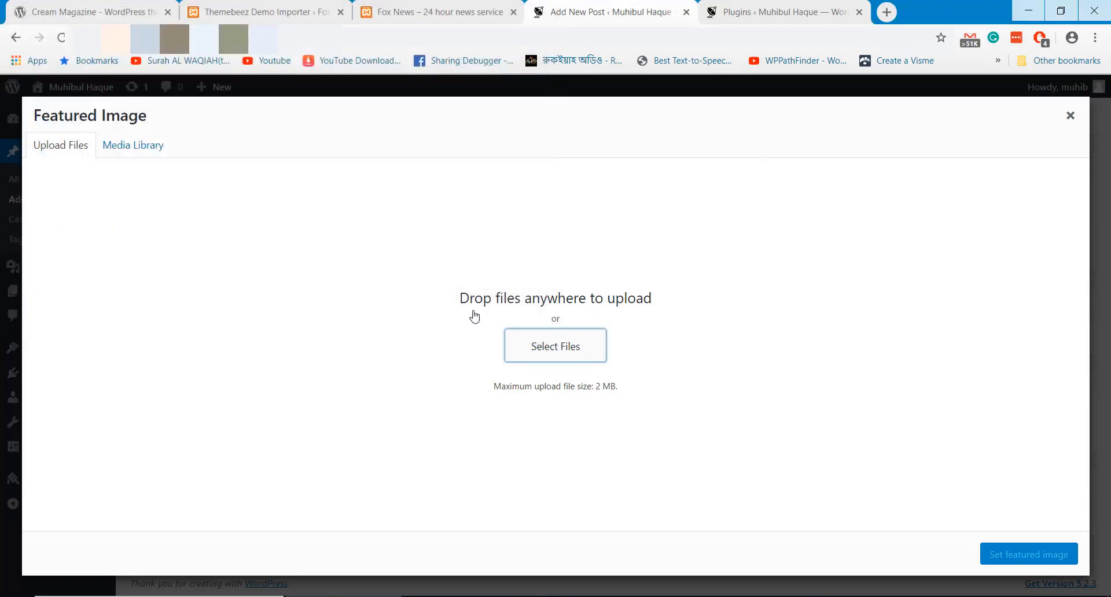
left_click(132, 145)
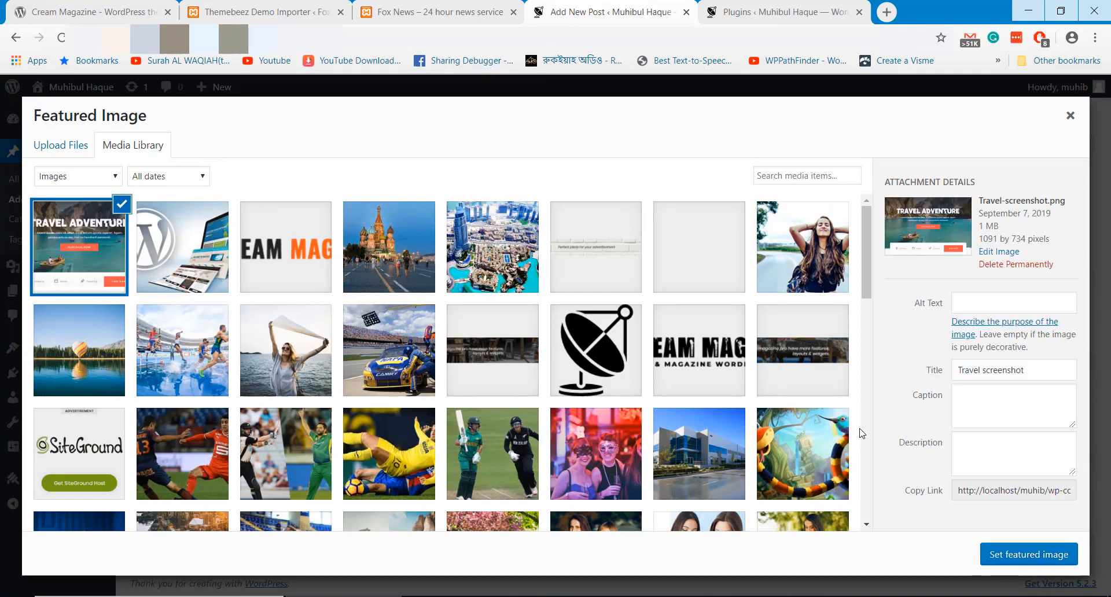
left_click(1027, 554)
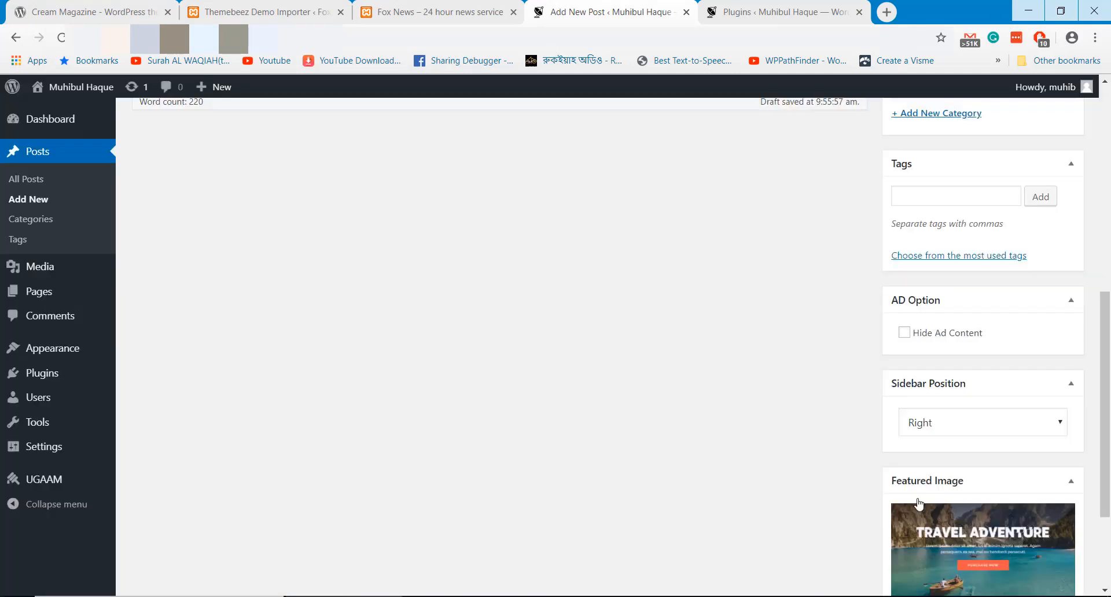
Step: Tick the Entertainment and Politics categories and publish 'This is the first news'
scroll("up", 3)
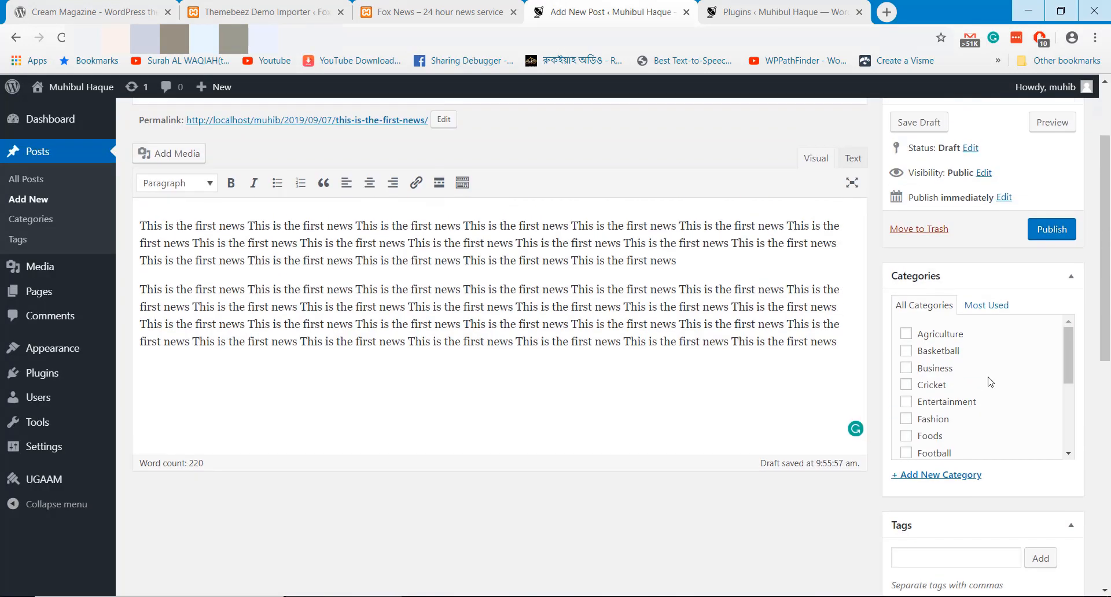
scroll("down", 3)
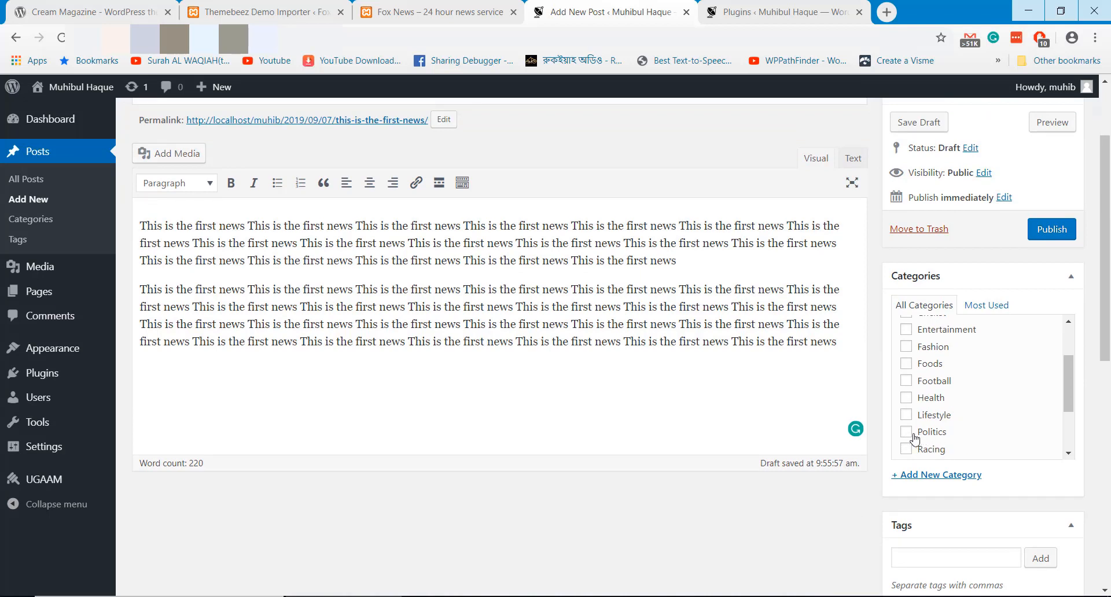
scroll("up", 3)
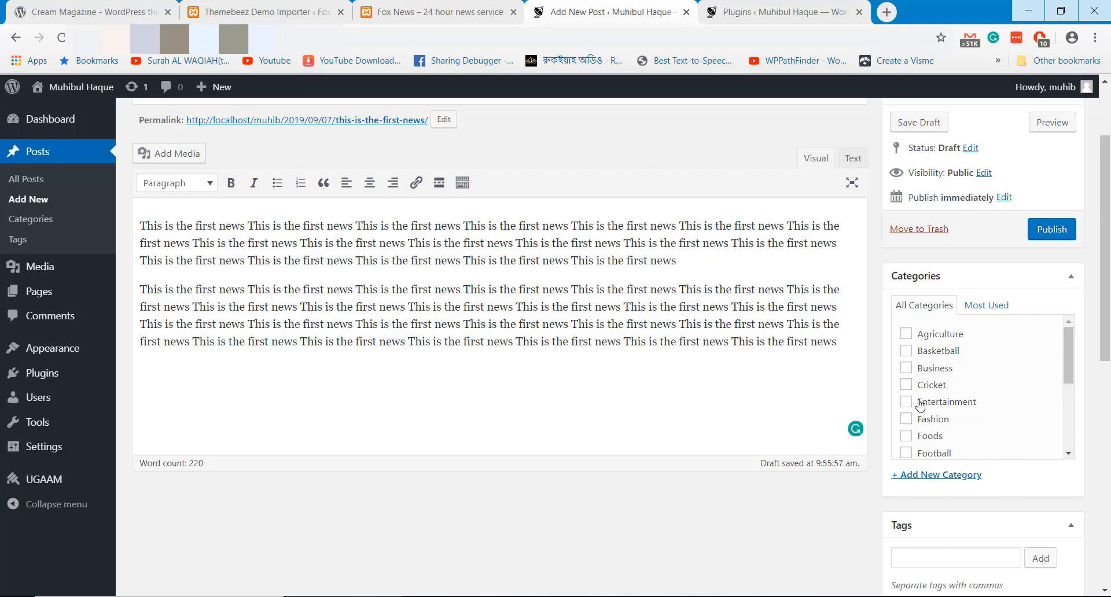
left_click(906, 401)
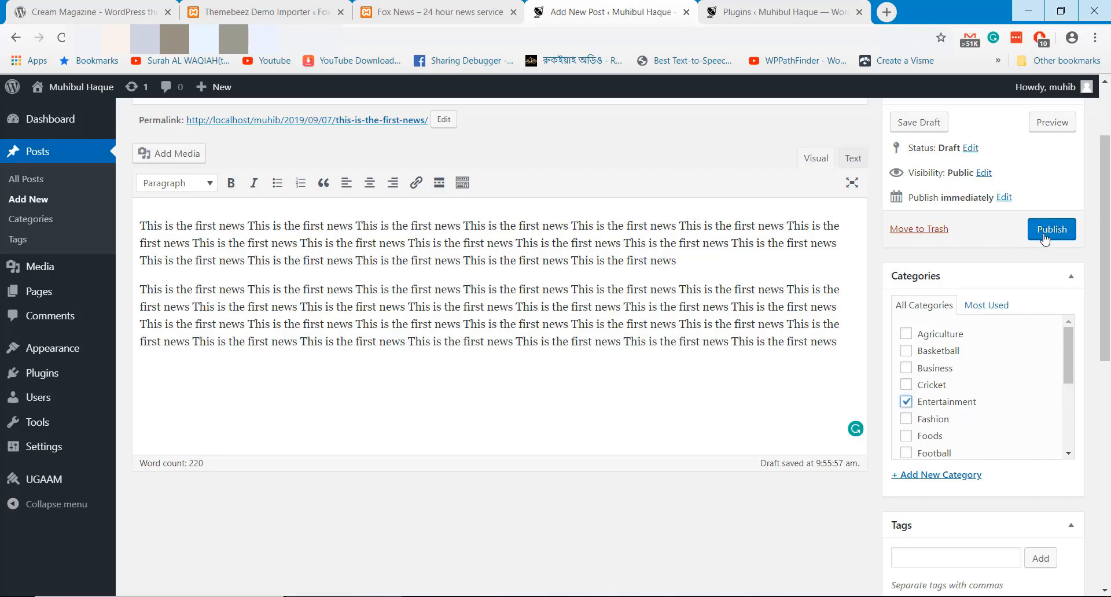
left_click(1050, 229)
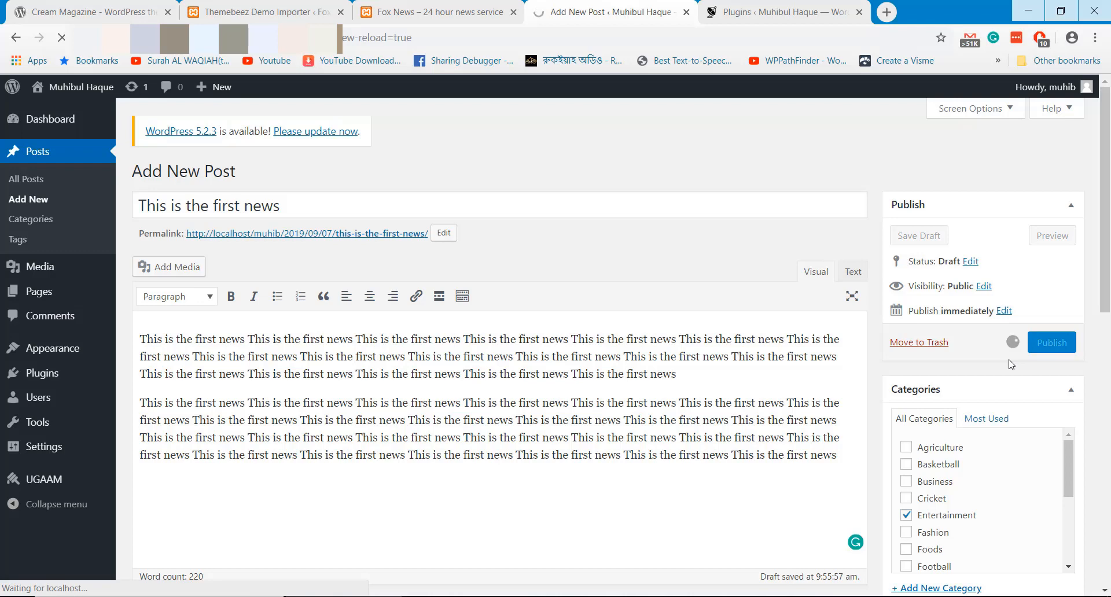
left_click(1051, 343)
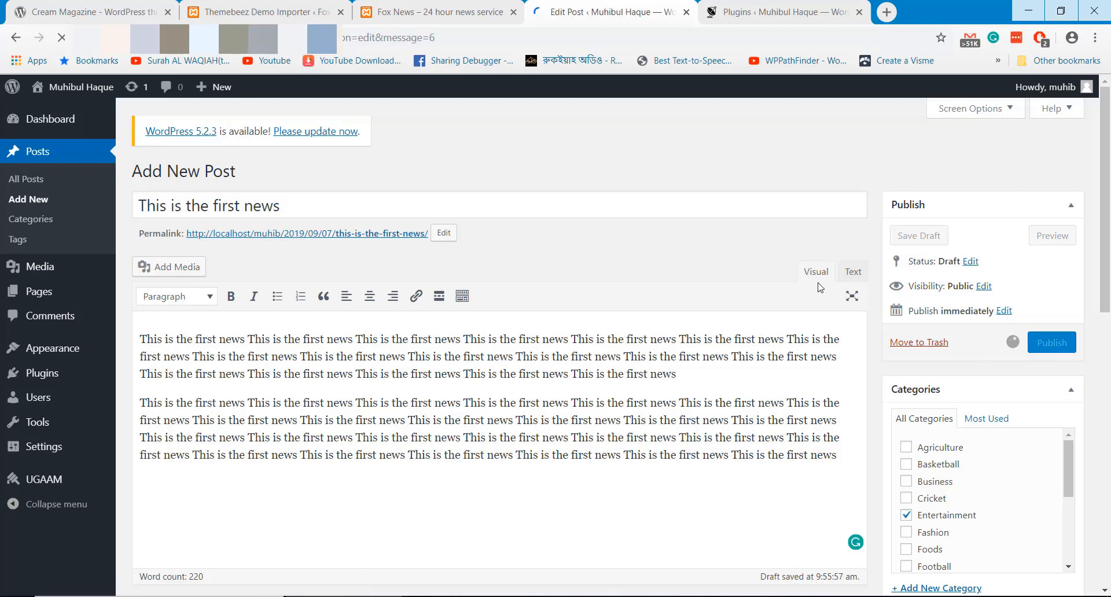
left_click(1050, 343)
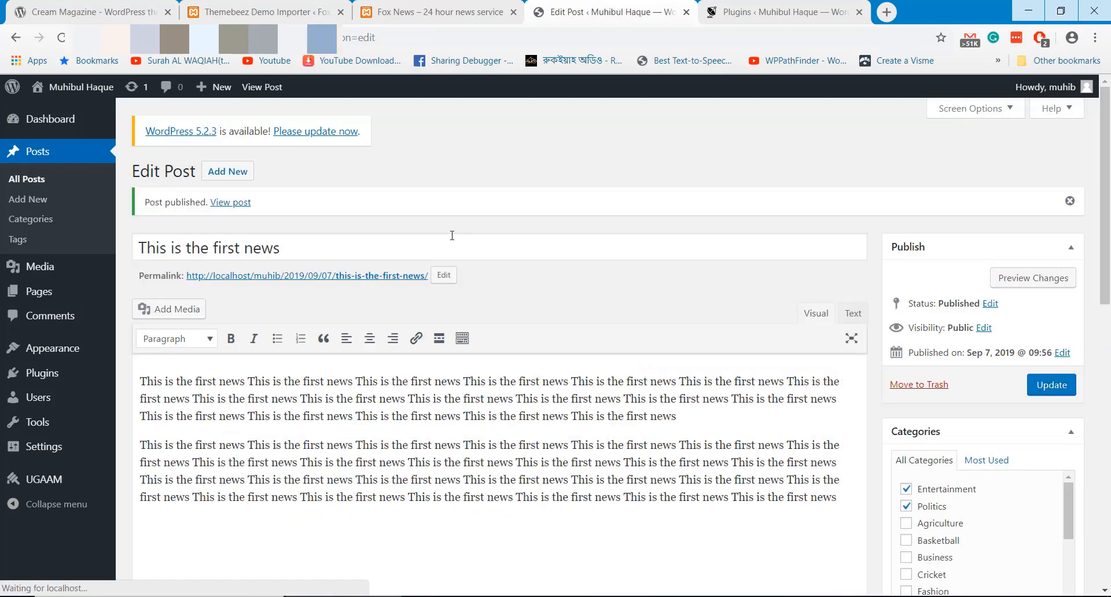
mouse_move(80, 87)
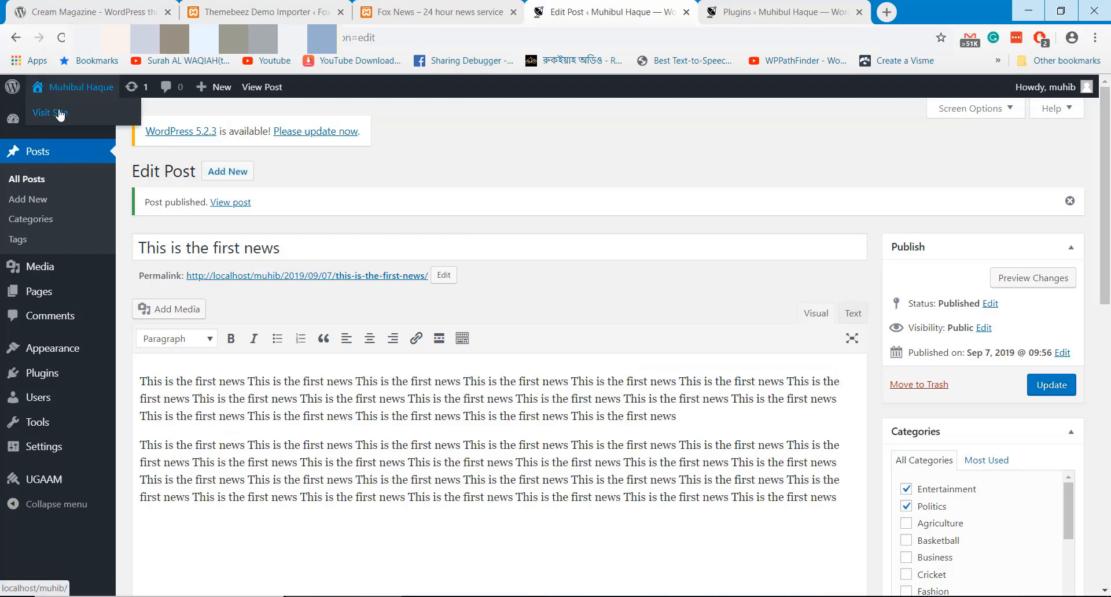
Step: View the live Cream Magazine homepage and scroll through its news sections
left_click(49, 112)
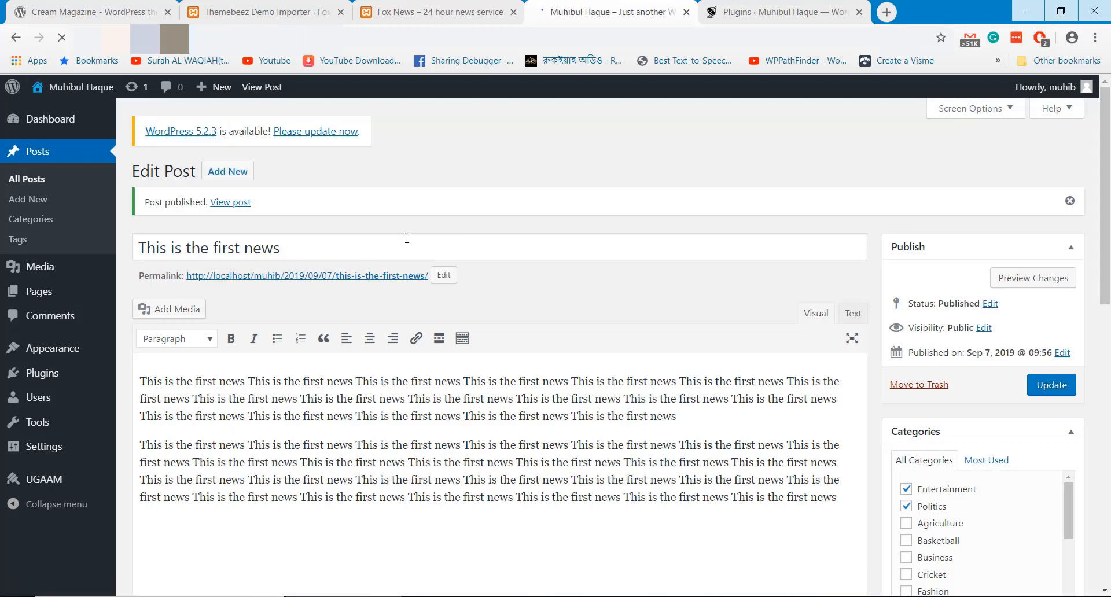
left_click(85, 12)
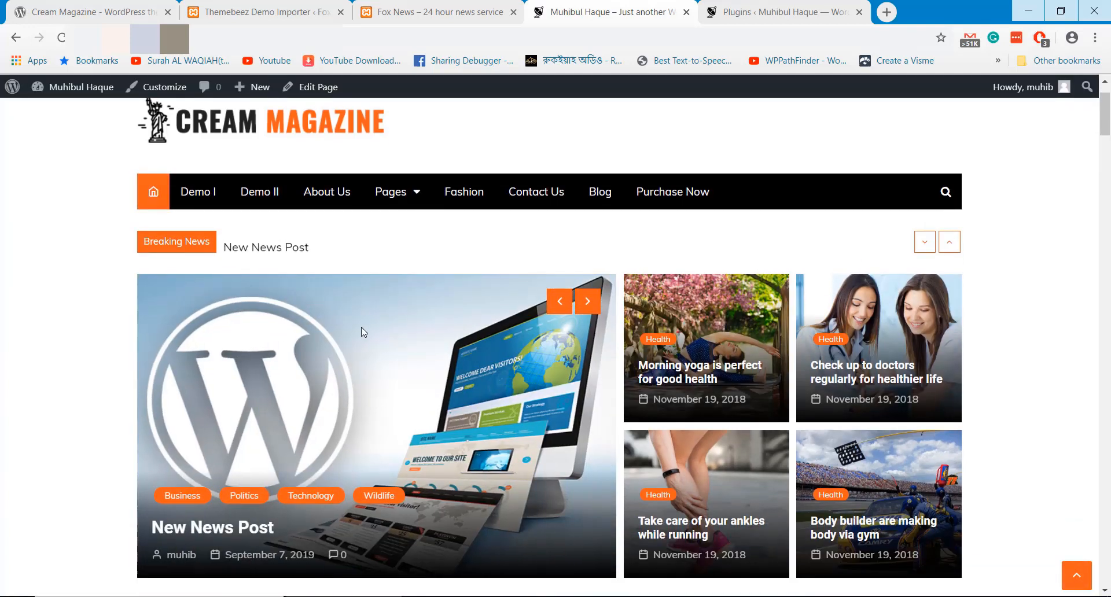
scroll("down", 3)
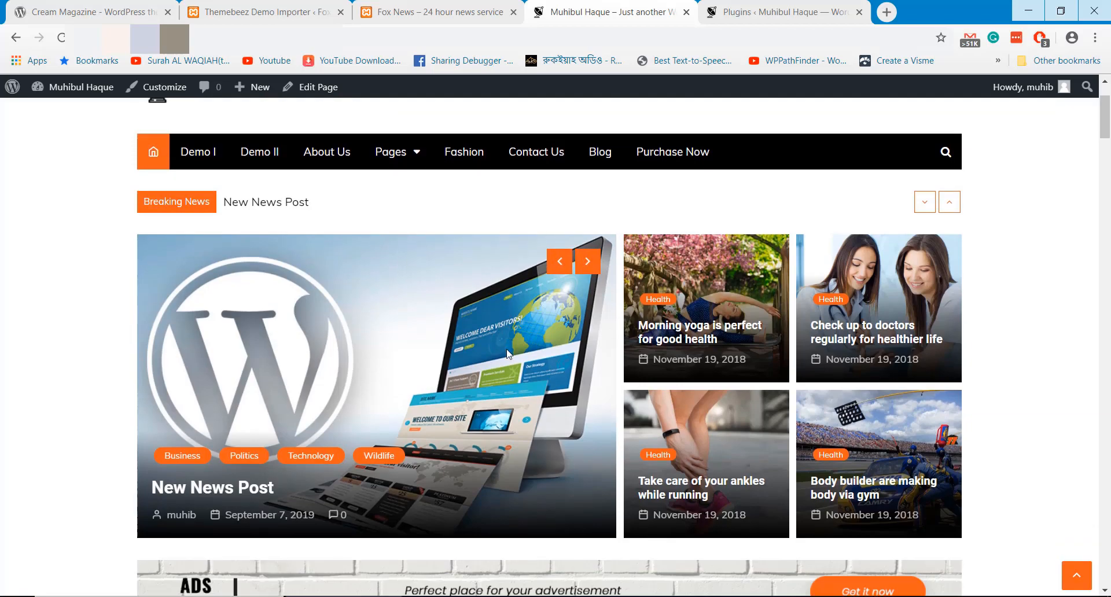
scroll("down", 3)
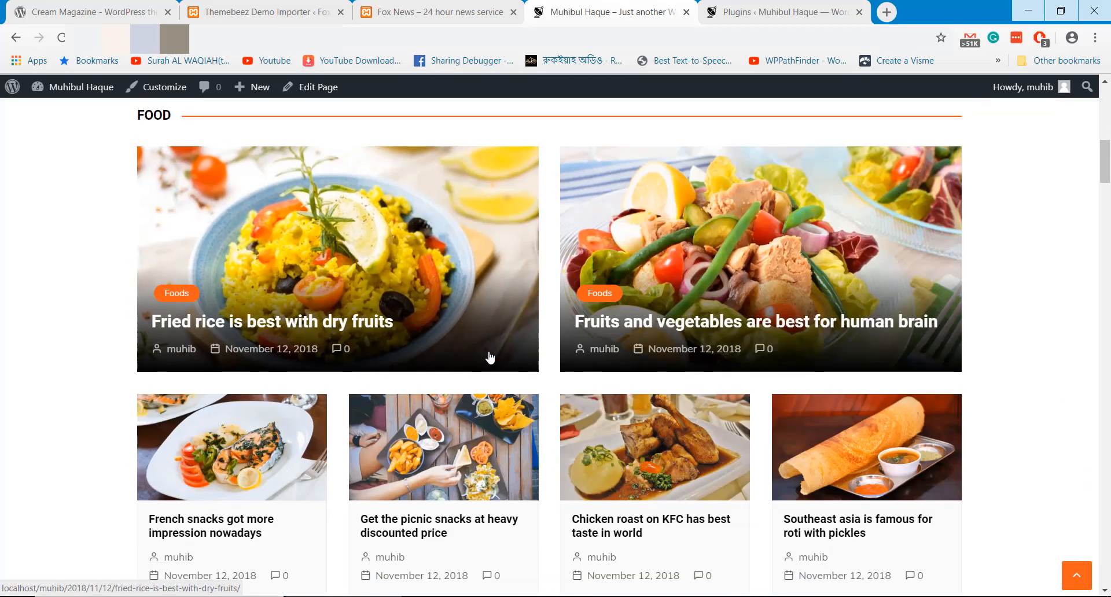
scroll("down", 3)
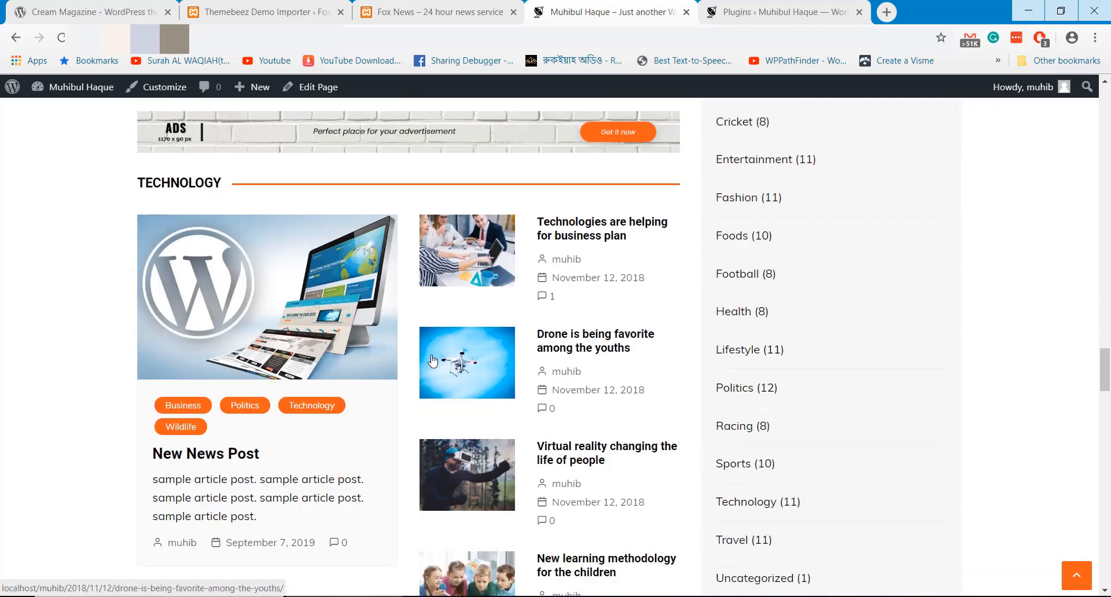
scroll("down", 3)
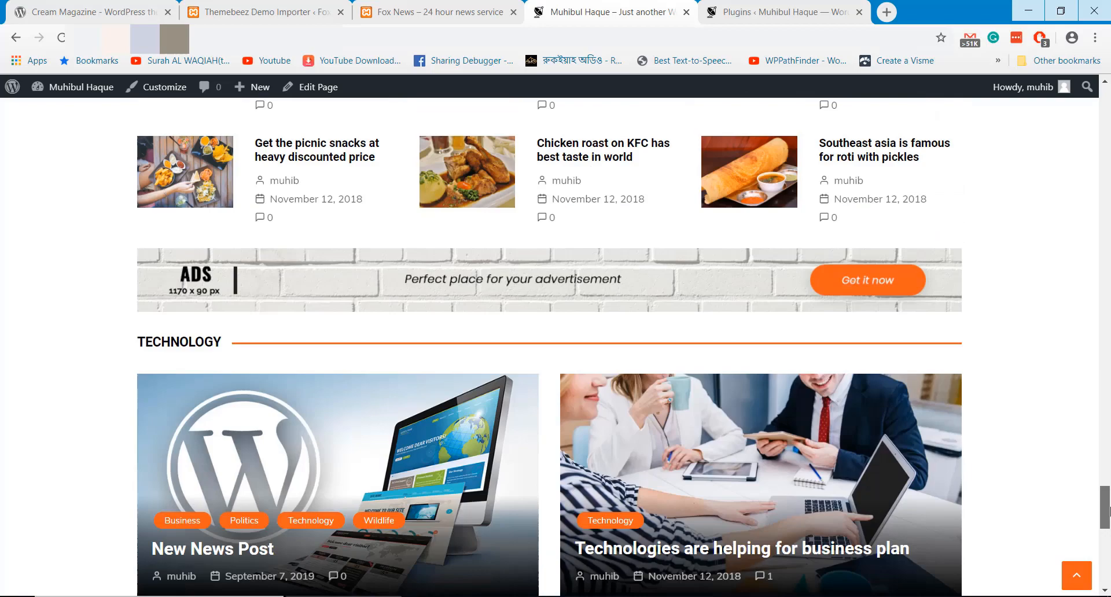
scroll("down", 3)
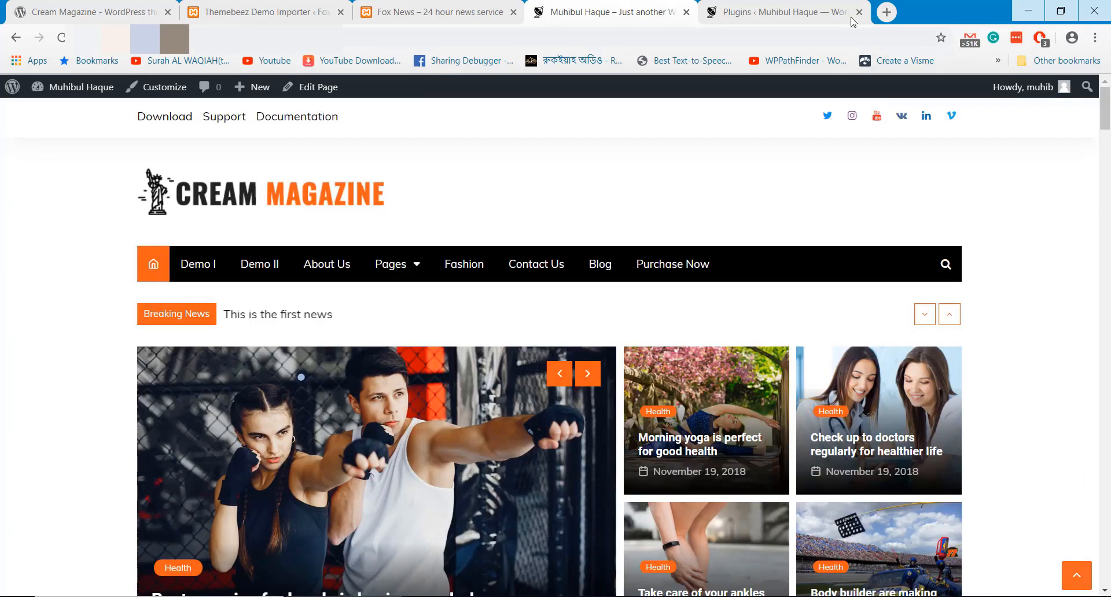
left_click(588, 374)
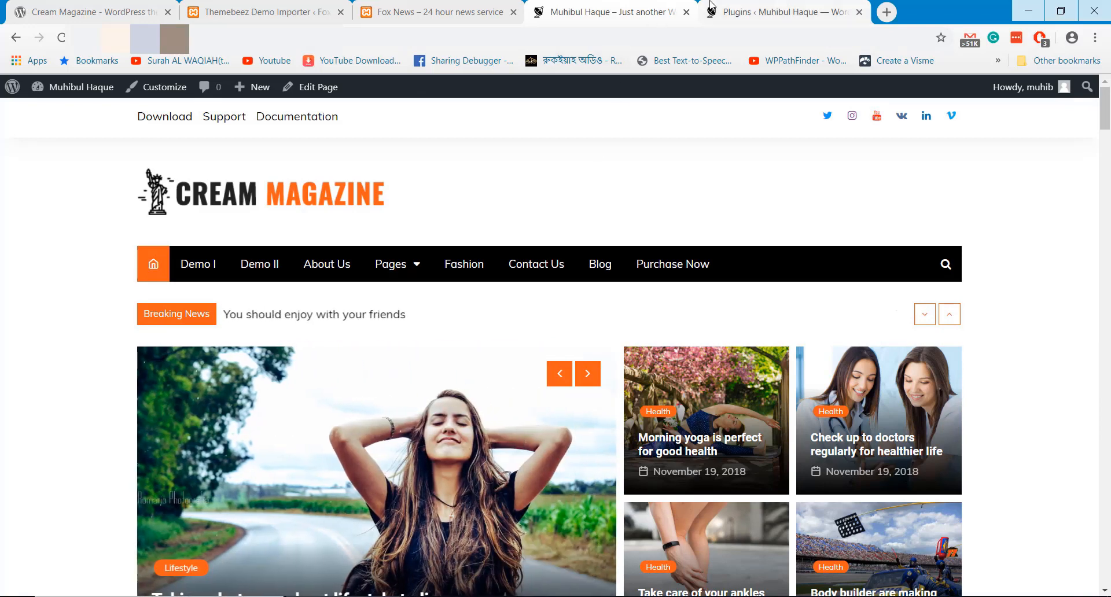
Step: Return to the admin dashboard from the site name menu
left_click(81, 87)
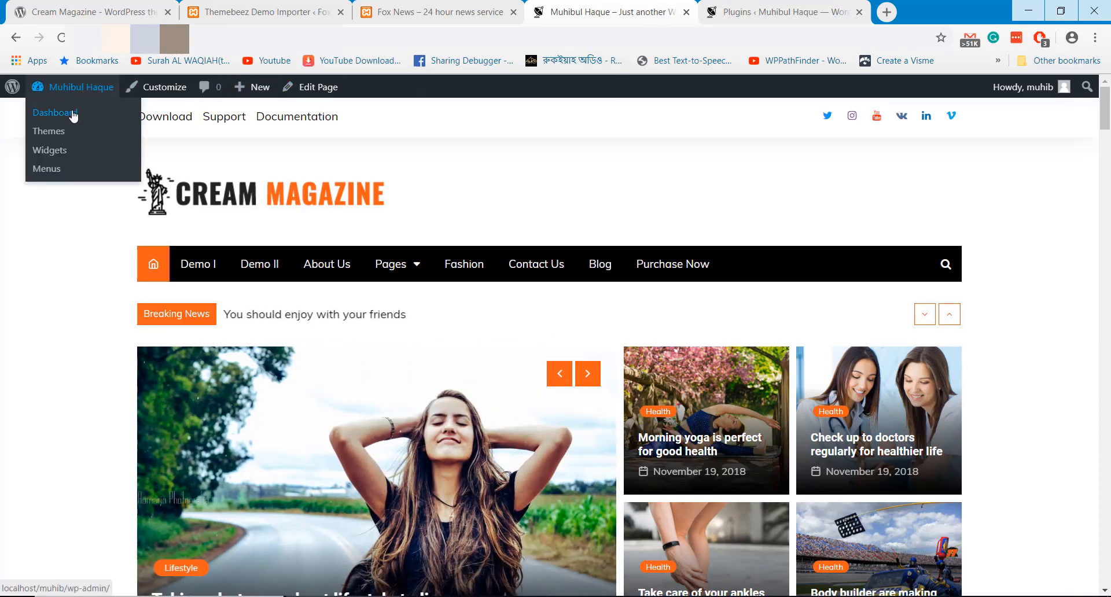
left_click(52, 112)
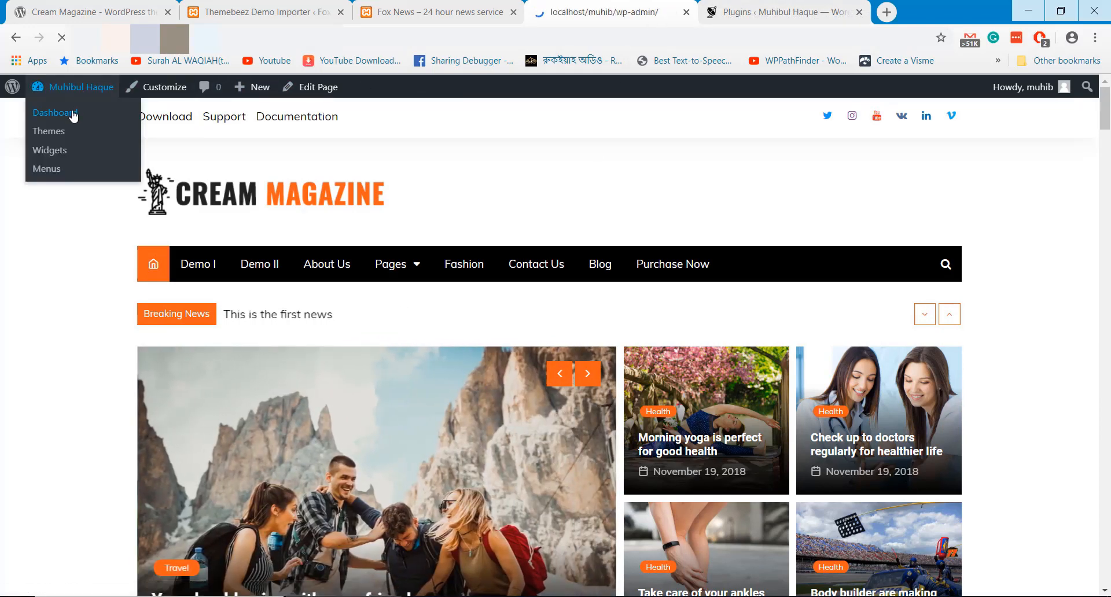
left_click(55, 112)
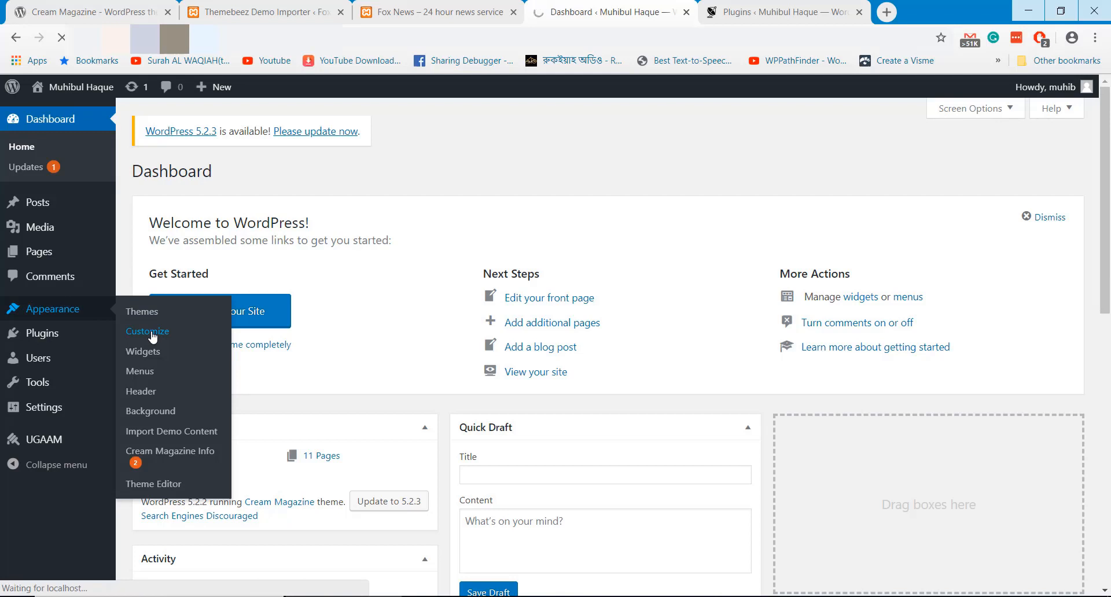
Step: Launch the theme Customizer from Appearance > Customize
left_click(147, 331)
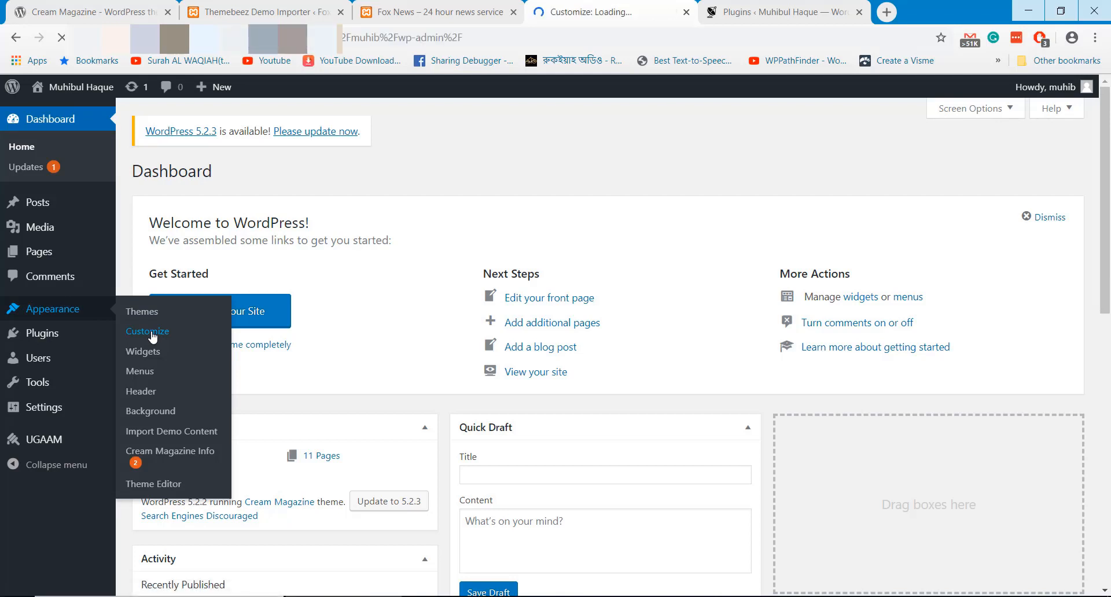
left_click(147, 331)
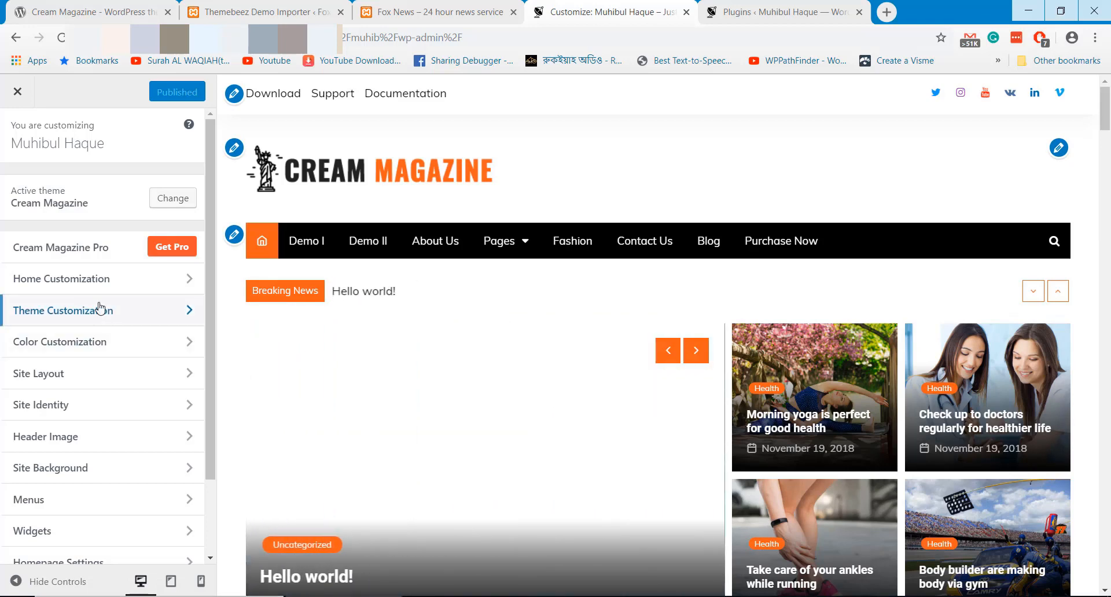
Step: Retitle Ticker News to 'New News', limit it to Basketball, and publish
left_click(61, 278)
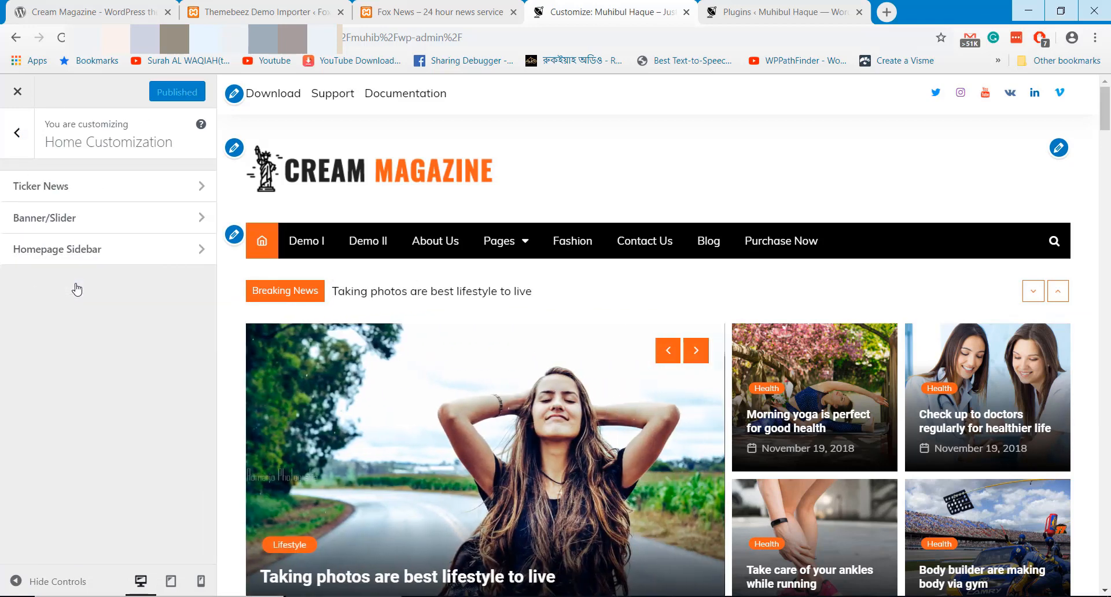
left_click(695, 350)
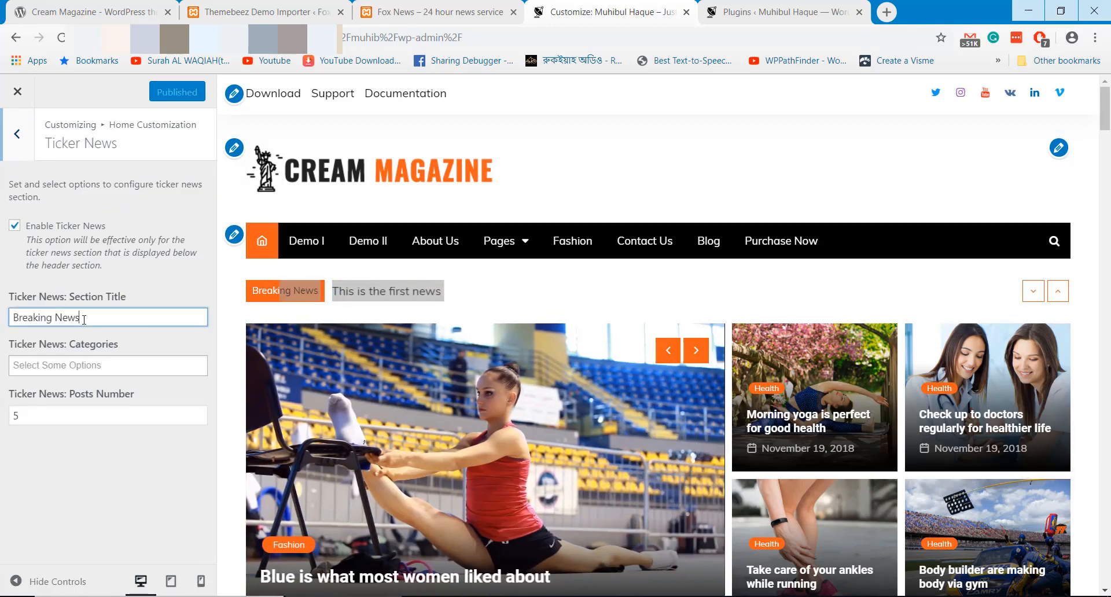
double_click(34, 317)
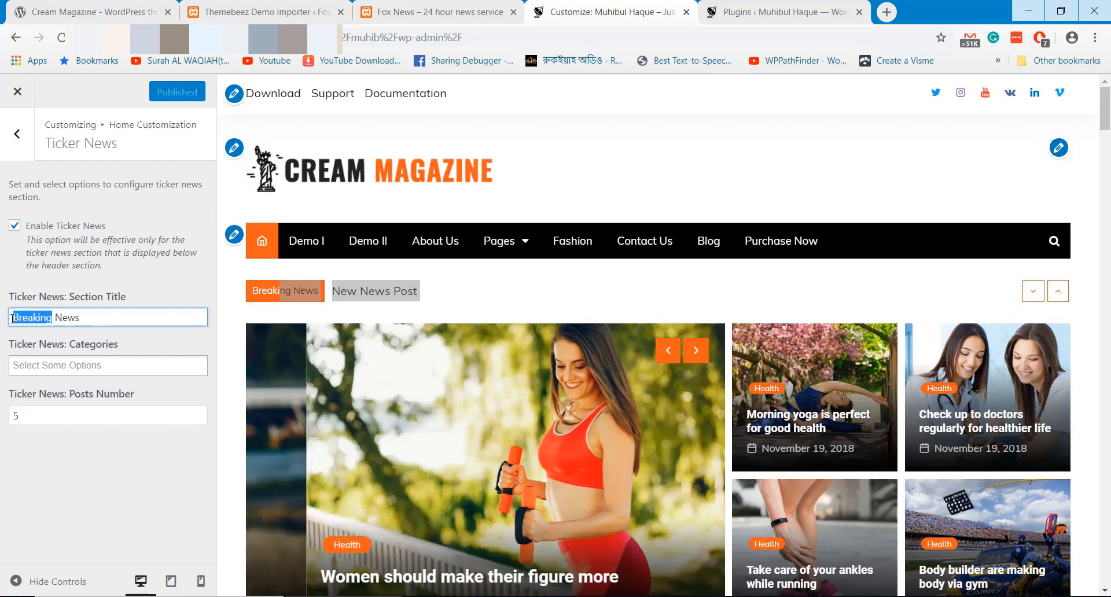
type("New News")
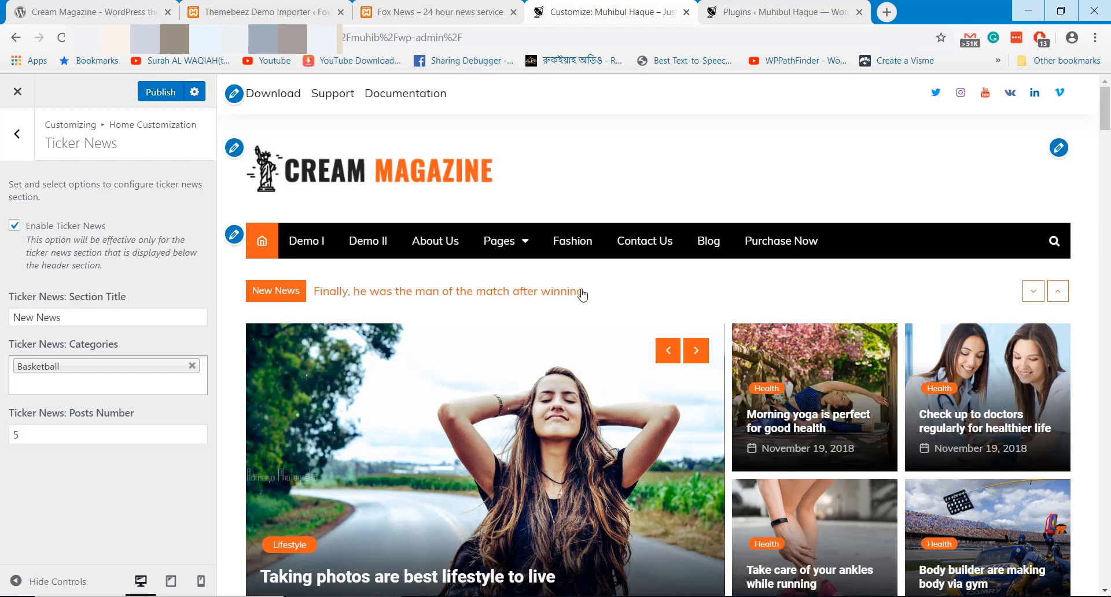
left_click(695, 350)
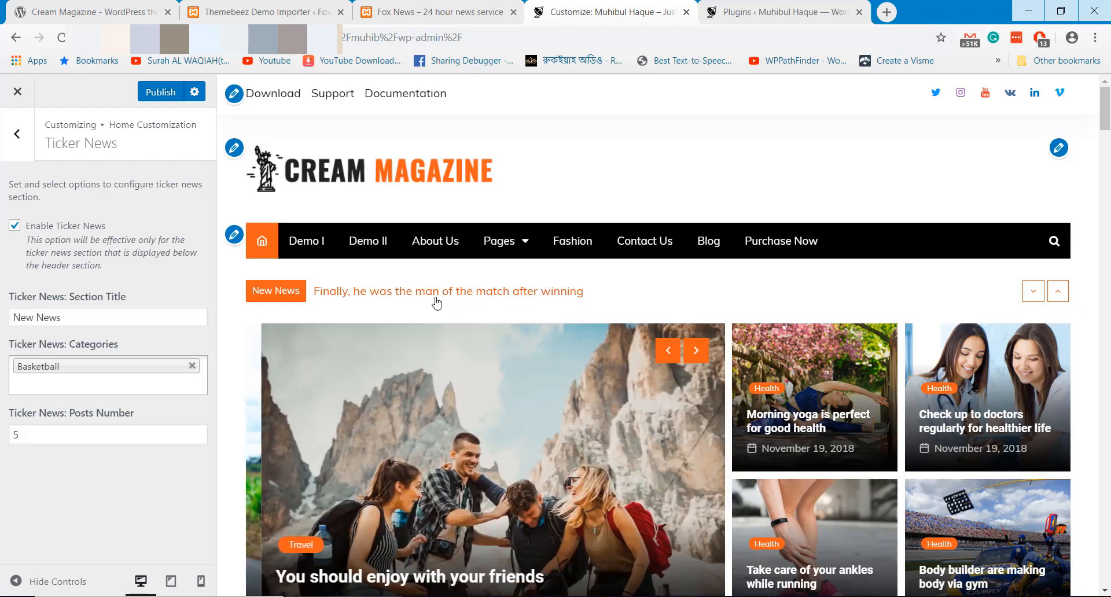
mouse_move(131, 163)
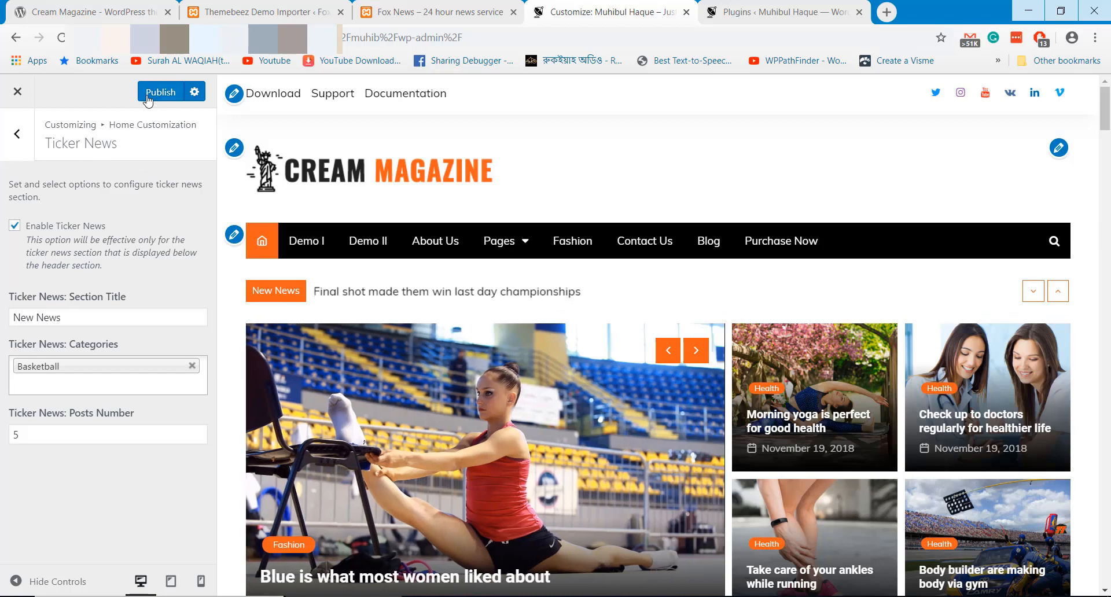
left_click(159, 92)
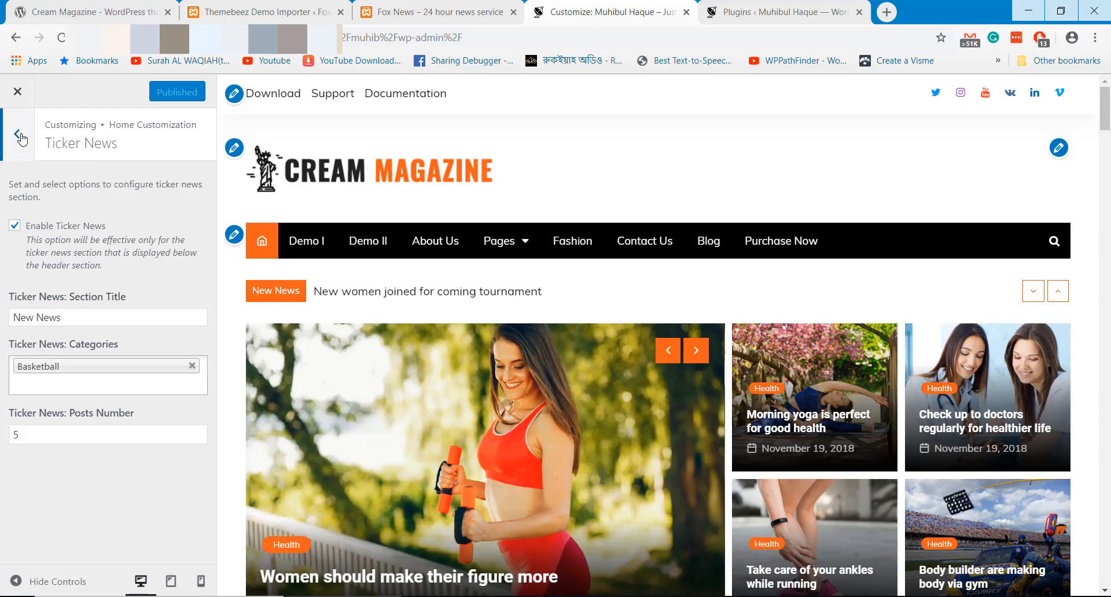
Step: Review the Banner/Slider settings and its post categories dropdown without changes
left_click(16, 135)
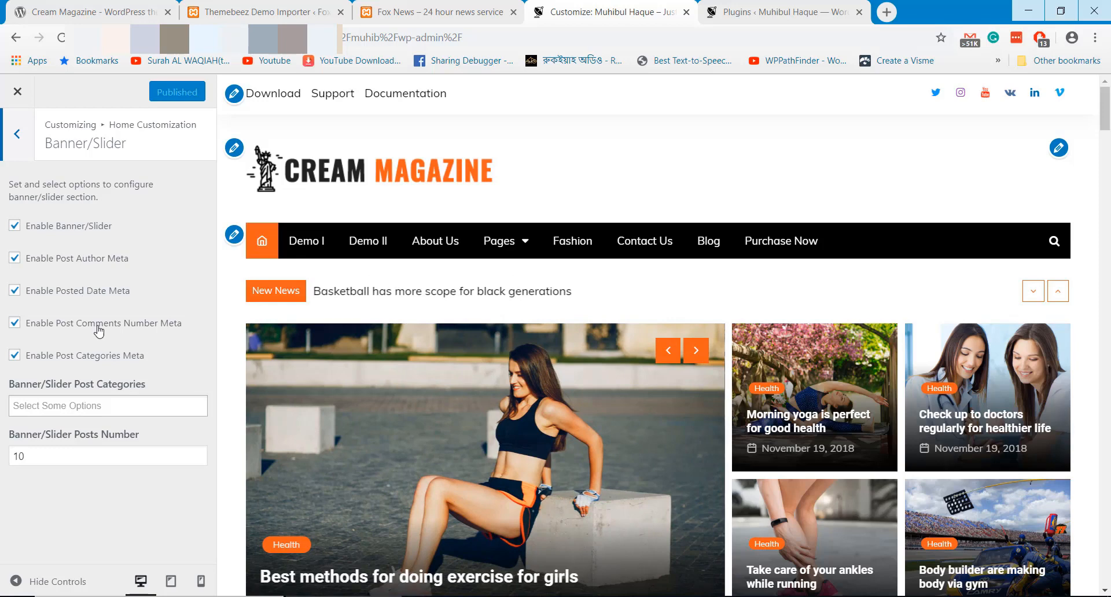
left_click(696, 350)
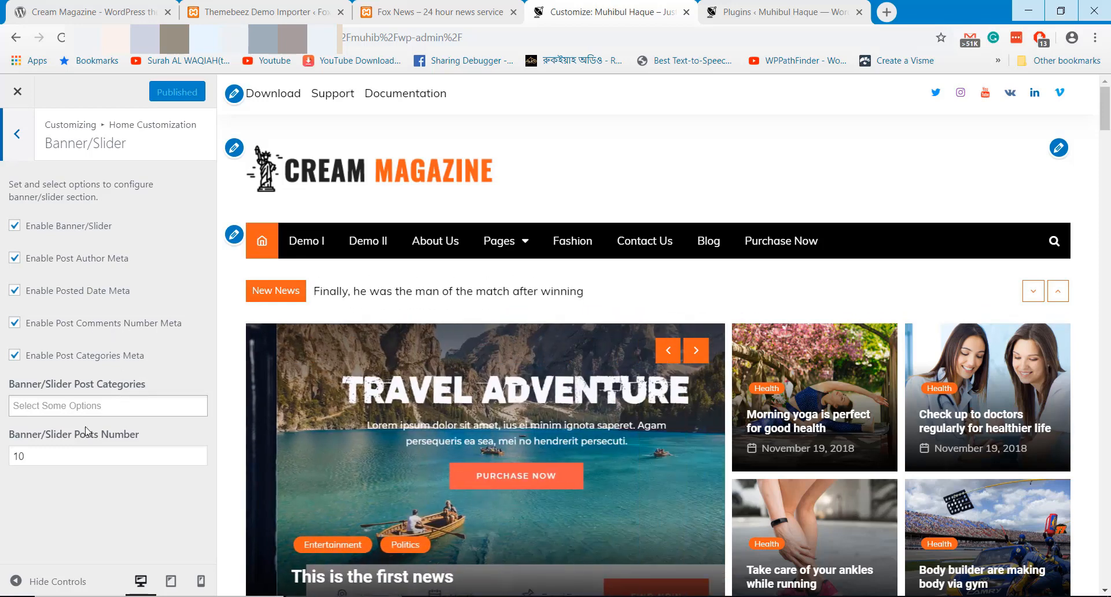
left_click(107, 405)
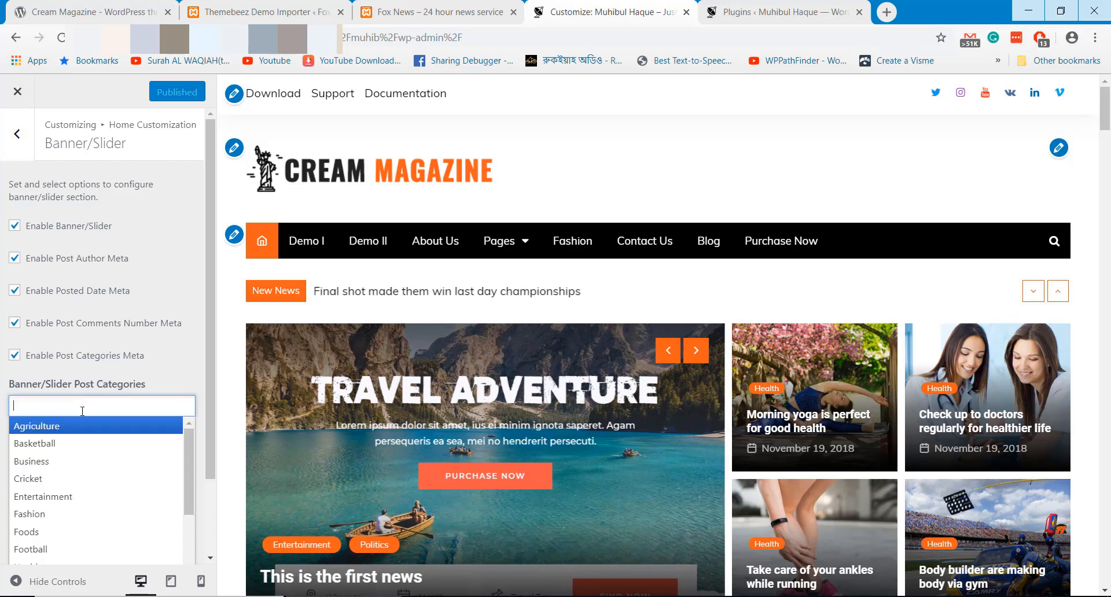
left_click(695, 350)
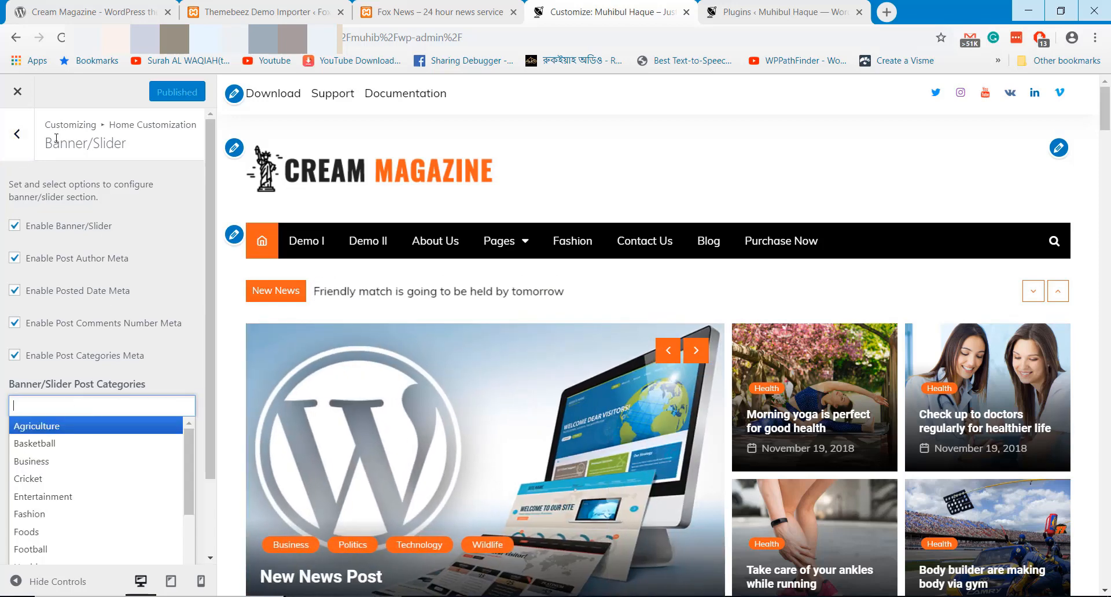
Step: Look over the Homepage Sidebar options and return to the main Customizer list
left_click(17, 134)
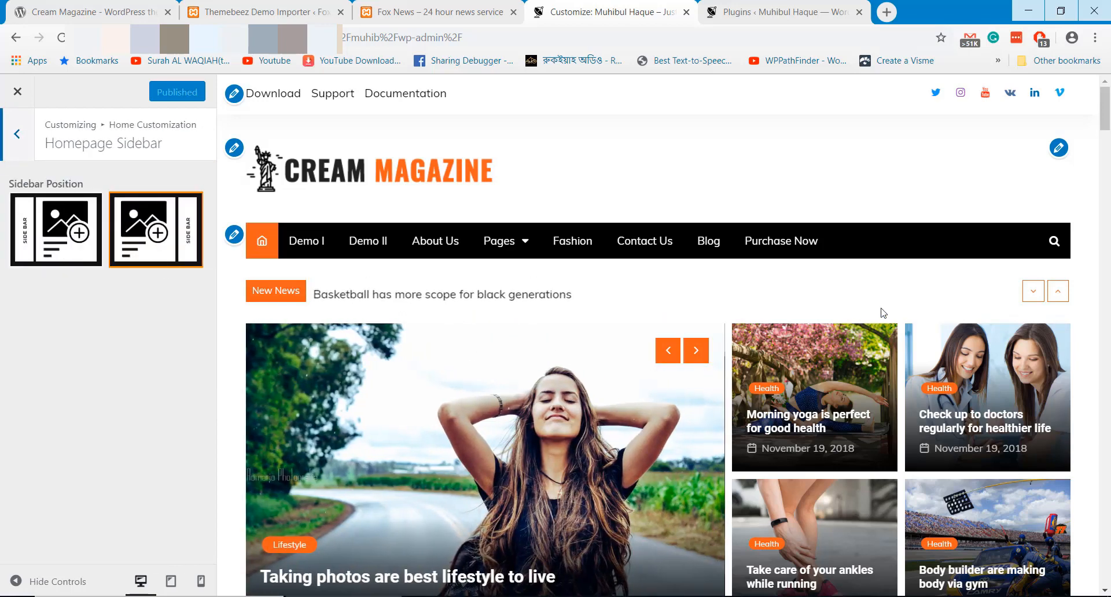
scroll("down", 3)
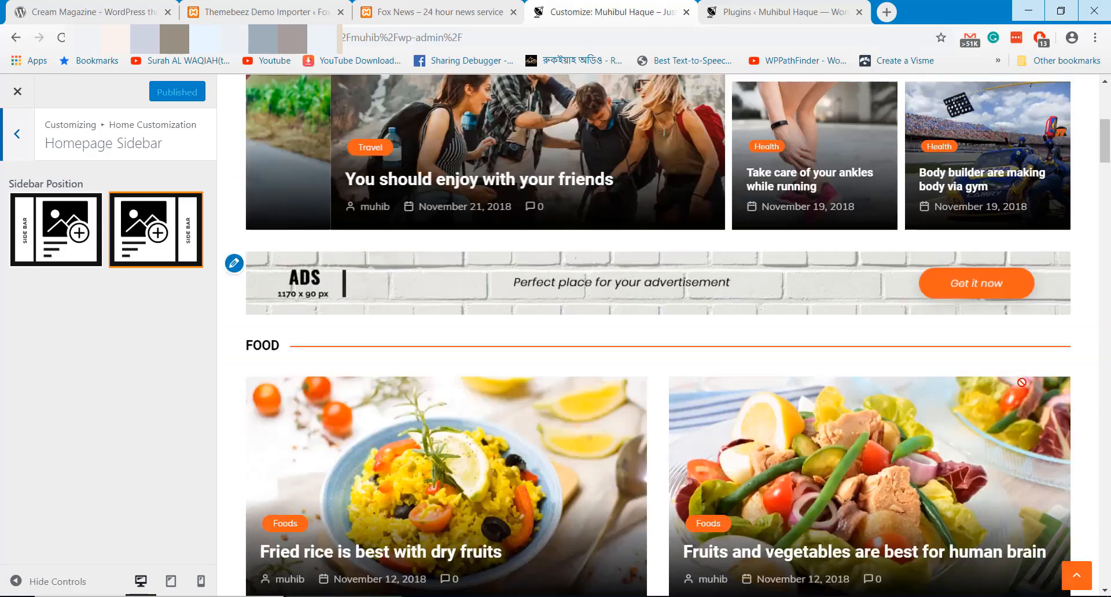
scroll("down", 3)
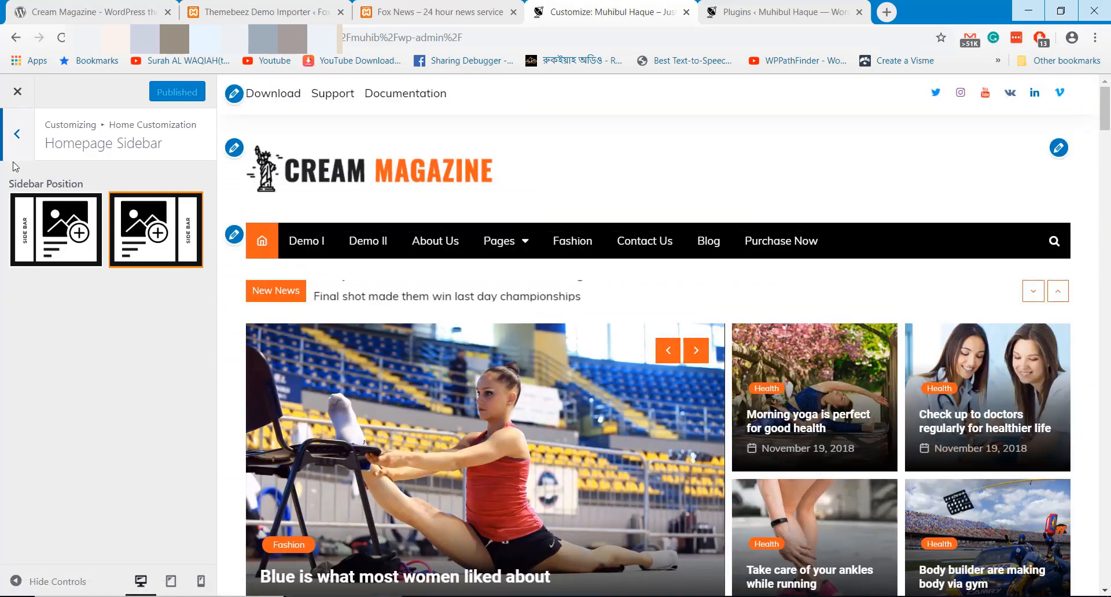
left_click(14, 134)
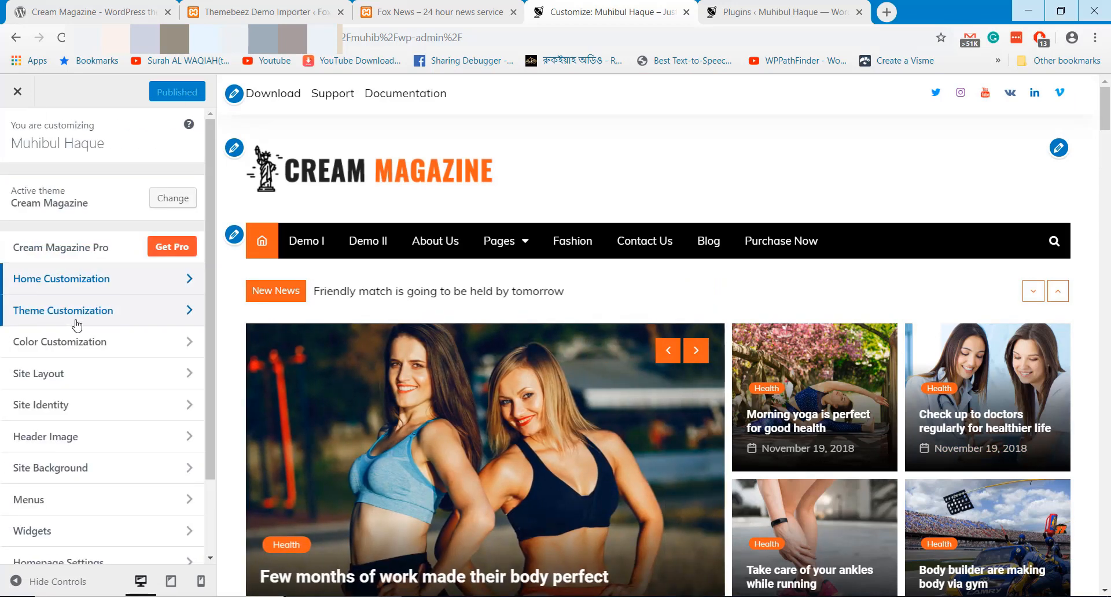
Step: Set the Footer copyright text under Theme Customization to 'New Copyright Text'
left_click(63, 310)
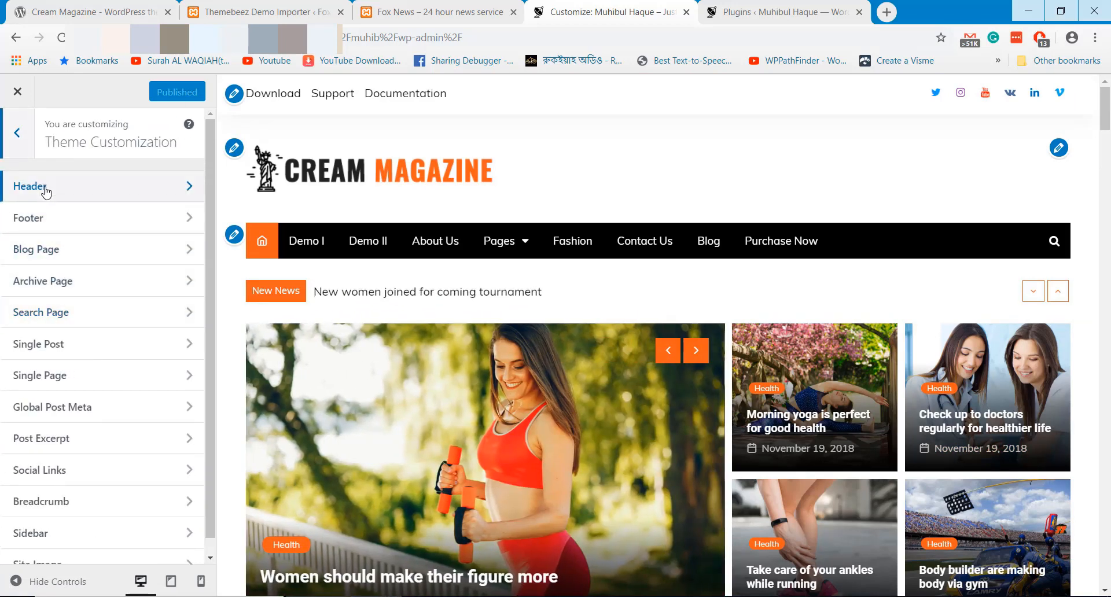
left_click(695, 350)
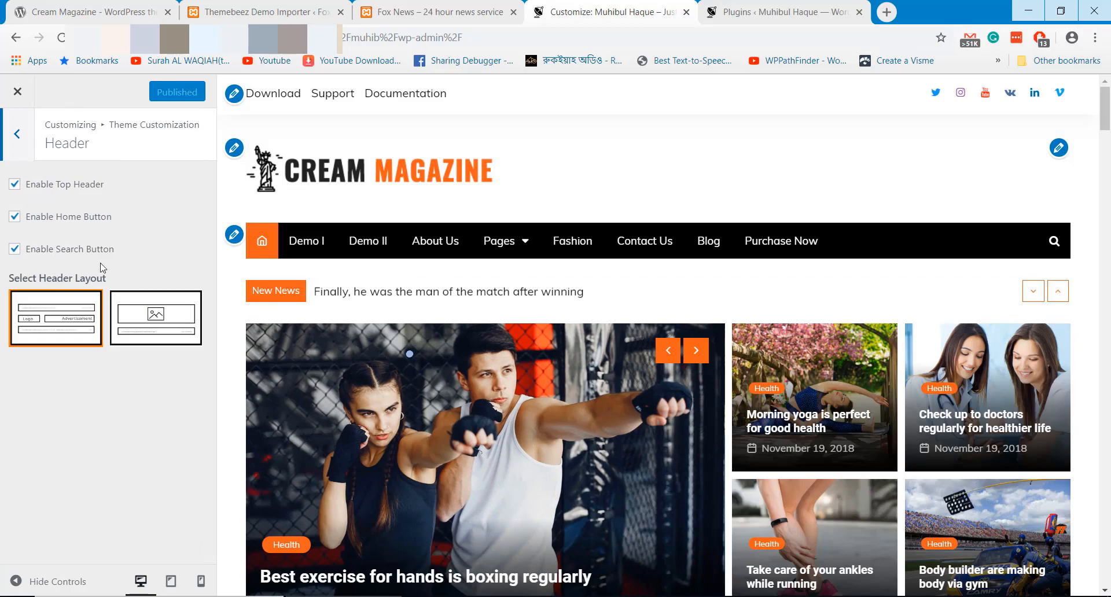
left_click(16, 134)
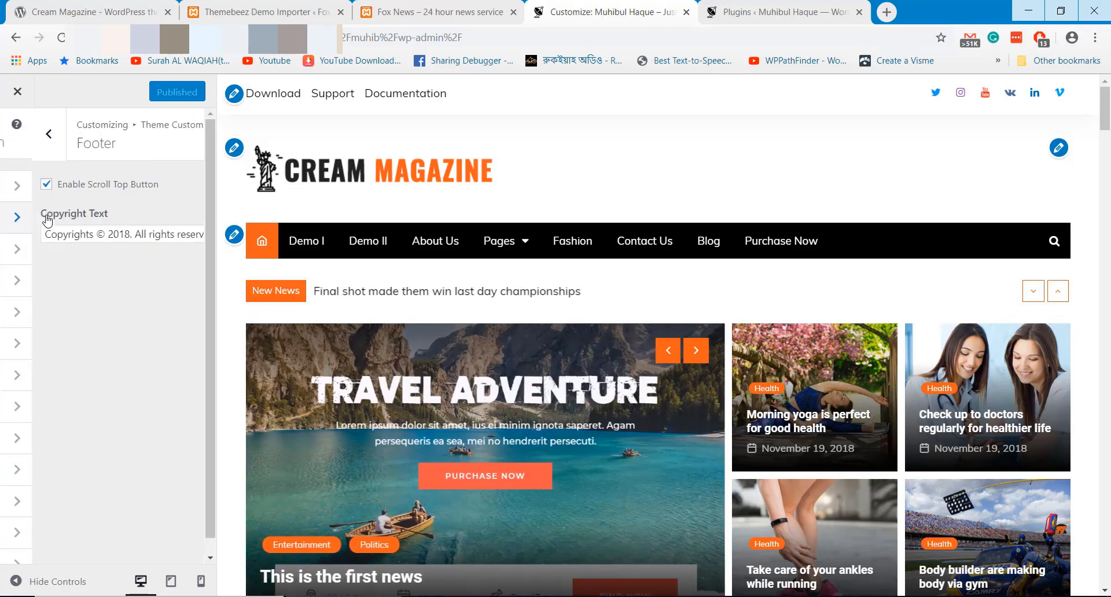
scroll("down", 3)
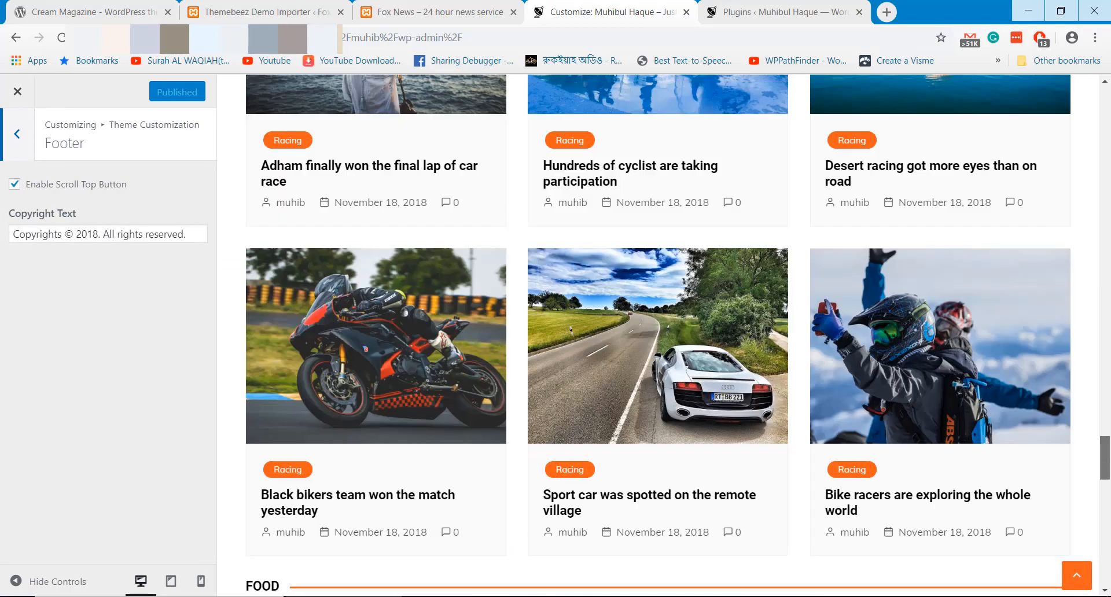
scroll("down", 3)
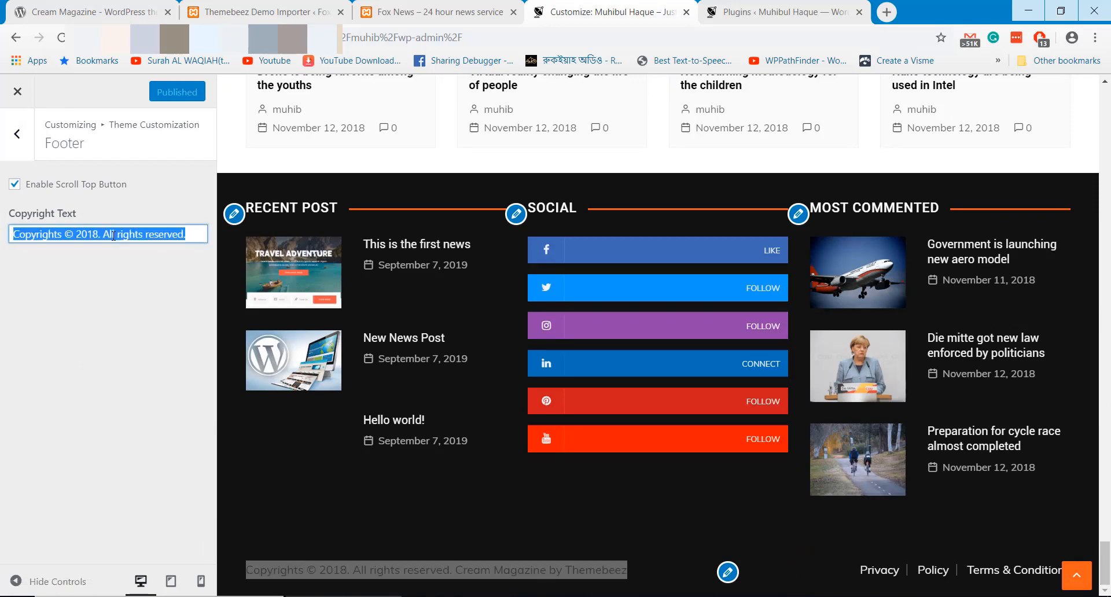
type("New Copyright")
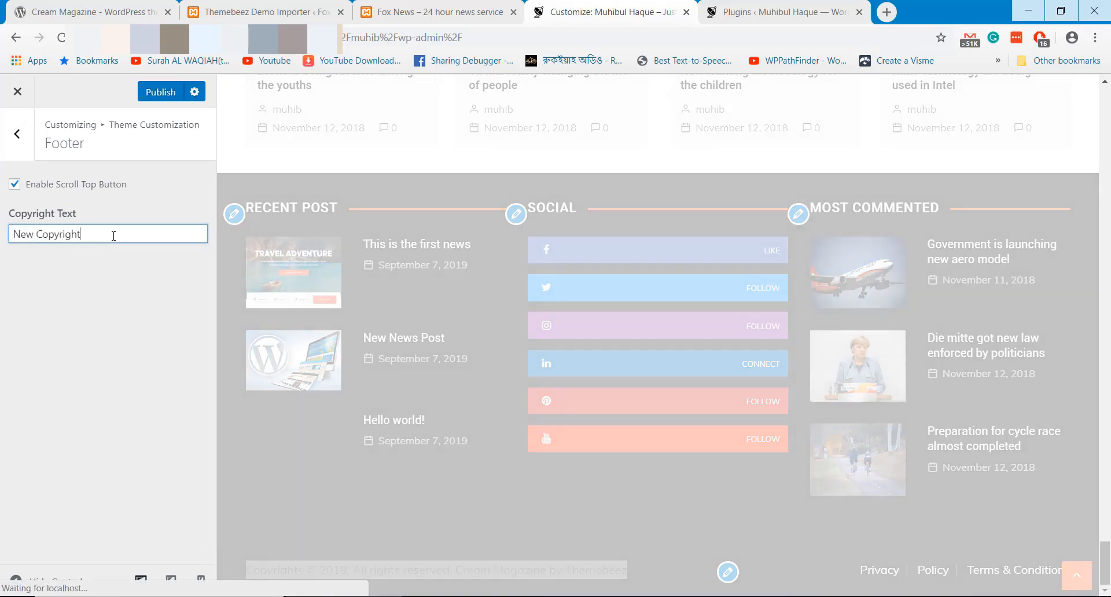
type("Text")
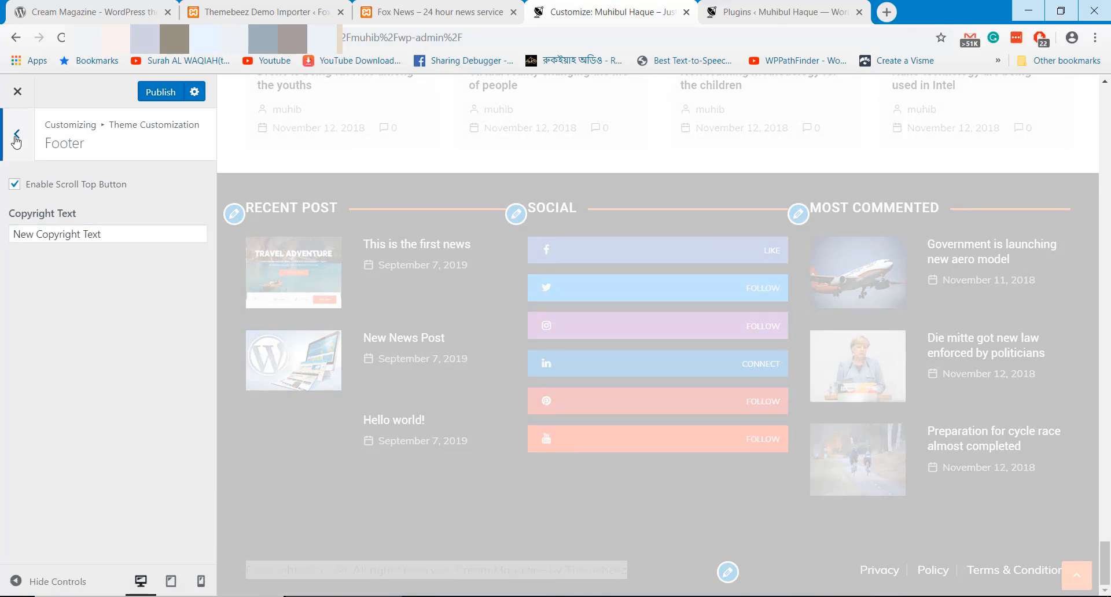
Step: Browse Social Links and Site Image settings unchanged, then exit the Customizer to the dashboard
left_click(17, 118)
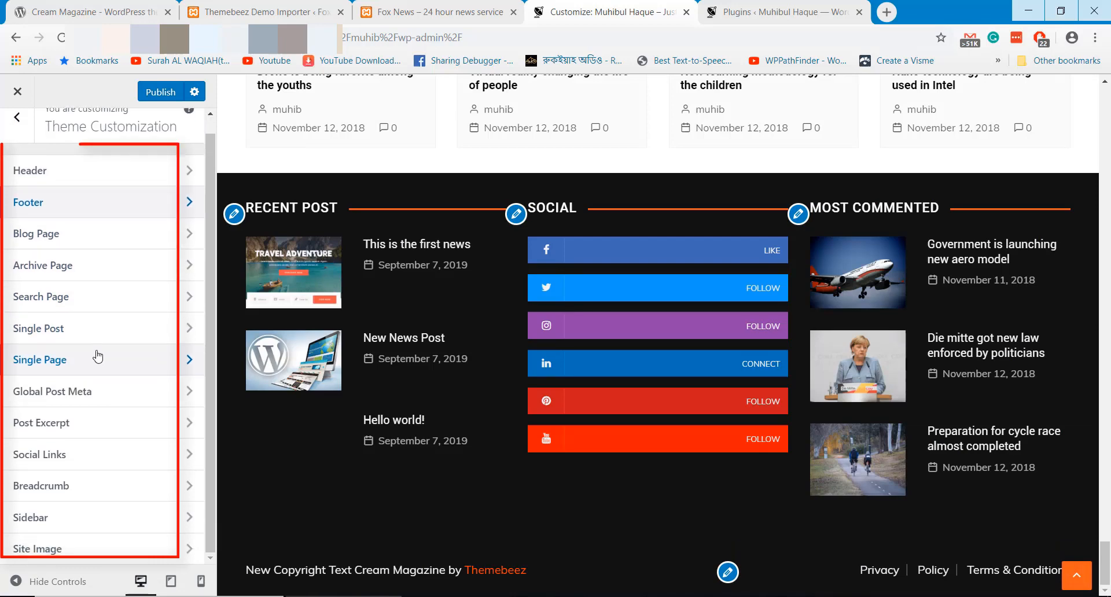
left_click(39, 455)
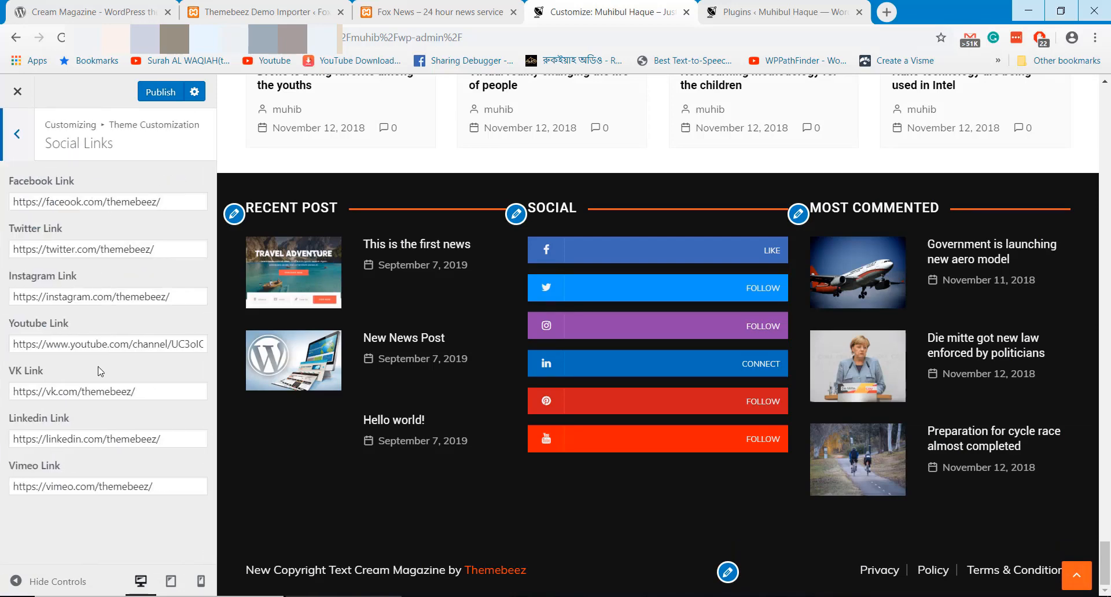
left_click(17, 117)
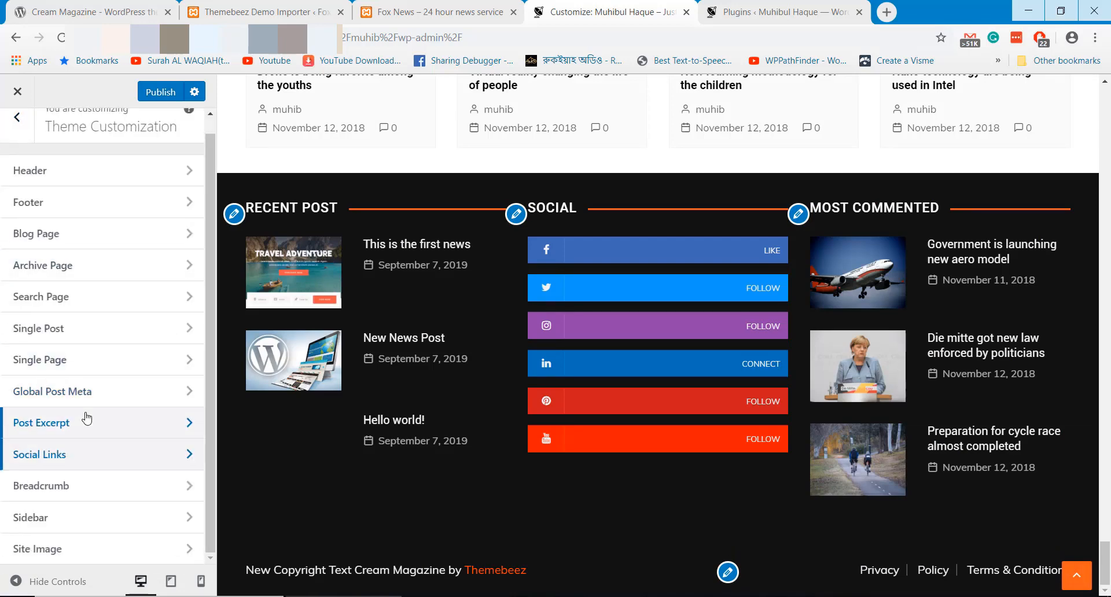
left_click(37, 548)
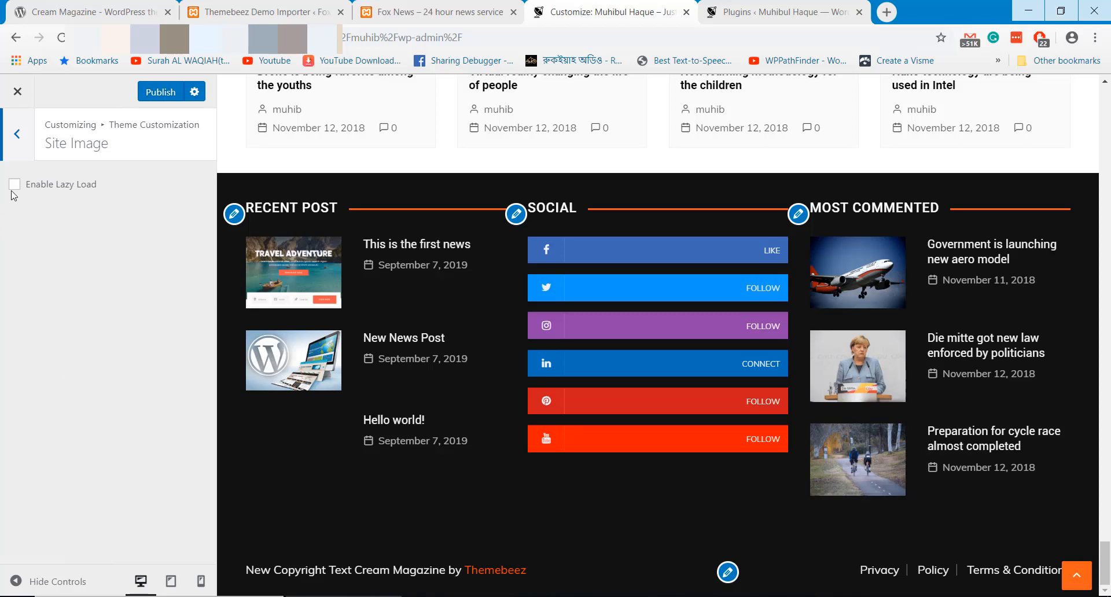
left_click(14, 184)
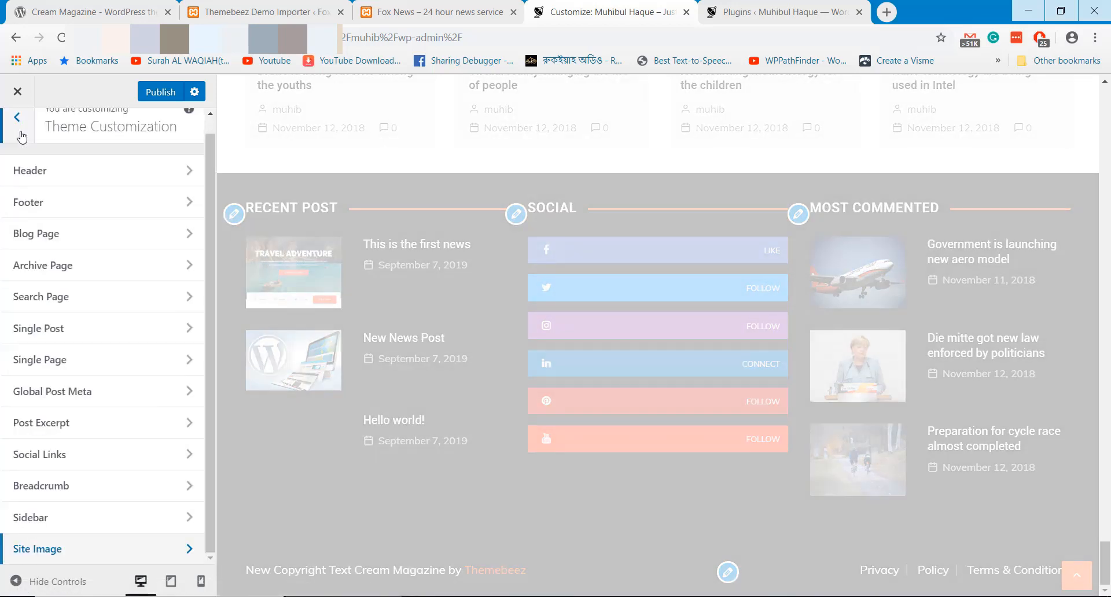
left_click(12, 115)
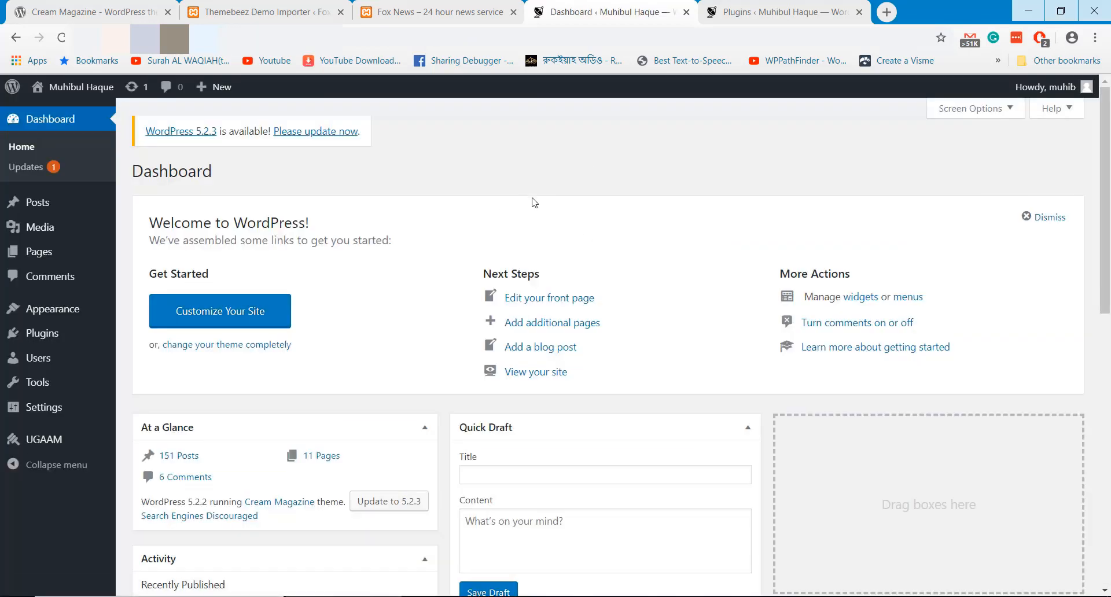
Step: Go to Appearance > Widgets and launch the live site in a new tab
left_click(885, 12)
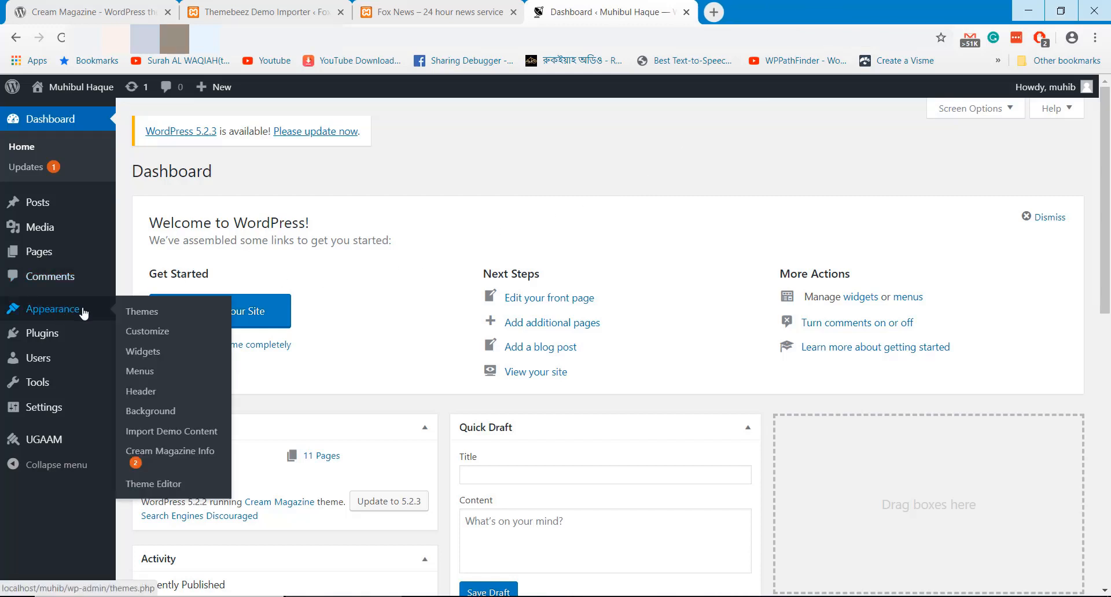
left_click(142, 352)
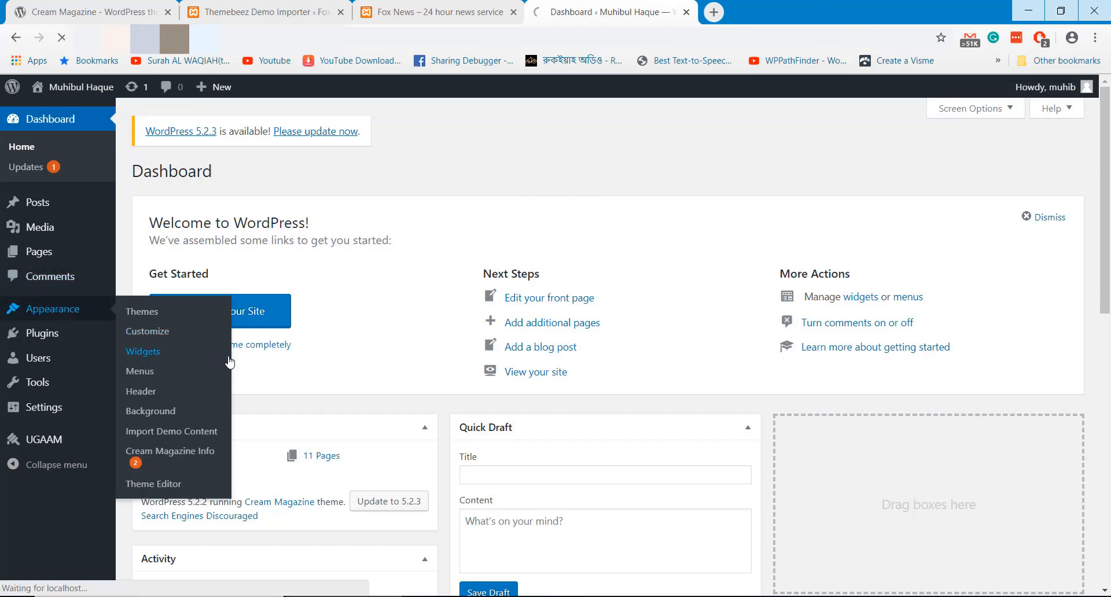
left_click(143, 352)
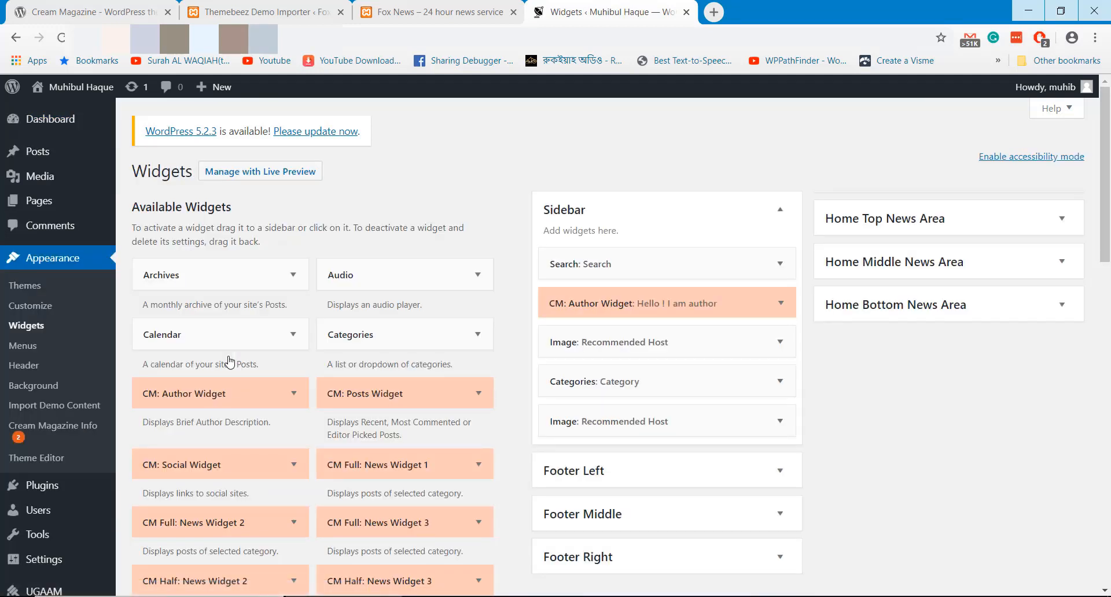
mouse_move(81, 86)
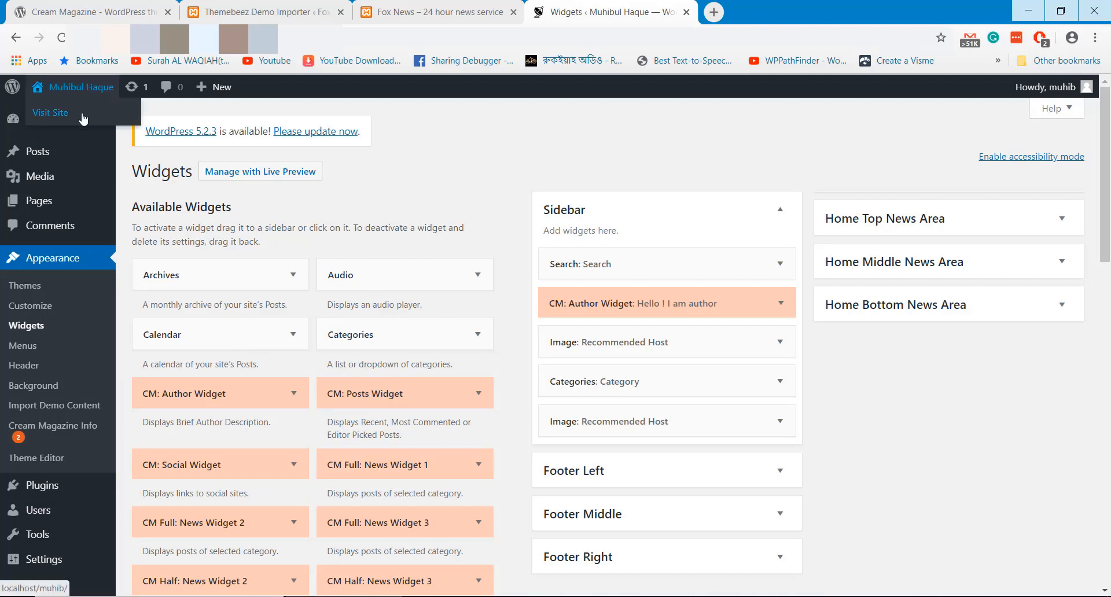
left_click(49, 112)
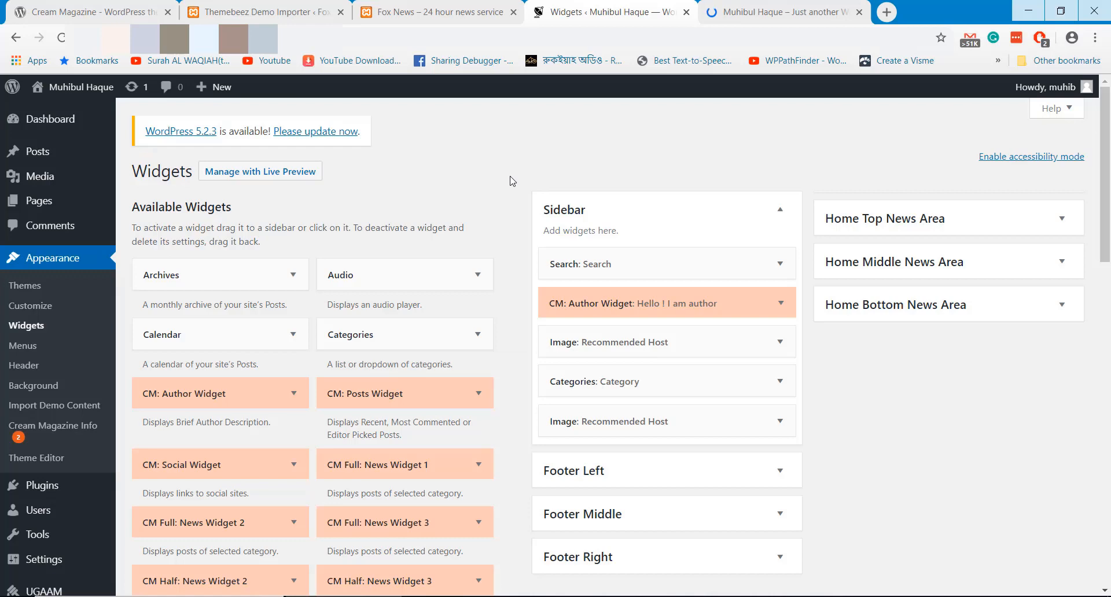
Step: Open the 'Morning yoga is perfect for good health' post and scroll its sidebar widgets
left_click(775, 12)
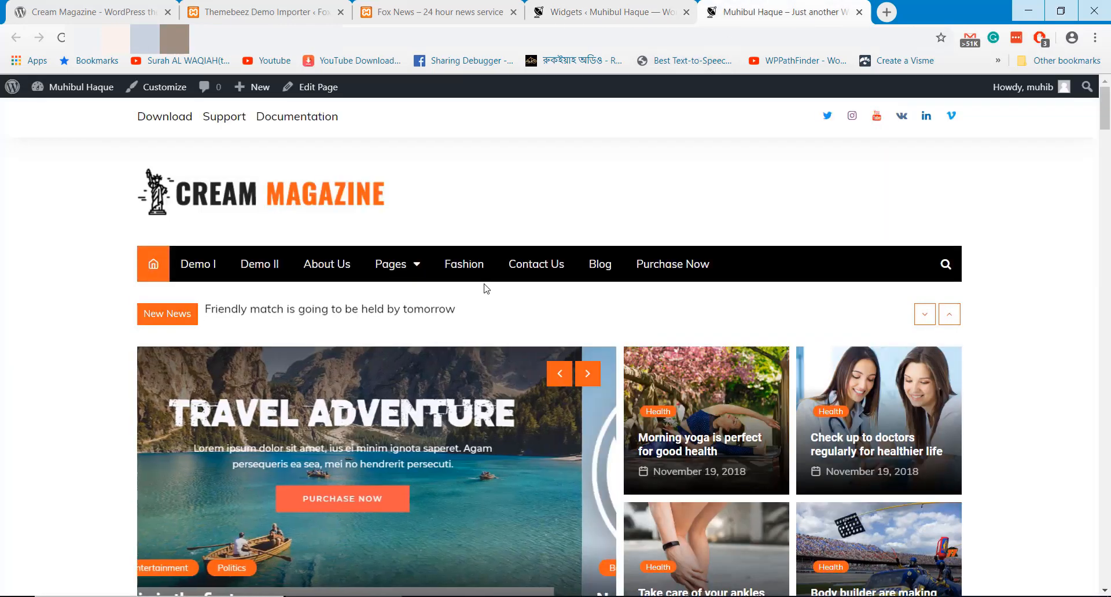
scroll("down", 3)
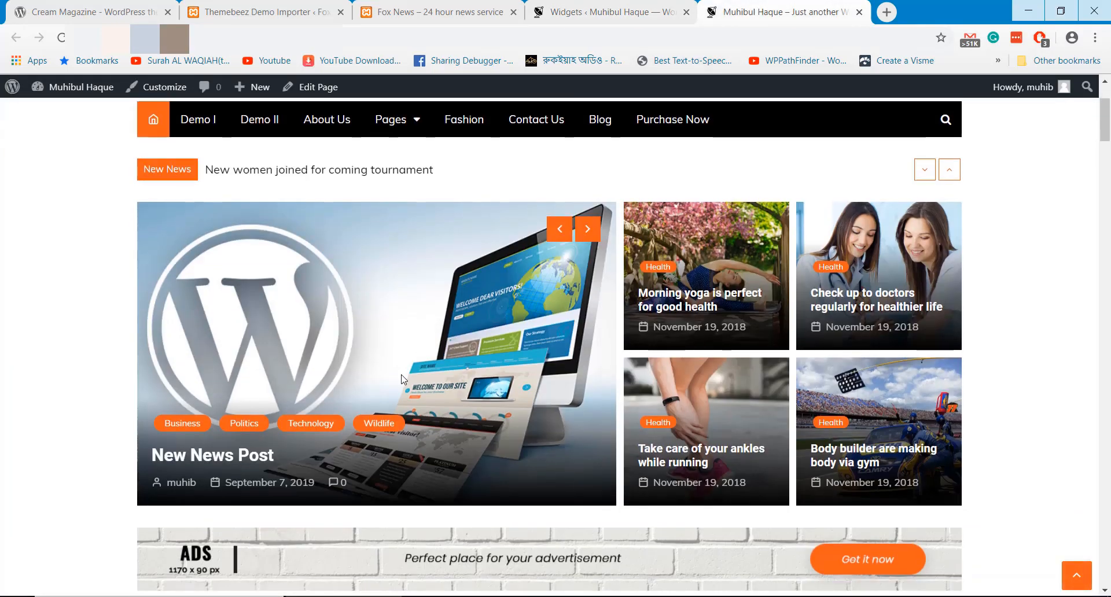
left_click(697, 299)
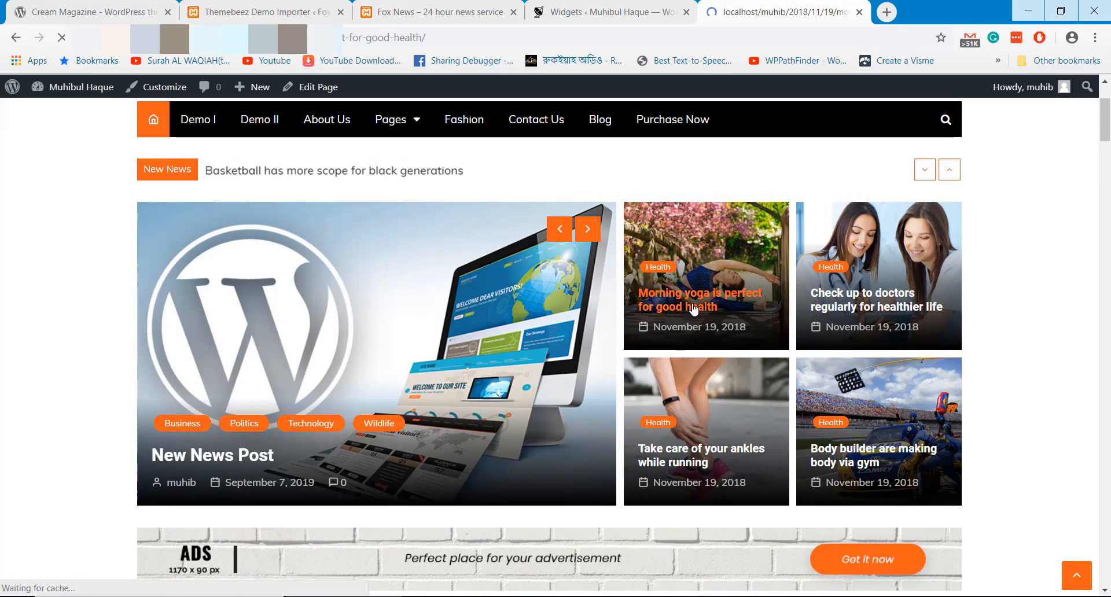
left_click(699, 300)
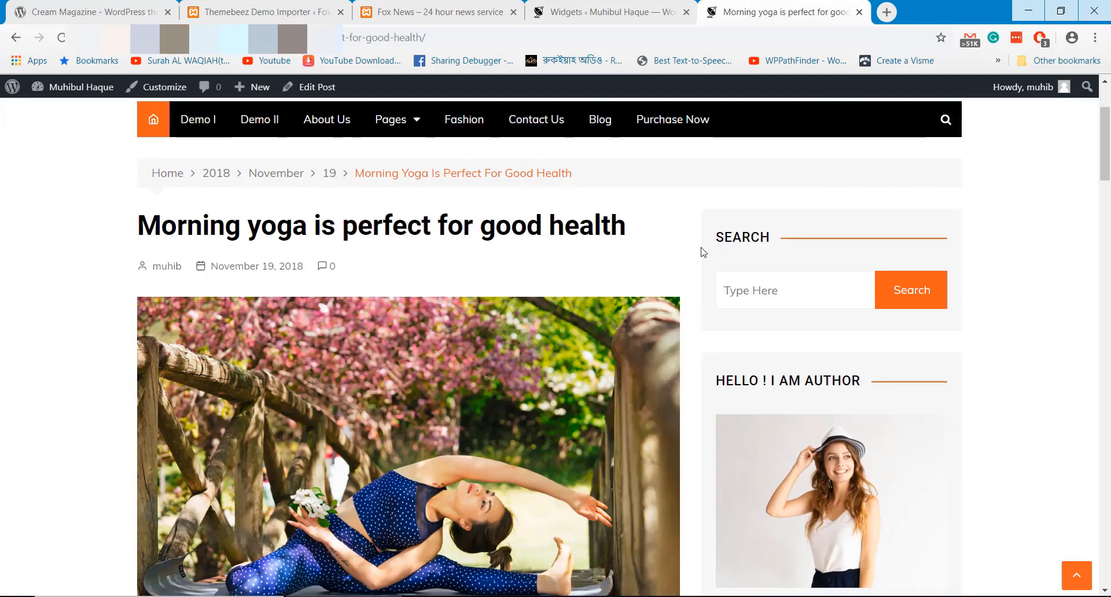
scroll("down", 3)
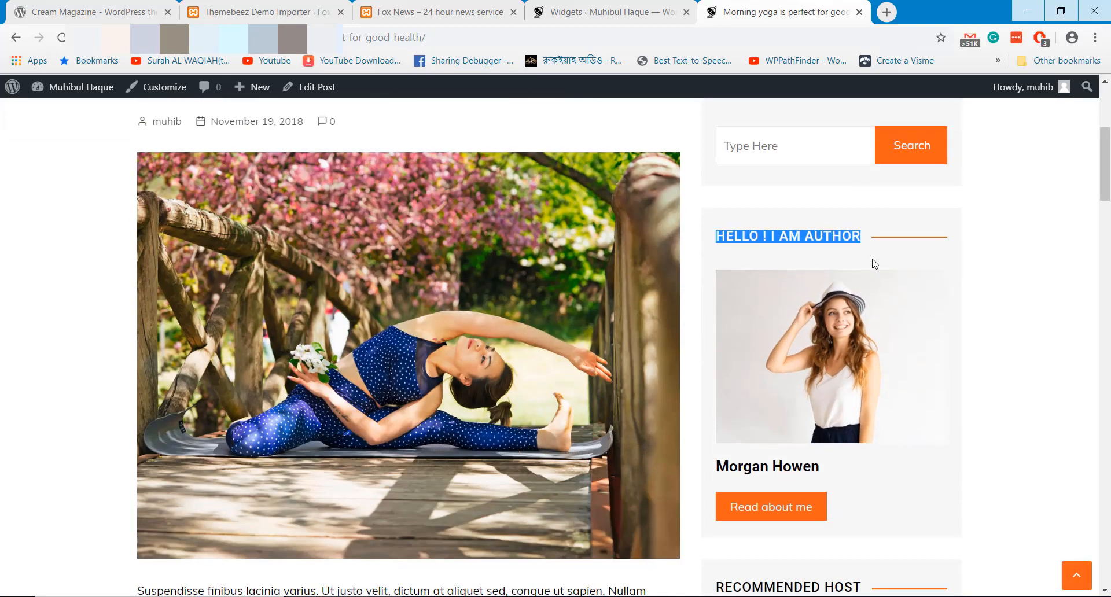
scroll("down", 3)
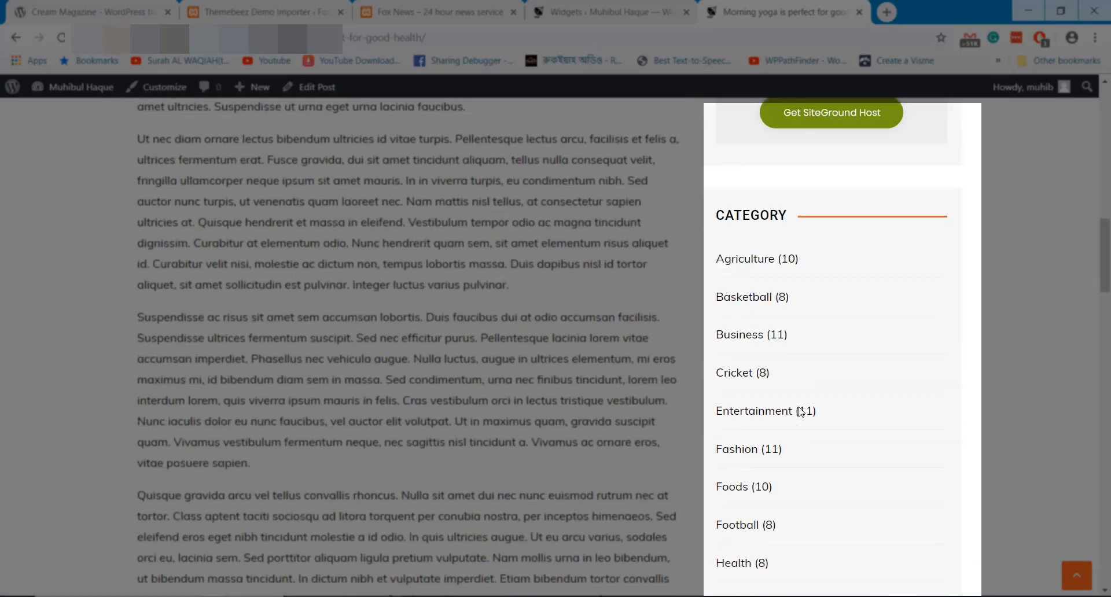
Step: Inspect the Sidebar CM: Author Widget (title 'Hello ! I am author', Morgan Howen) unchanged
left_click(610, 12)
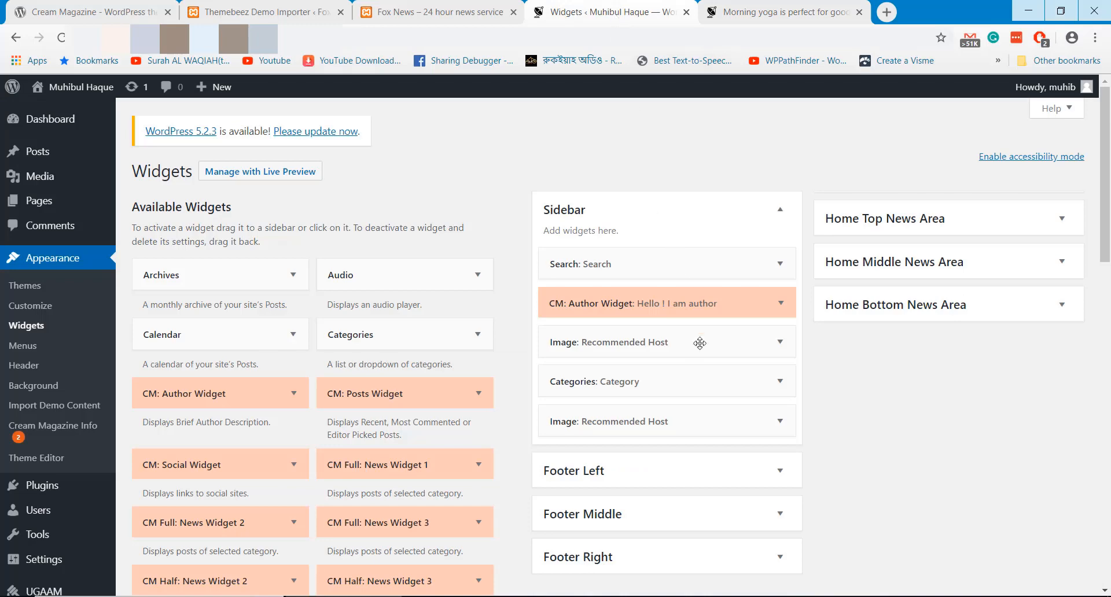
left_click(779, 302)
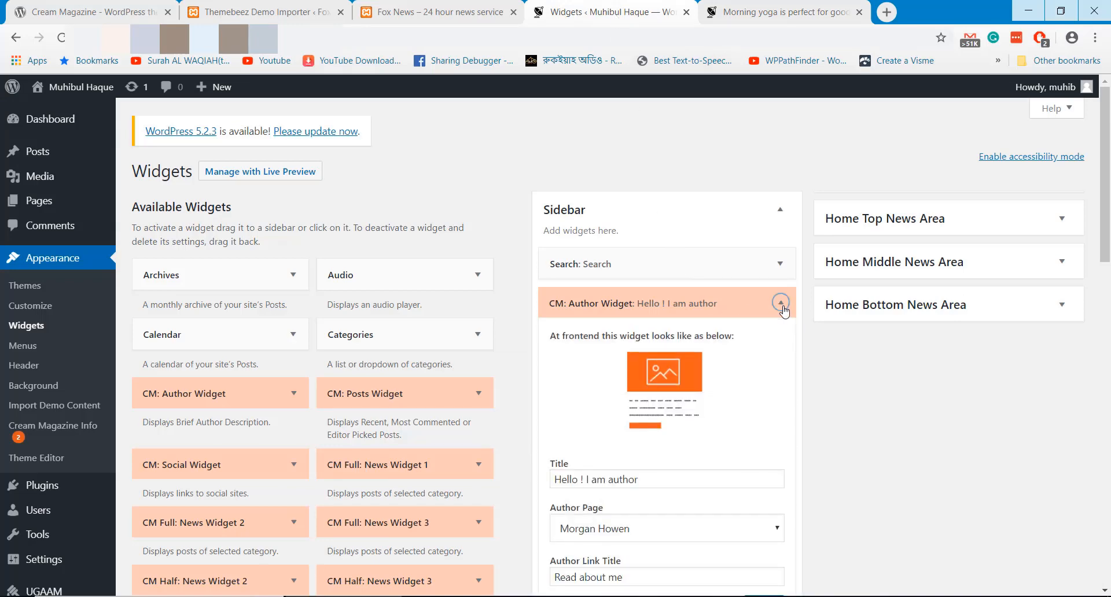
scroll("down", 3)
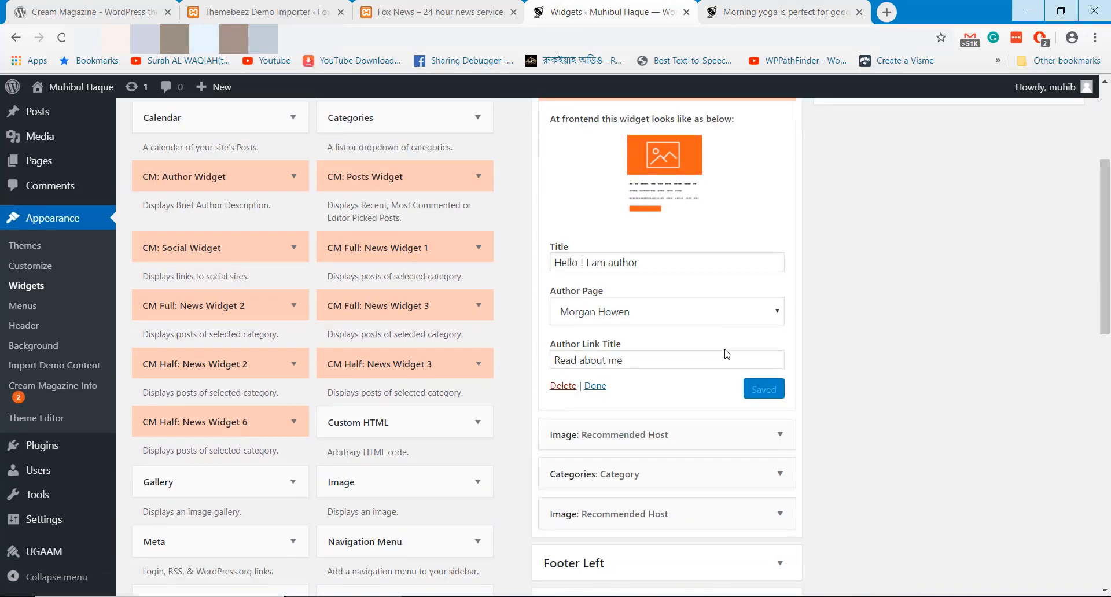
mouse_move(730, 327)
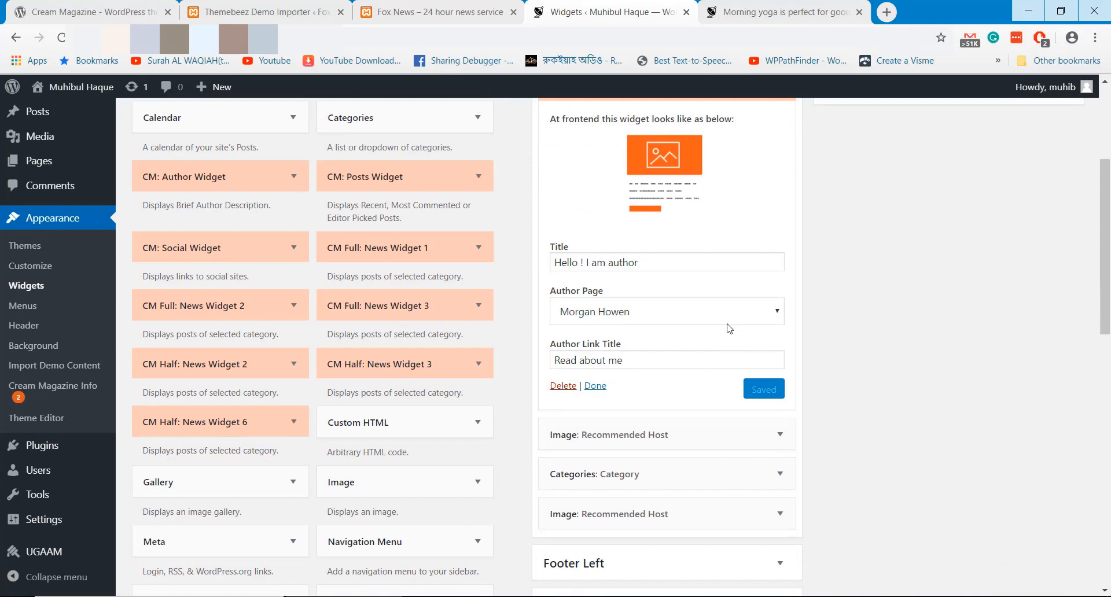
scroll("up", 3)
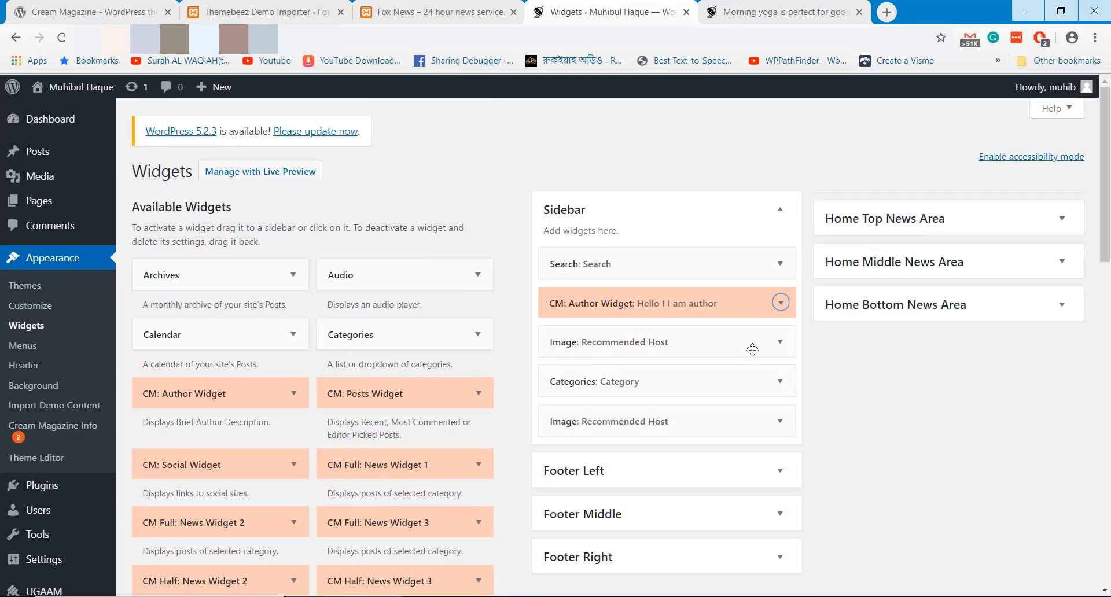
mouse_move(723, 169)
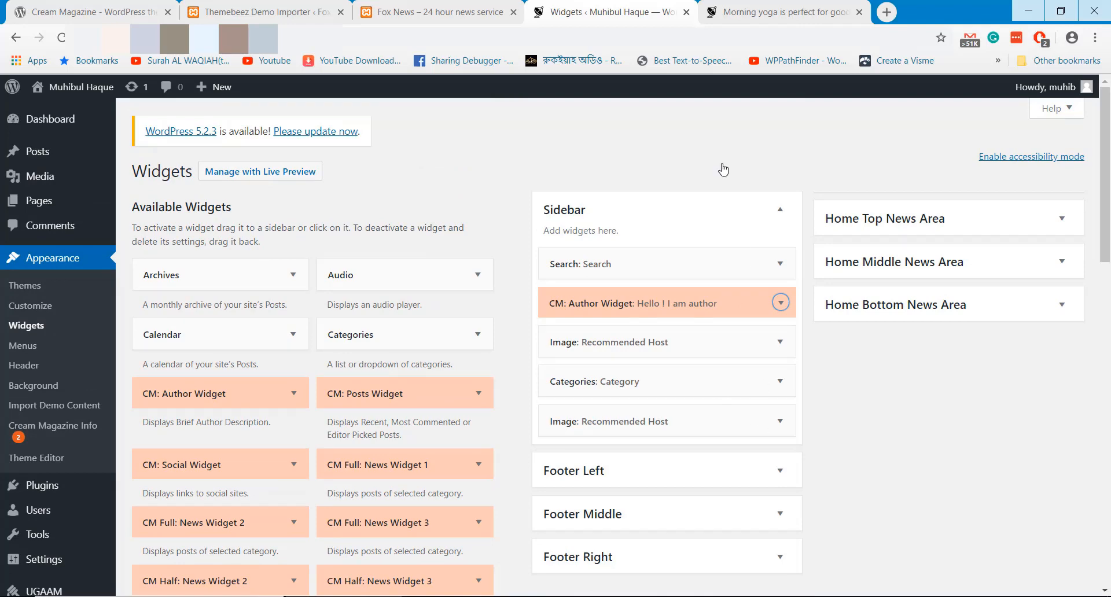
left_click(778, 11)
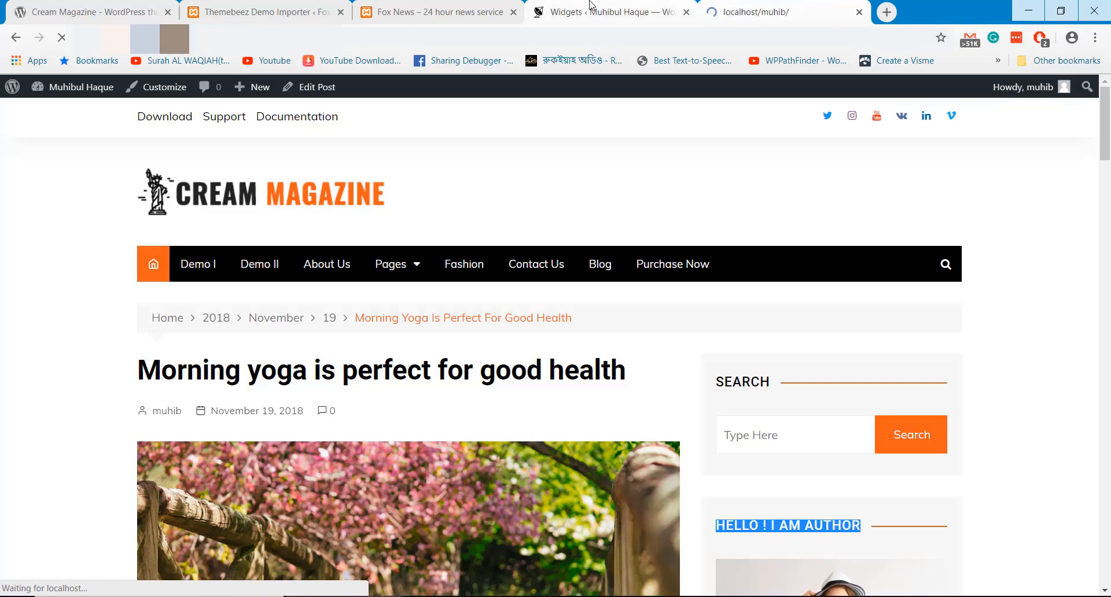
left_click(609, 12)
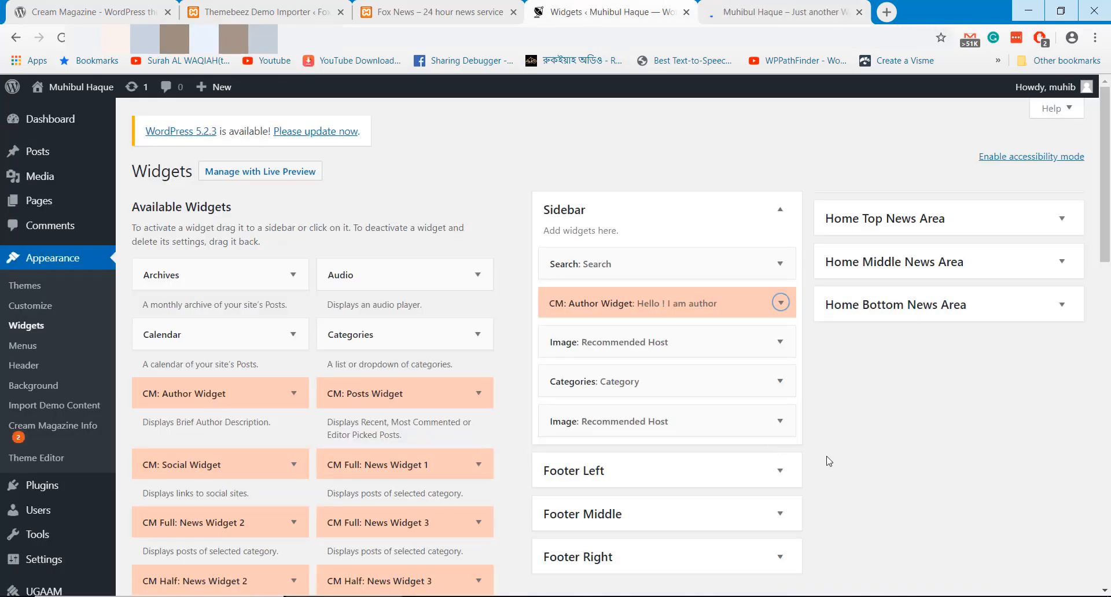
mouse_move(821, 456)
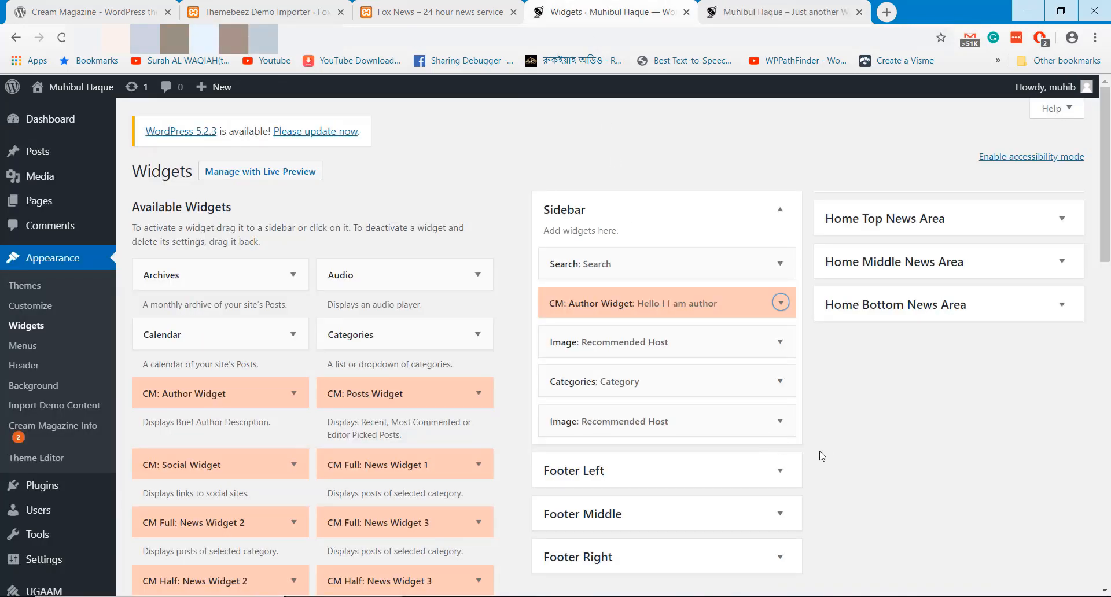
Step: Collapse the Sidebar area, expand Footer Left, and check the live site's footer
left_click(778, 210)
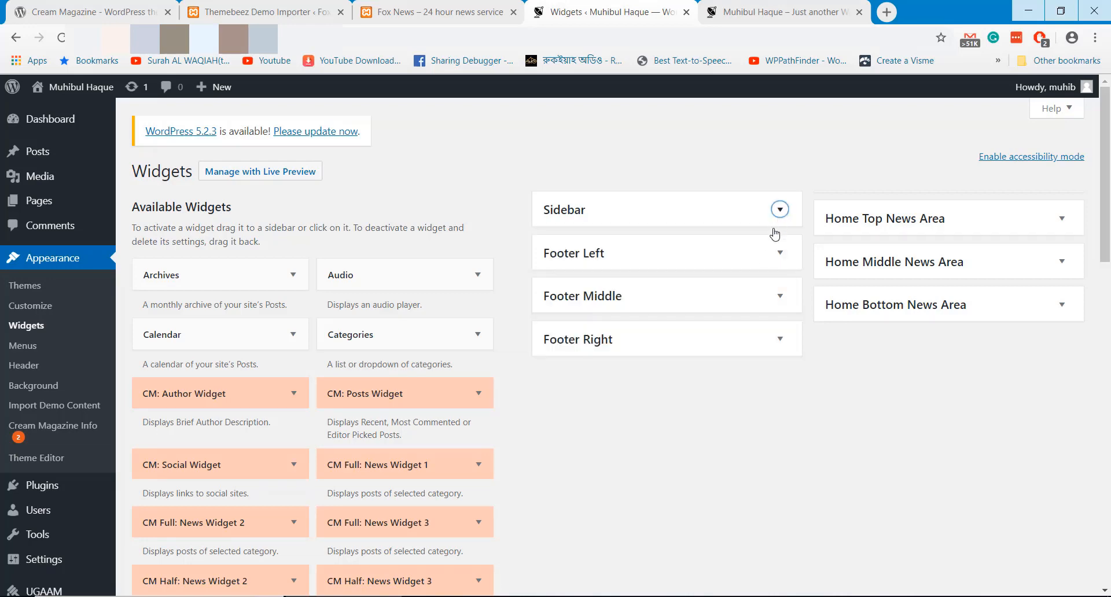
left_click(779, 254)
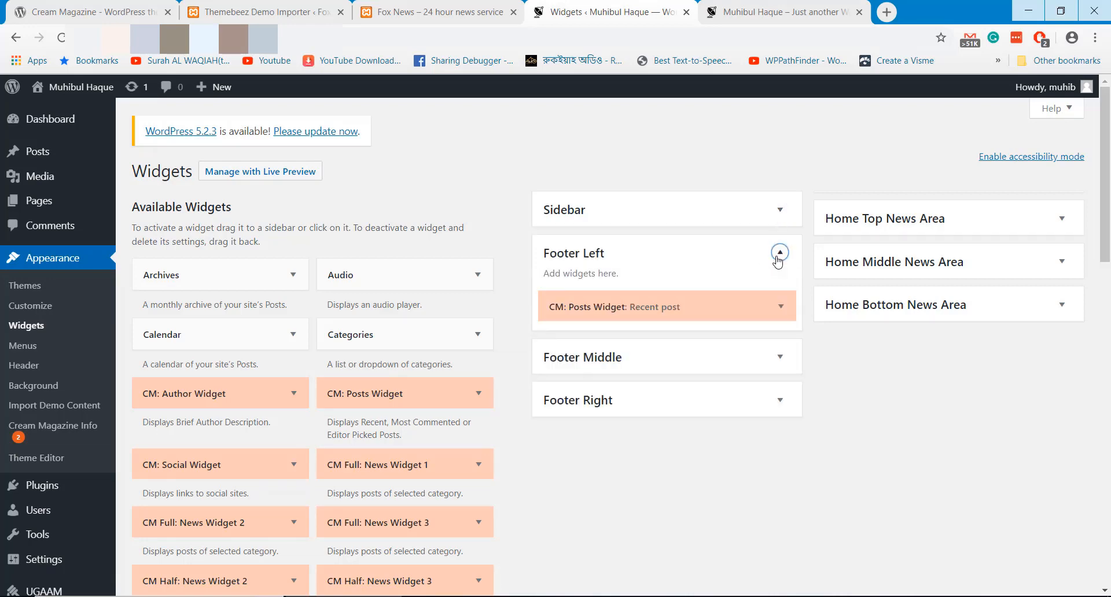
left_click(779, 11)
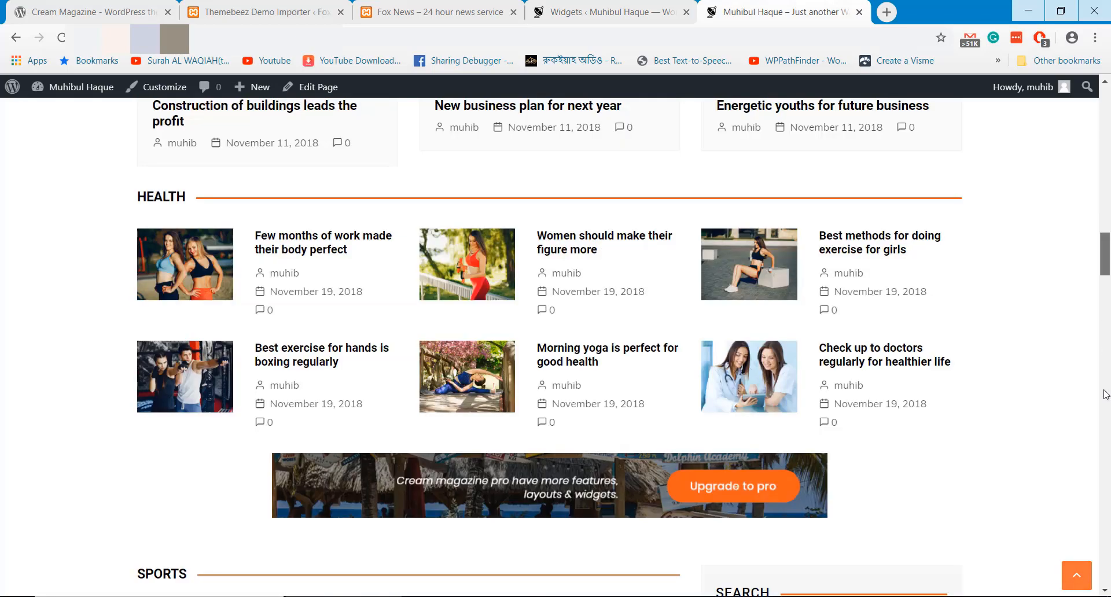
scroll("down", 3)
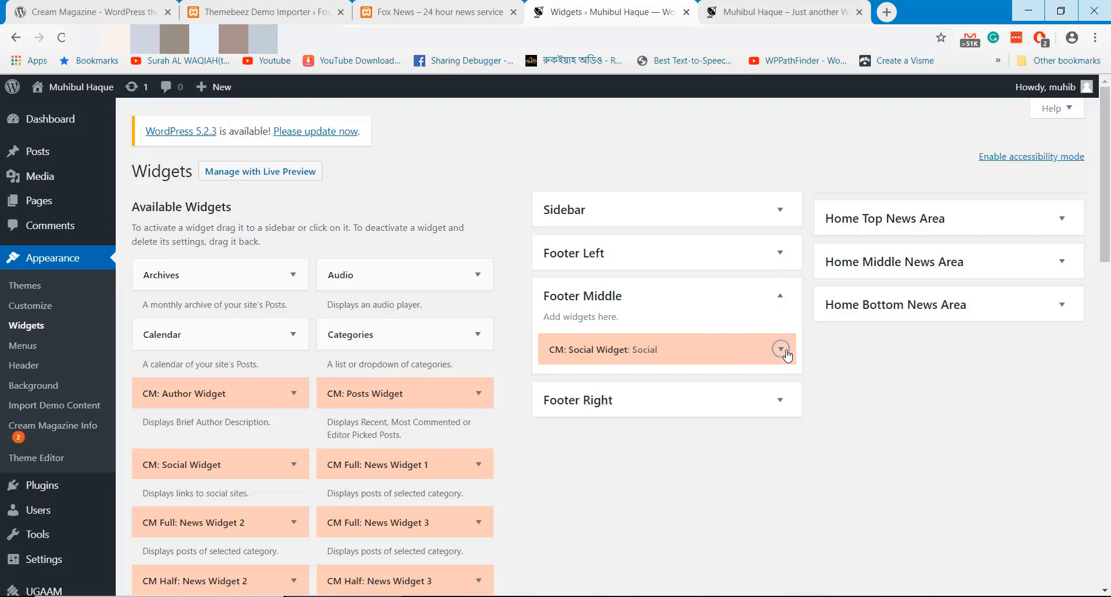
Step: Check the CM: Social Widget under Footer Middle unchanged, then collapse Footer Middle
left_click(780, 349)
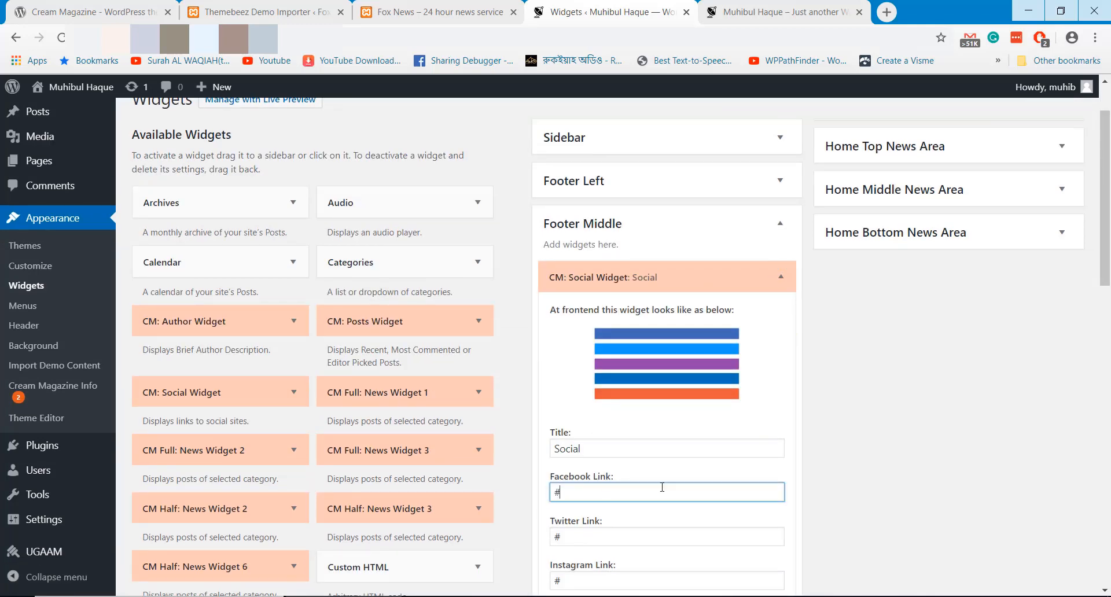
left_click(778, 276)
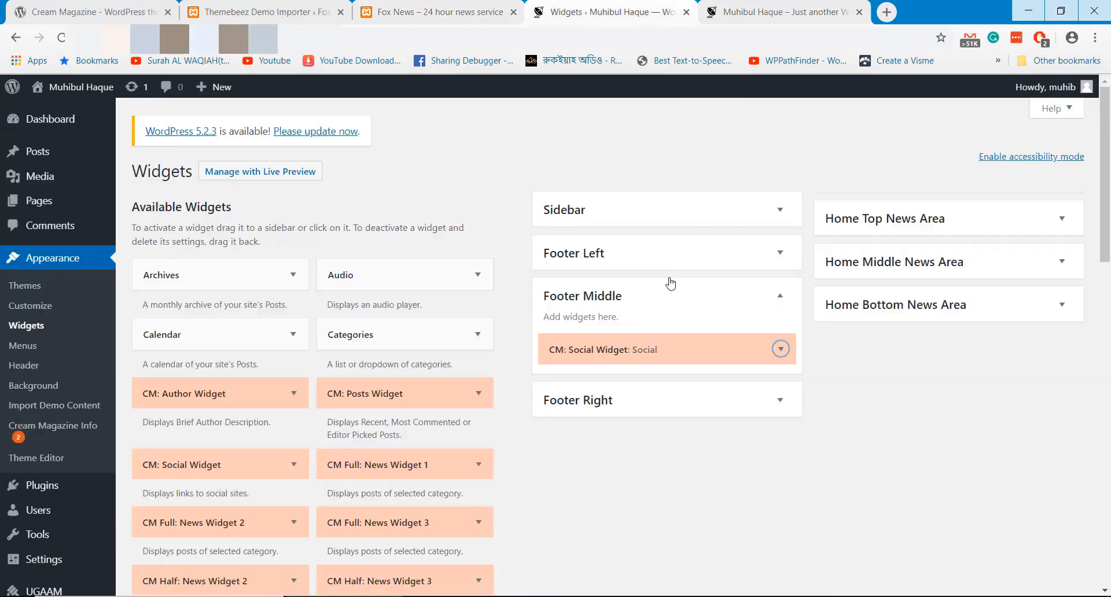
scroll("down", 3)
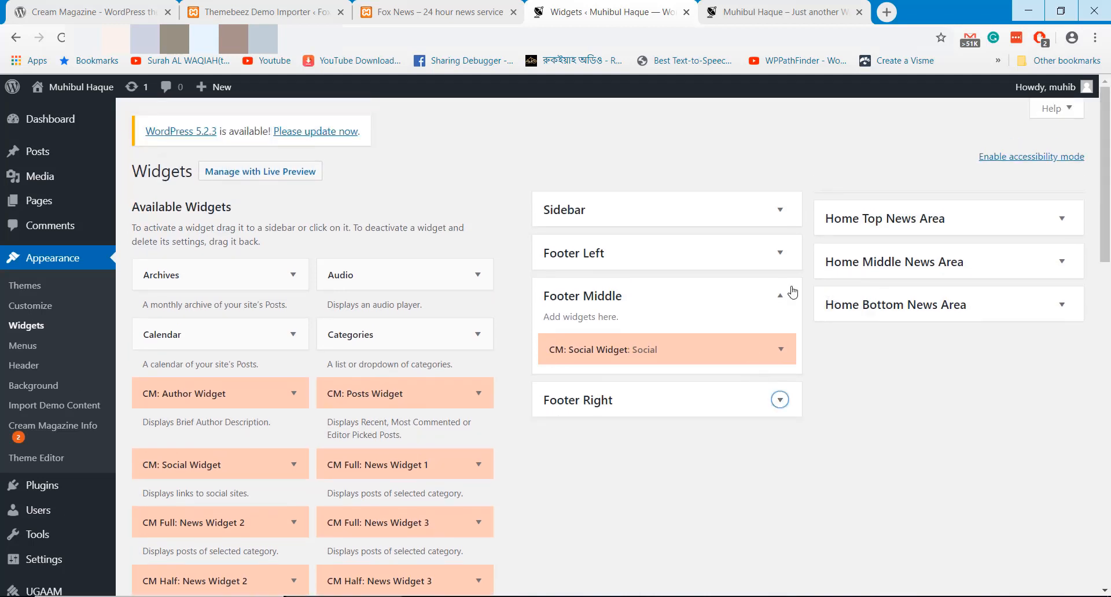
left_click(778, 295)
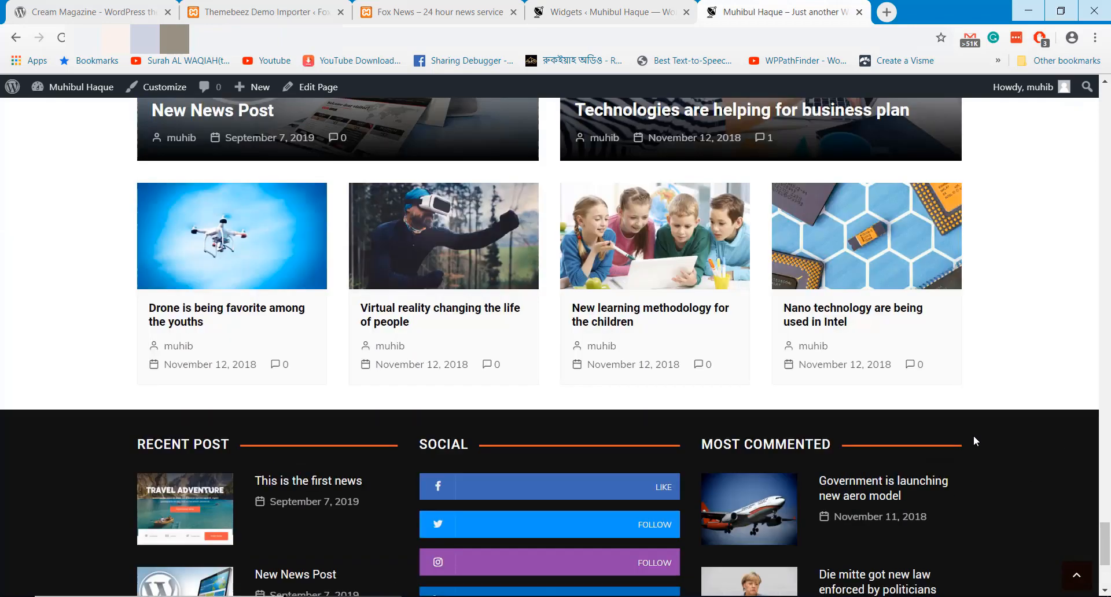
Step: Compare the live site's Food section with the Home Top News Area widget list
scroll("up", 3)
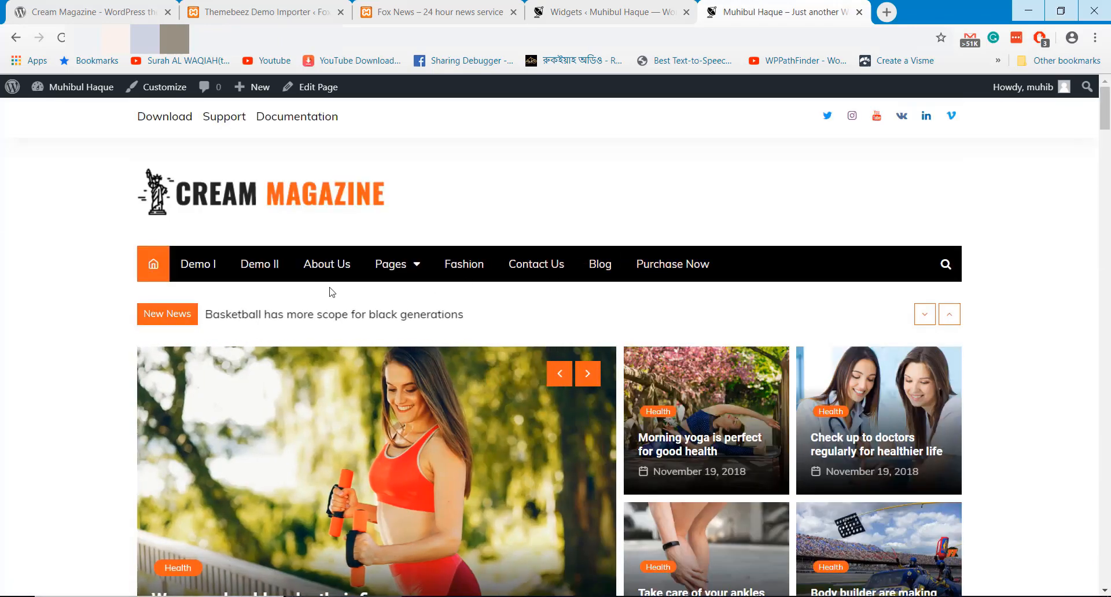
scroll("down", 3)
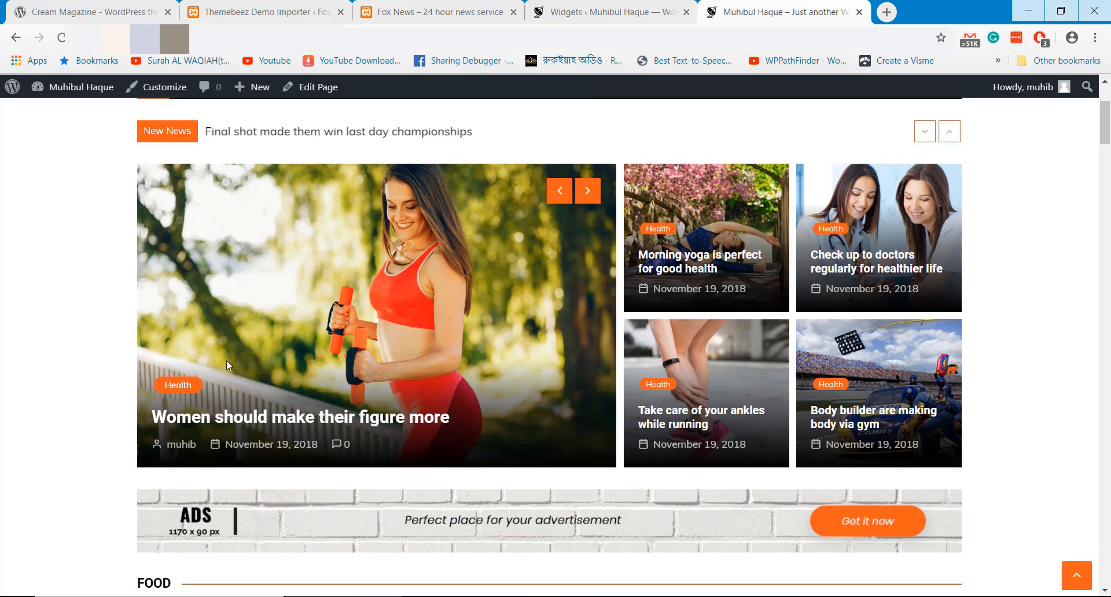
scroll("down", 3)
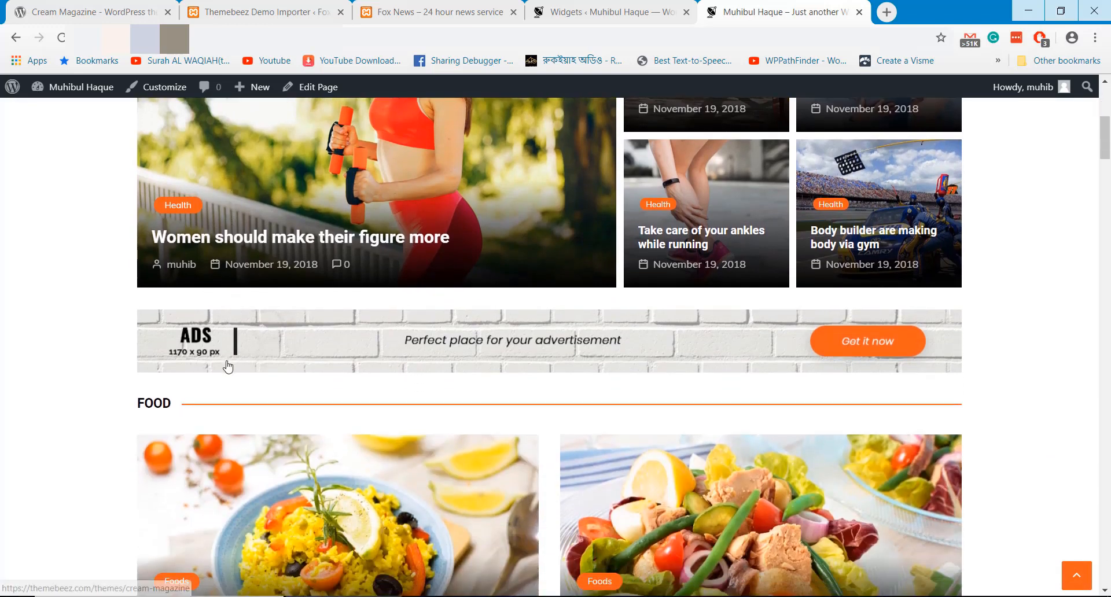
scroll("down", 3)
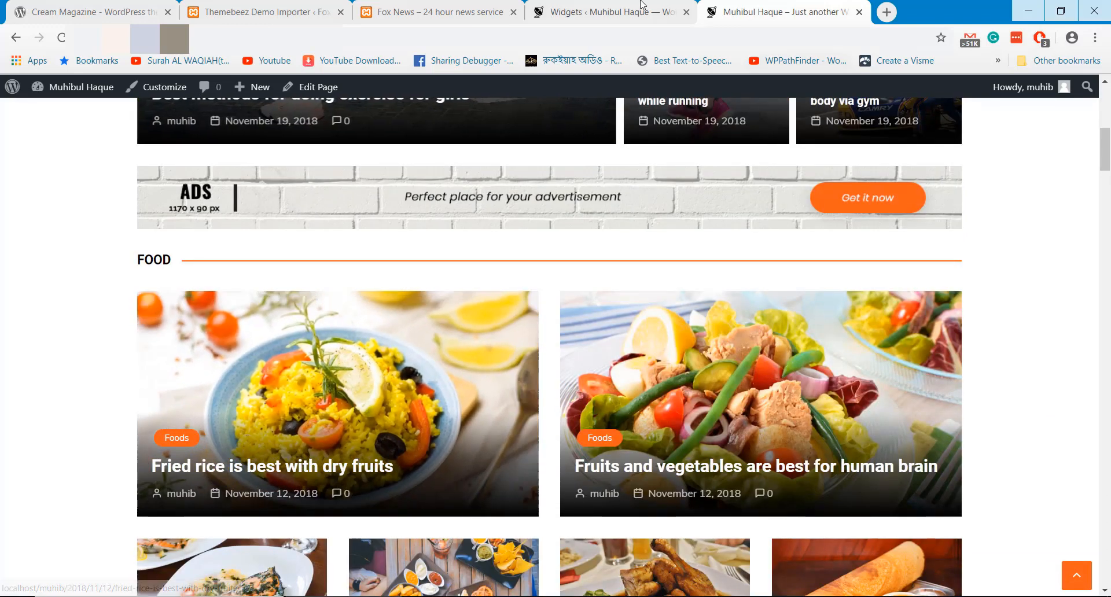
left_click(610, 11)
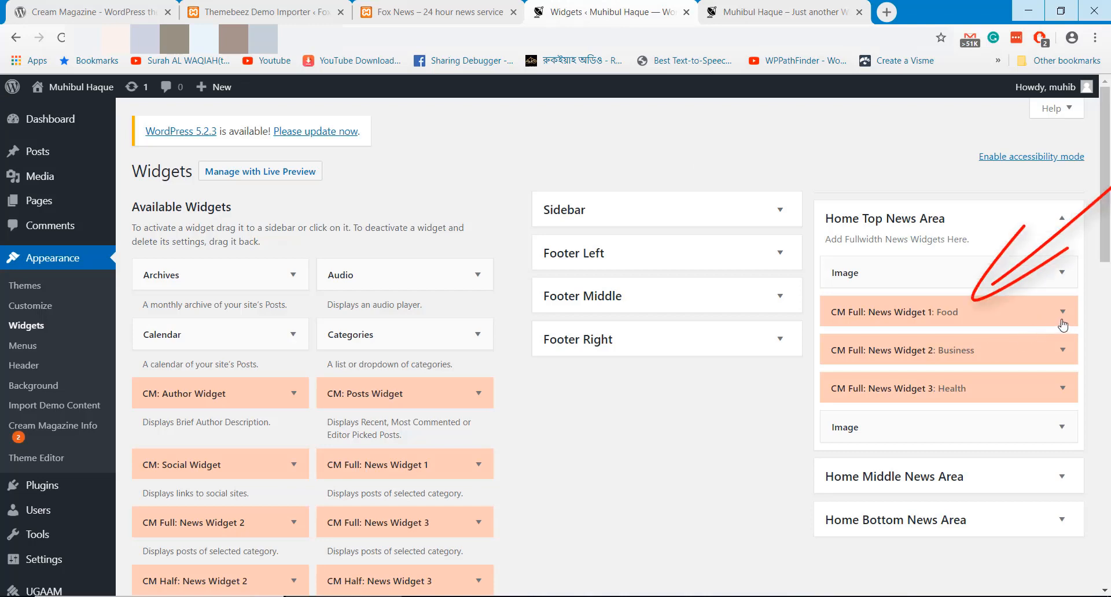
left_click(778, 12)
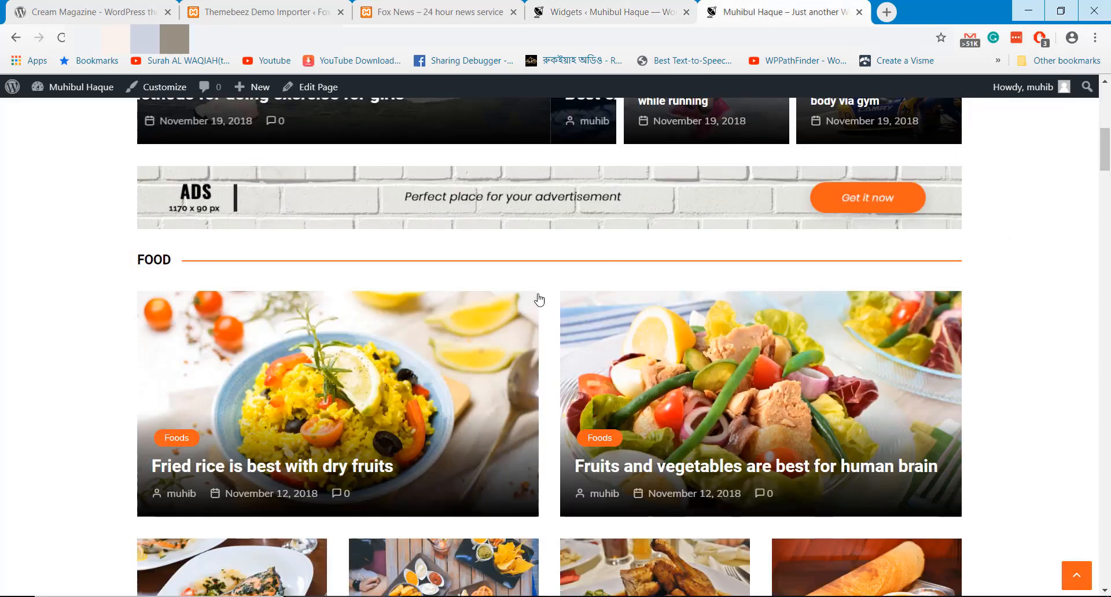
scroll("down", 3)
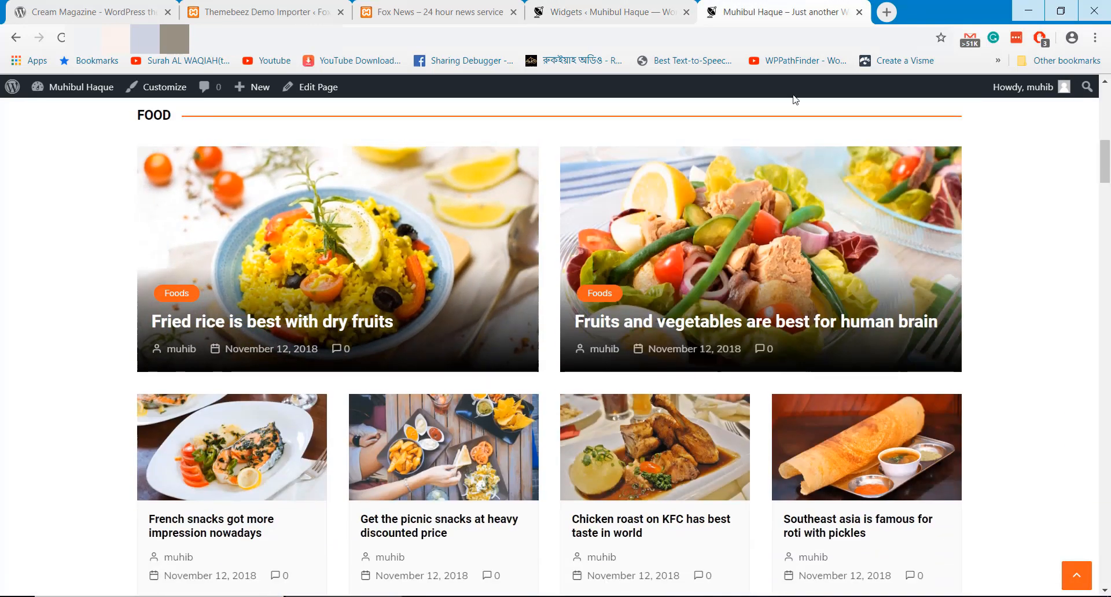
left_click(609, 12)
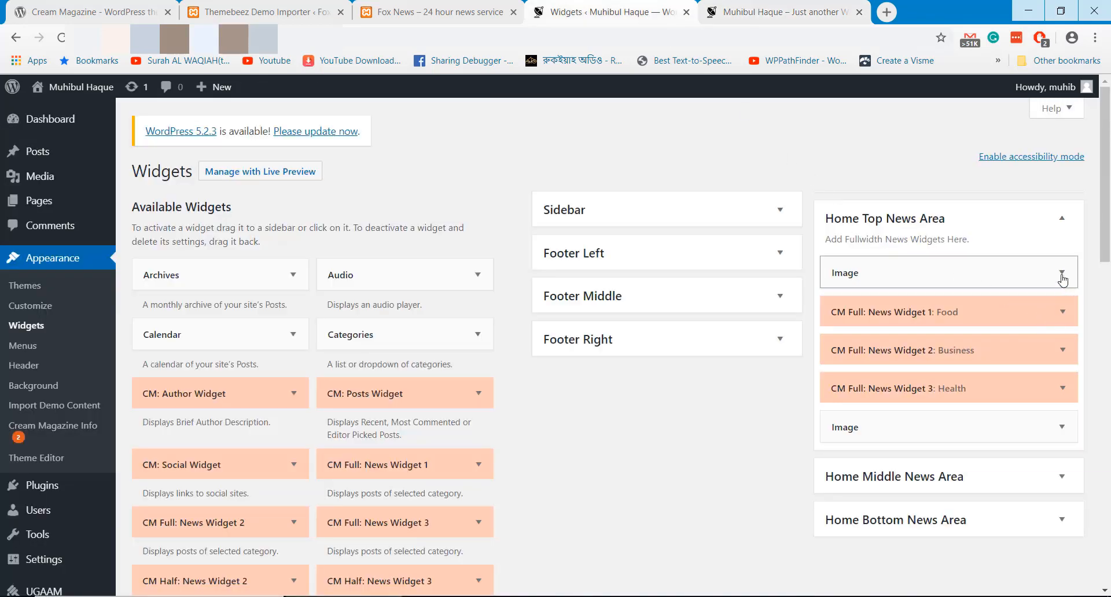
Step: Set News Widget 1: Food to the Travel category, retitle it 'Travelers Guide' and save
left_click(1061, 311)
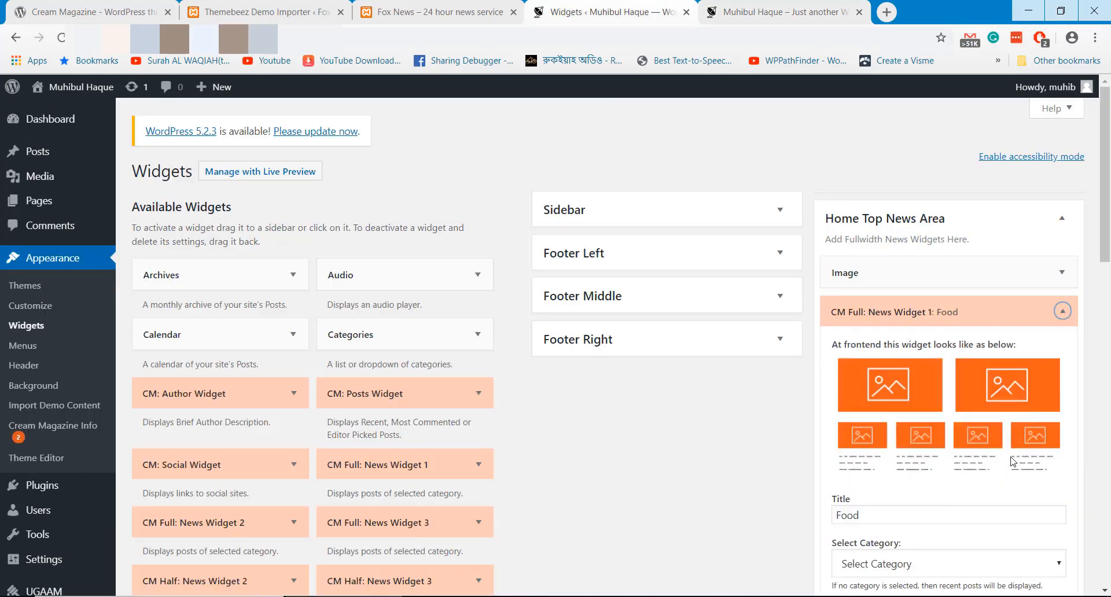
scroll("down", 3)
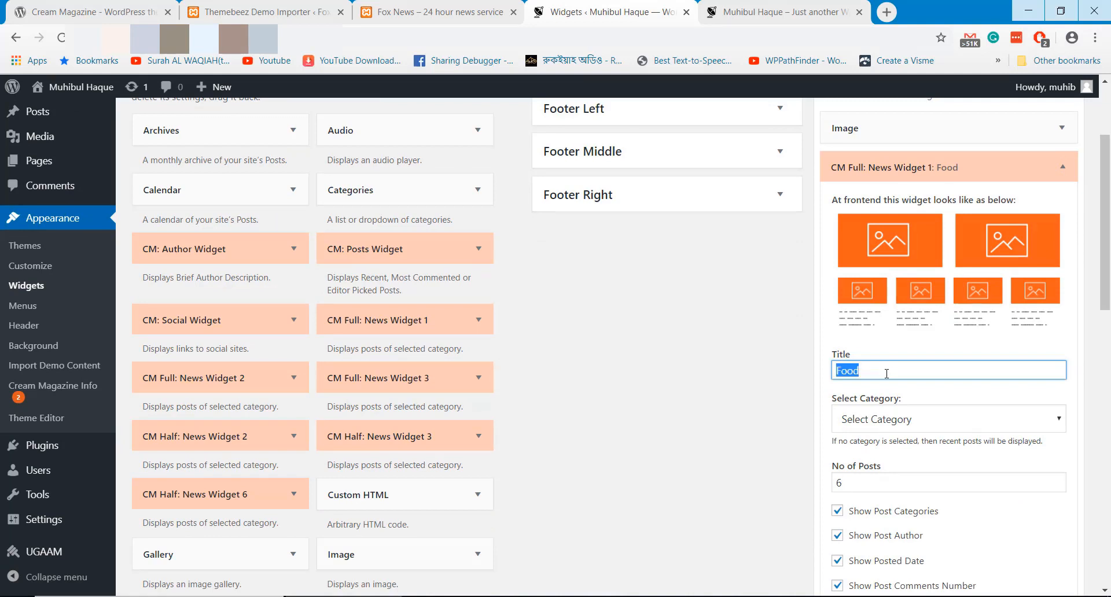
left_click(947, 419)
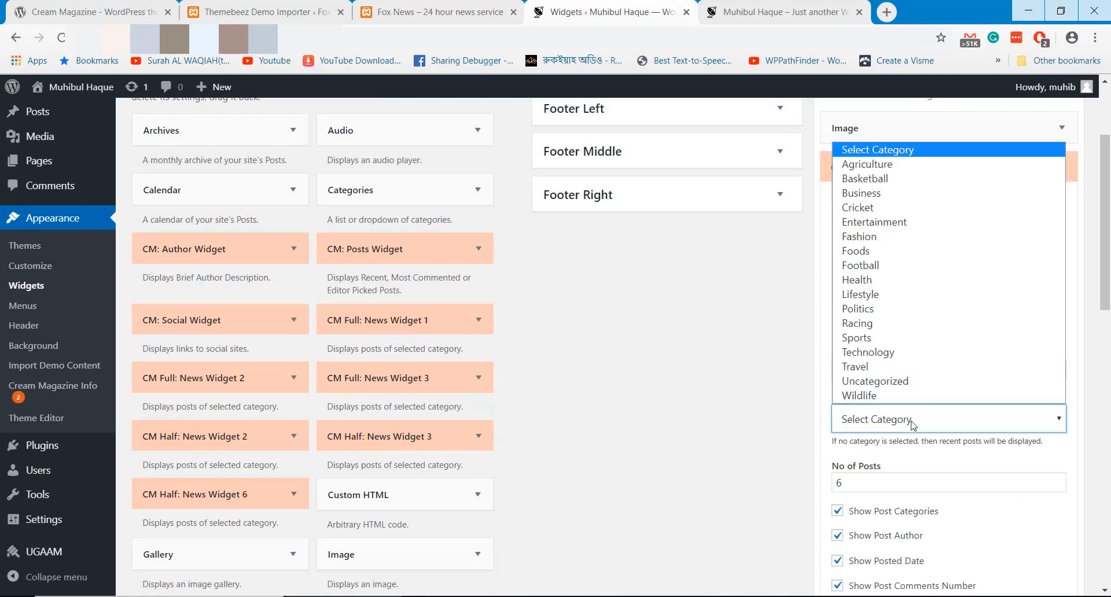
left_click(855, 365)
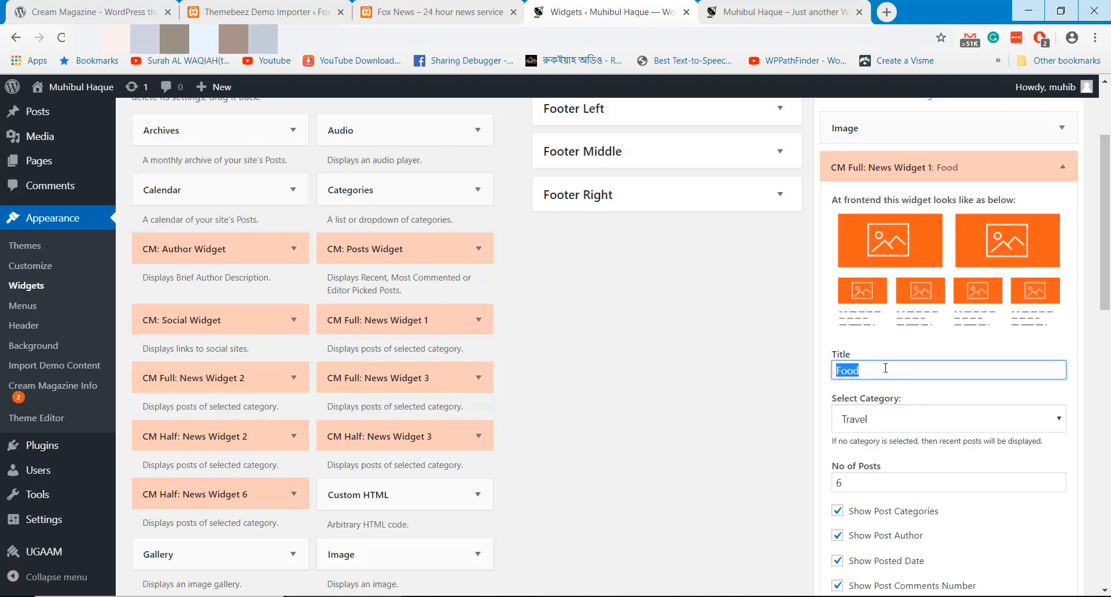
type("Travelers Gu")
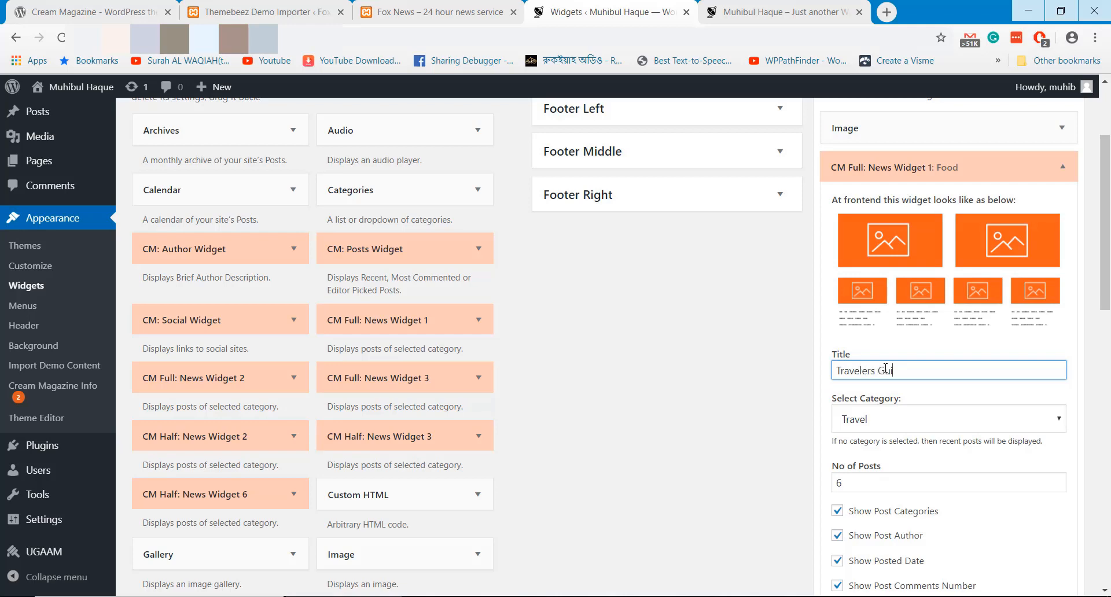
type("ide")
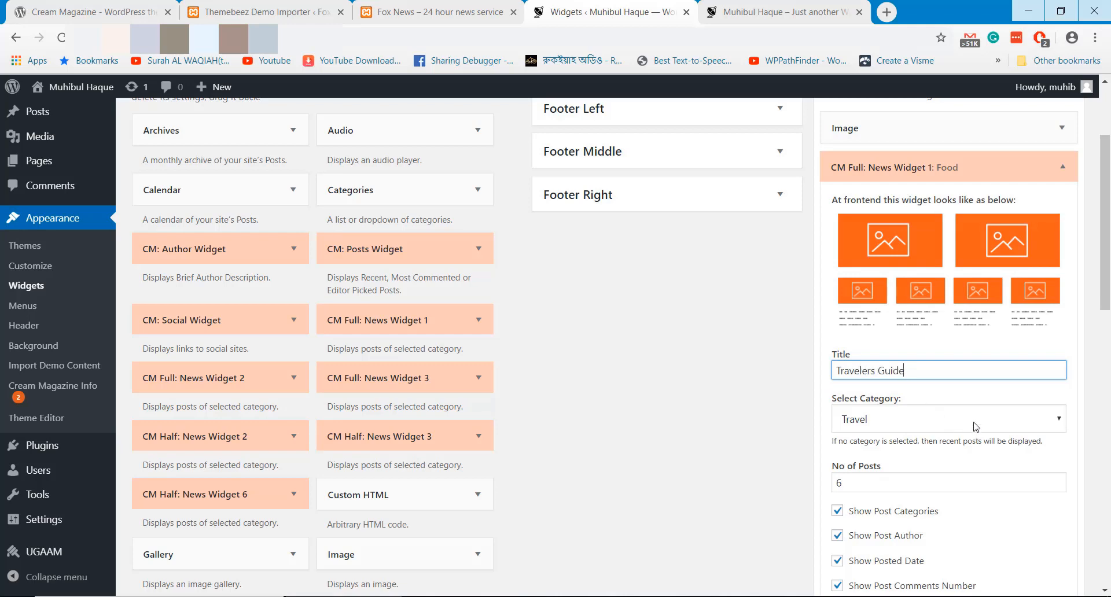
left_click(1044, 323)
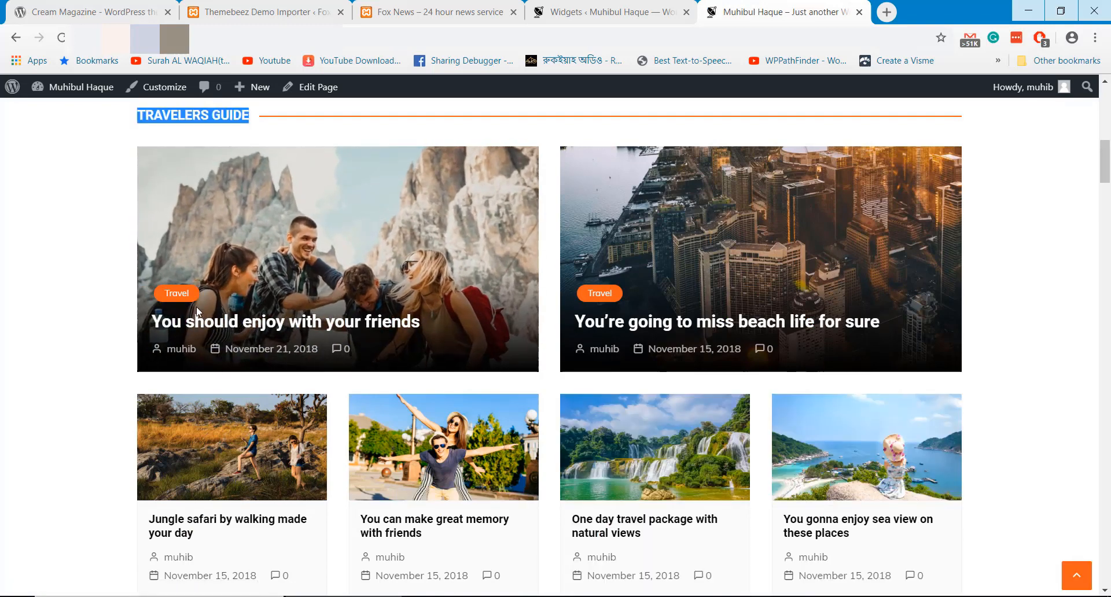
mouse_move(813, 471)
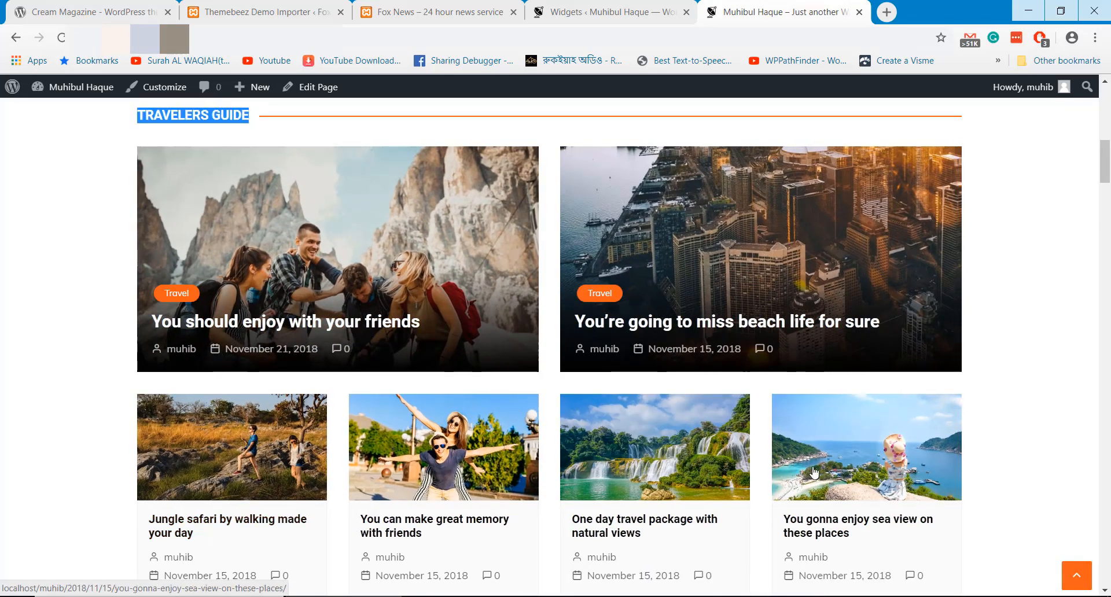
Step: Check the Business news widget against the live homepage's Travelers Guide and Business sections
left_click(610, 12)
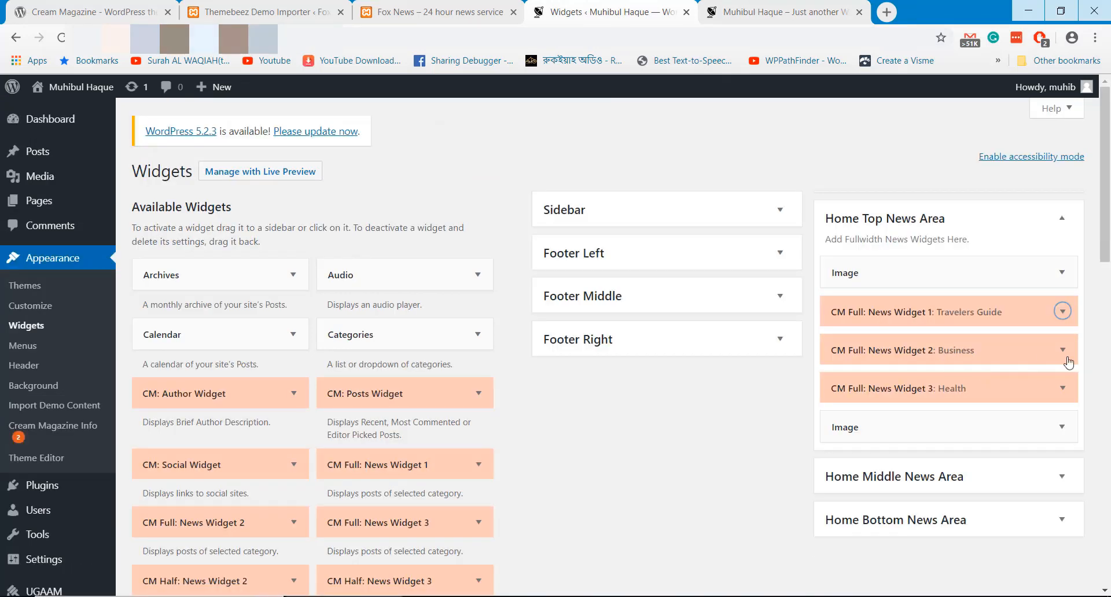
left_click(1062, 349)
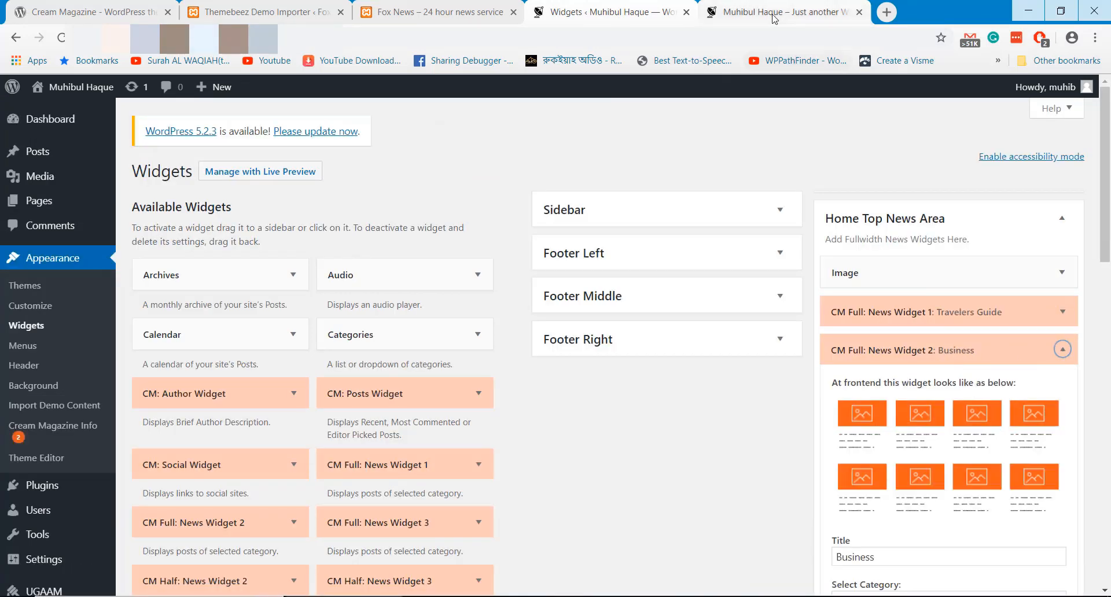
left_click(779, 12)
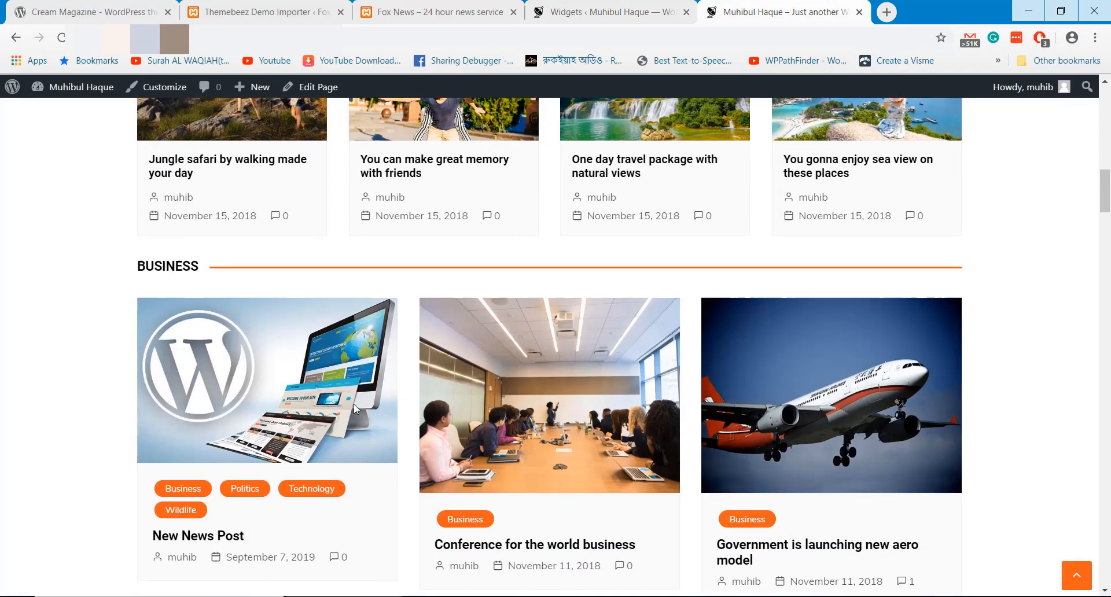
scroll("down", 3)
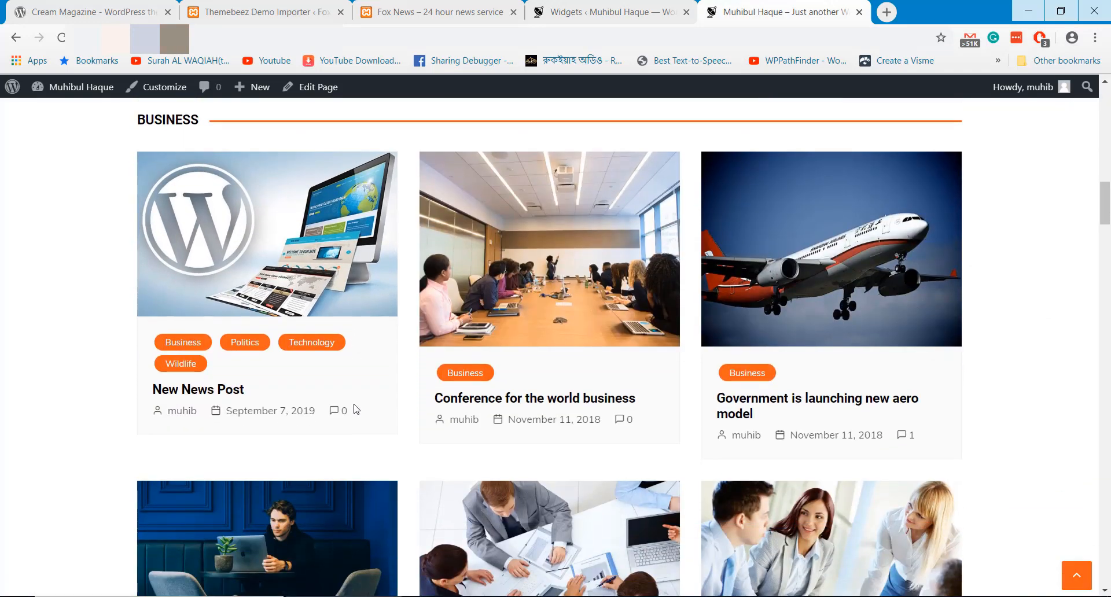
scroll("down", 3)
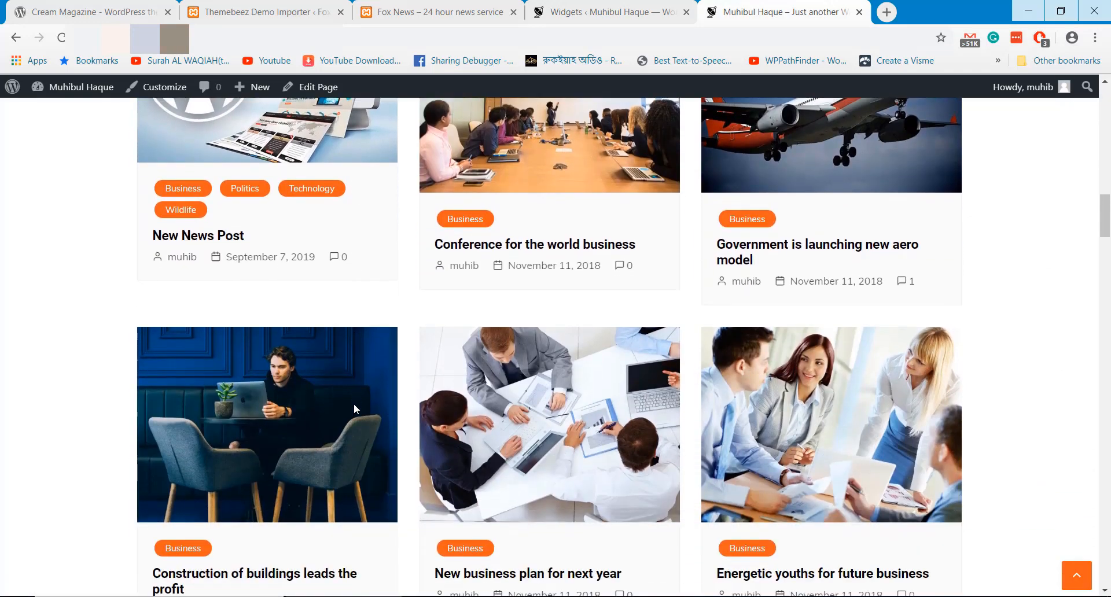
scroll("down", 3)
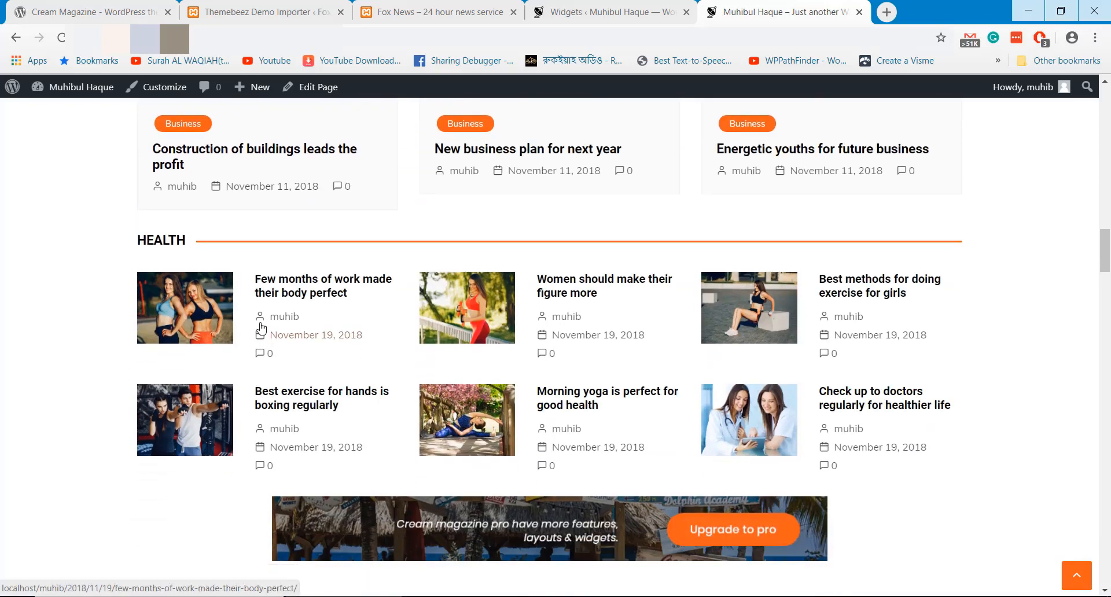
scroll("down", 3)
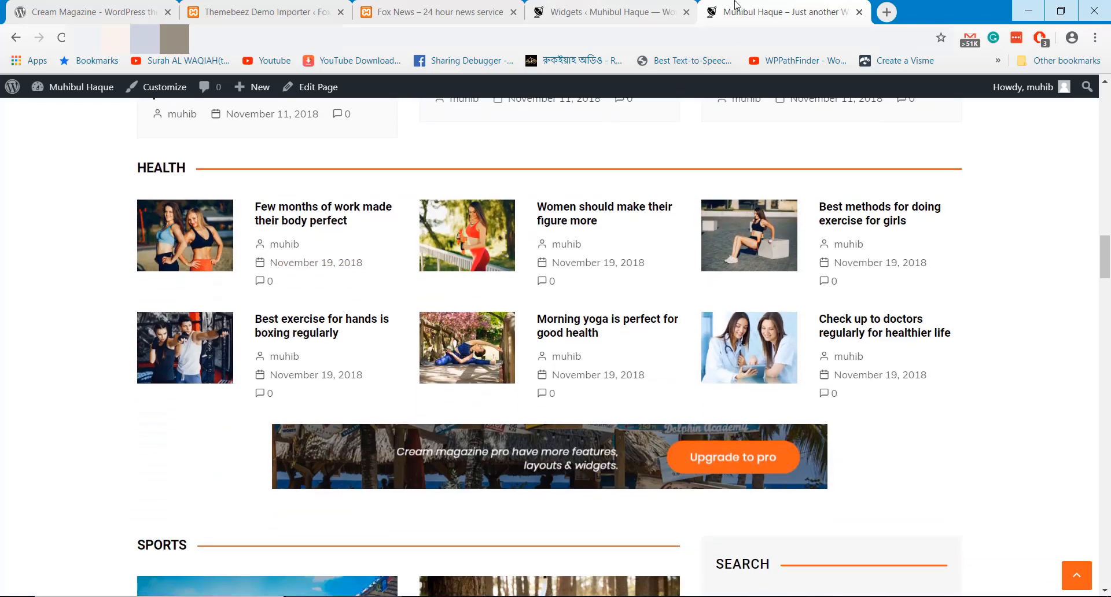
left_click(608, 12)
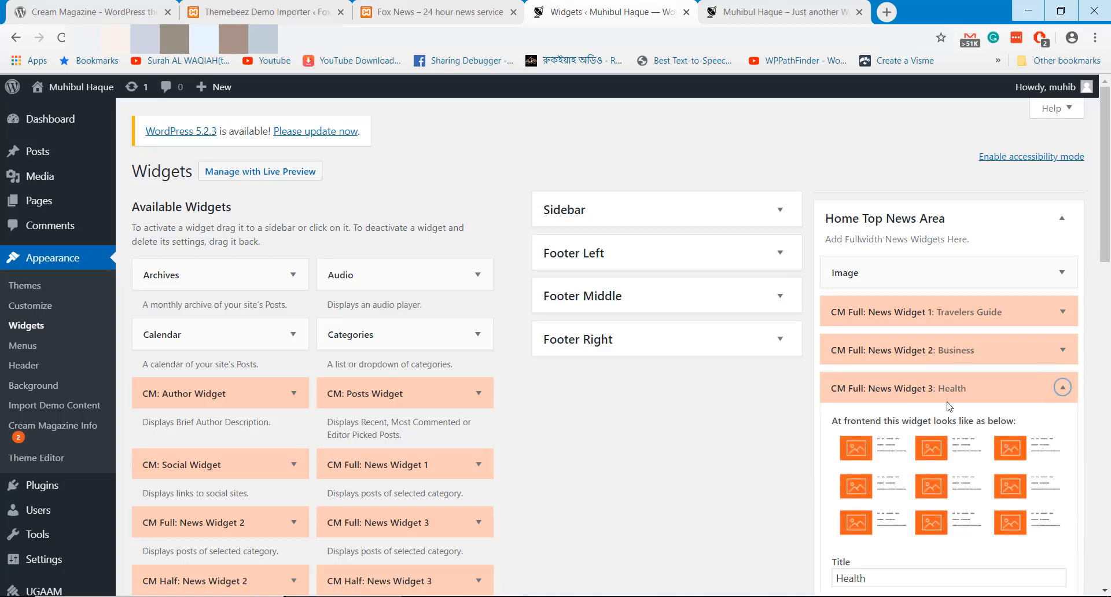
Step: Match the Home Top News Area image widget to the live homepage's pro upgrade banner
scroll("down", 3)
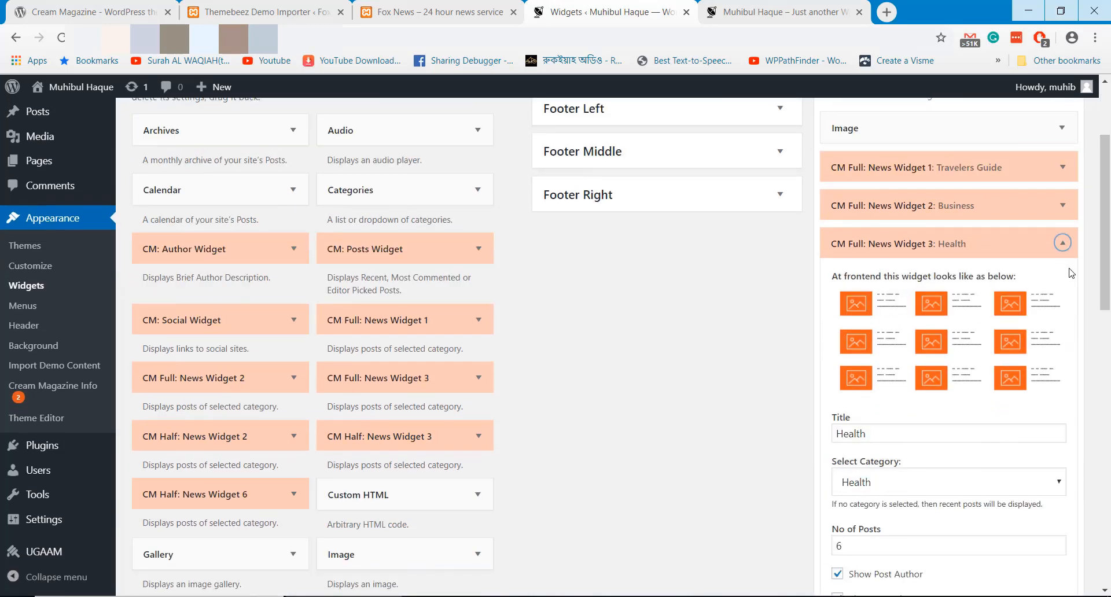
left_click(1062, 243)
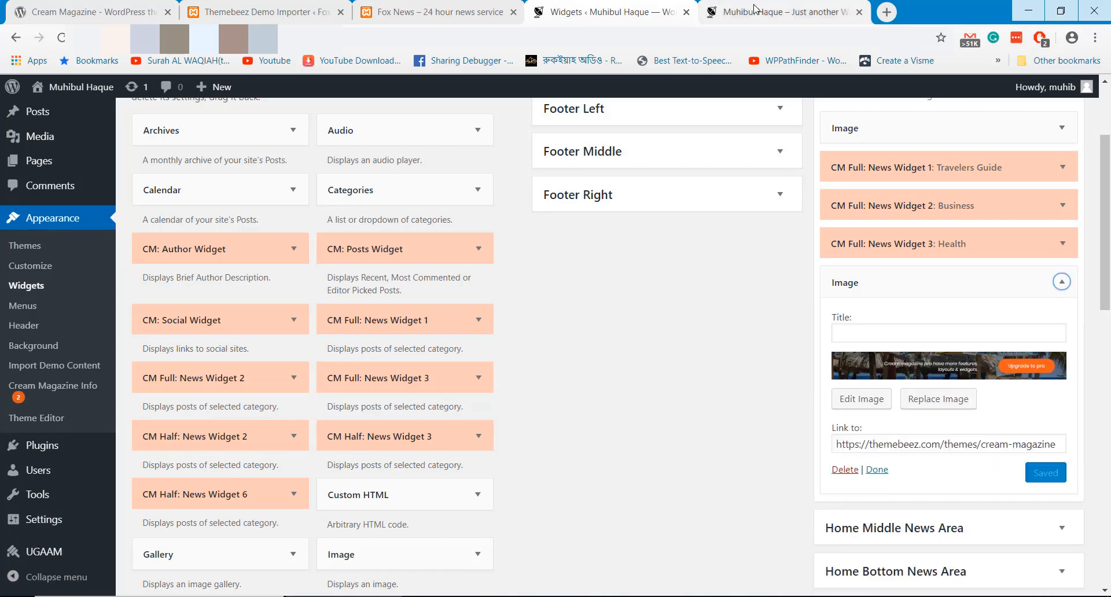
left_click(779, 12)
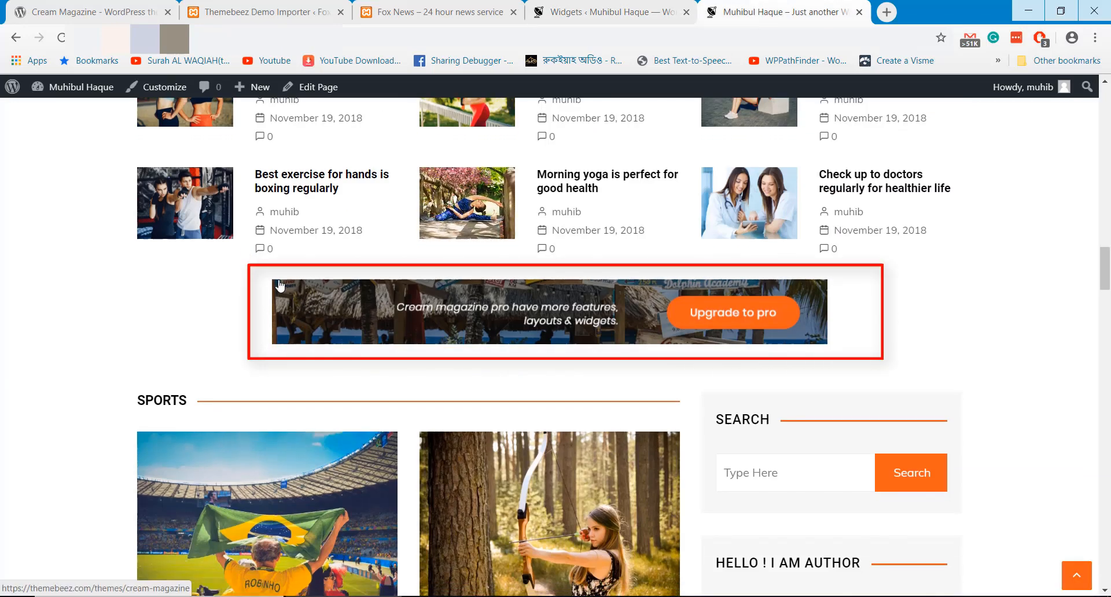
mouse_move(201, 284)
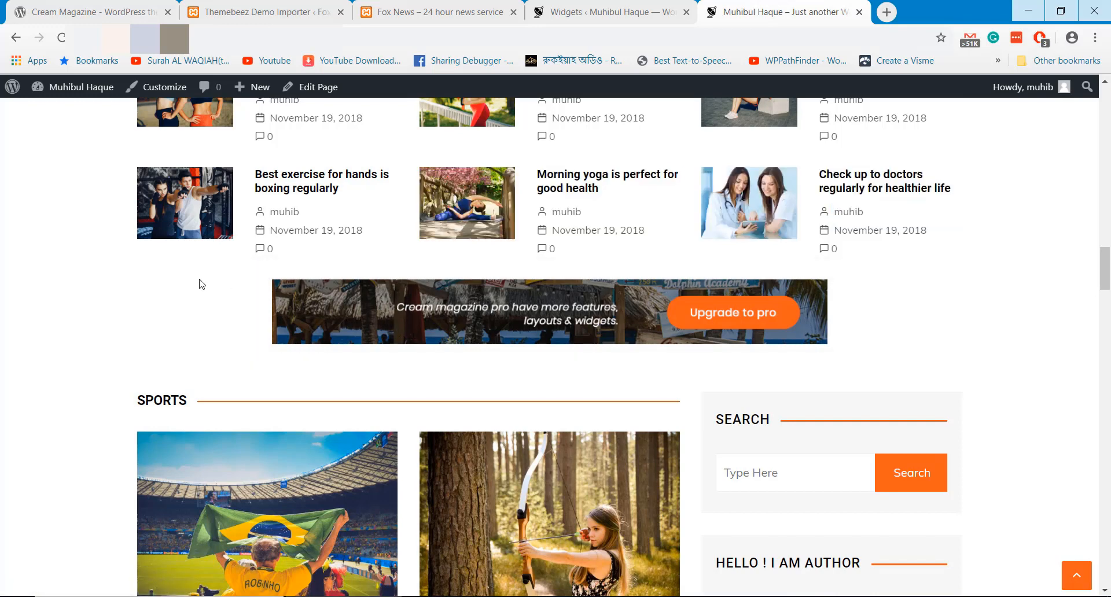
mouse_move(610, 12)
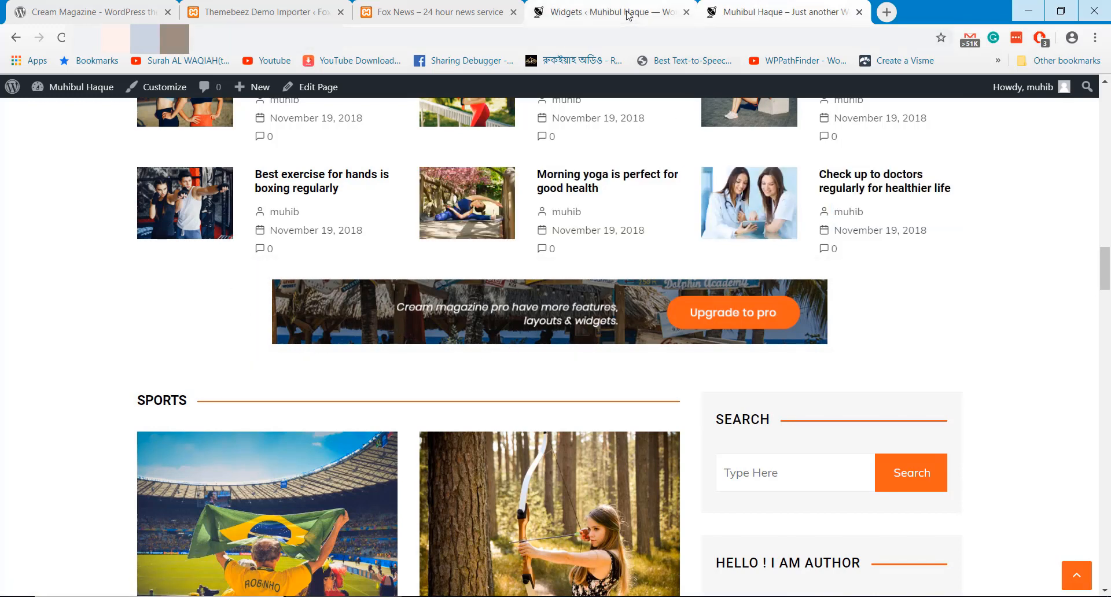
left_click(609, 12)
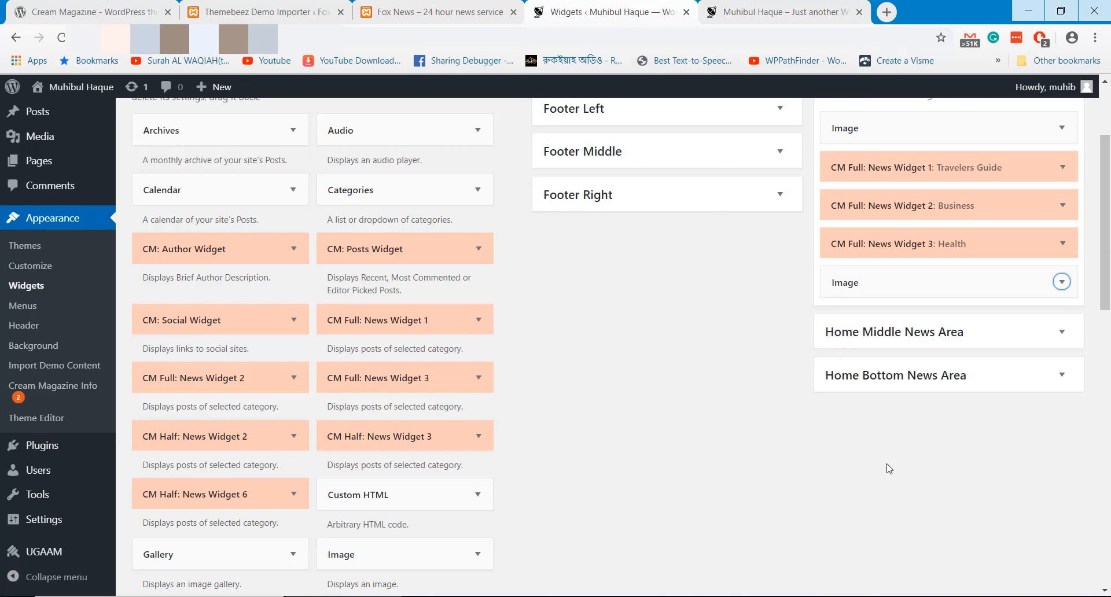
scroll("up", 3)
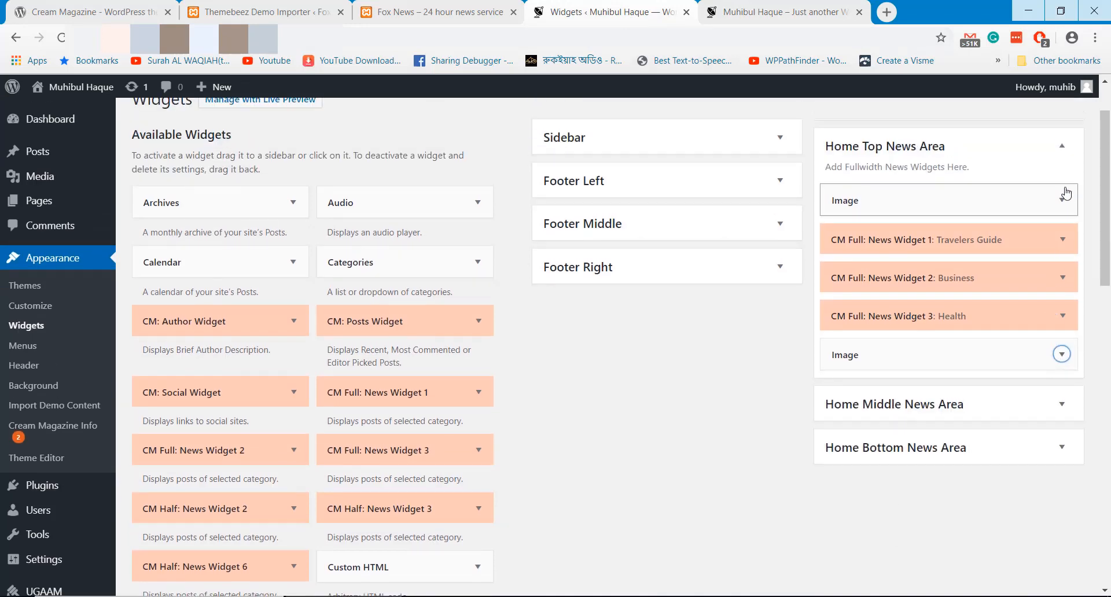
Step: Compare the Home Middle News Area widgets with the live homepage's middle sections
left_click(1061, 146)
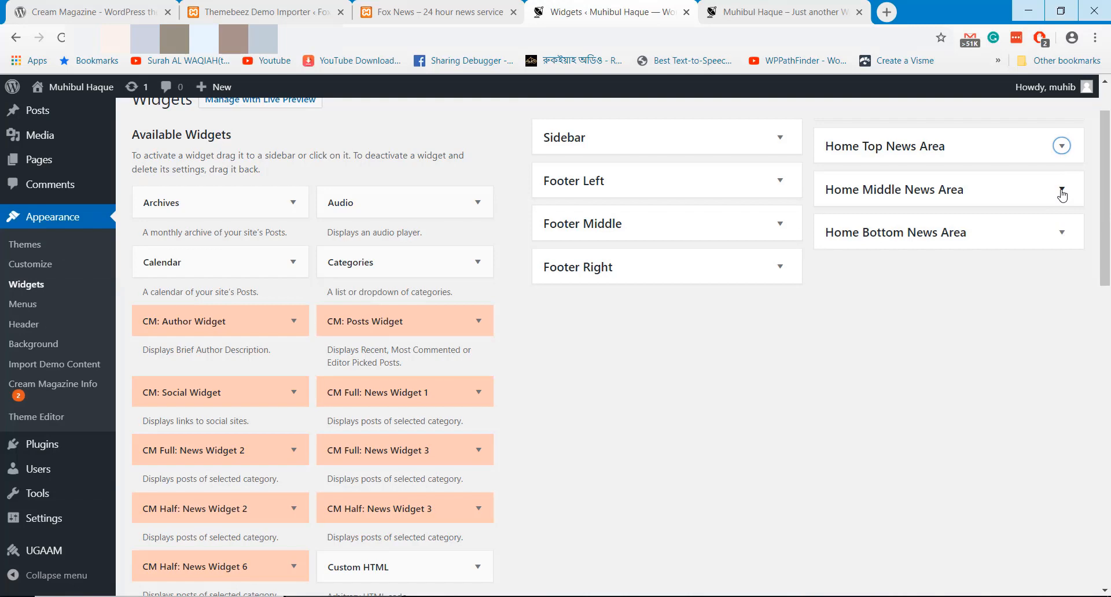
left_click(1061, 193)
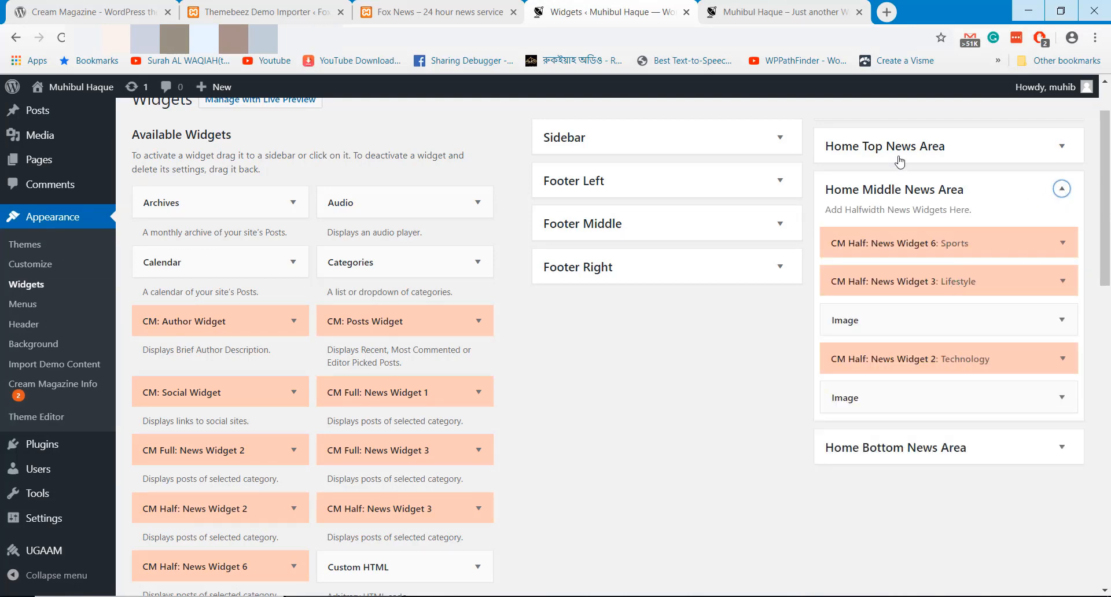
left_click(765, 12)
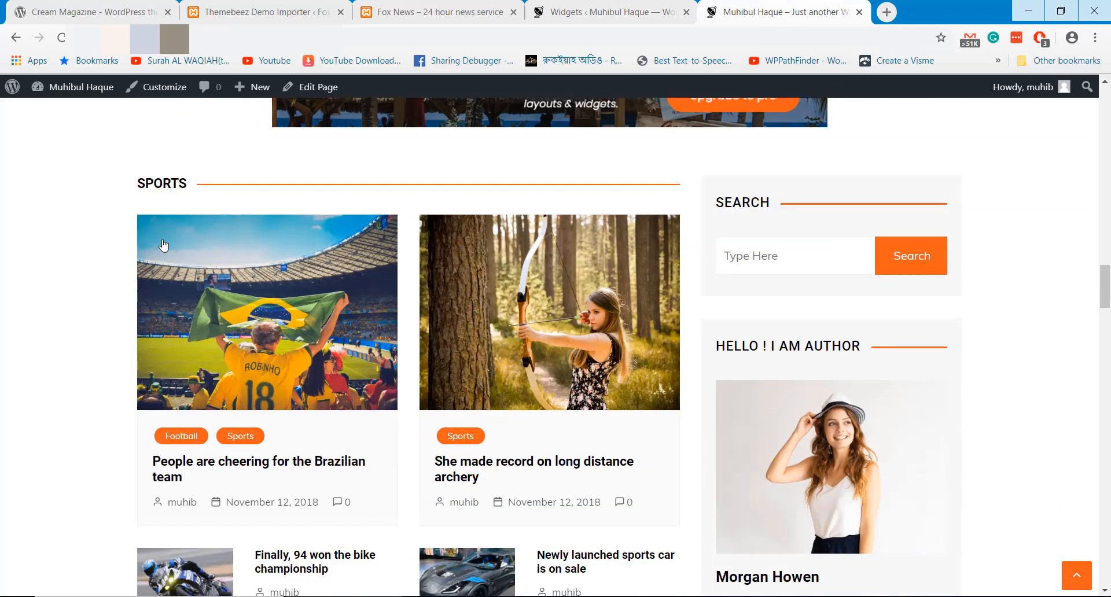
scroll("down", 3)
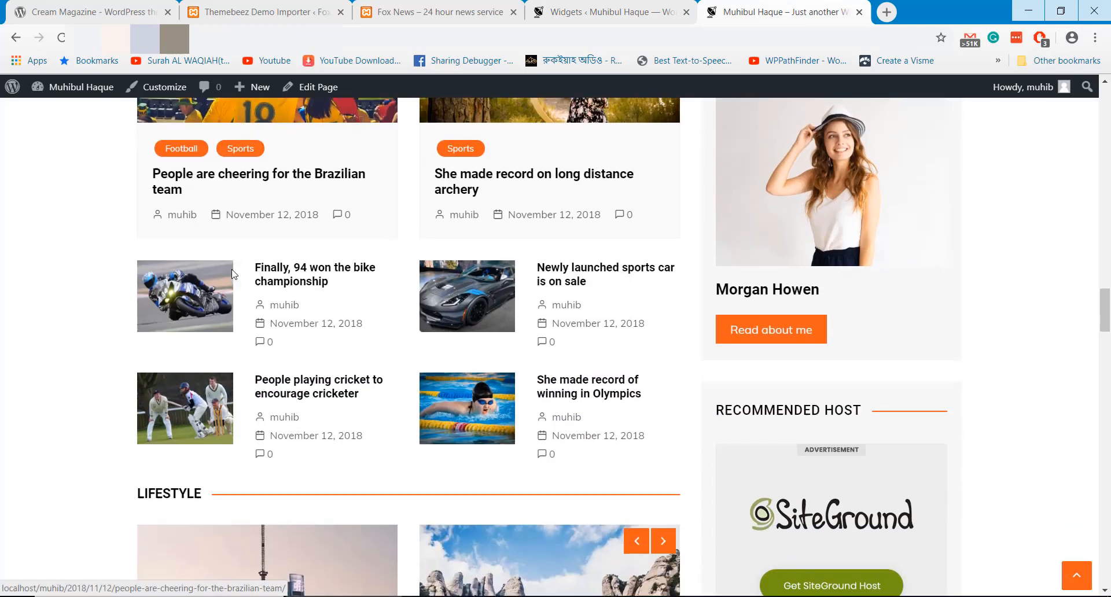
scroll("down", 3)
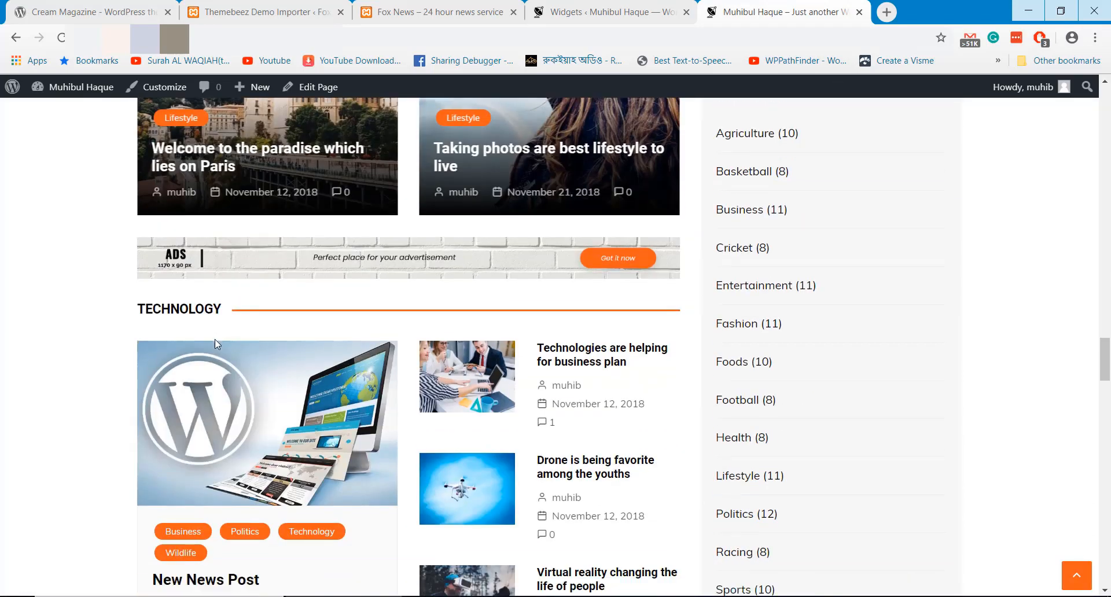
scroll("down", 3)
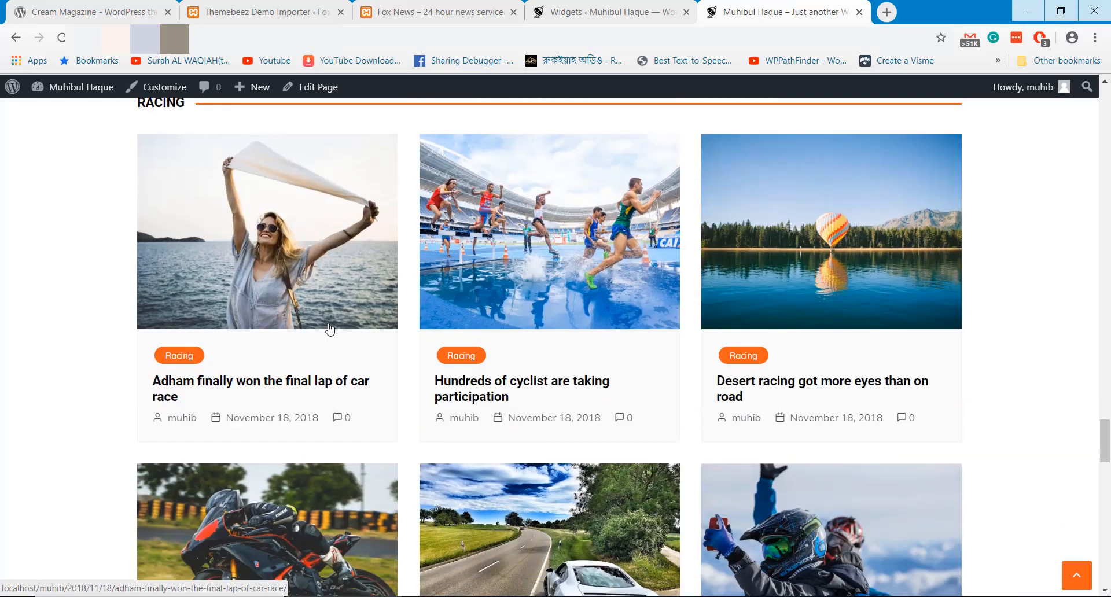
left_click(610, 12)
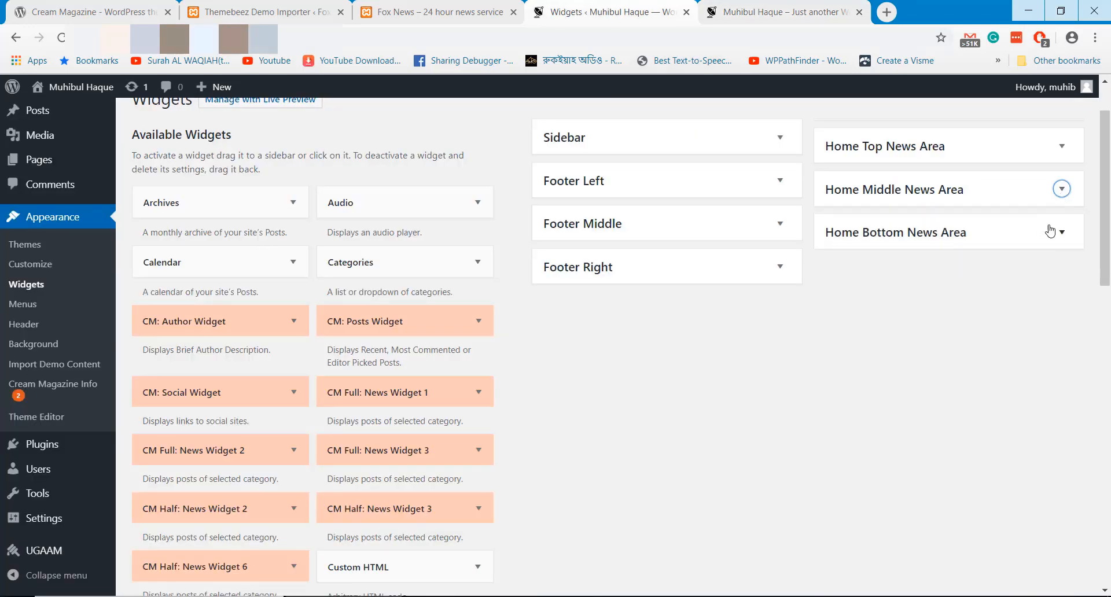
Step: Expand Home Bottom News Area listing Racing, Food, Image and Technology widgets
left_click(778, 12)
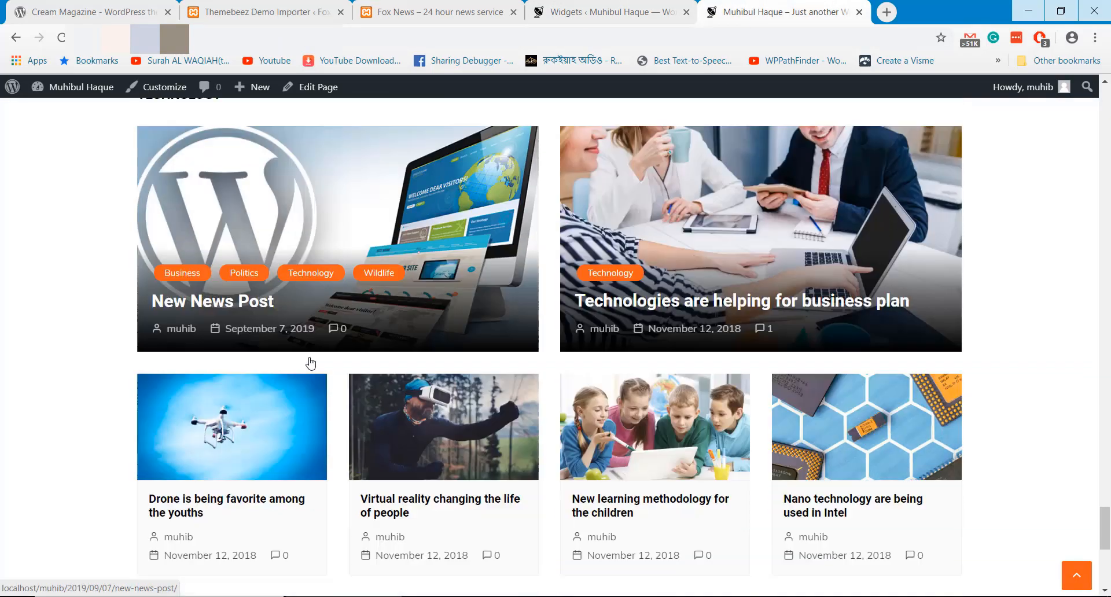
scroll("down", 3)
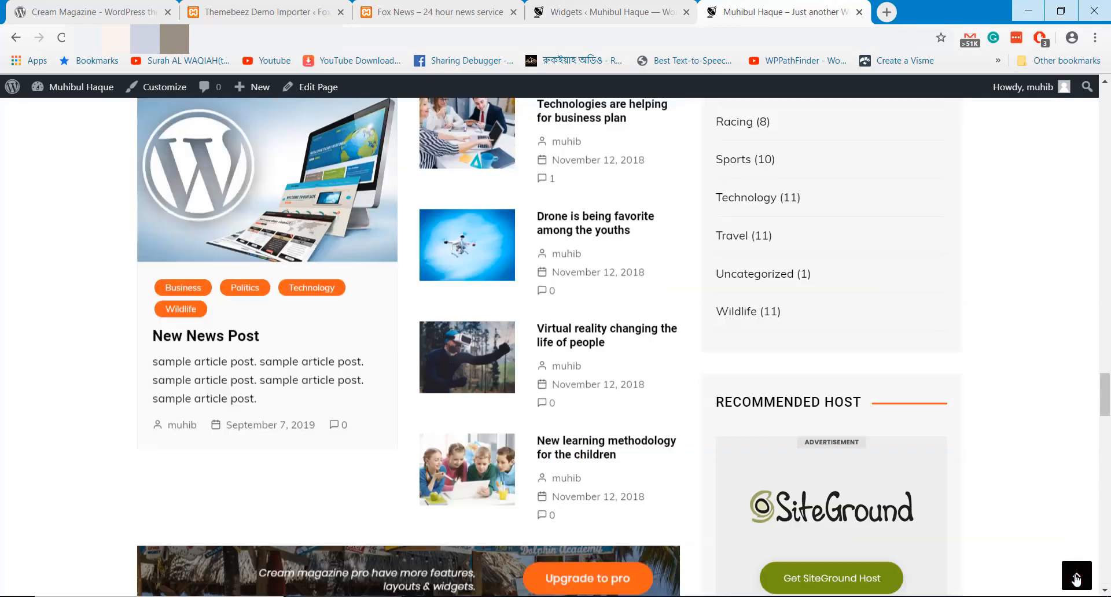
left_click(605, 11)
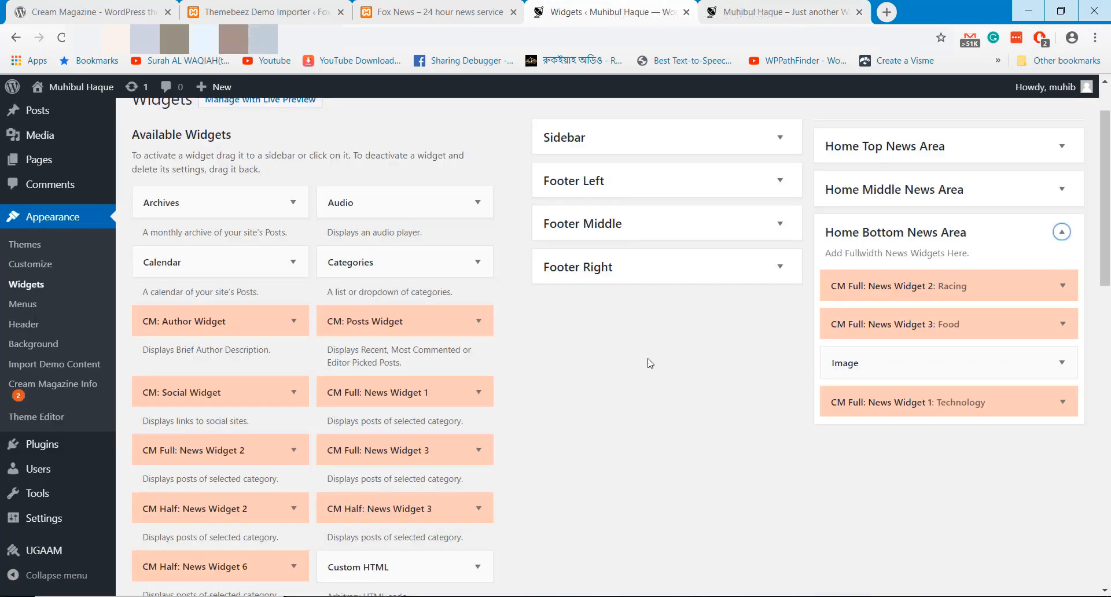
mouse_move(576, 354)
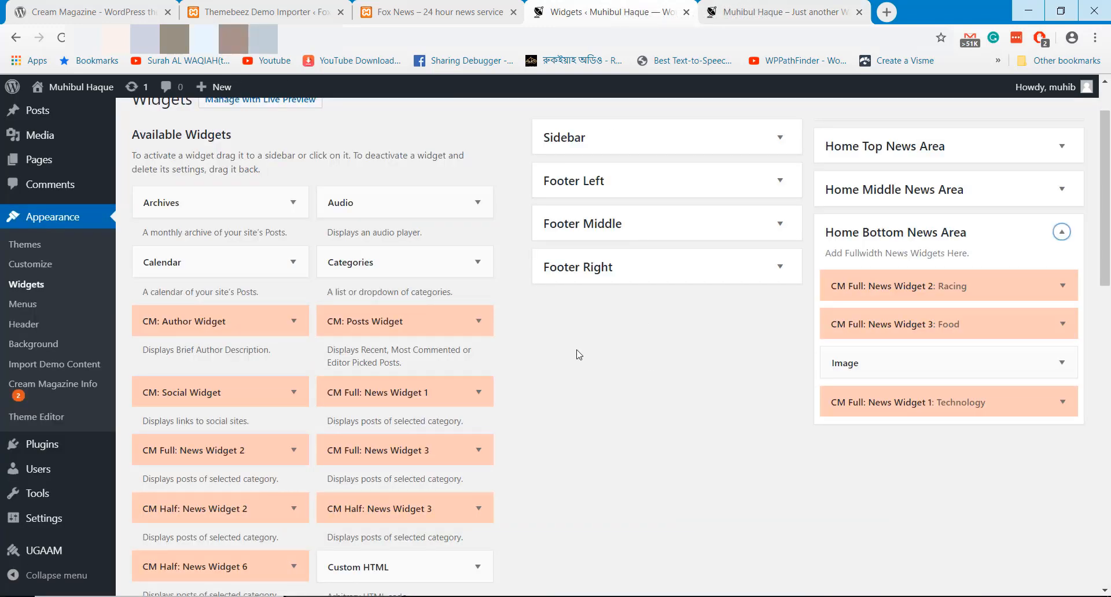
mouse_move(303, 230)
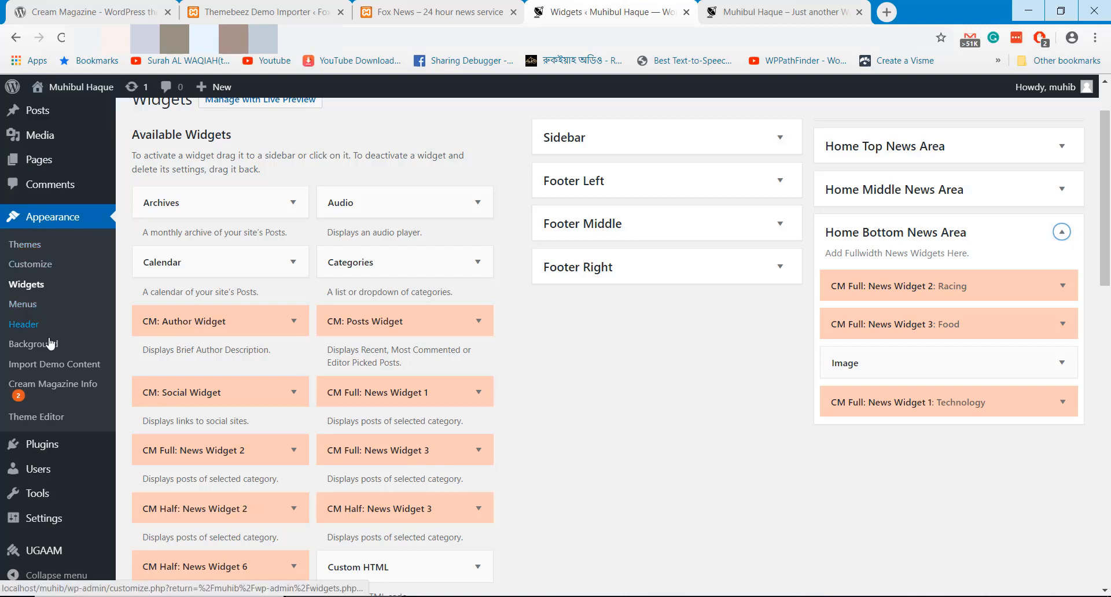
mouse_move(54, 364)
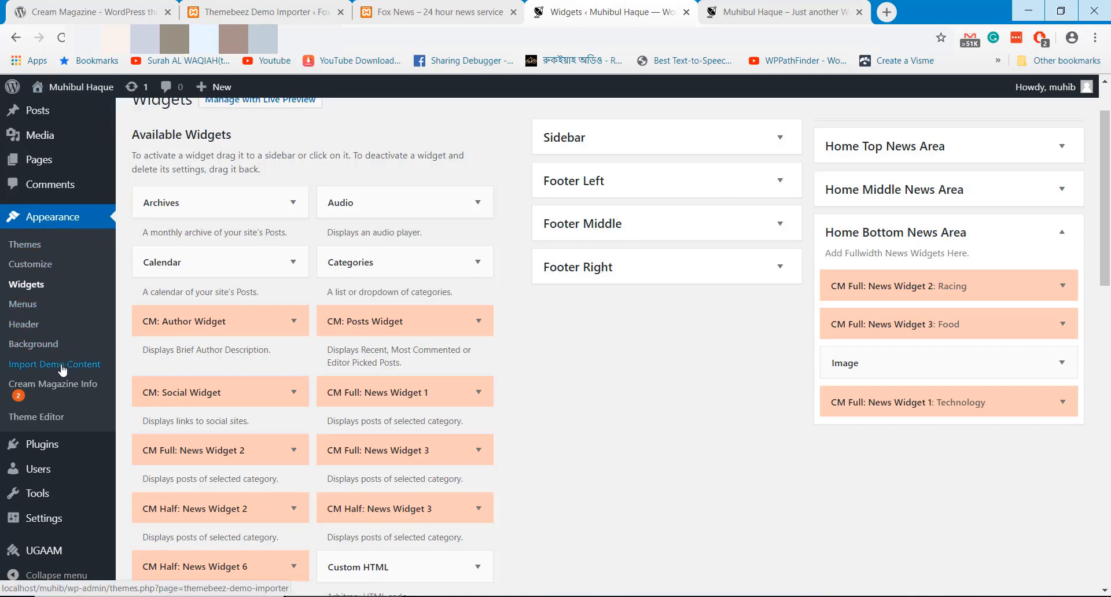
Step: Launch the Live Preview of Demo Two from Appearance > Import Demo Content
left_click(54, 365)
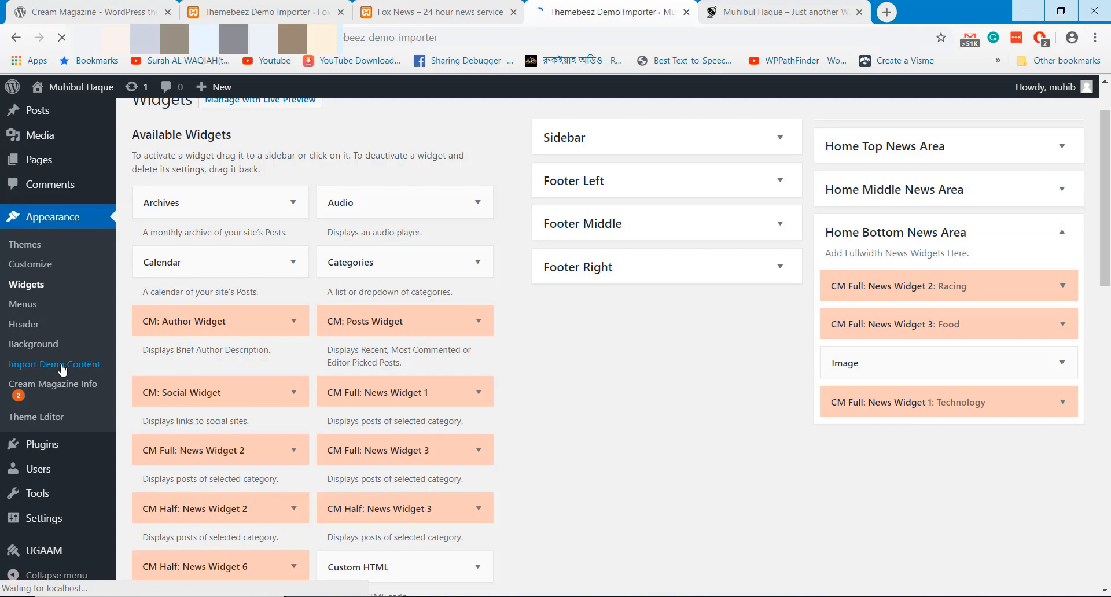
left_click(55, 364)
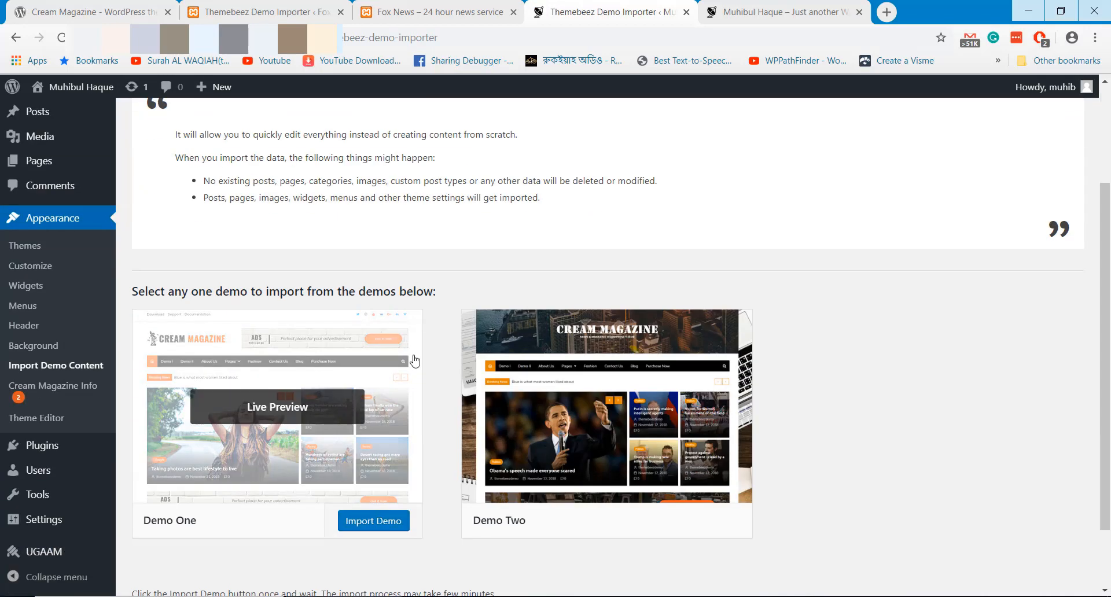
mouse_move(644, 469)
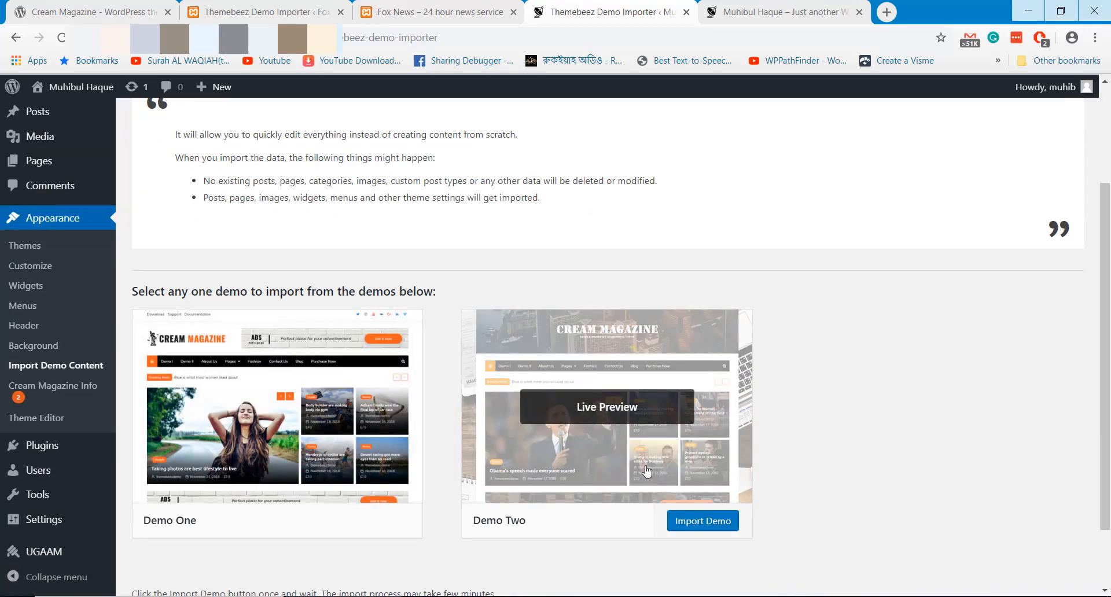
scroll("down", 3)
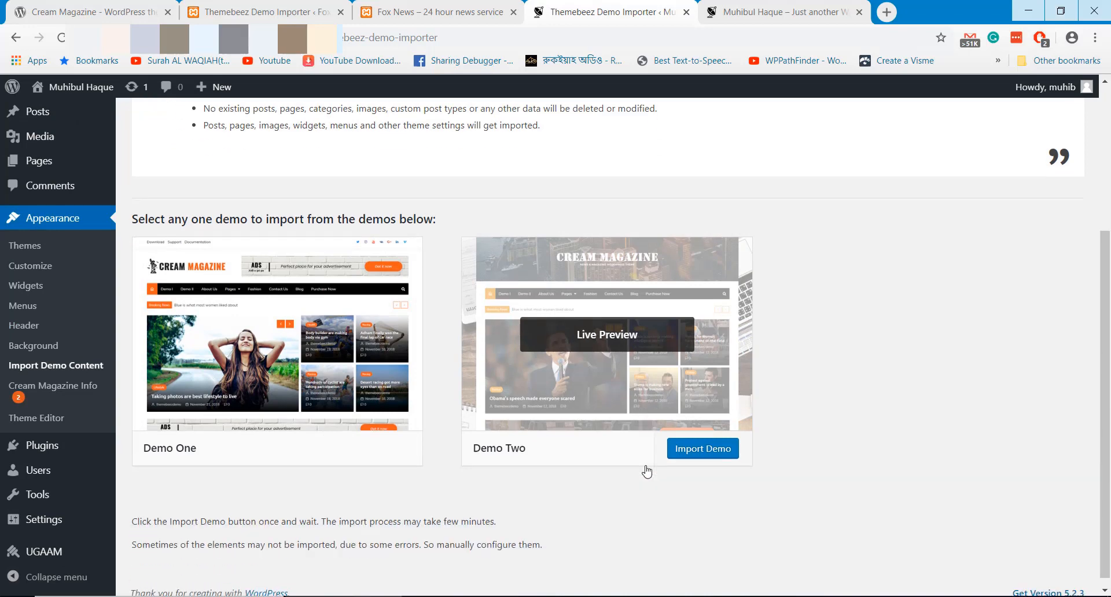
mouse_move(799, 393)
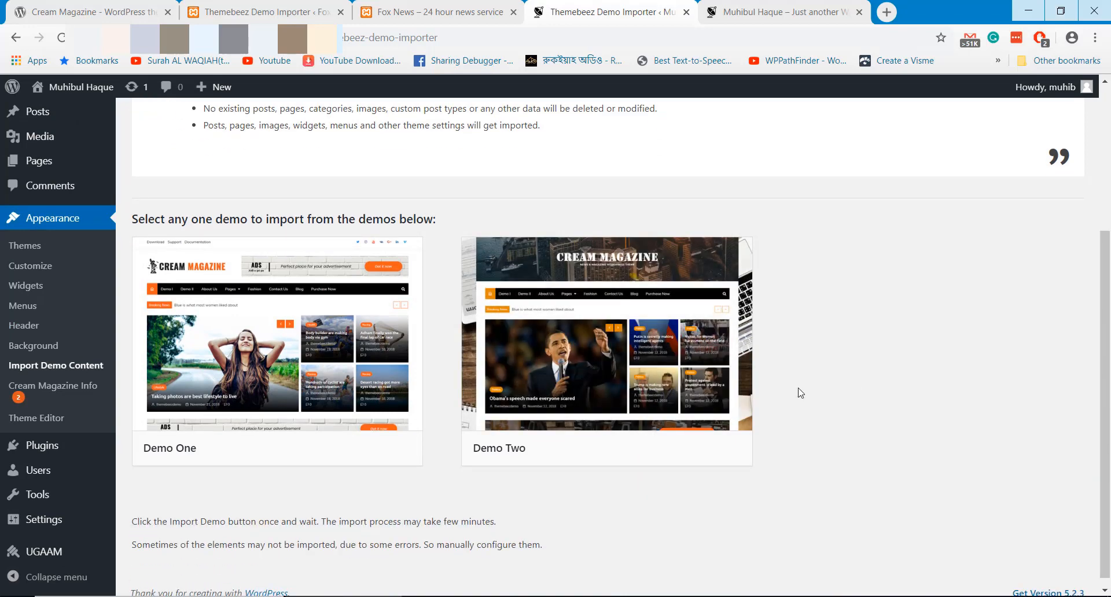
mouse_move(605, 334)
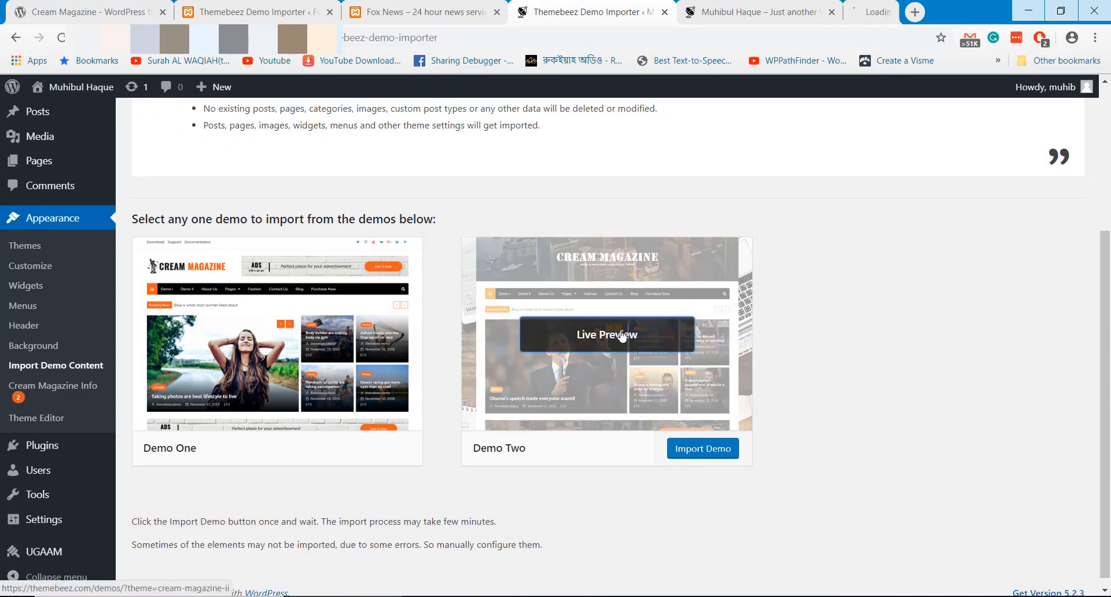
left_click(605, 334)
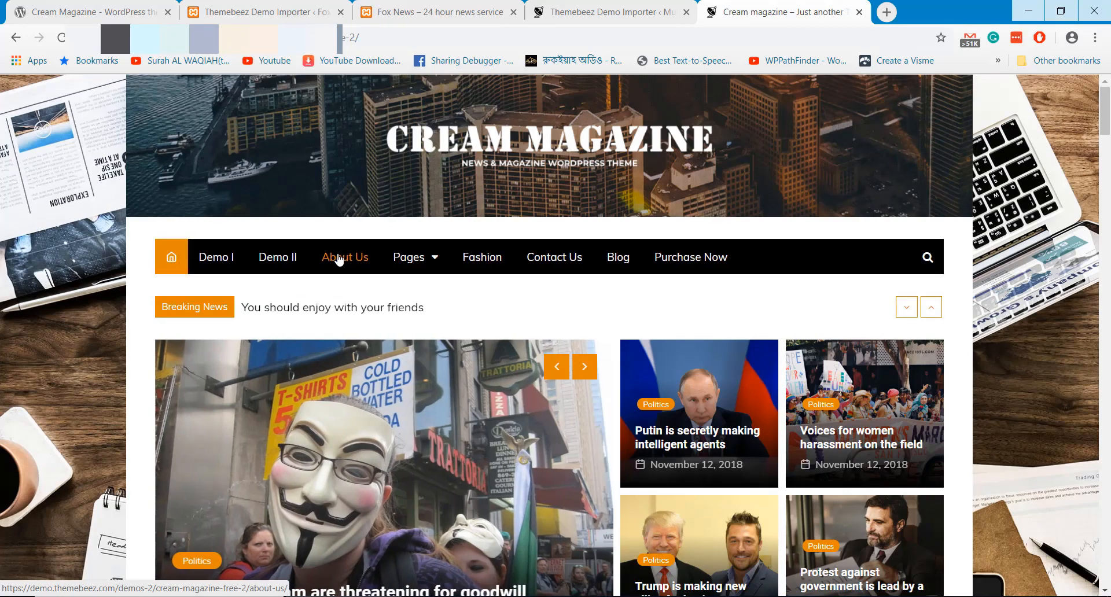
Step: Browse the Demo Two preview from Business through Fashion sections down to the footer
left_click(583, 366)
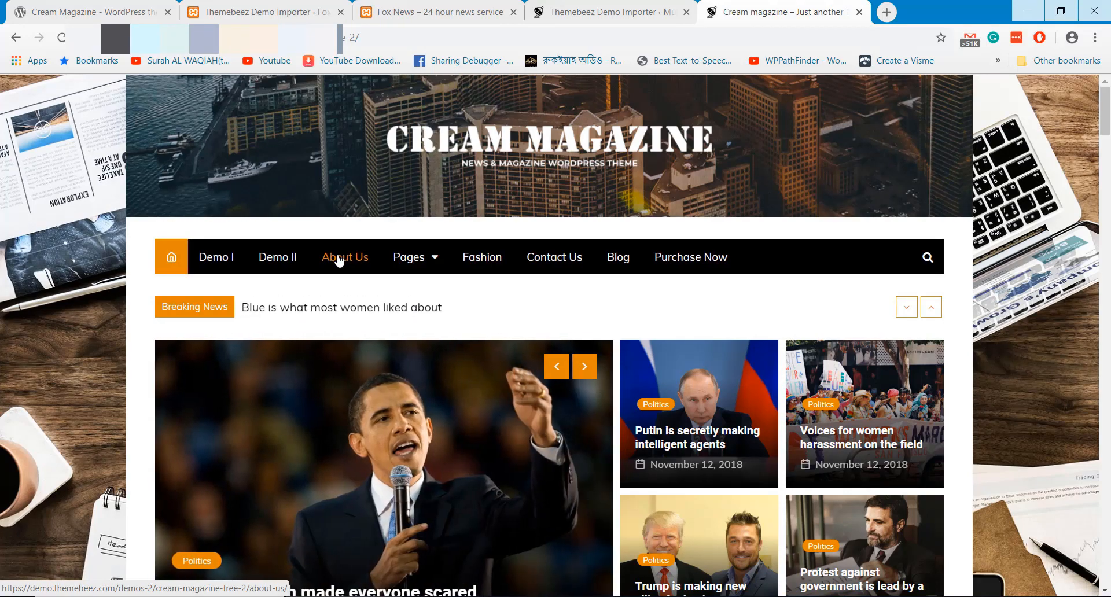
scroll("down", 3)
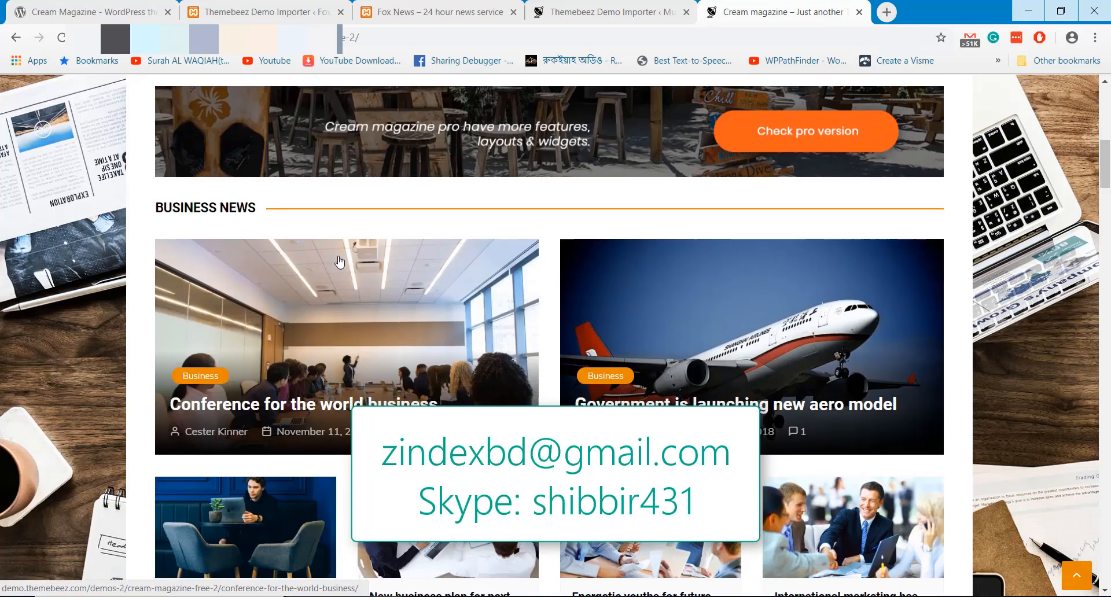
scroll("down", 3)
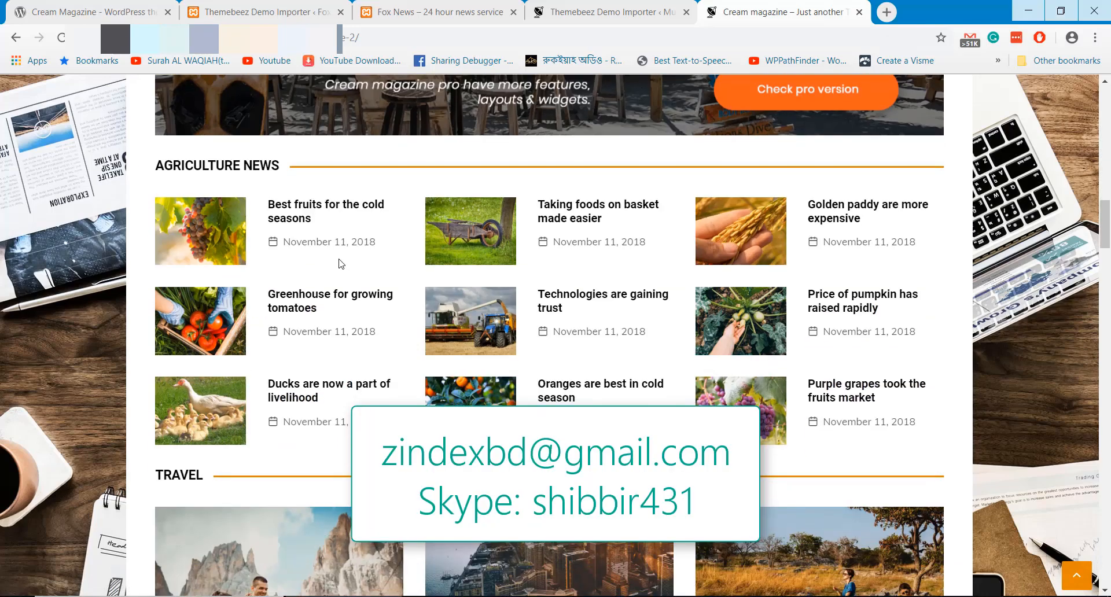
scroll("down", 3)
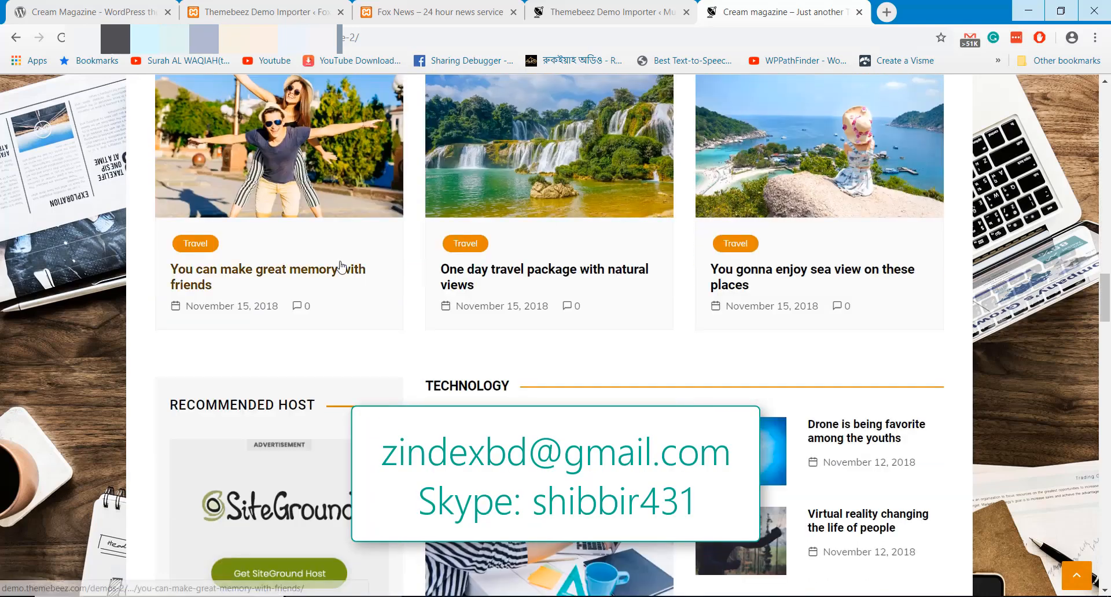
scroll("down", 3)
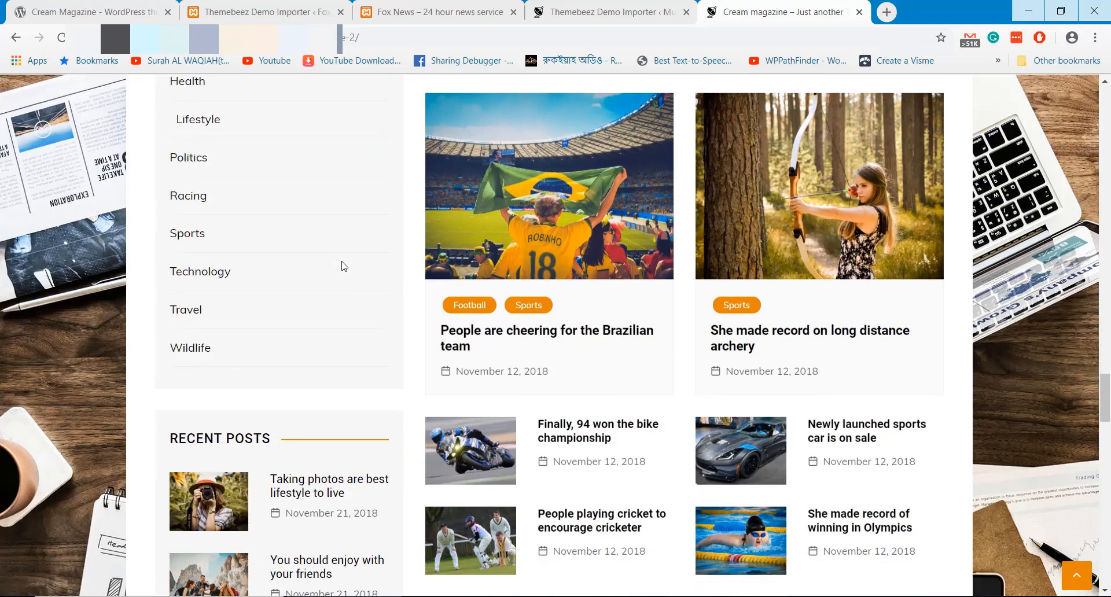
scroll("down", 3)
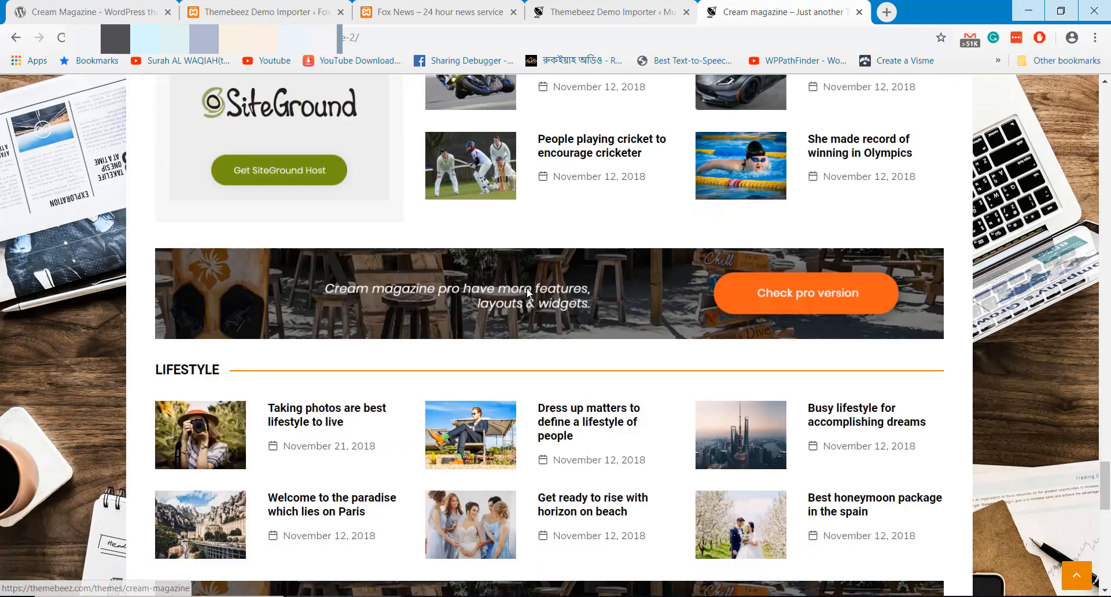
scroll("down", 3)
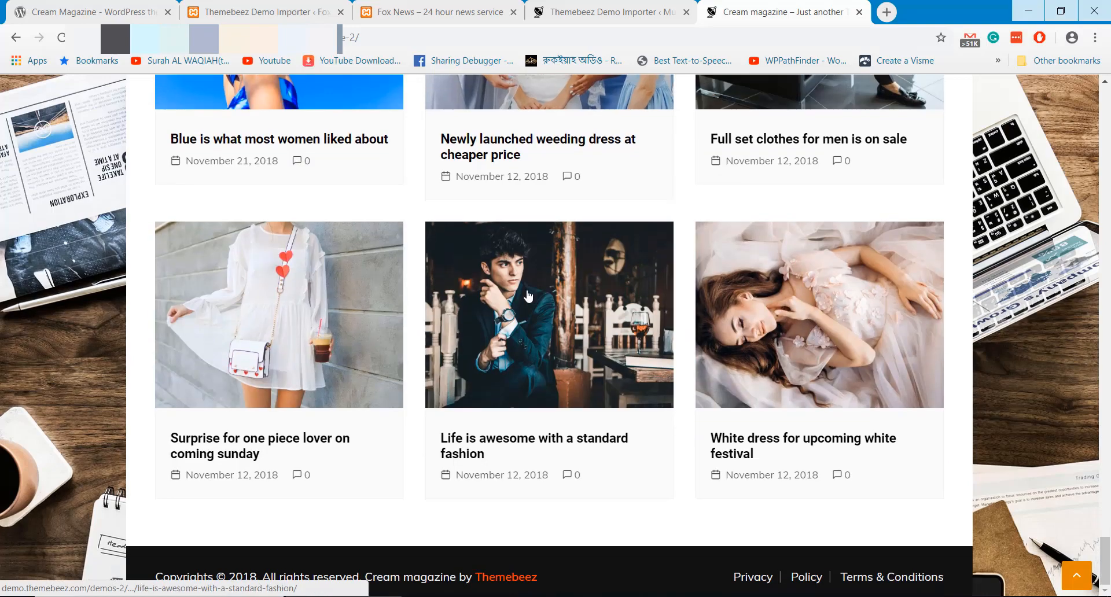